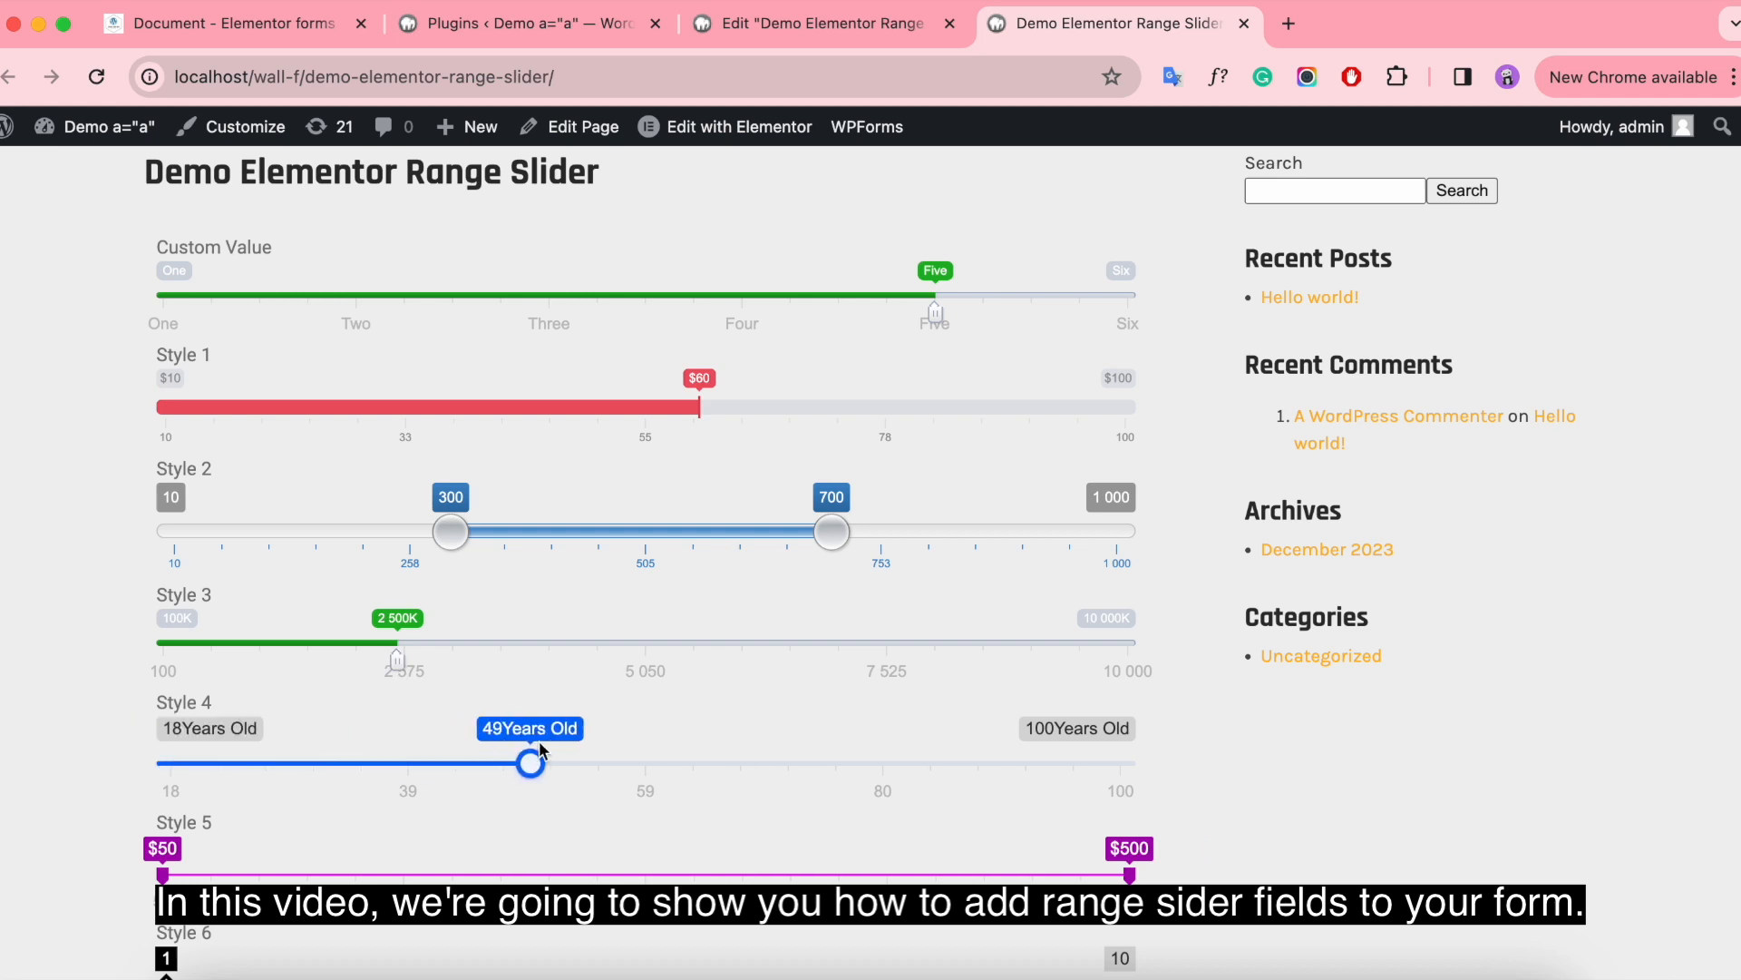
Scroll the WordPress admin to reach the installed plugins list.
{"action": "scroll", "scroll_direction": "down", "scroll_amount": 3}
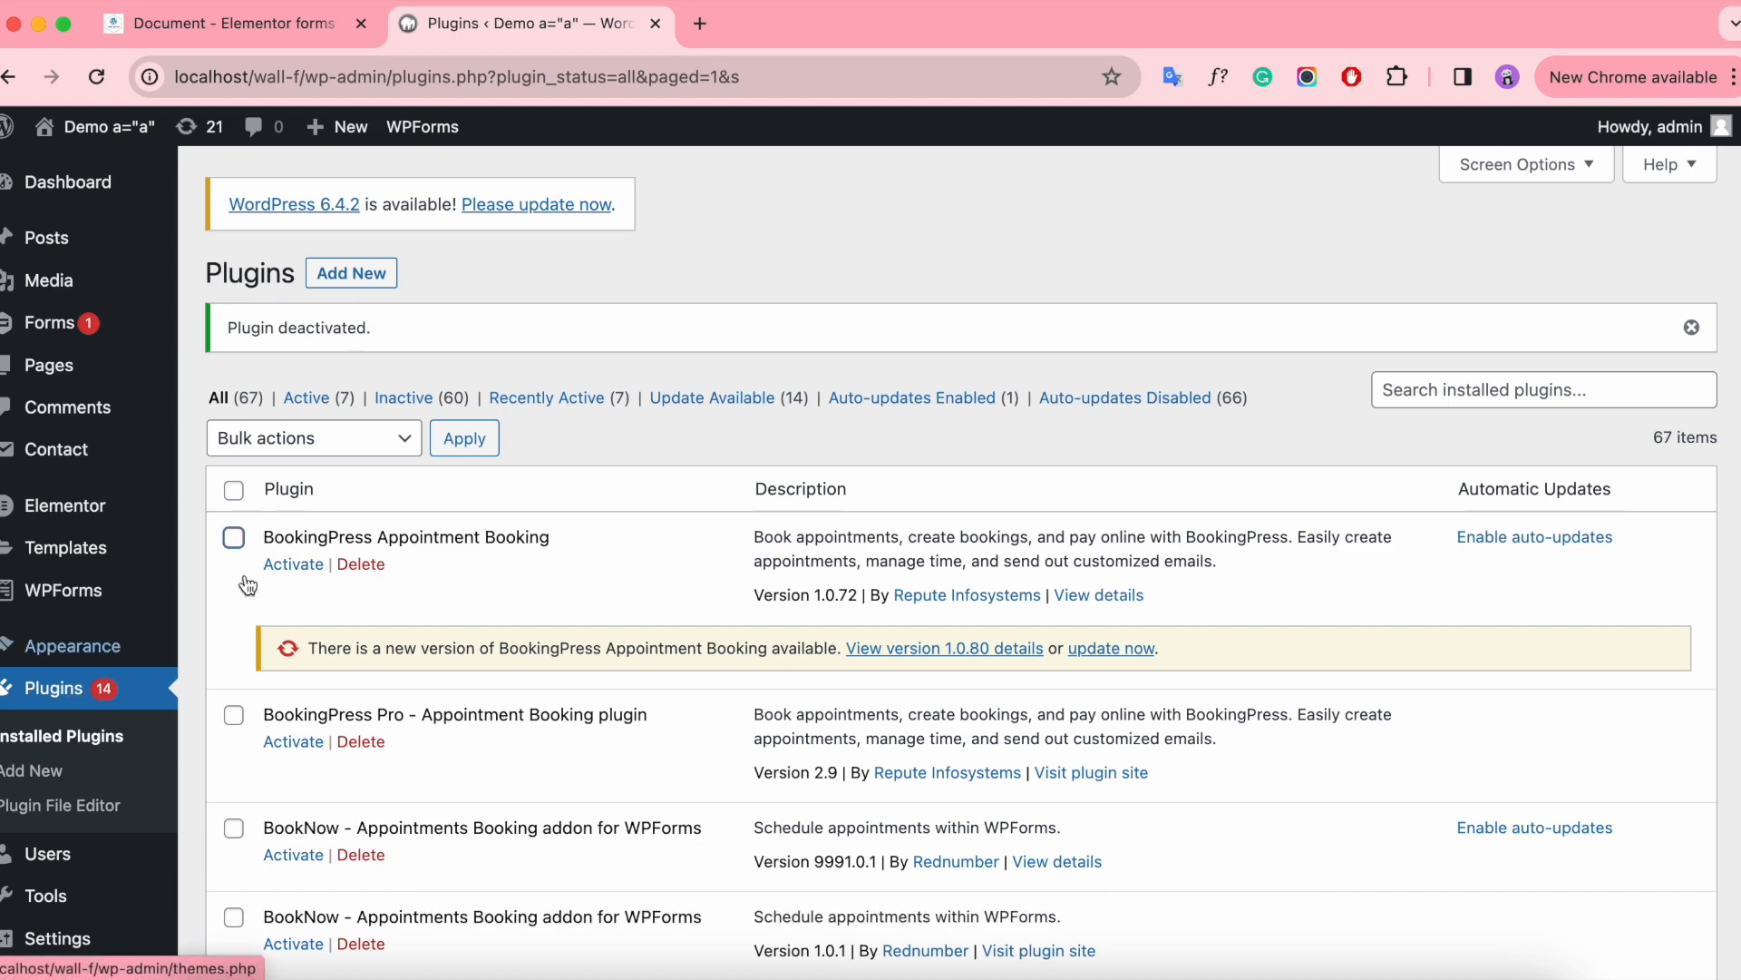
Upload elementor-range-slider.zip via Plugins > Add New > Upload Plugin and install it.
{"action": "left_click", "coordinate": [351, 272]}
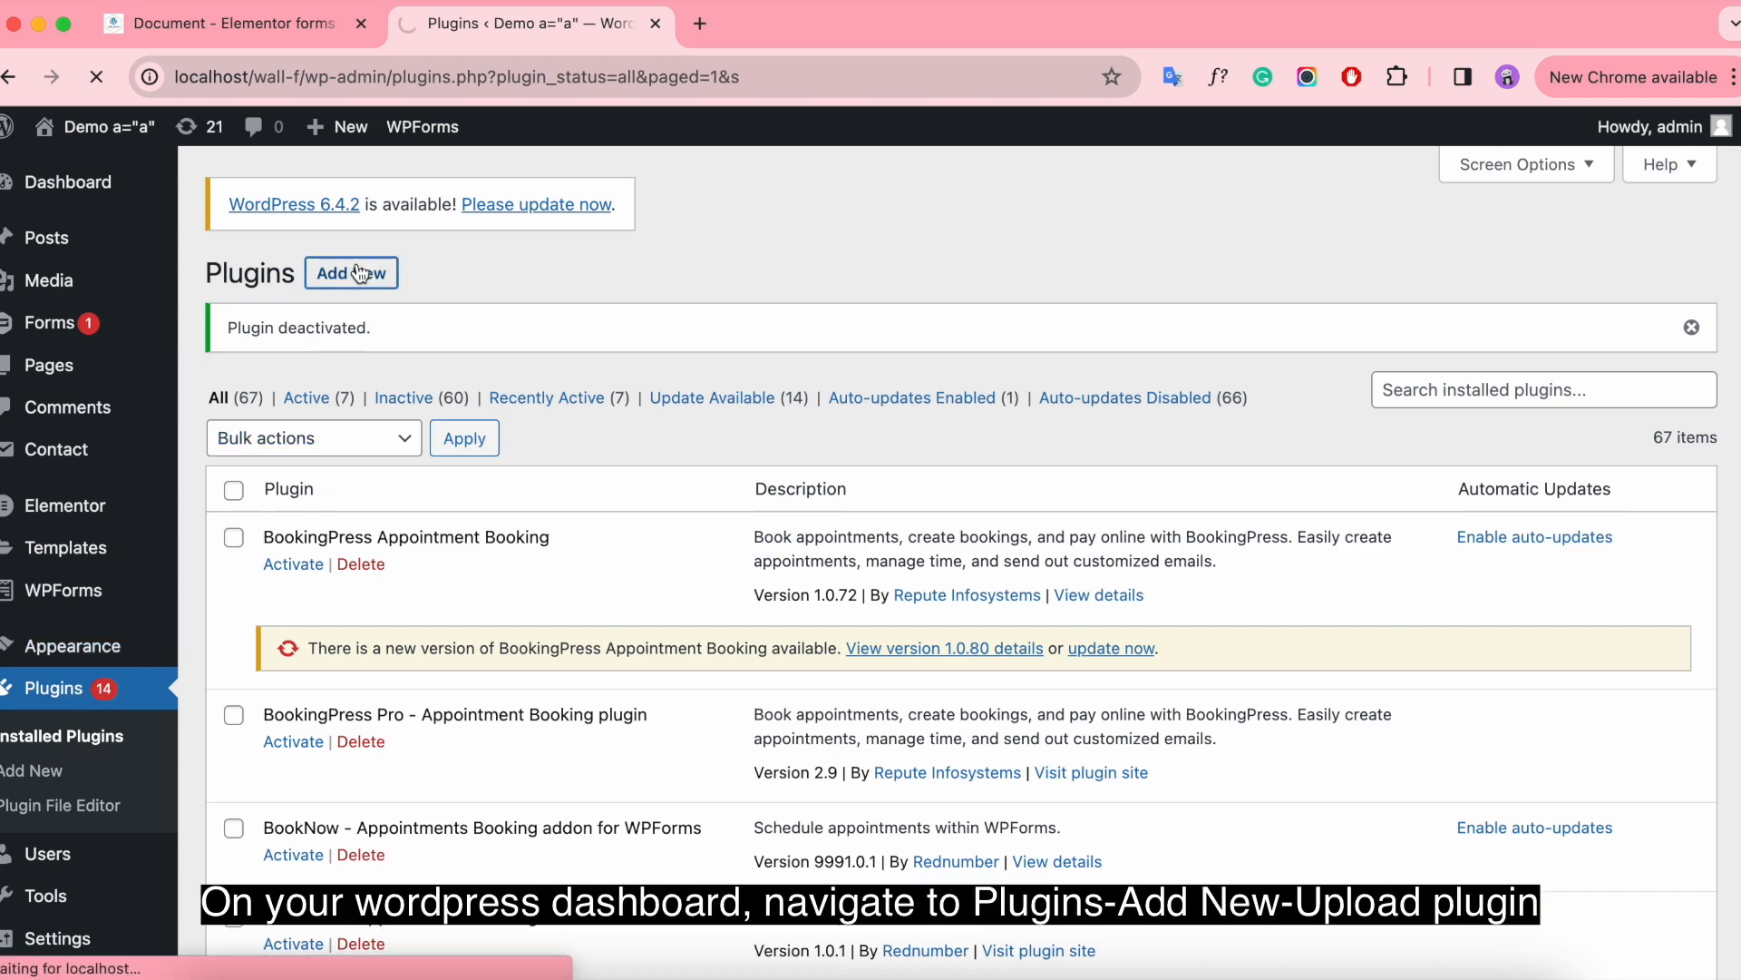
{"action": "left_click", "coordinate": [350, 273]}
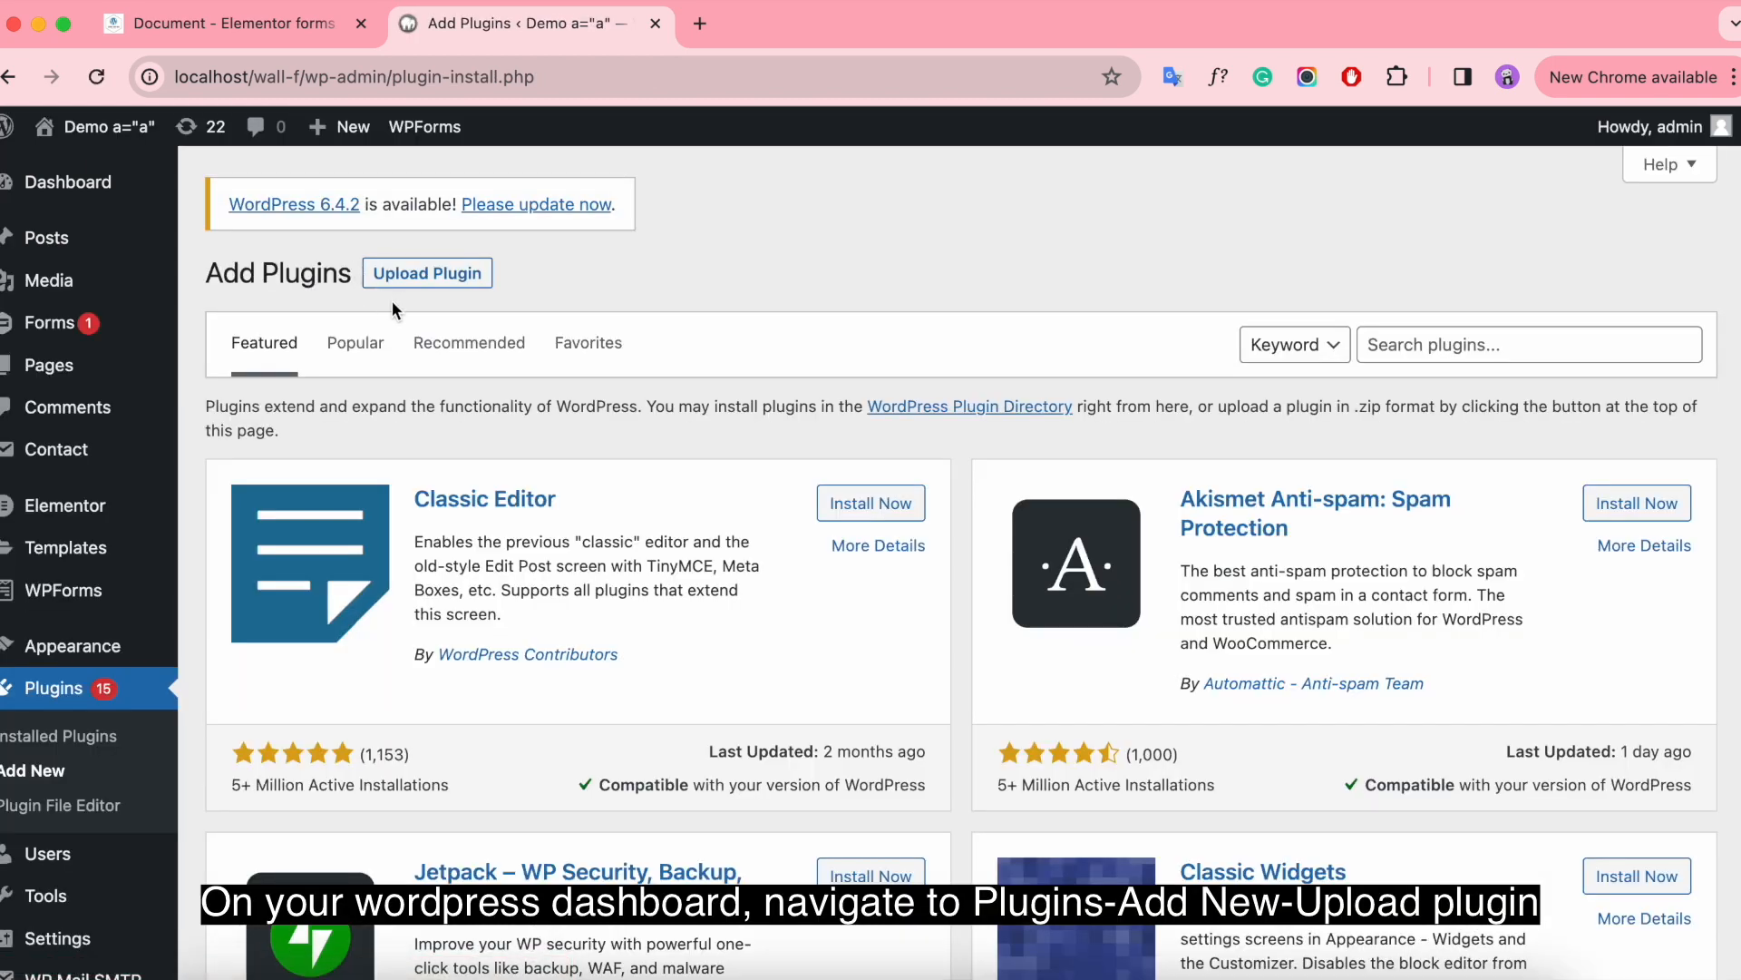
{"action": "left_click", "coordinate": [426, 273]}
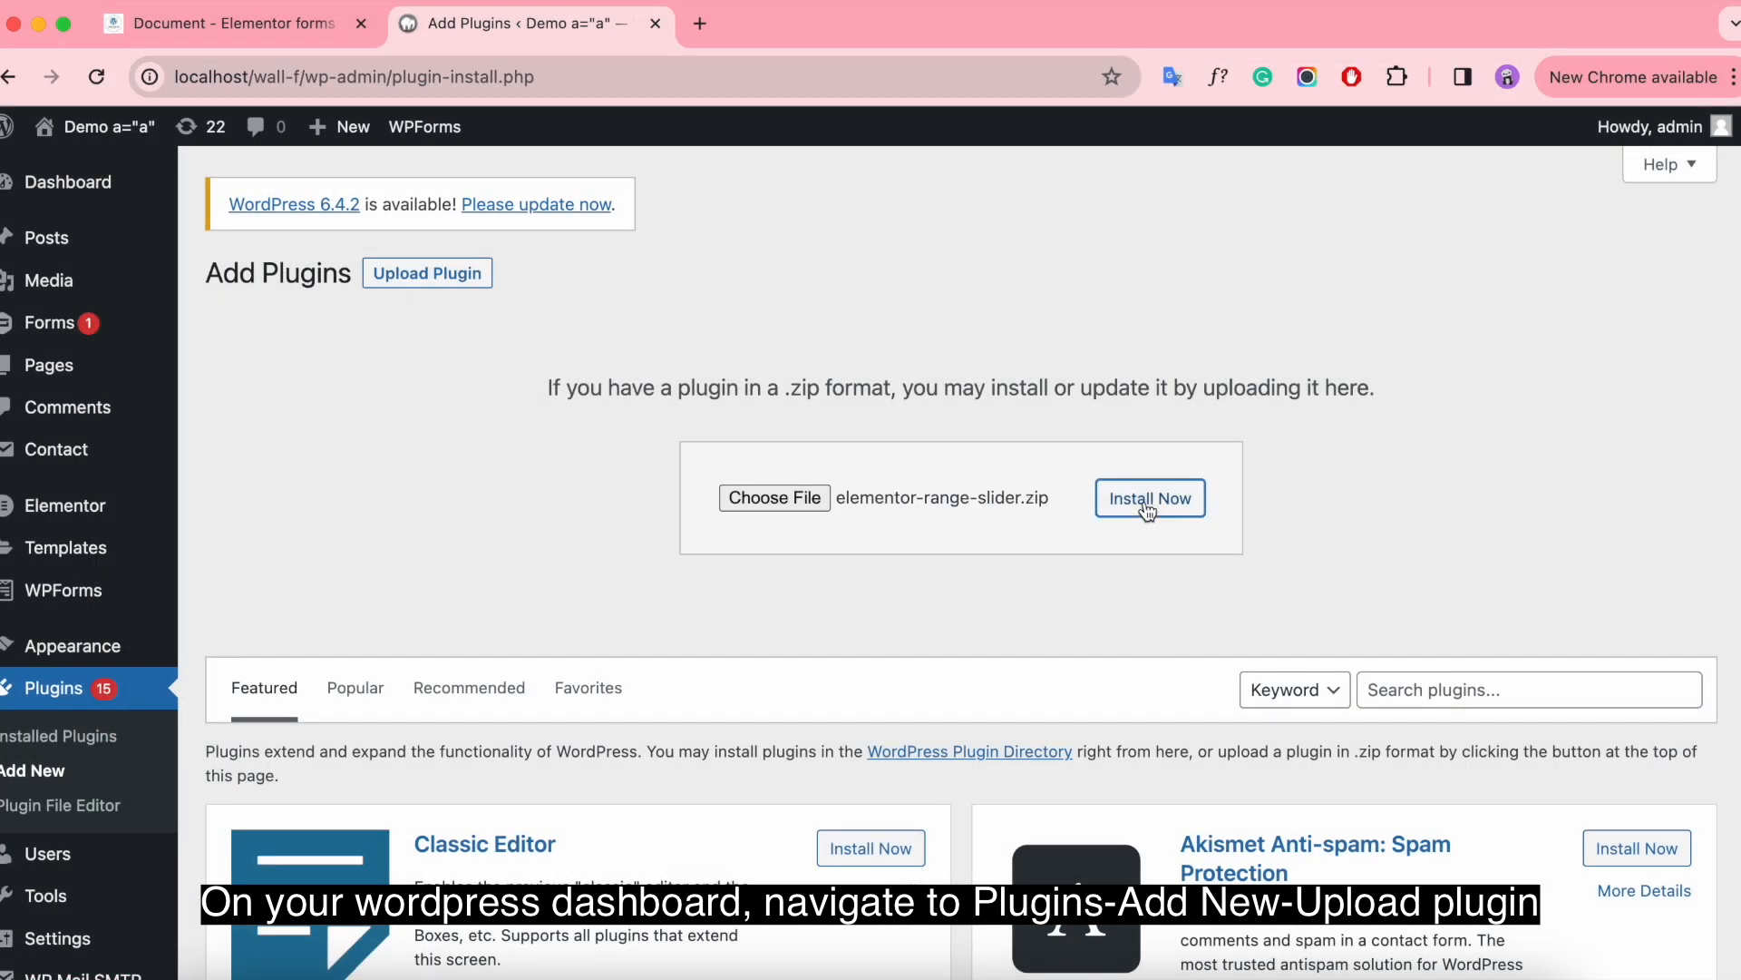
{"action": "left_click", "coordinate": [1149, 498]}
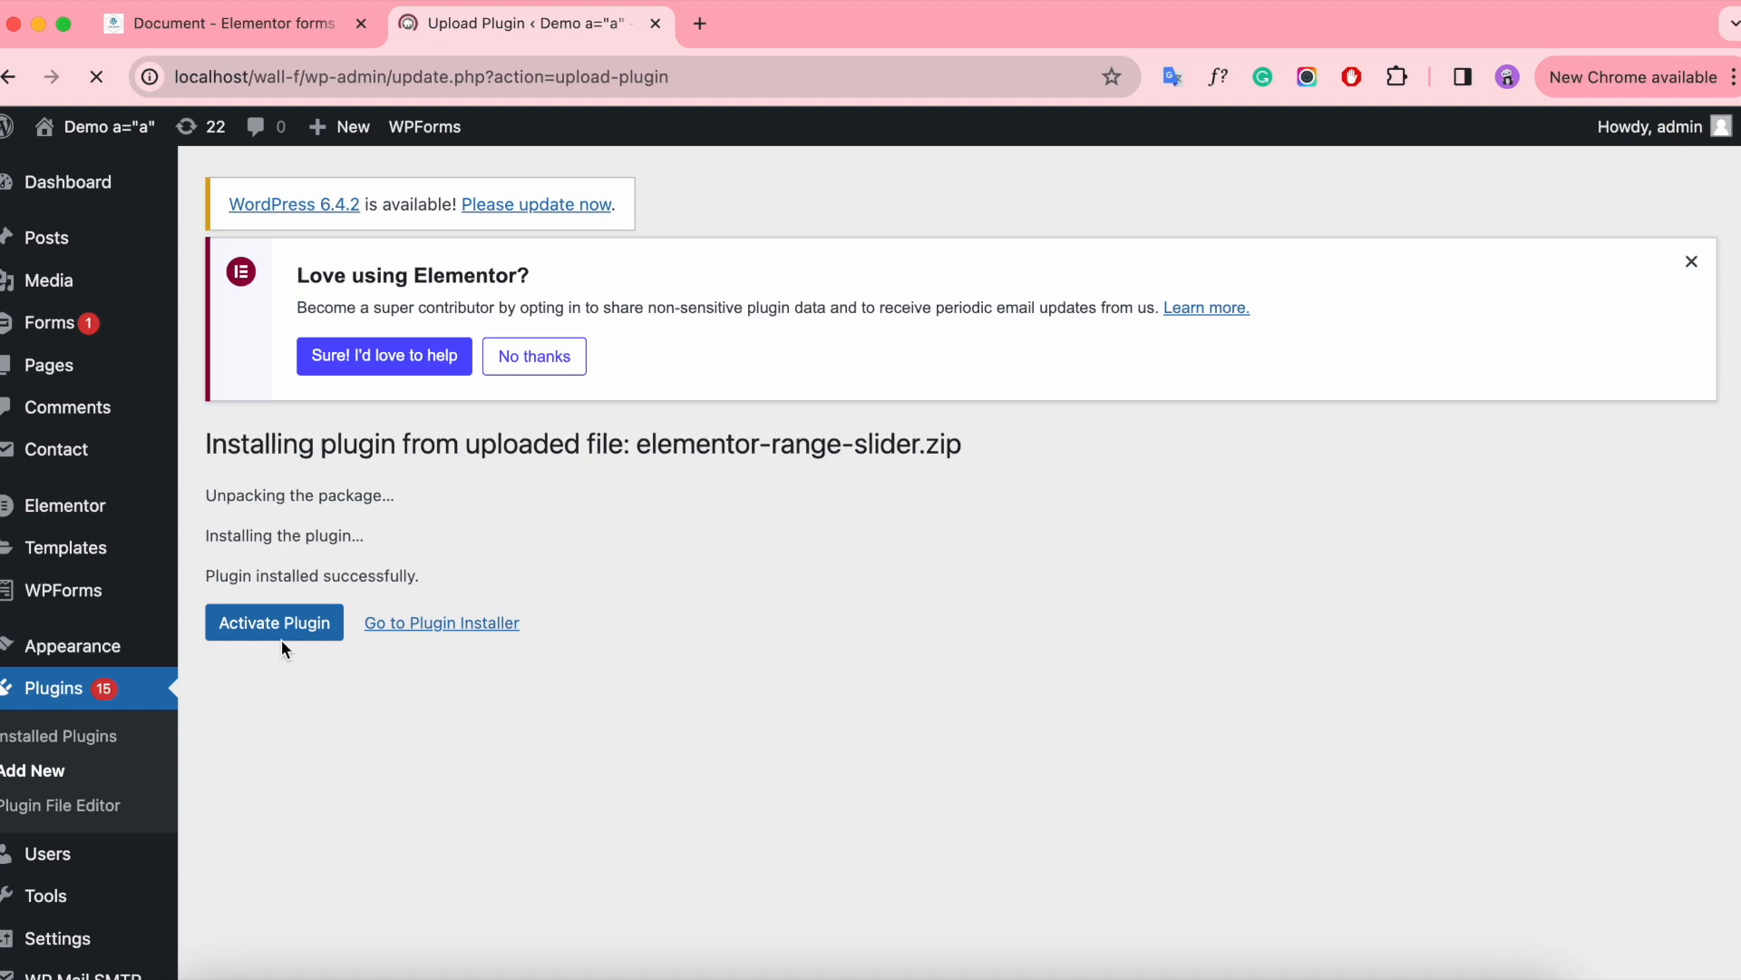
Activate Elementor Forms Range Slider and confirm it shows active in the plugins list.
{"action": "left_click", "coordinate": [273, 623]}
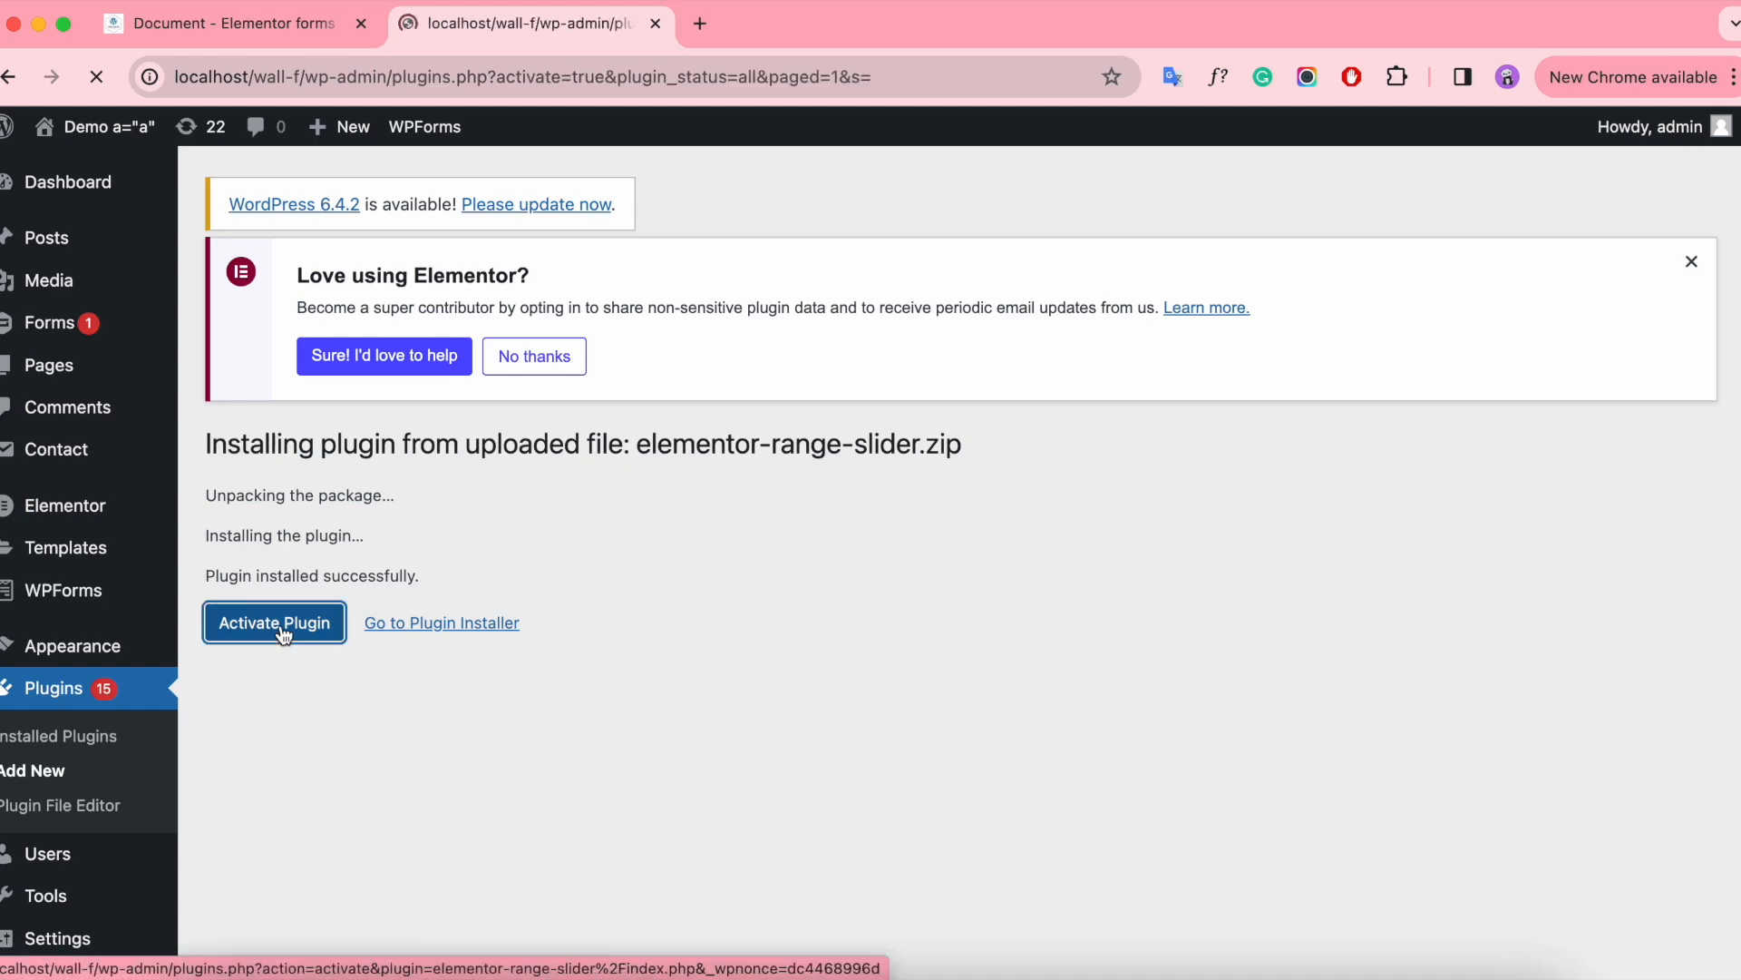
{"action": "left_click", "coordinate": [273, 622]}
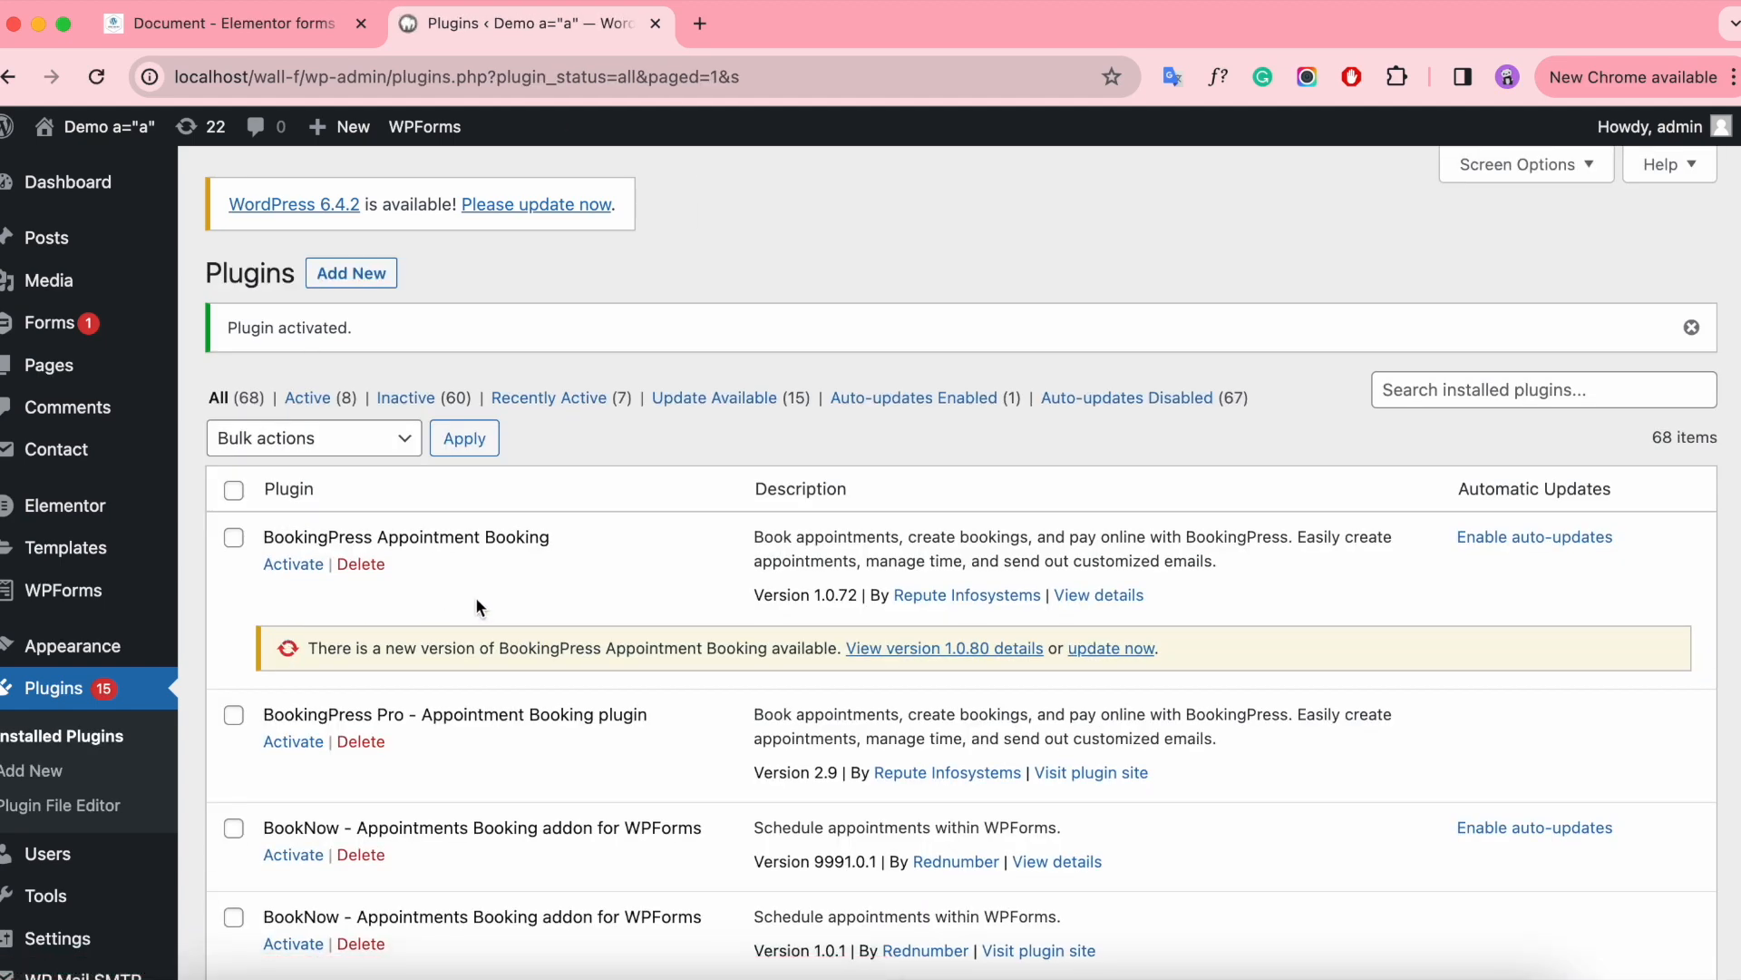
{"action": "scroll", "scroll_direction": "down", "scroll_amount": 3}
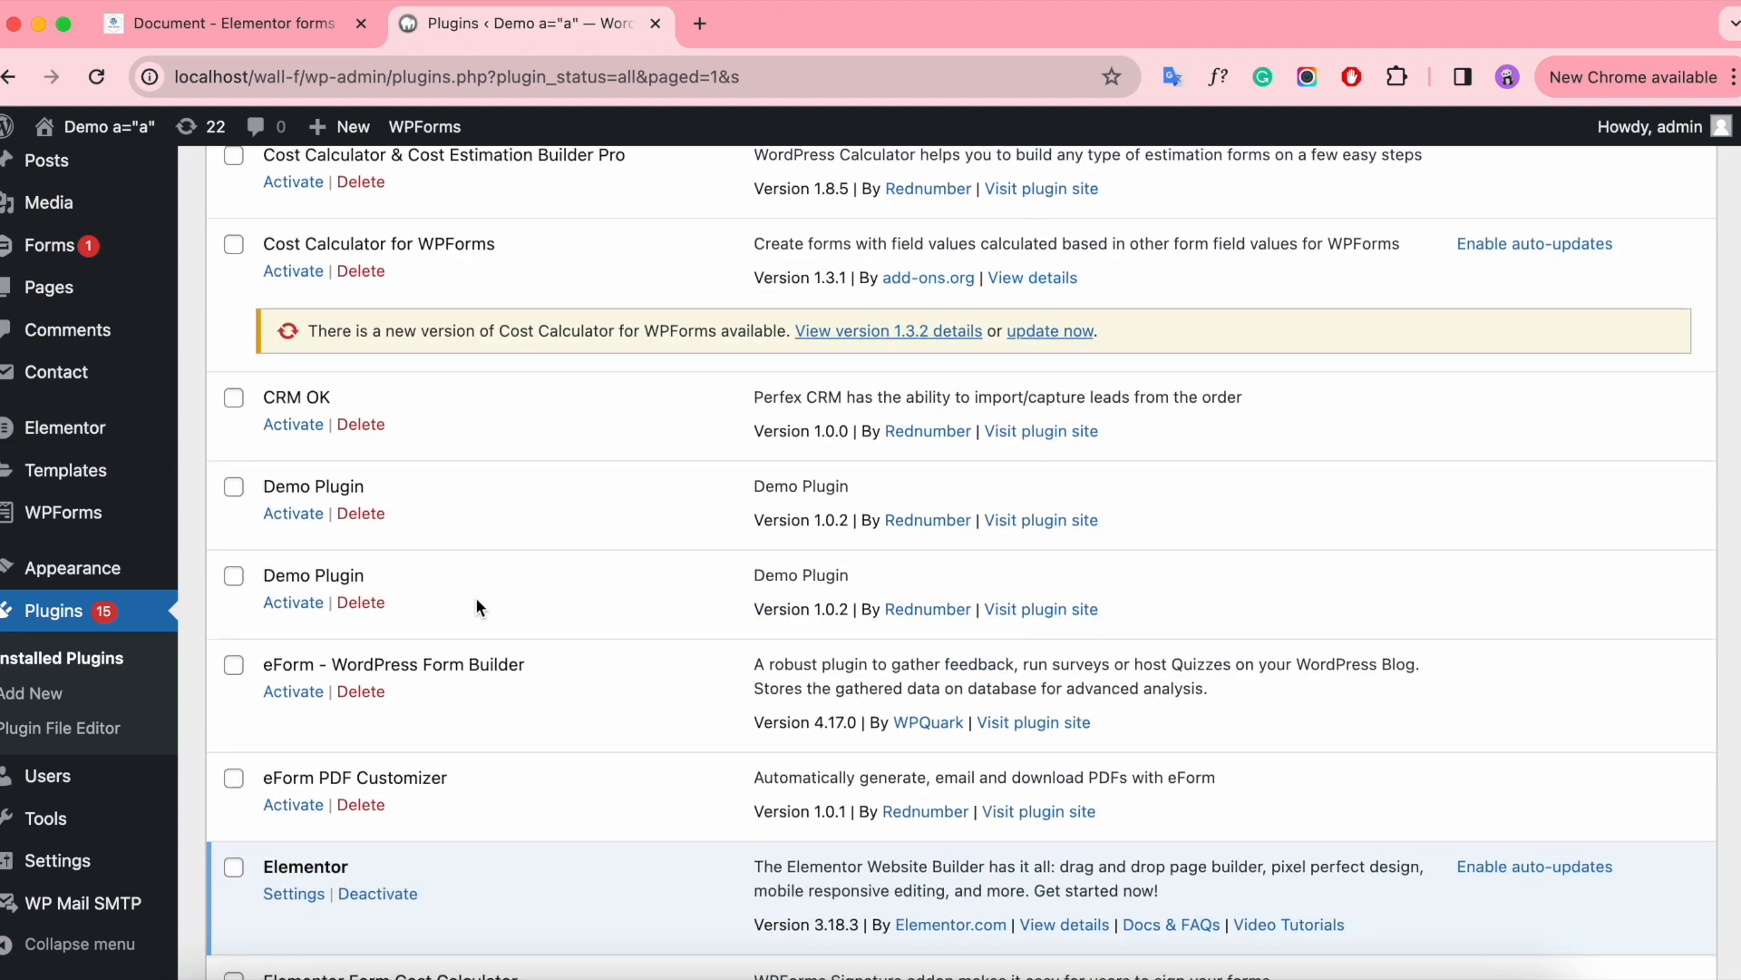
{"action": "scroll", "scroll_direction": "down", "scroll_amount": 3}
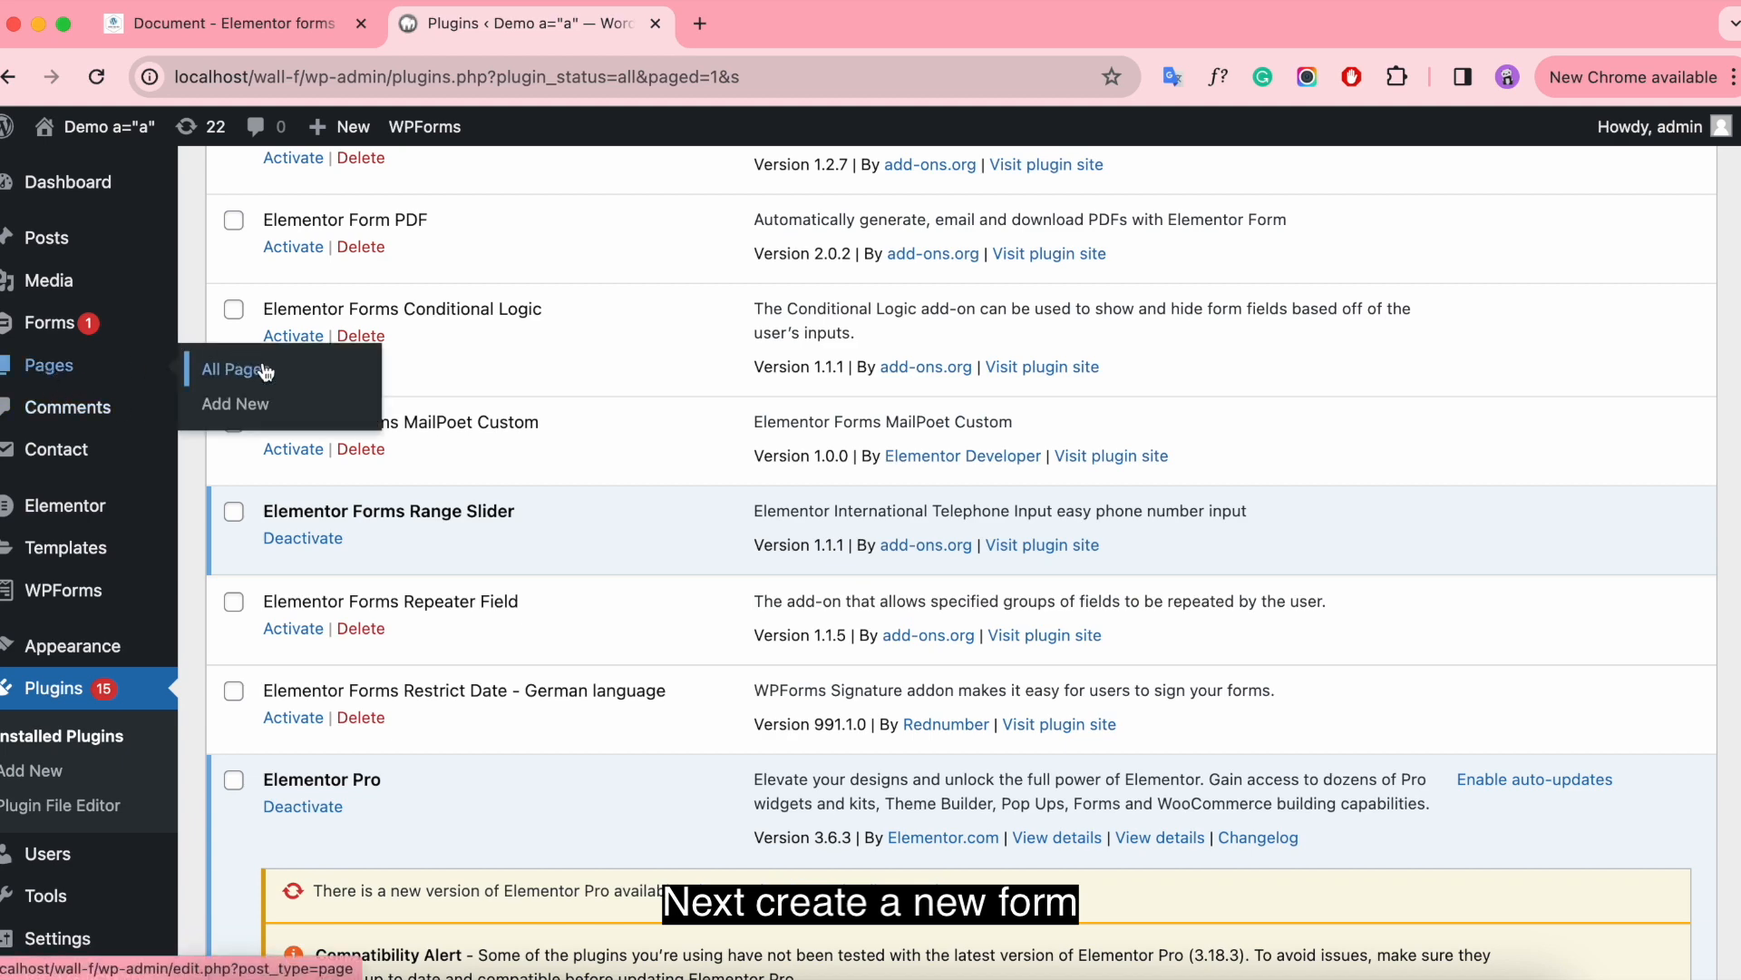
Create the Demo Elementor Range Slider page and edit it with Elementor, adding a Form widget.
{"action": "left_click", "coordinate": [234, 403]}
{"action": "type", "text": "Demo Elementor Range Slider"}
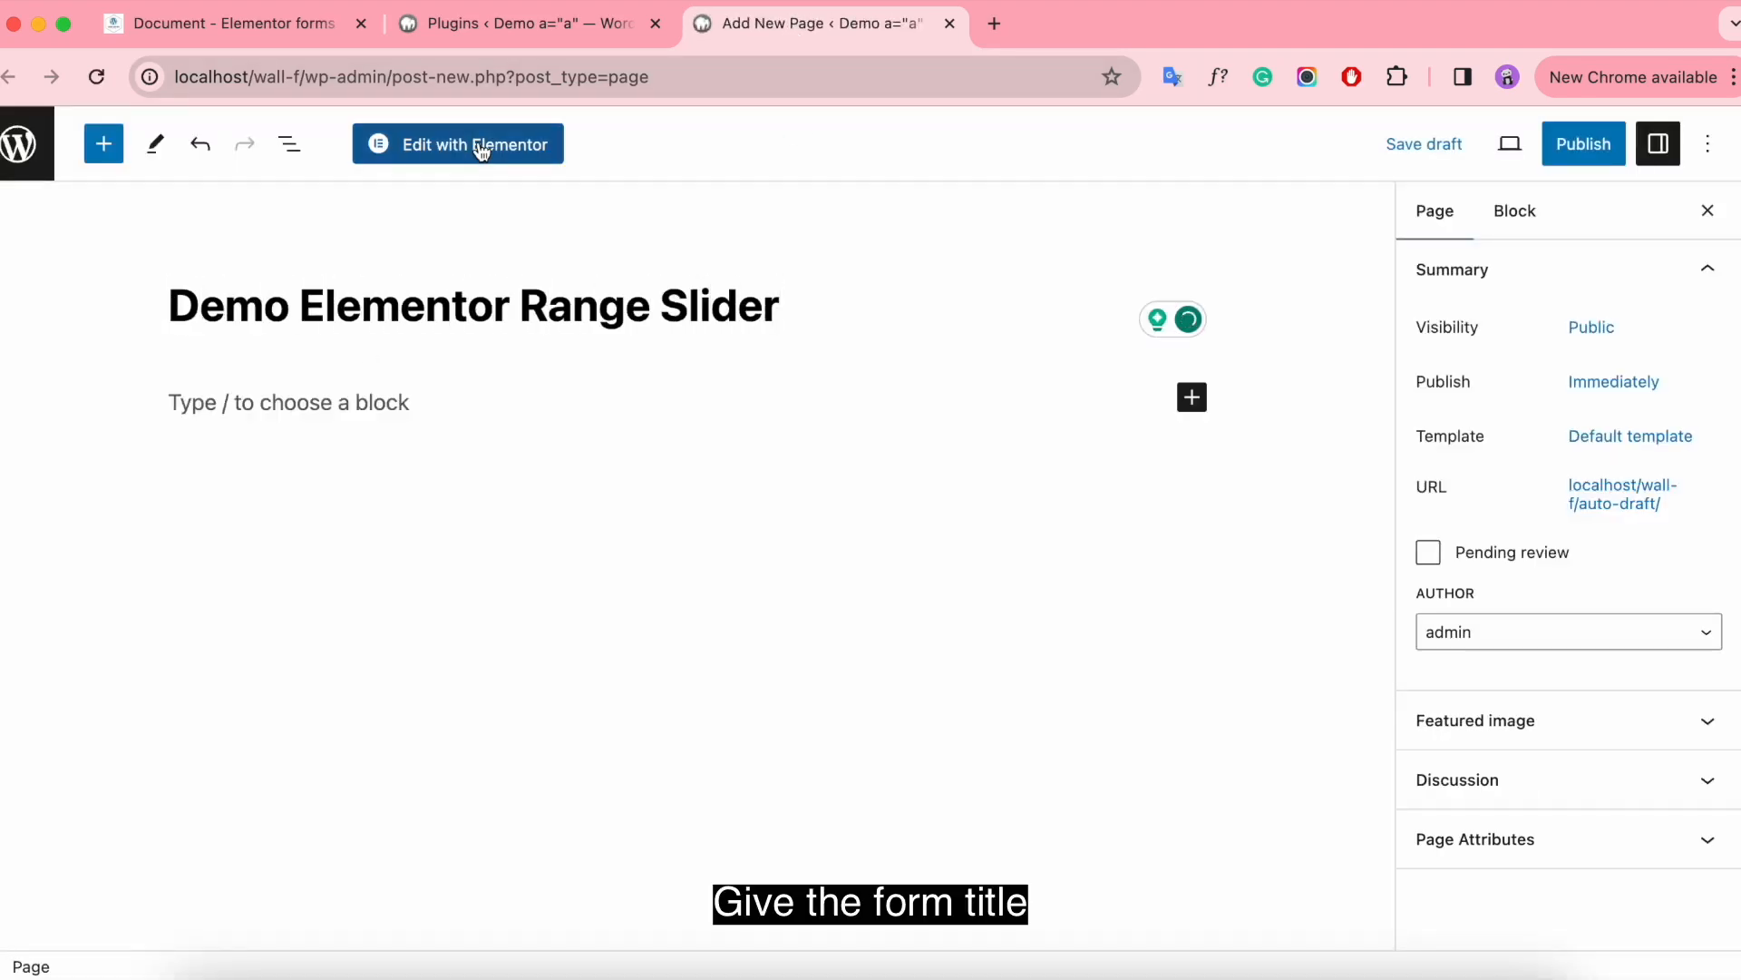
{"action": "left_click", "coordinate": [457, 144]}
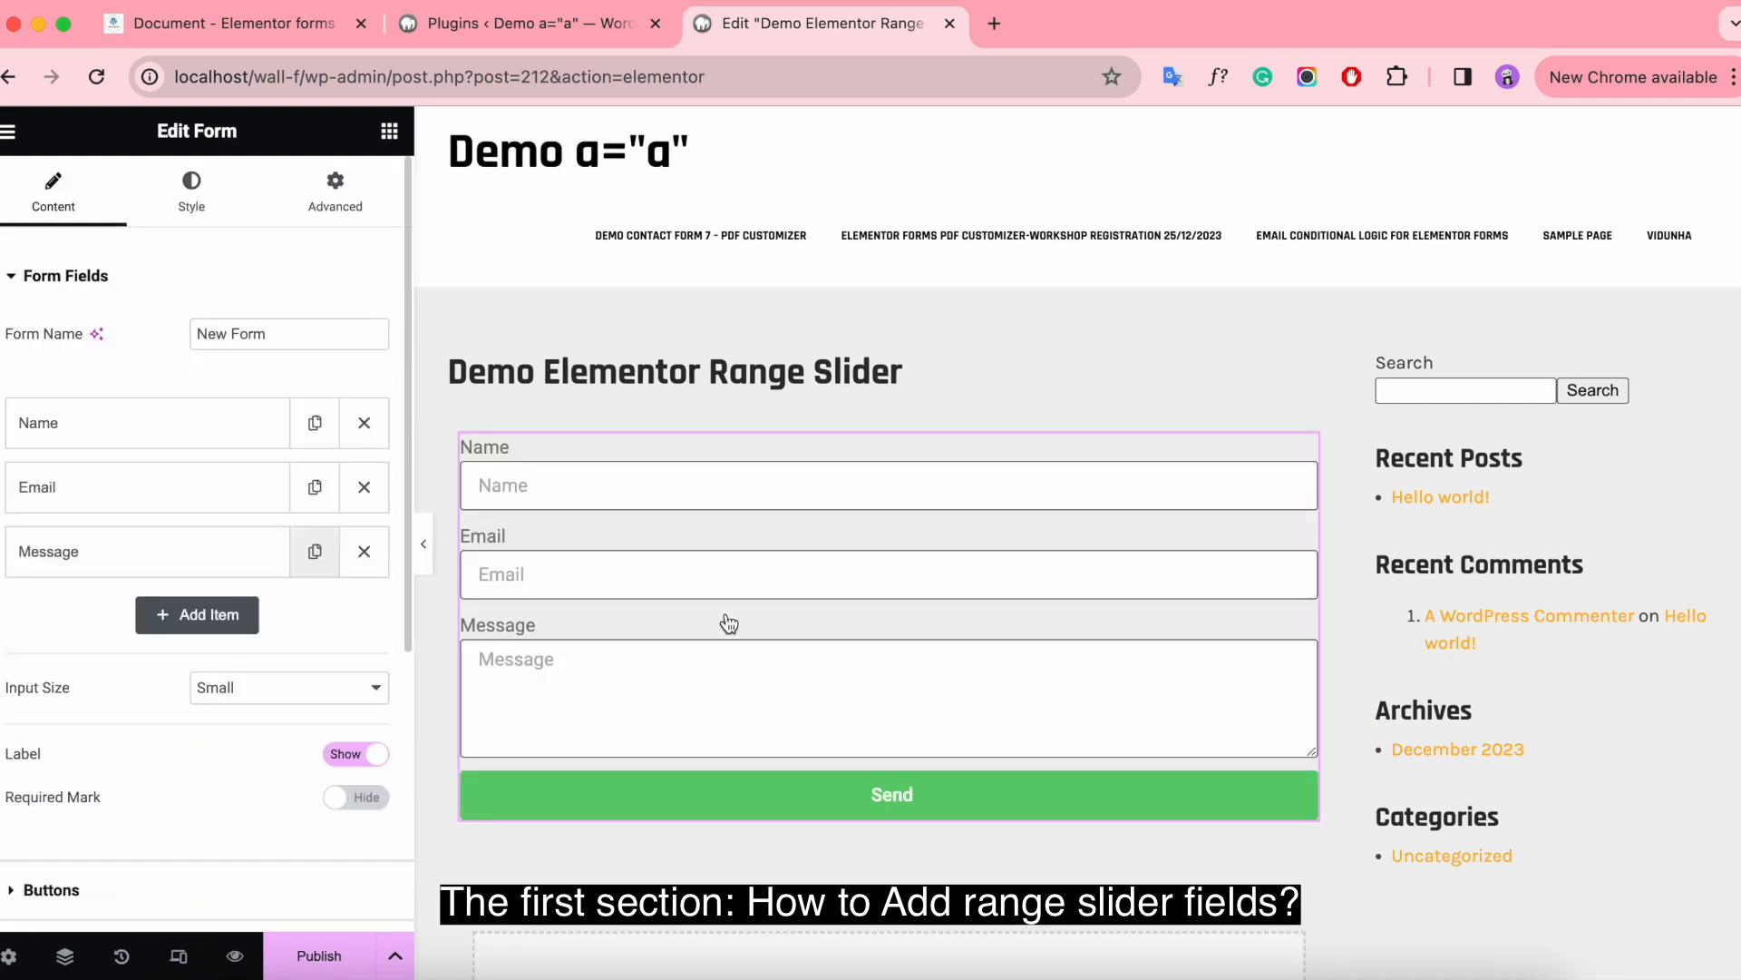
Delete the Message field and make the Name field a Range Slider labelled Style 1.
{"action": "left_click", "coordinate": [362, 553]}
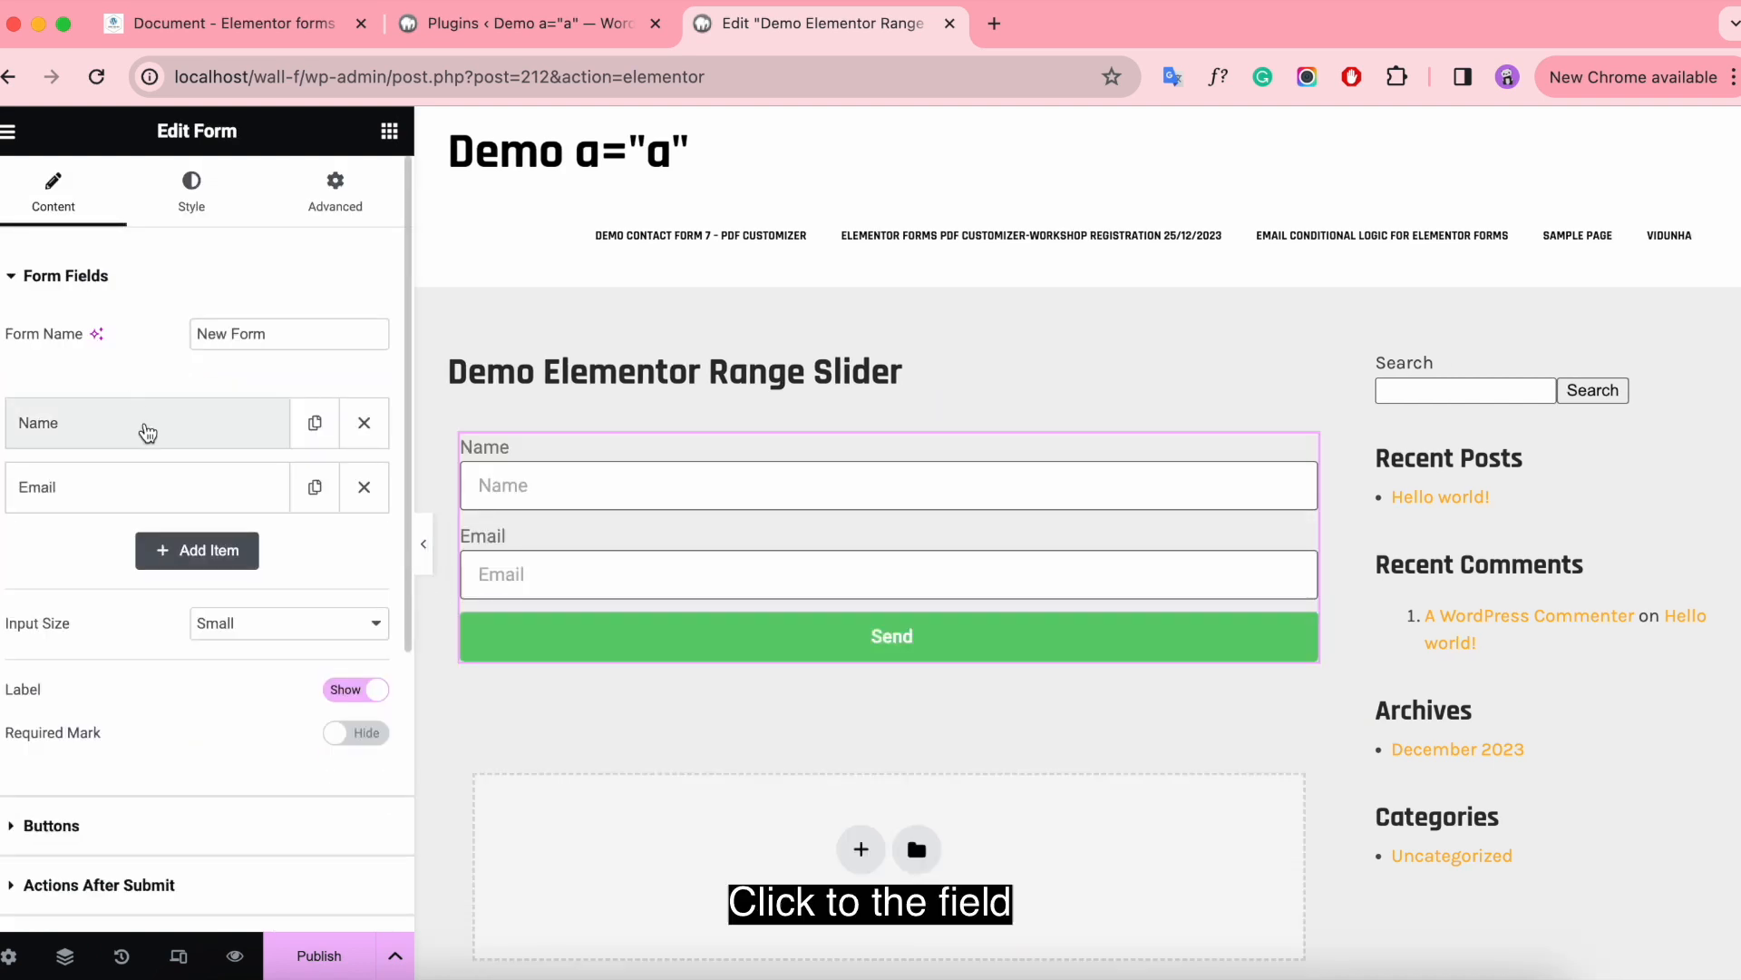
{"action": "left_click", "coordinate": [145, 423]}
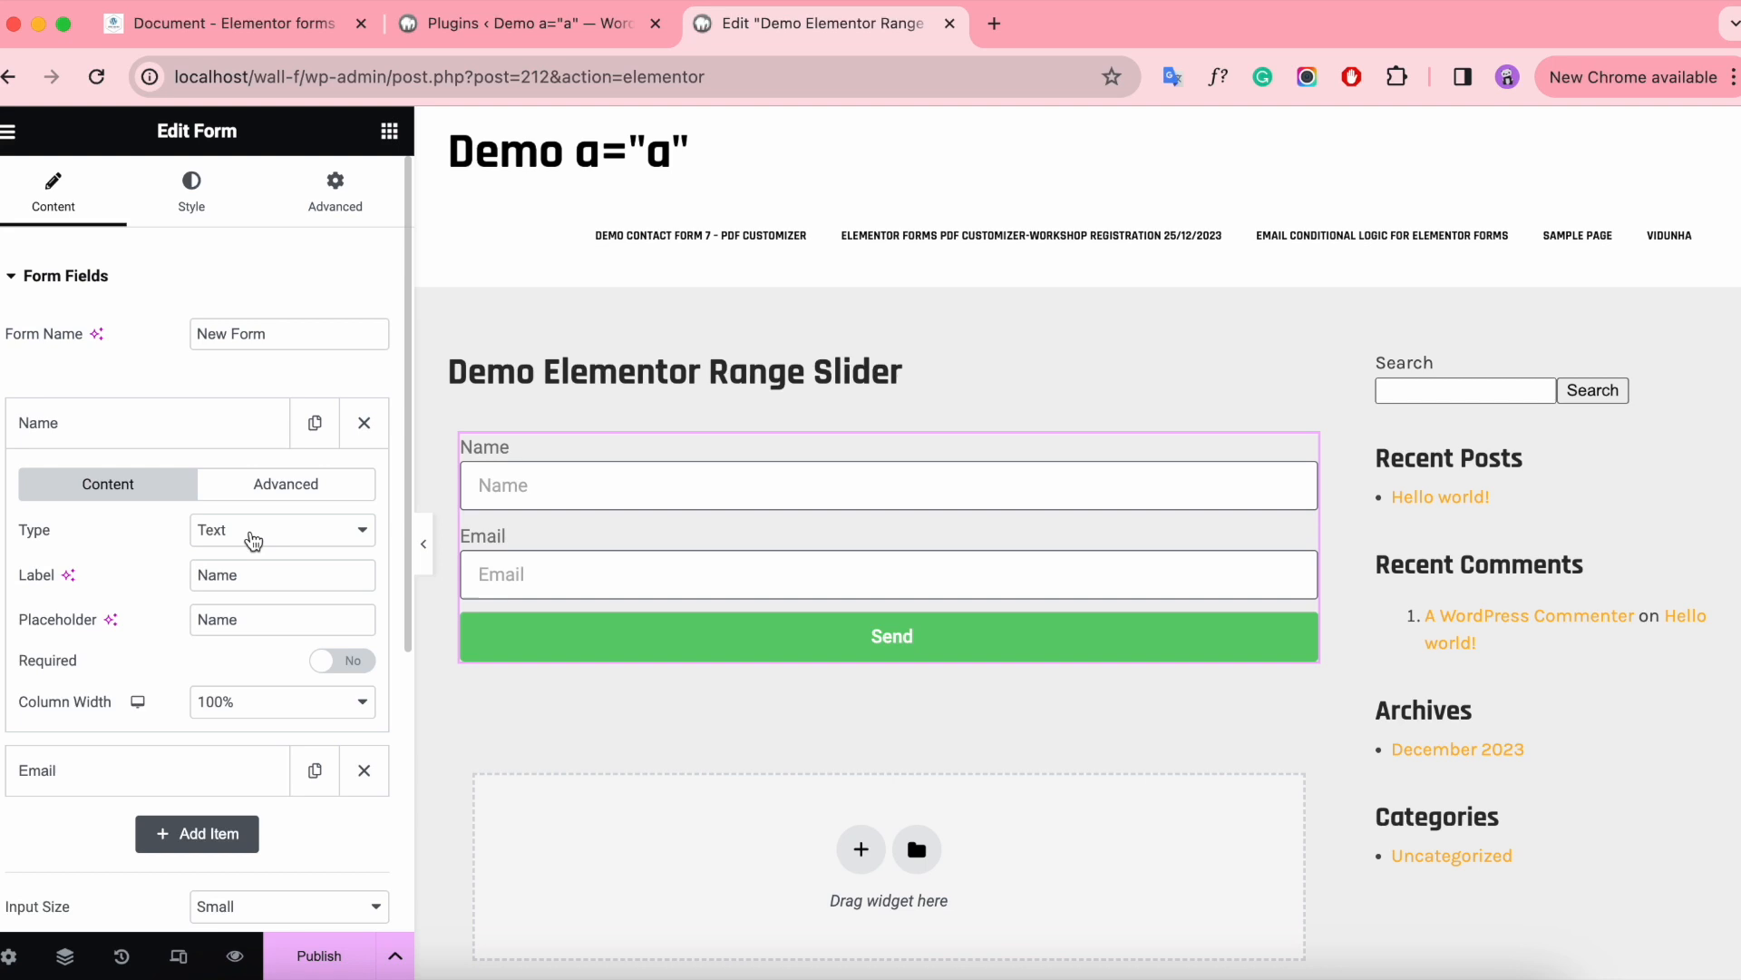
{"action": "left_click", "coordinate": [281, 529]}
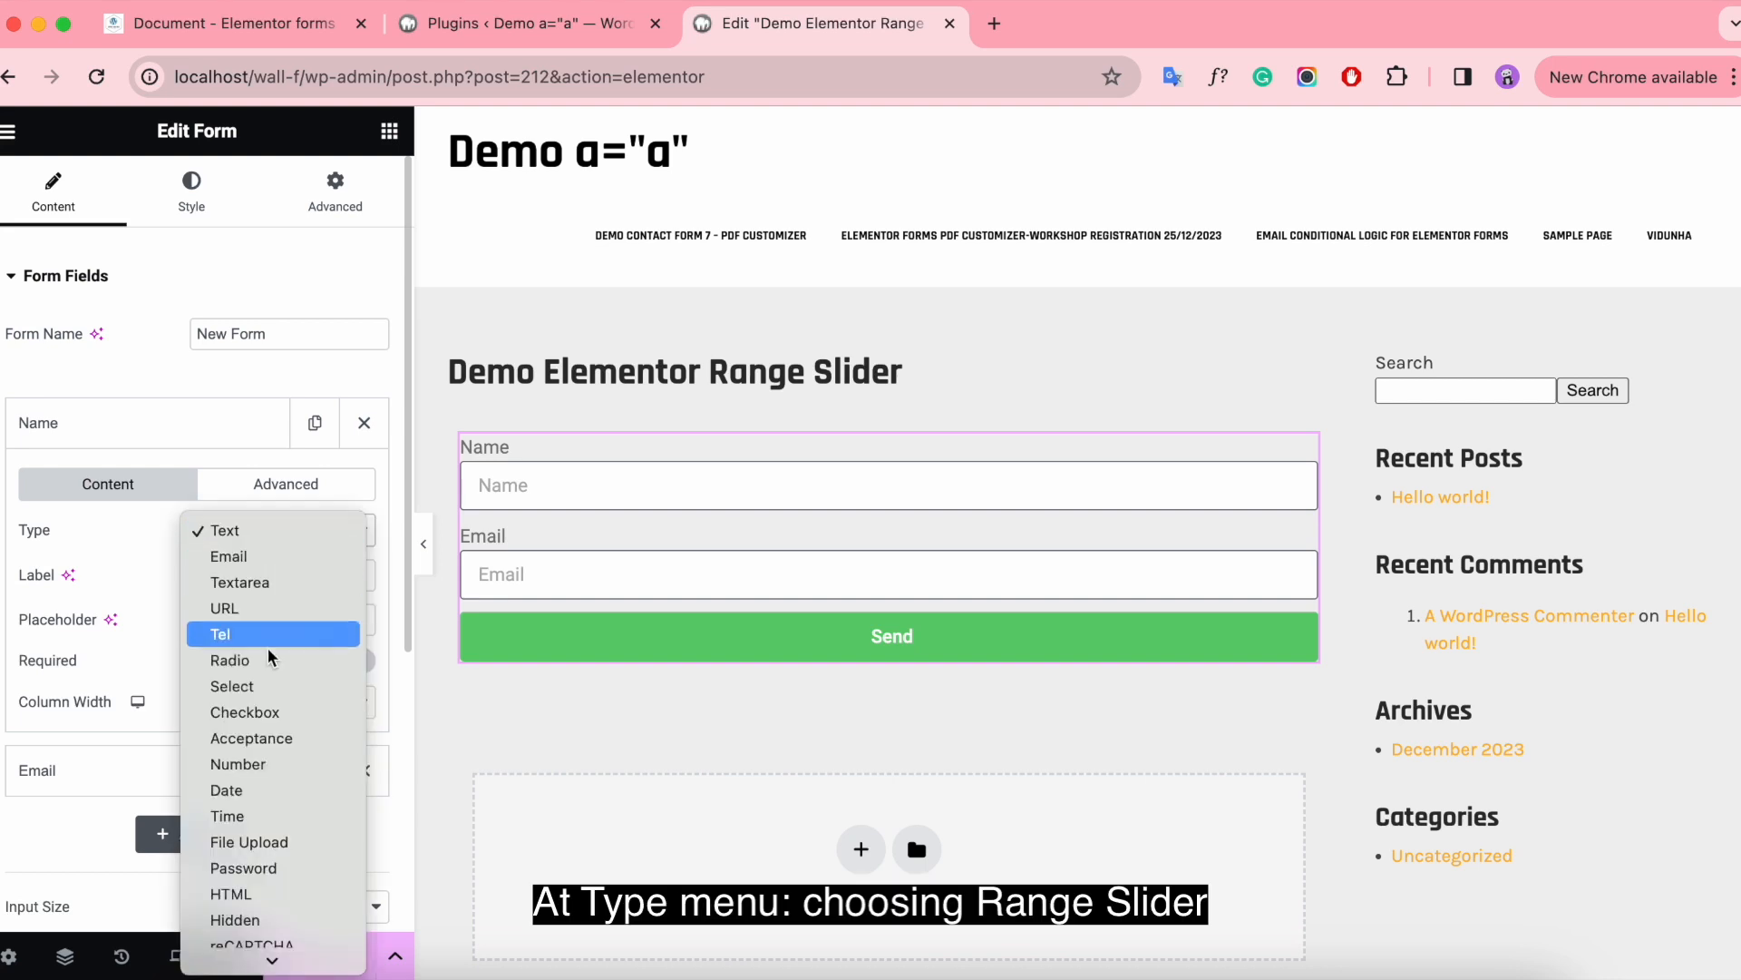
{"action": "scroll", "scroll_direction": "down", "scroll_amount": 3}
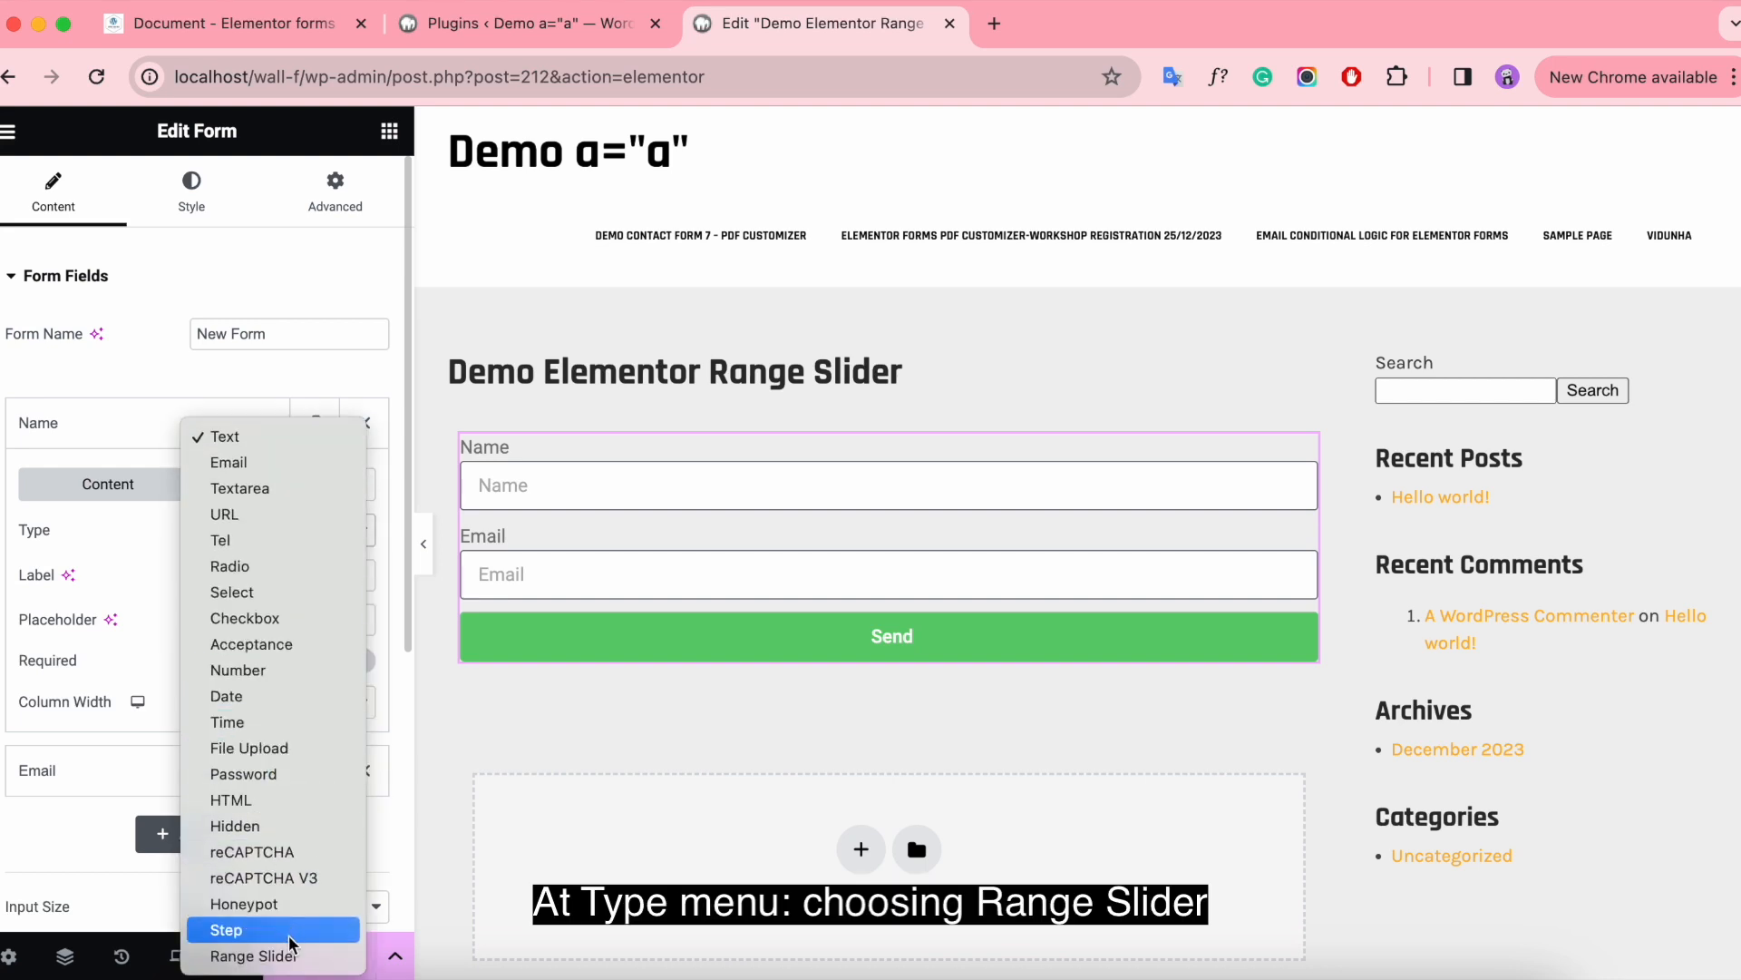
{"action": "mouse_move", "coordinate": [256, 955]}
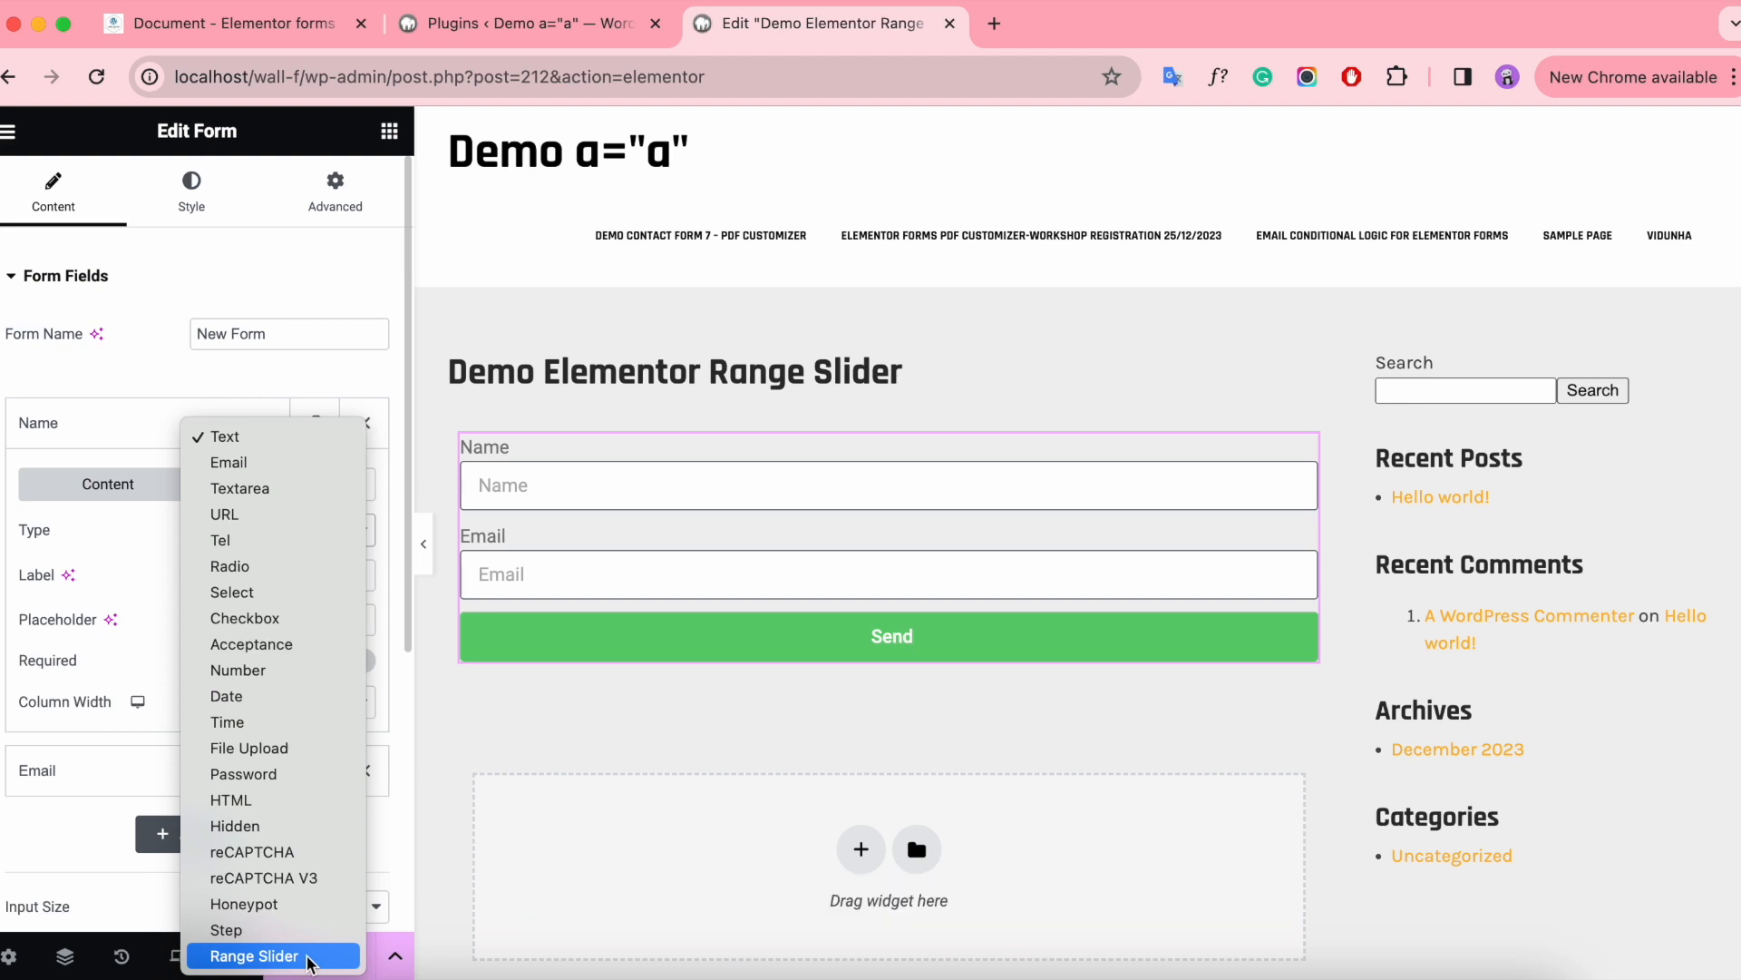
{"action": "left_click", "coordinate": [254, 955]}
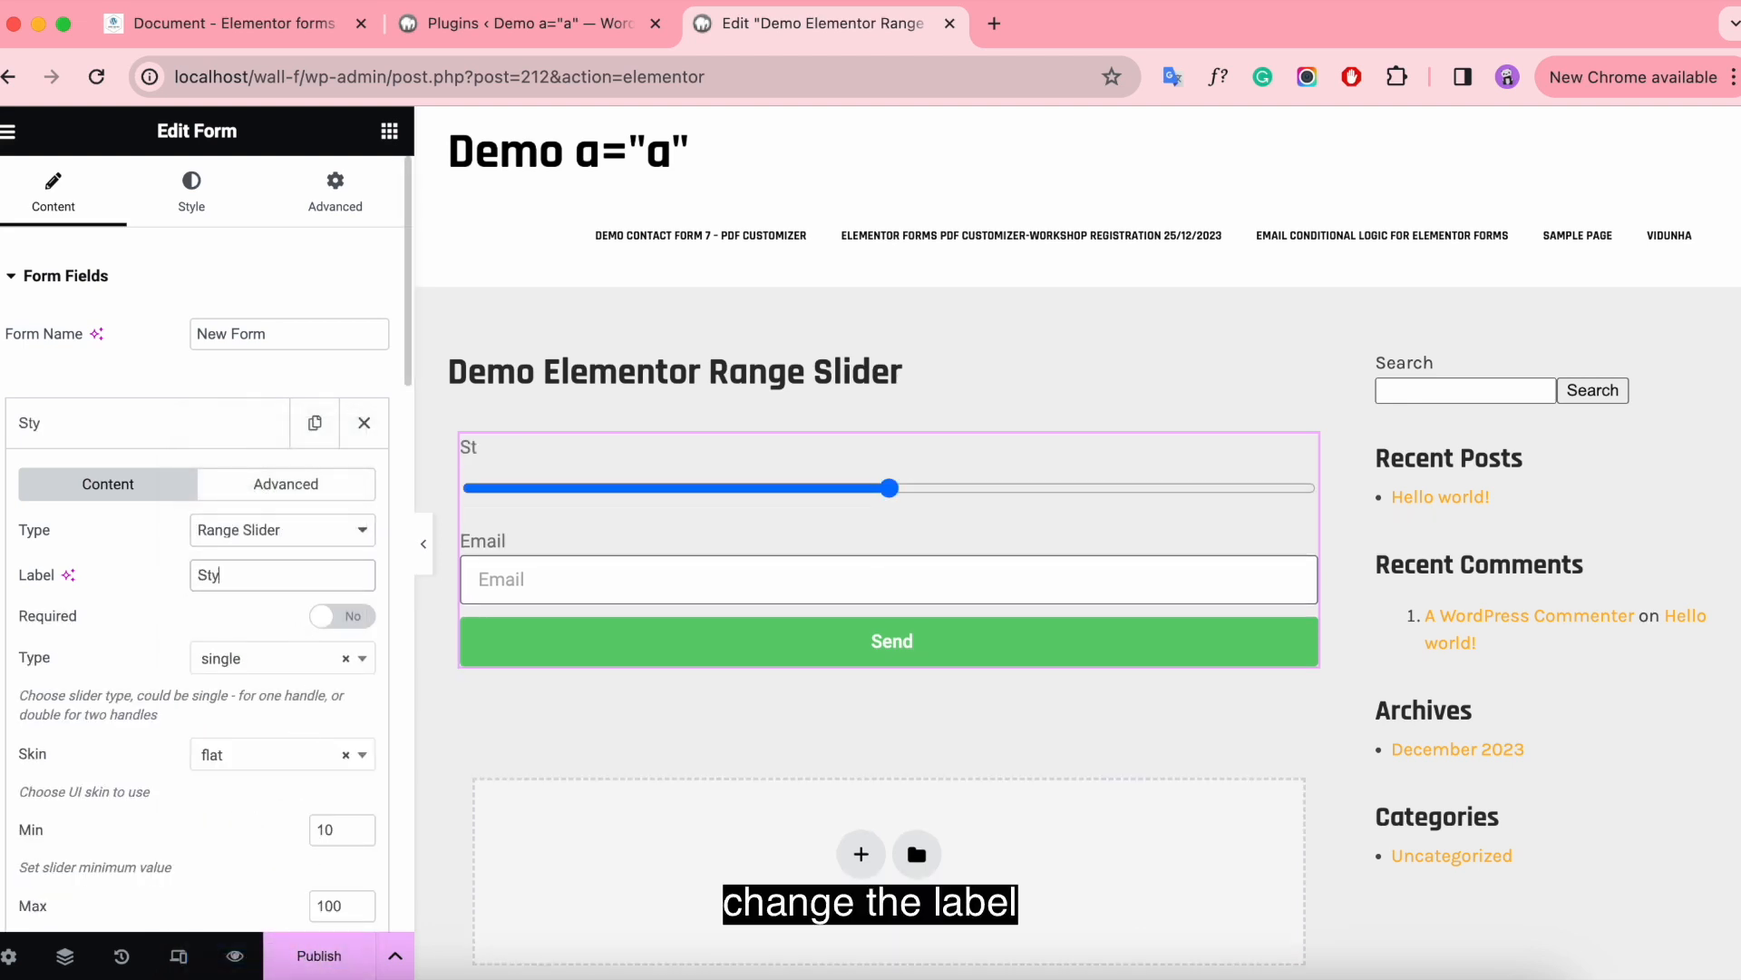
{"action": "type", "text": "Style 1"}
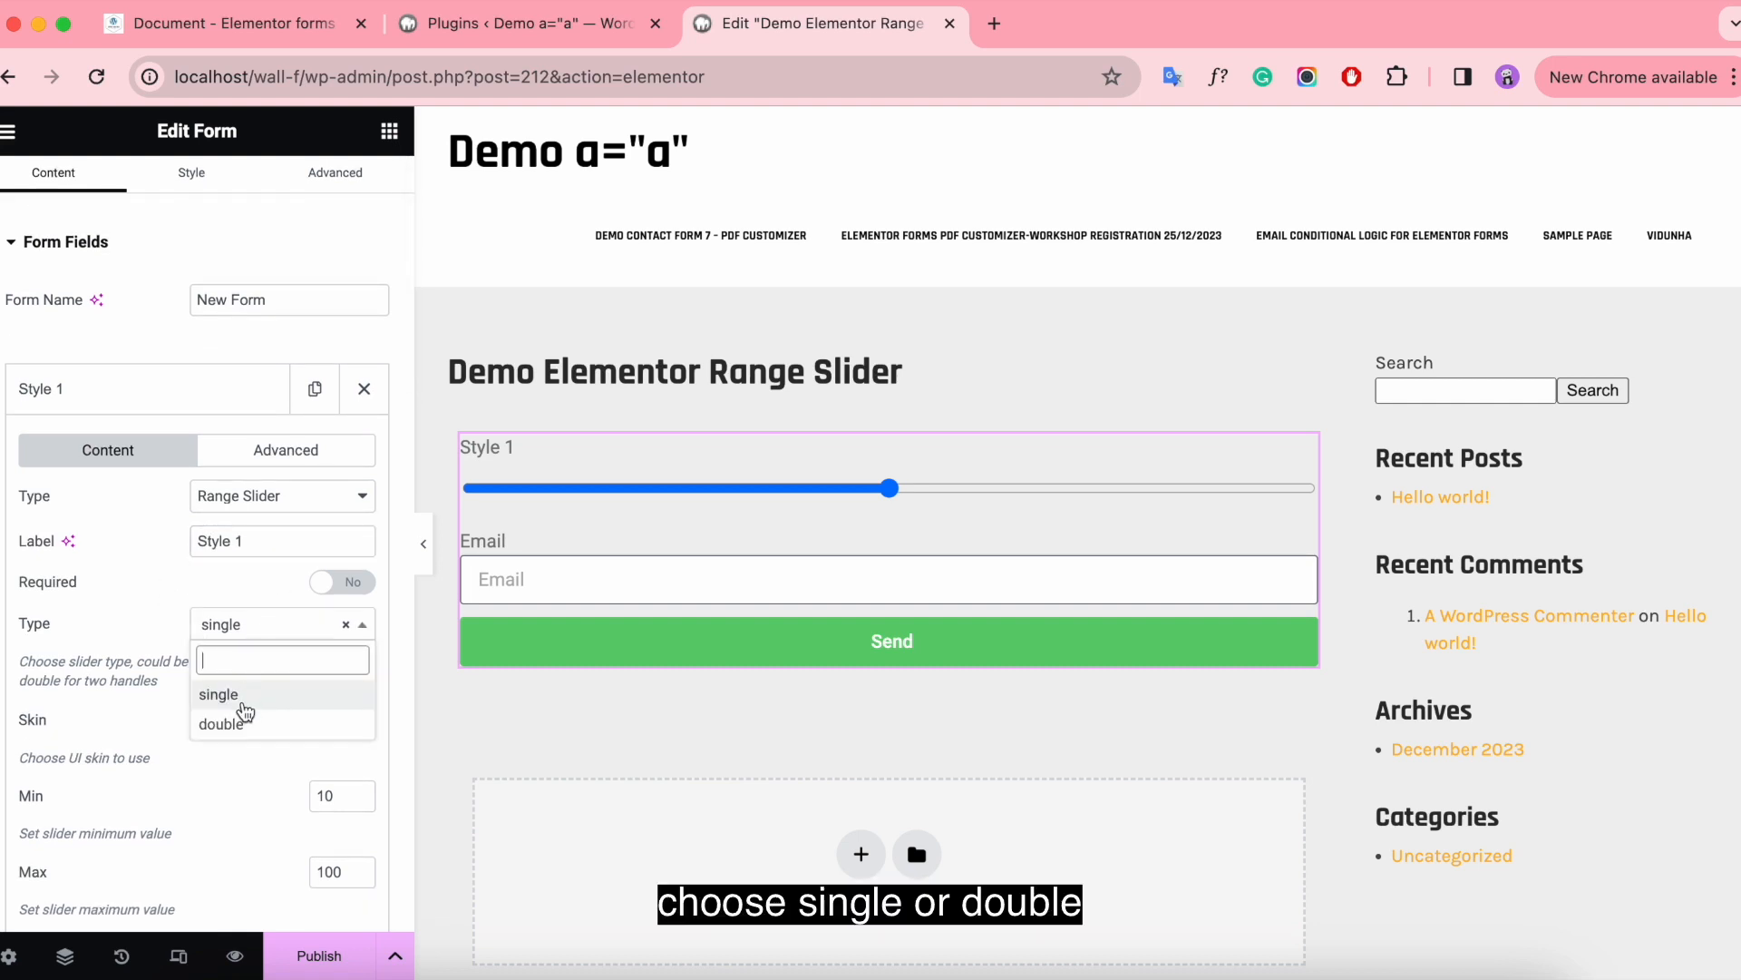
Keep the Style 1 slider as a single-handle type with the flat skin.
{"action": "left_click", "coordinate": [221, 723]}
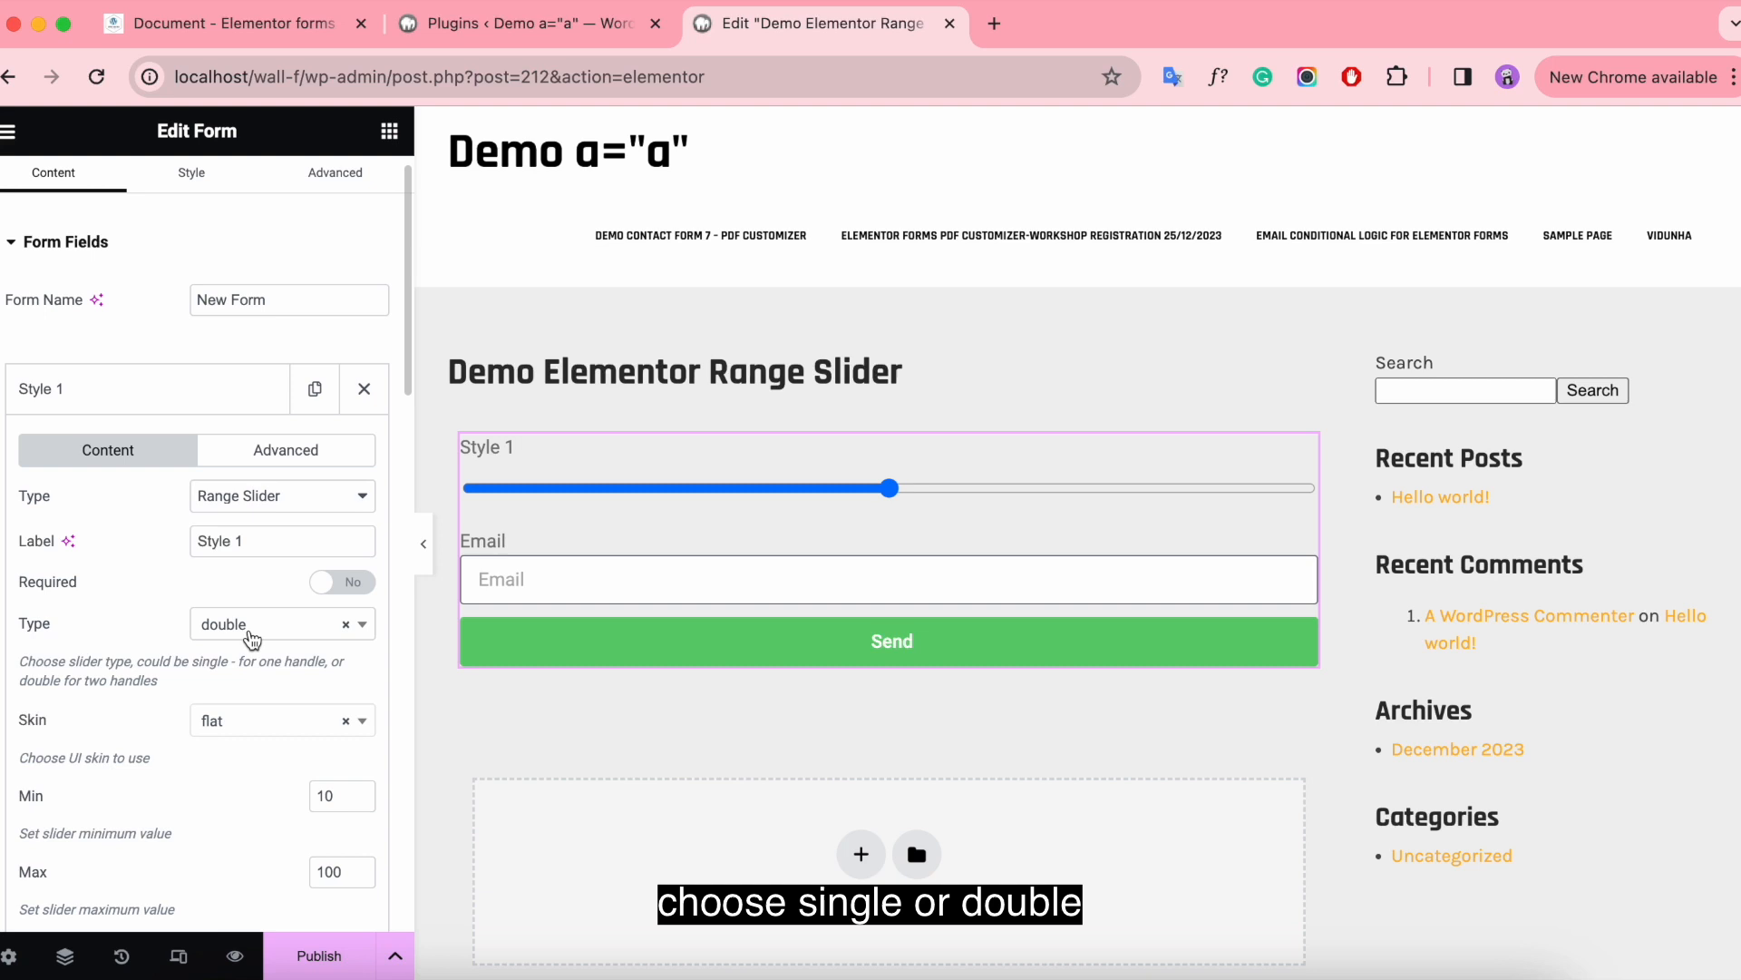
{"action": "left_click", "coordinate": [266, 623]}
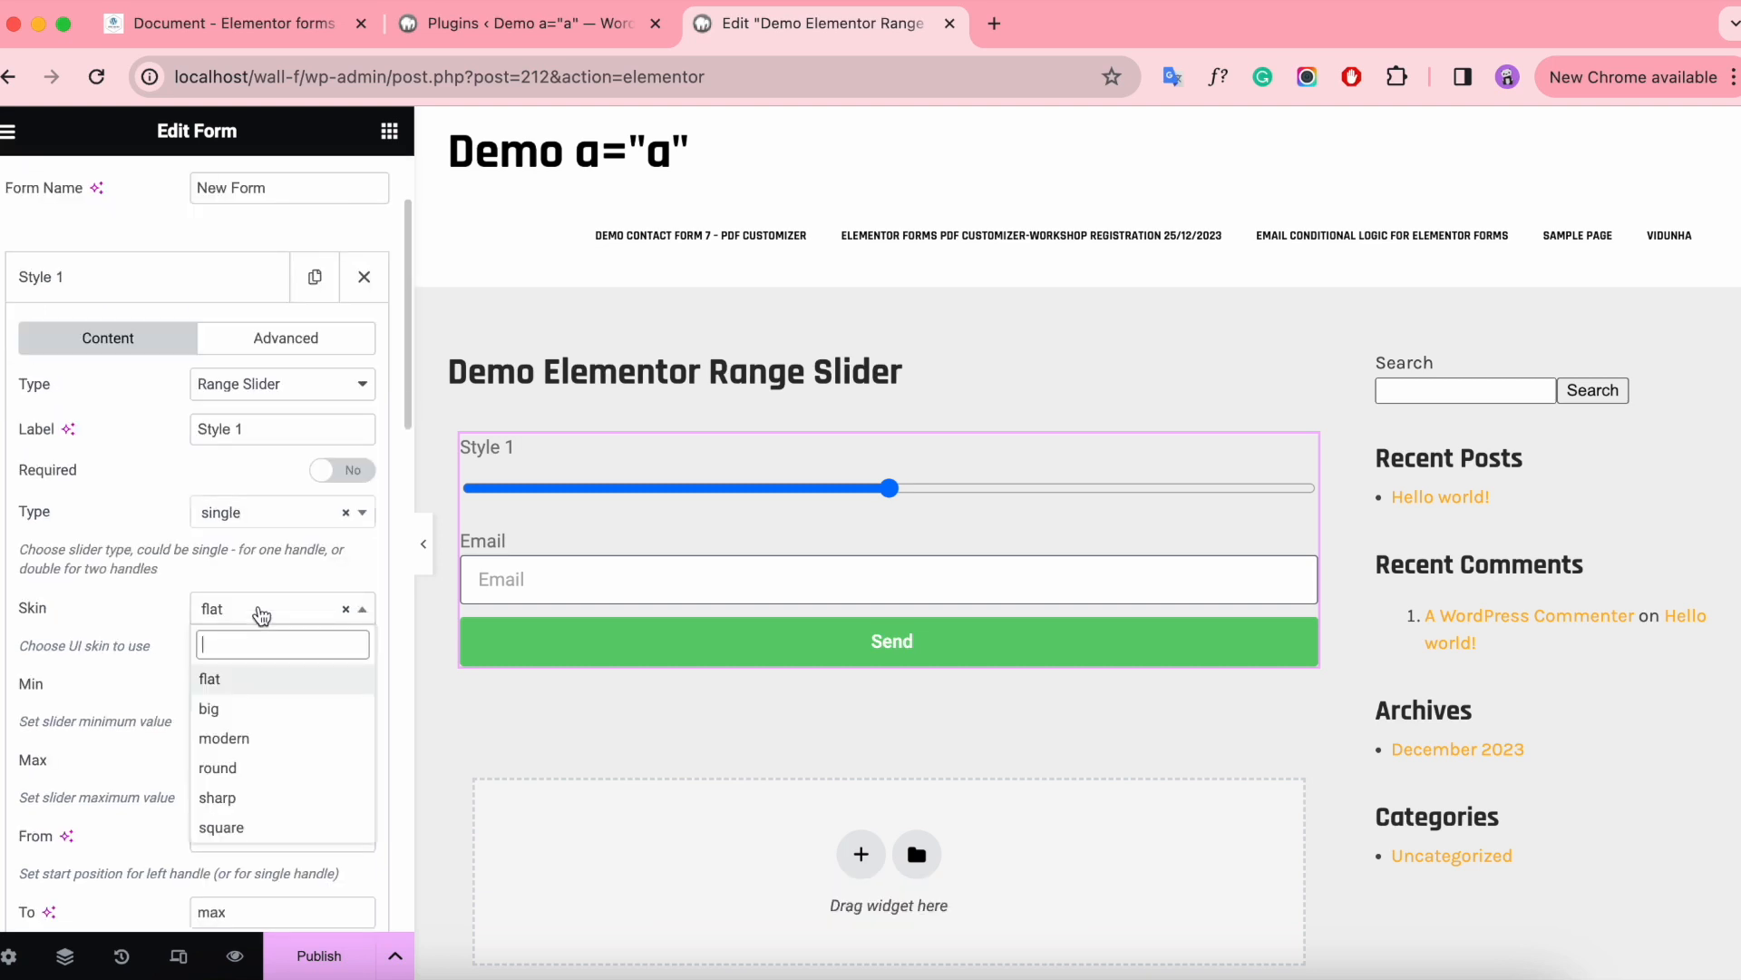
{"action": "left_click", "coordinate": [209, 678]}
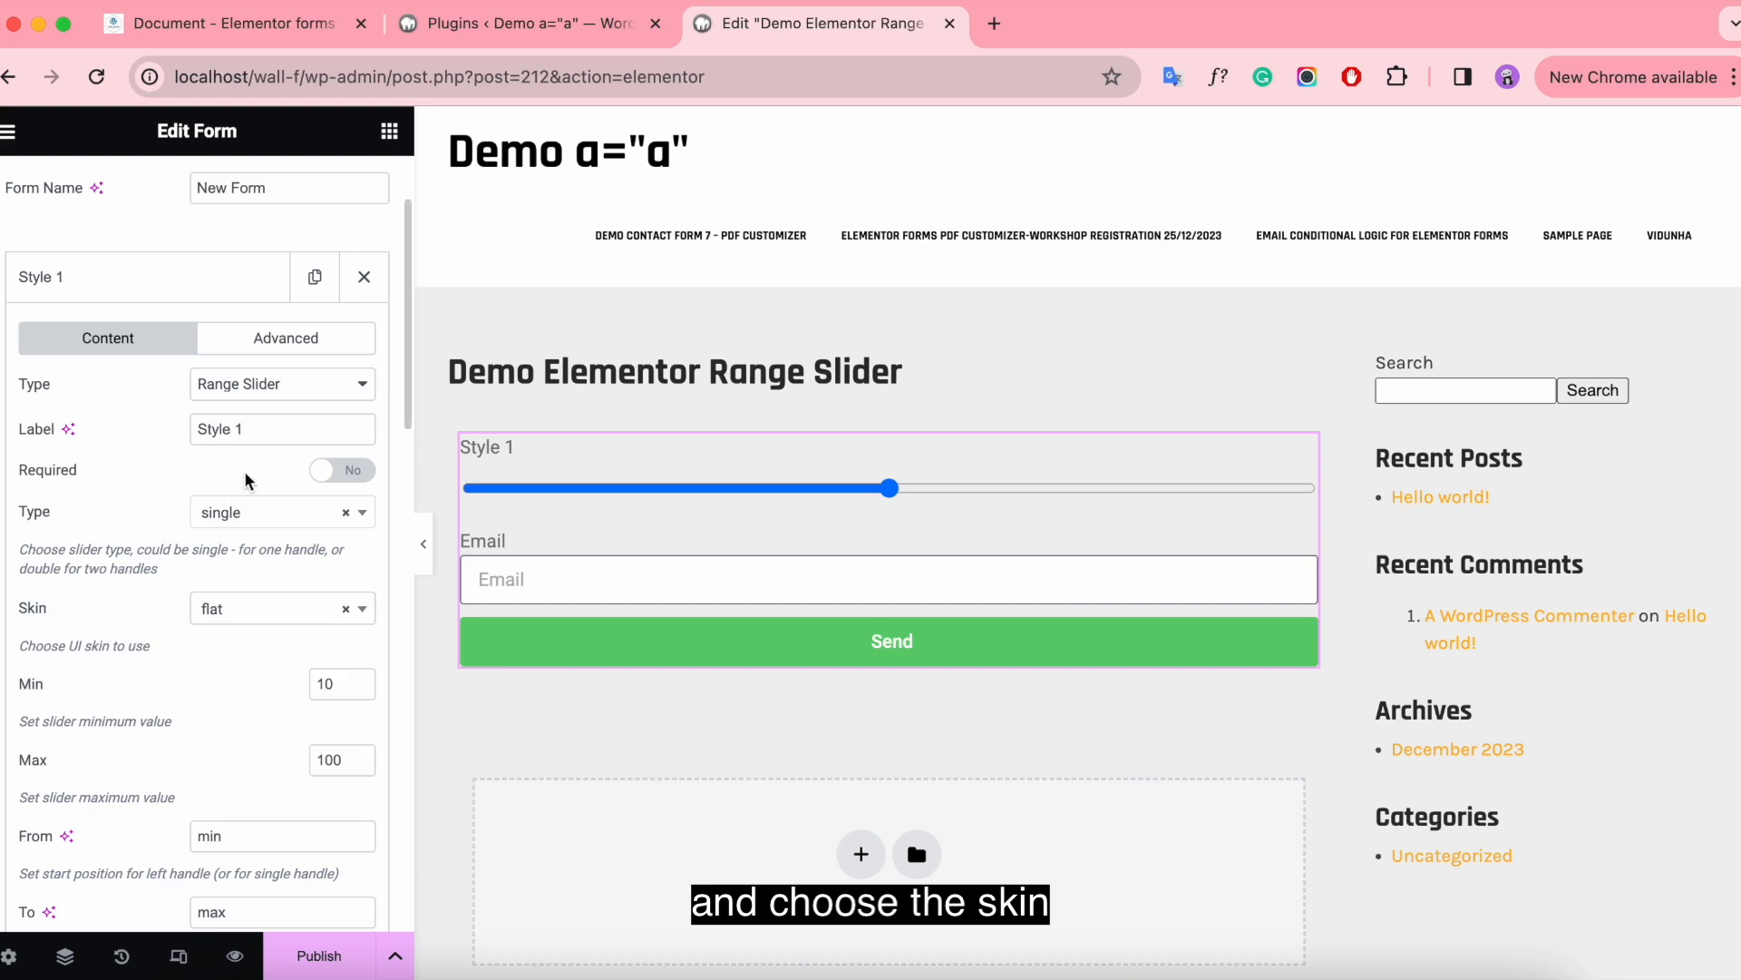
{"action": "left_click", "coordinate": [222, 24]}
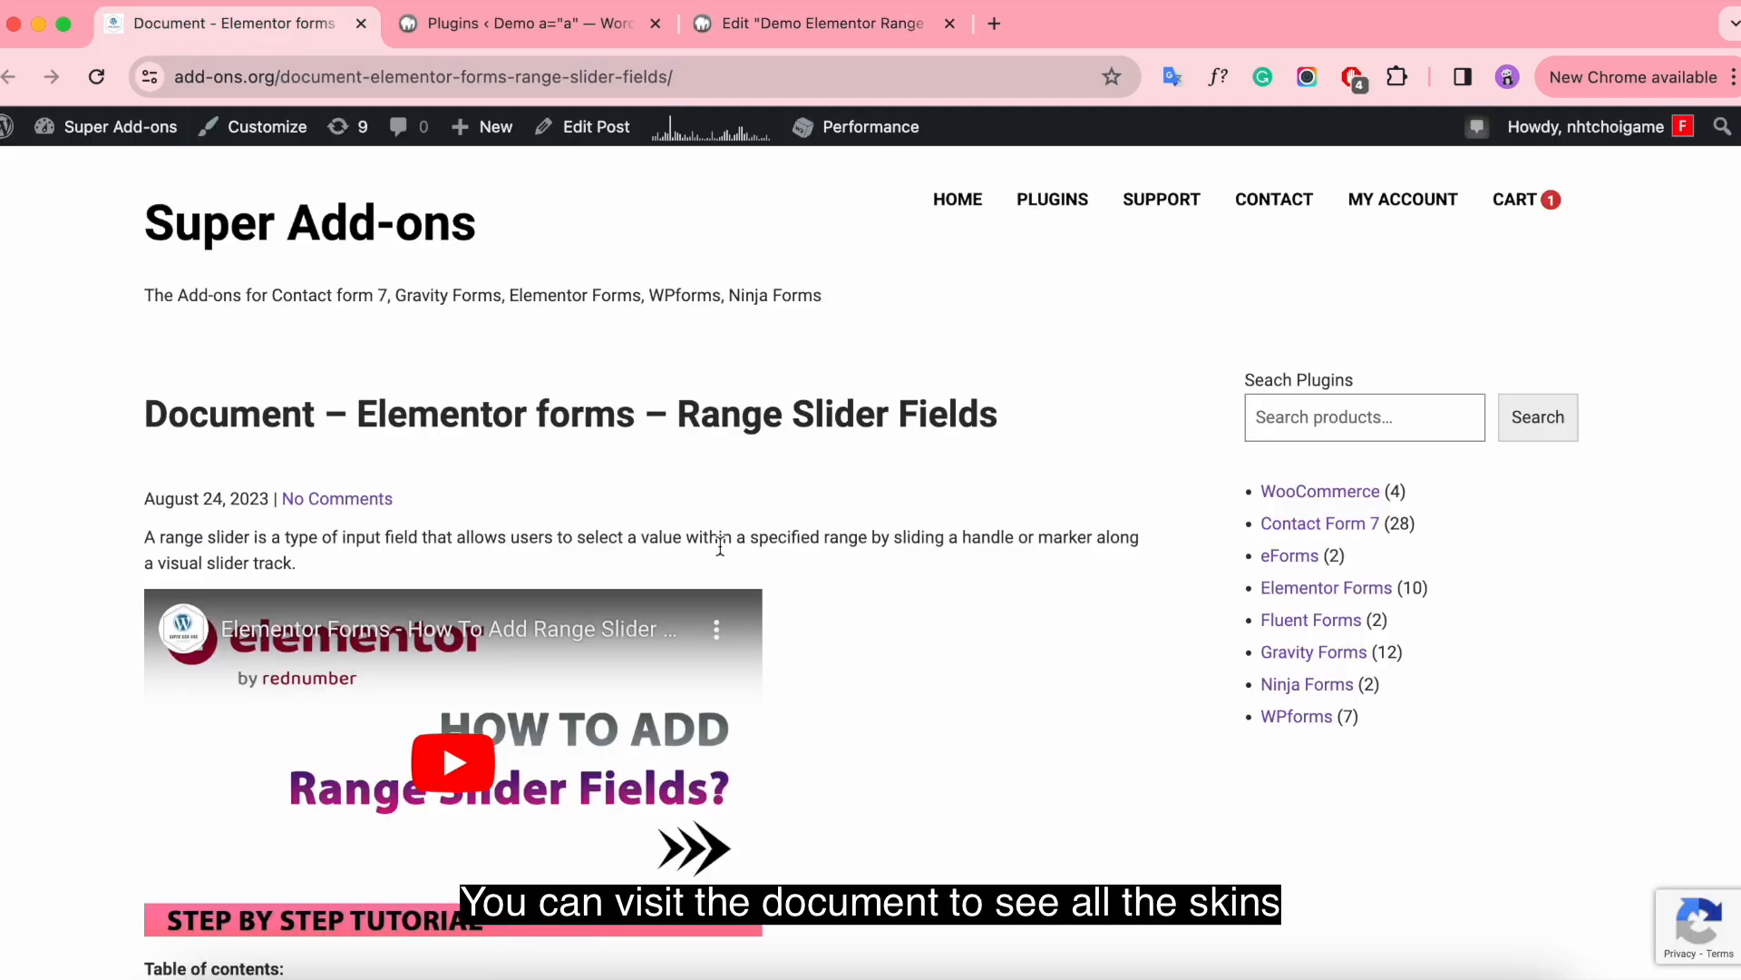
Browse the flat, big, modern, sharp, round and square skin examples in the add-ons.org docs.
{"action": "scroll", "scroll_direction": "down", "scroll_amount": 3}
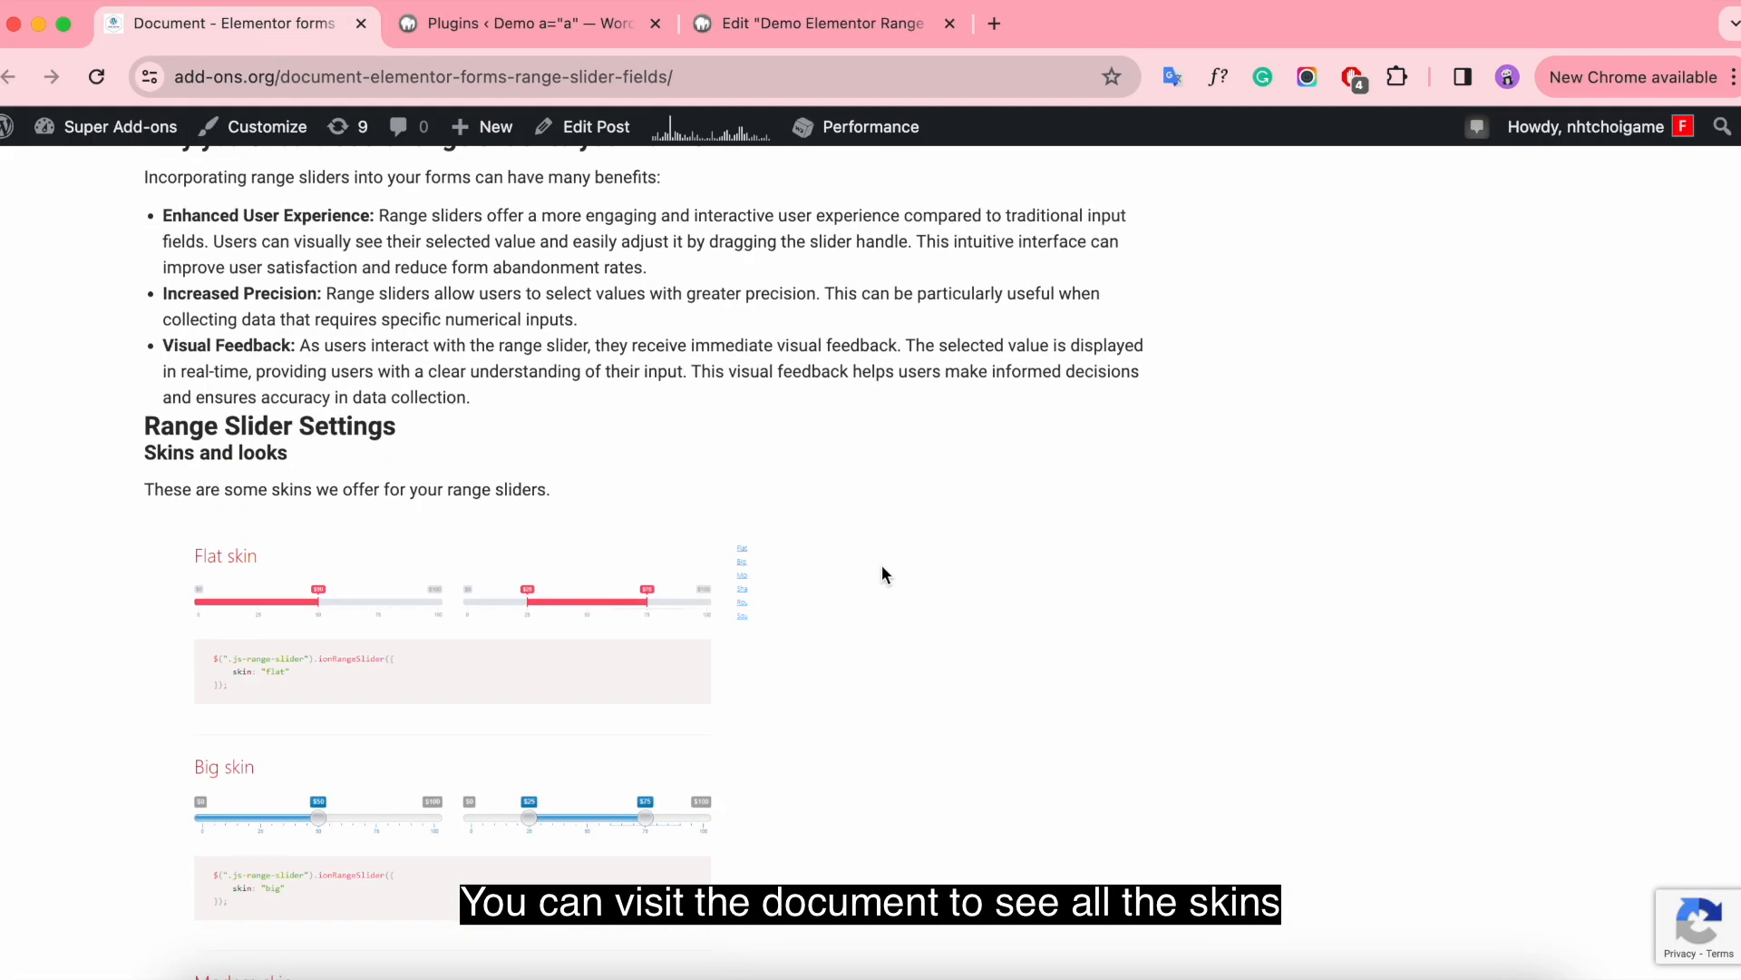
{"action": "scroll", "scroll_direction": "down", "scroll_amount": 3}
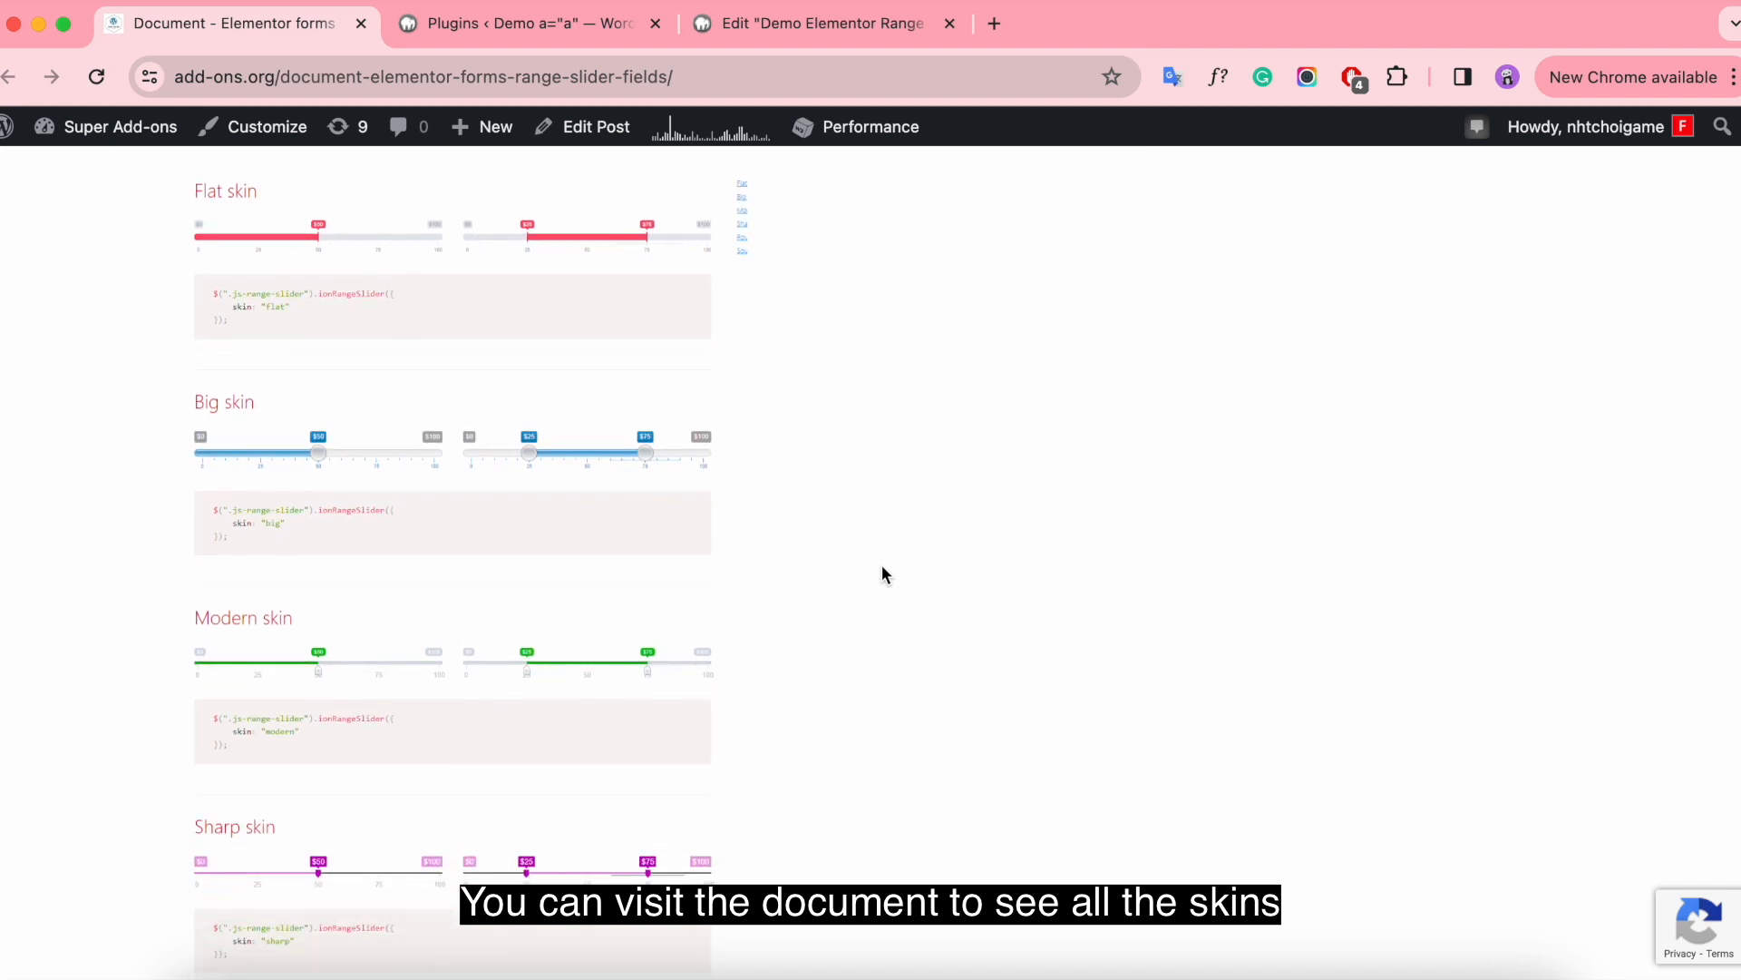
{"action": "scroll", "scroll_direction": "down", "scroll_amount": 3}
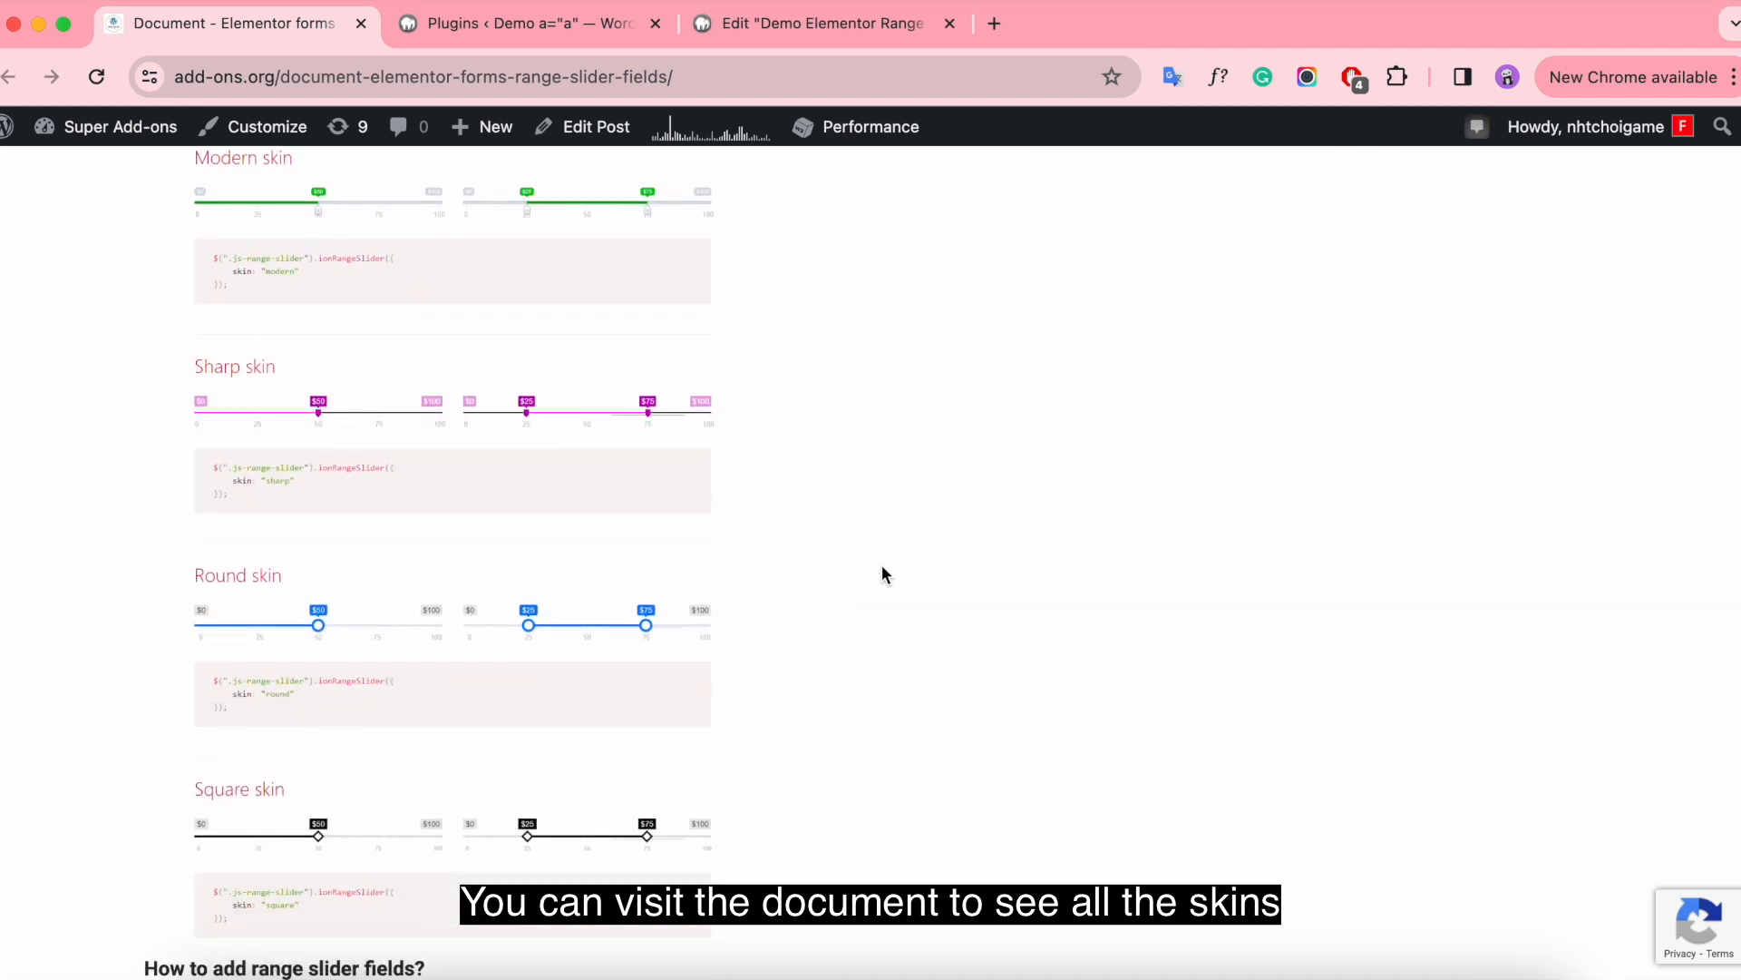
{"action": "scroll", "scroll_direction": "up", "scroll_amount": 3}
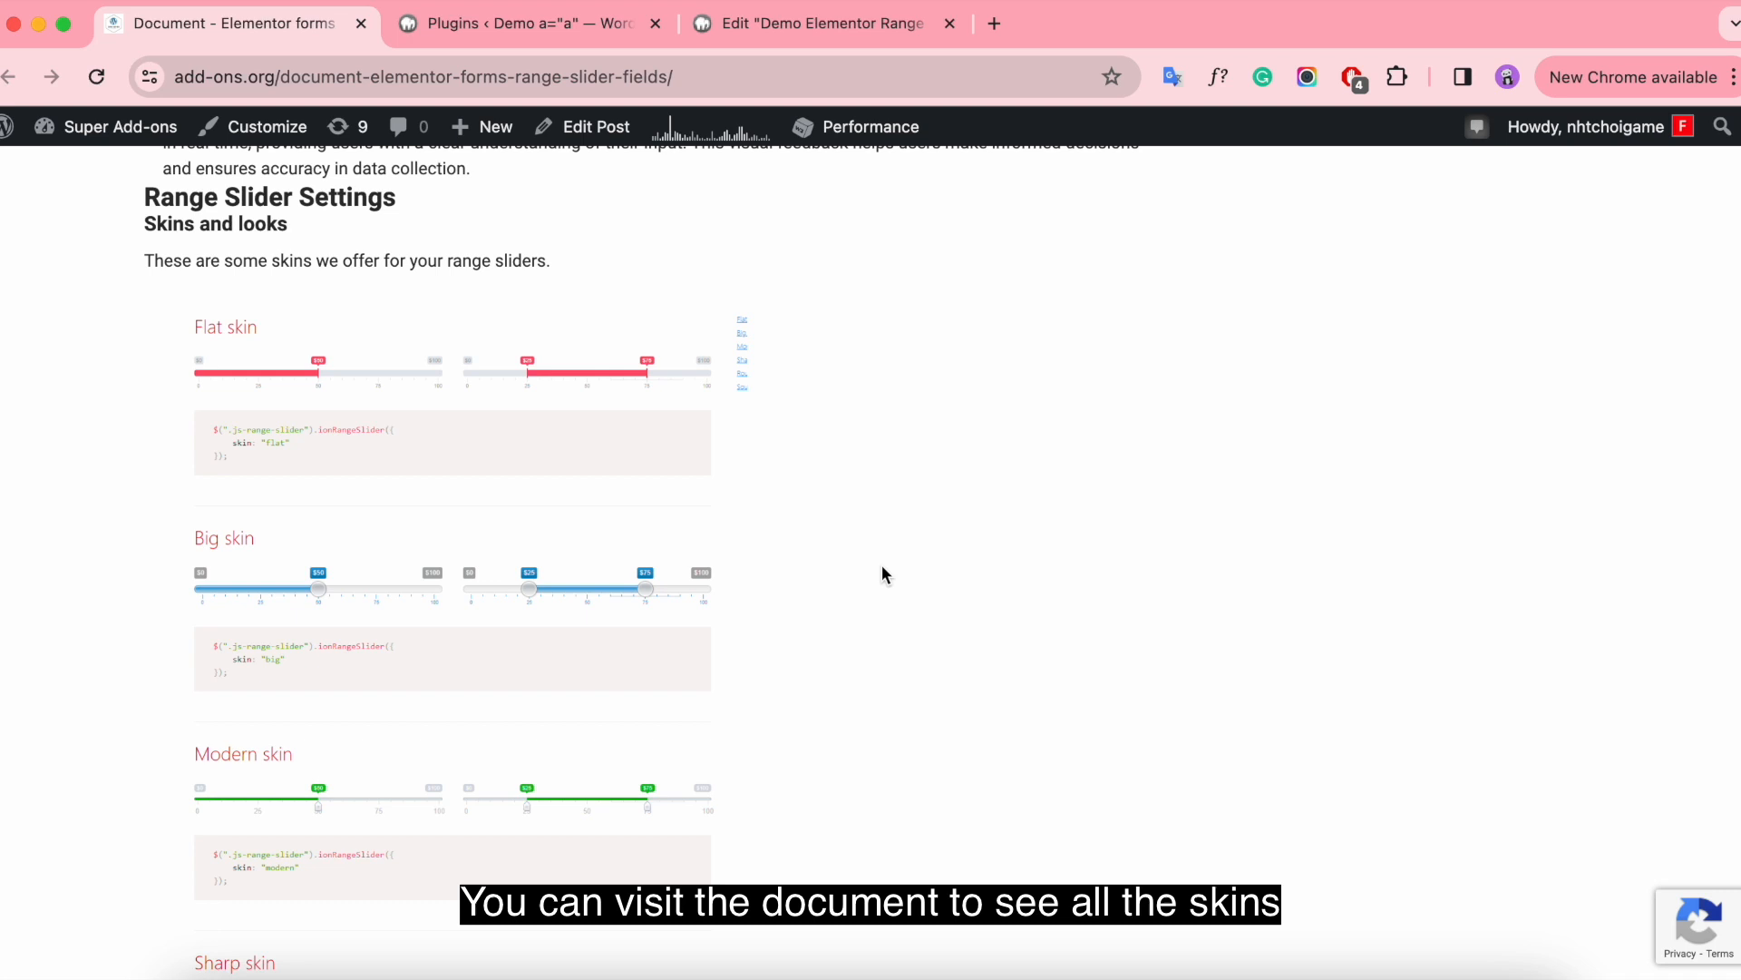
Back in the editor, update the page to publish the flat Style 1 slider spanning 10 to 100.
{"action": "left_click", "coordinate": [822, 24]}
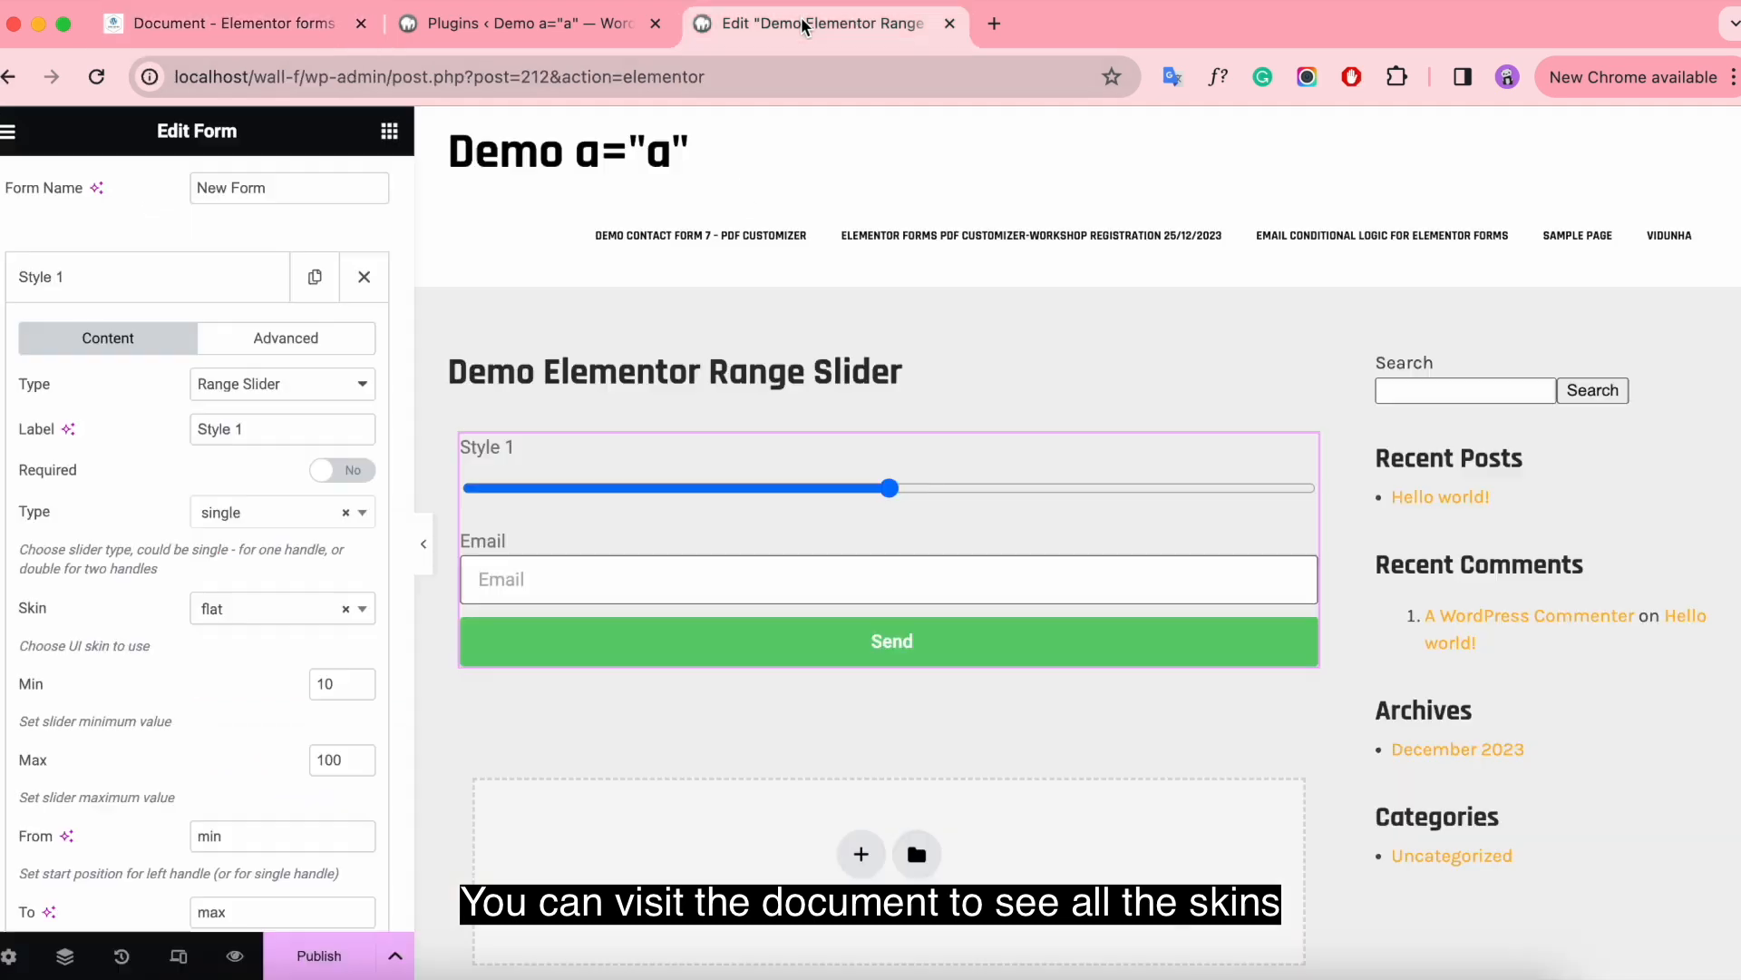
{"action": "scroll", "scroll_direction": "down", "scroll_amount": 3}
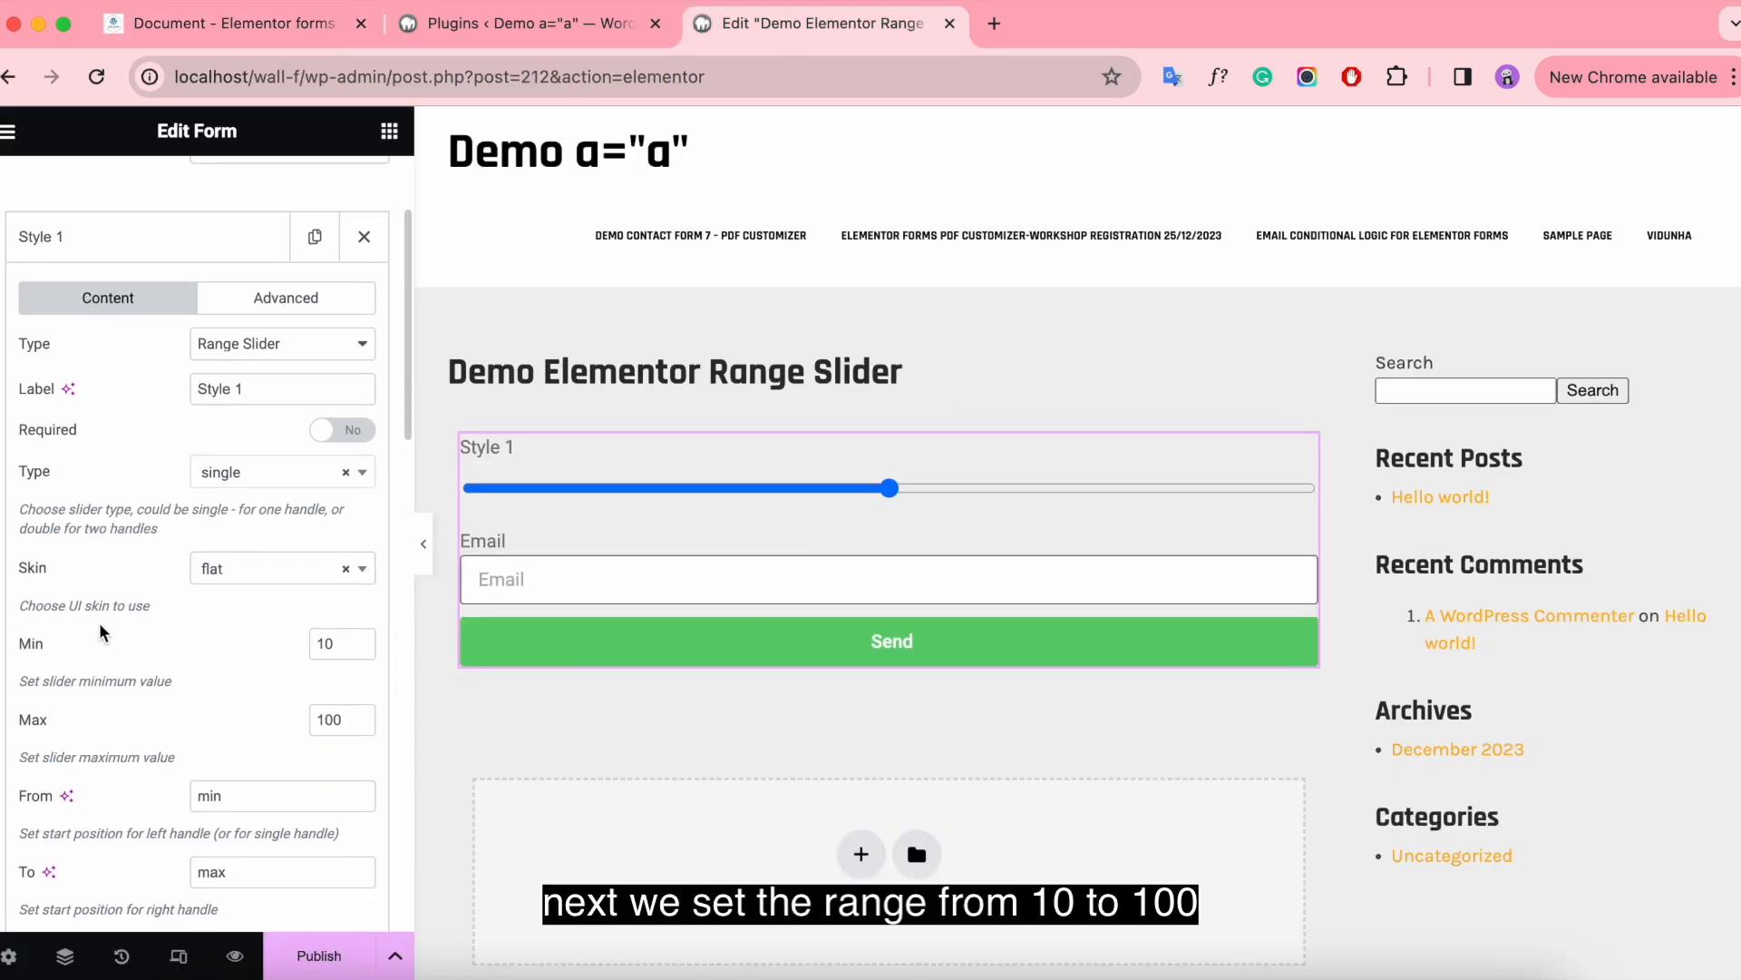
{"action": "mouse_move", "coordinate": [62, 670]}
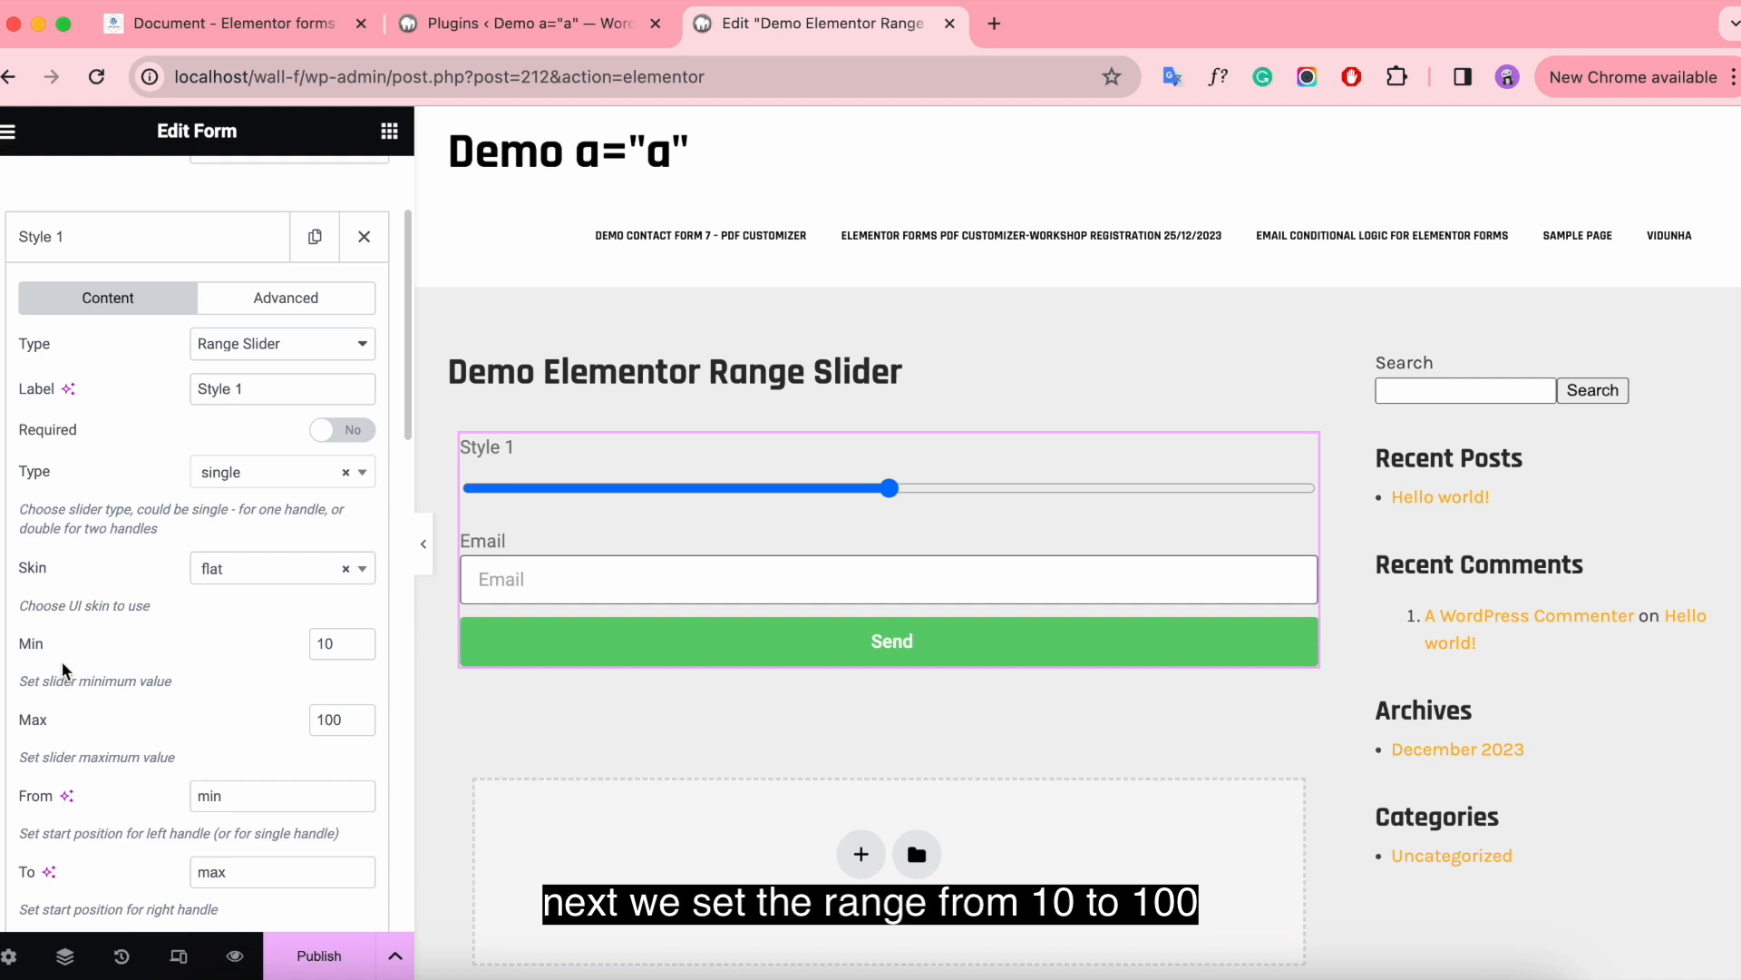
{"action": "mouse_move", "coordinate": [64, 736]}
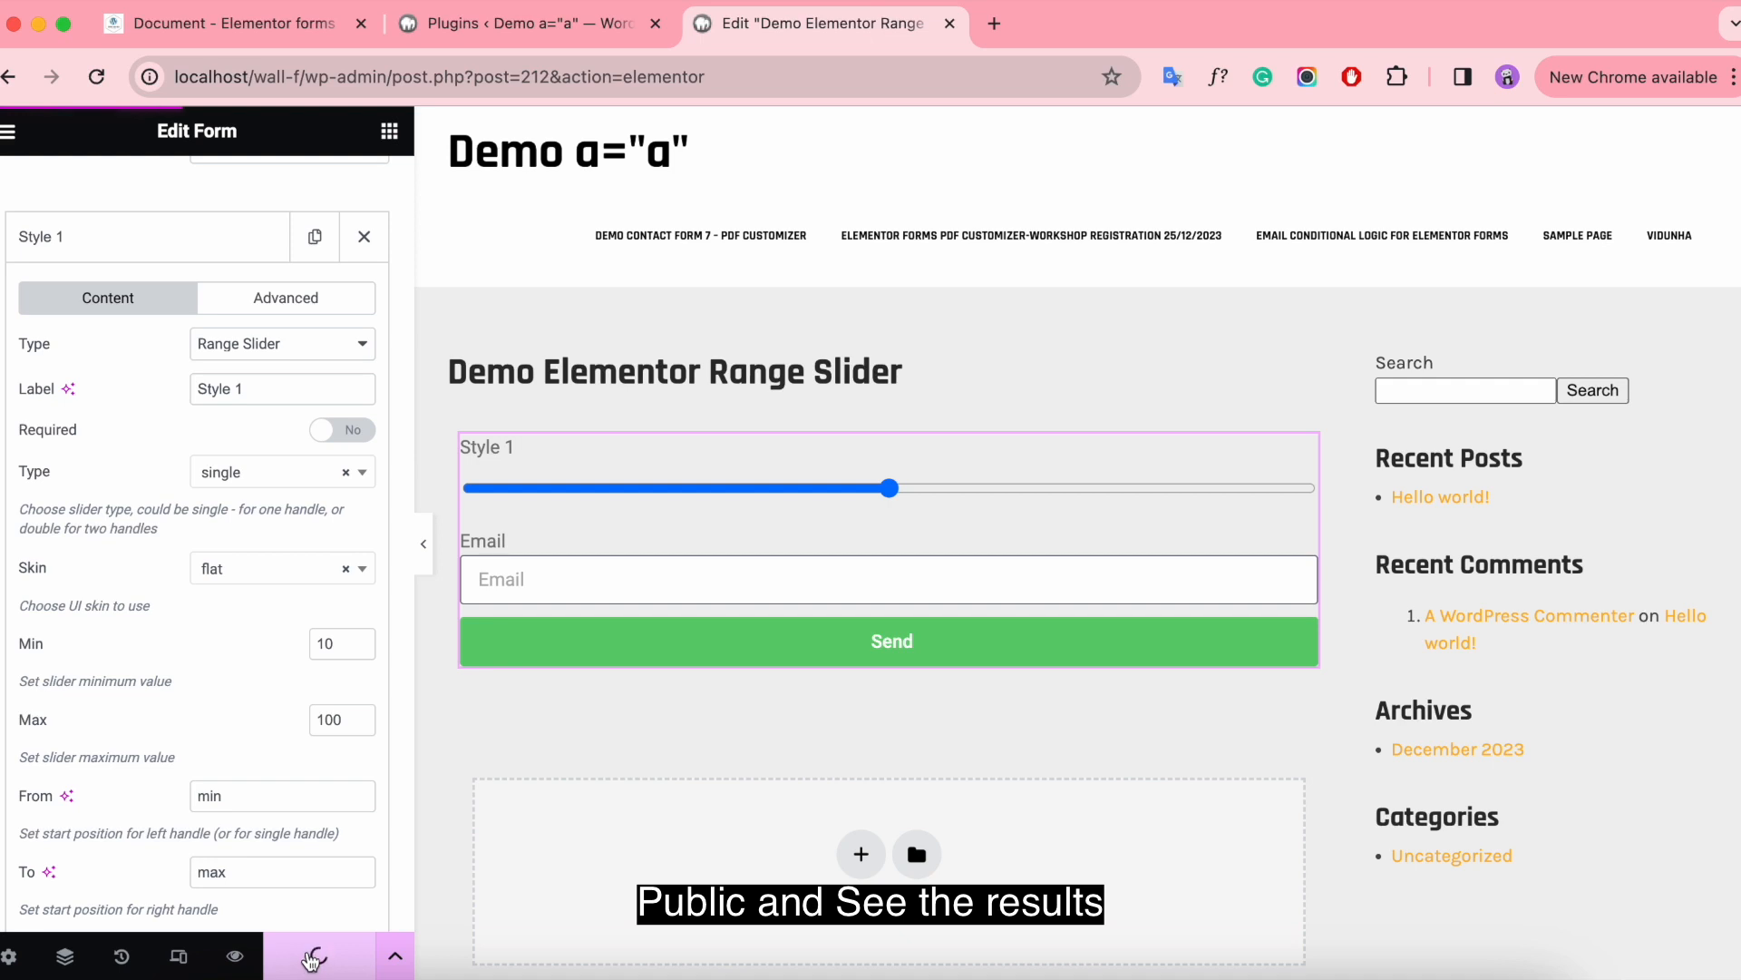
{"action": "left_click", "coordinate": [315, 955]}
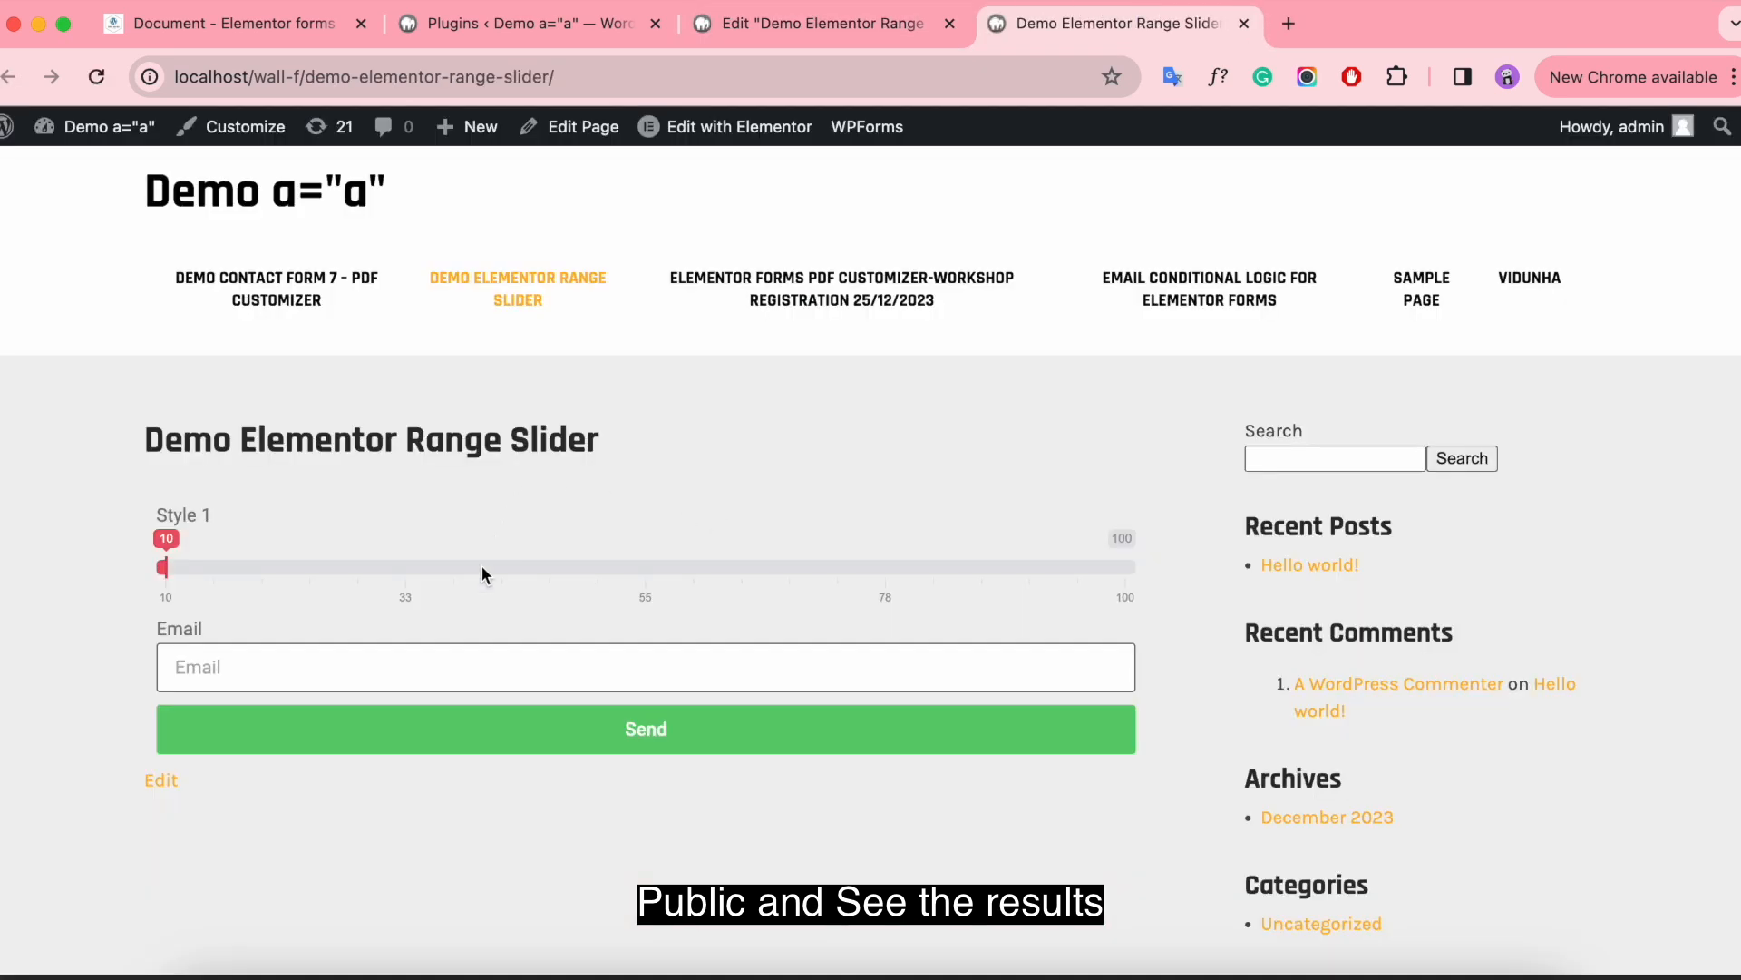
{"action": "mouse_move", "coordinate": [164, 568]}
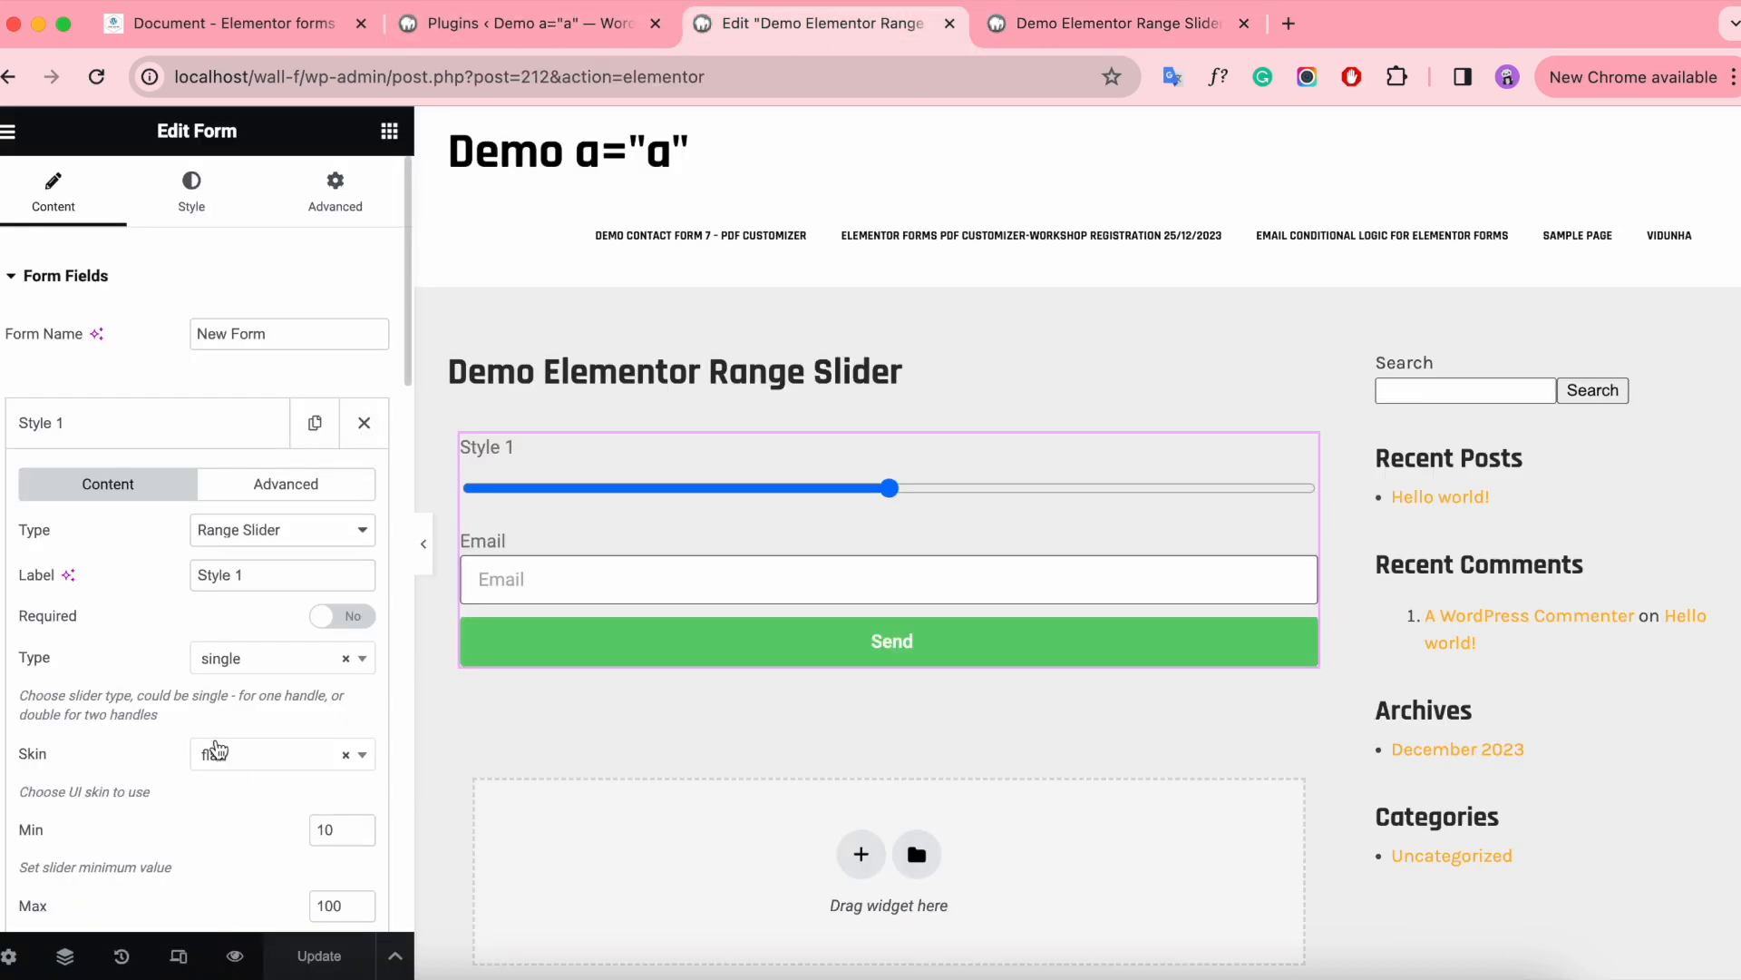
Set the slider's From value to 30, update, and check the handle at 30 on the live page.
{"action": "scroll", "scroll_direction": "down", "scroll_amount": 3}
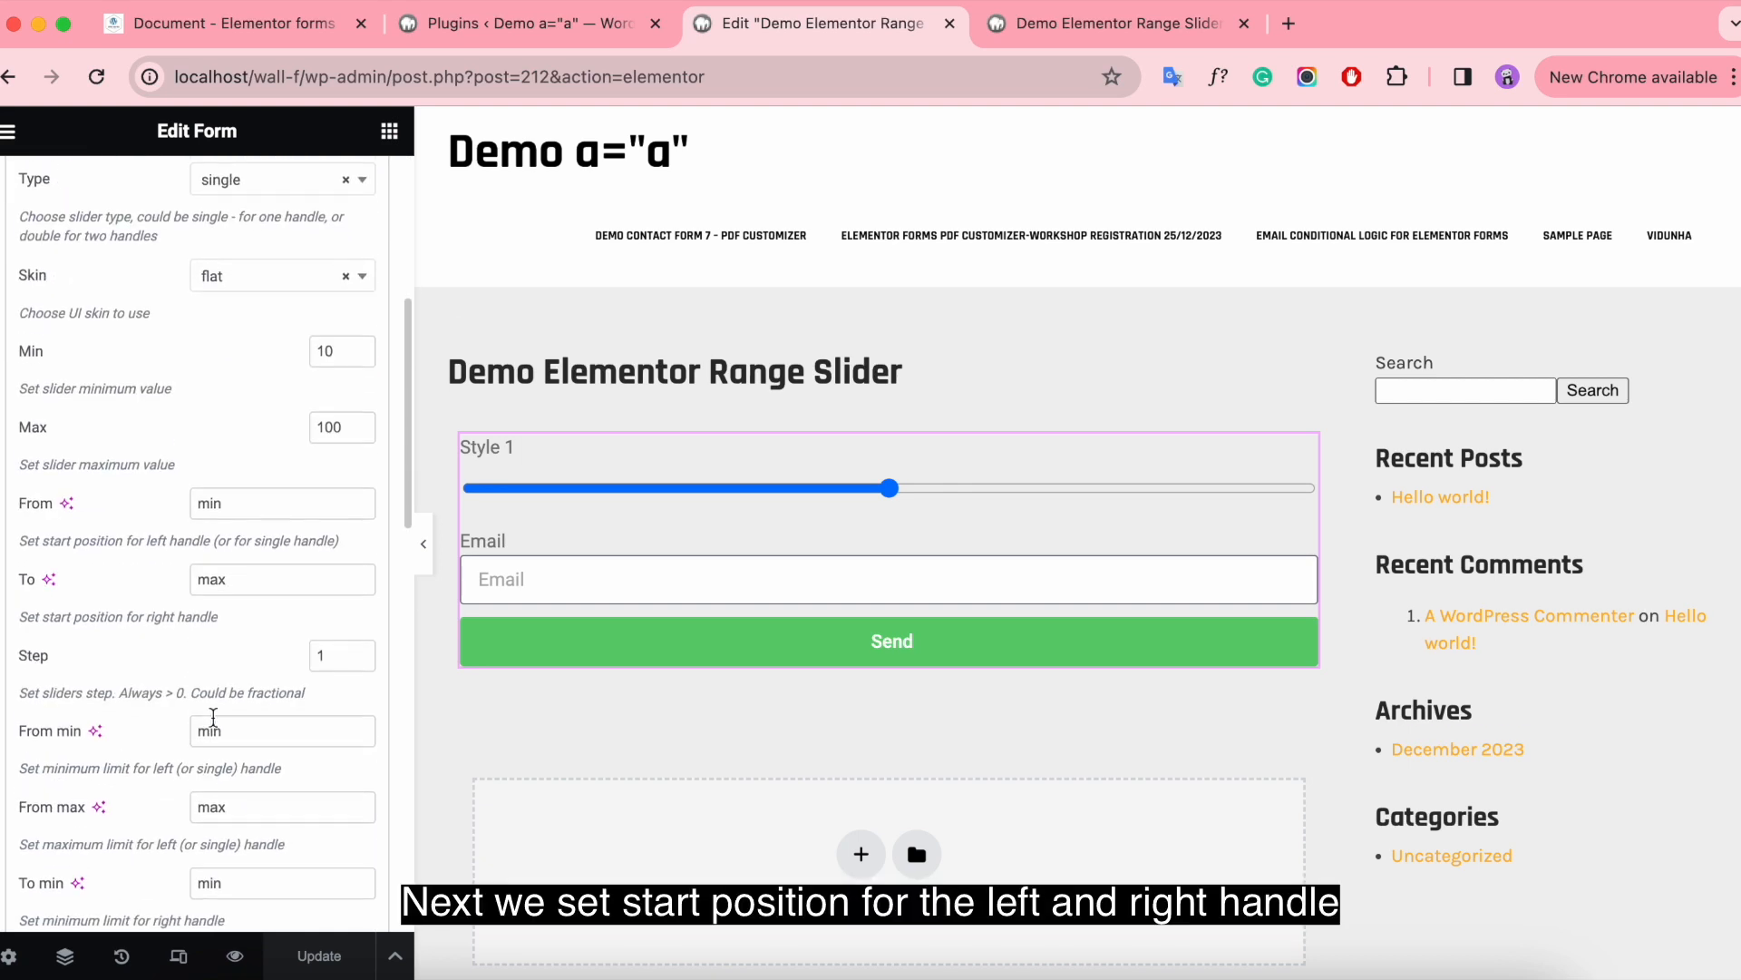
{"action": "scroll", "scroll_direction": "up", "scroll_amount": 3}
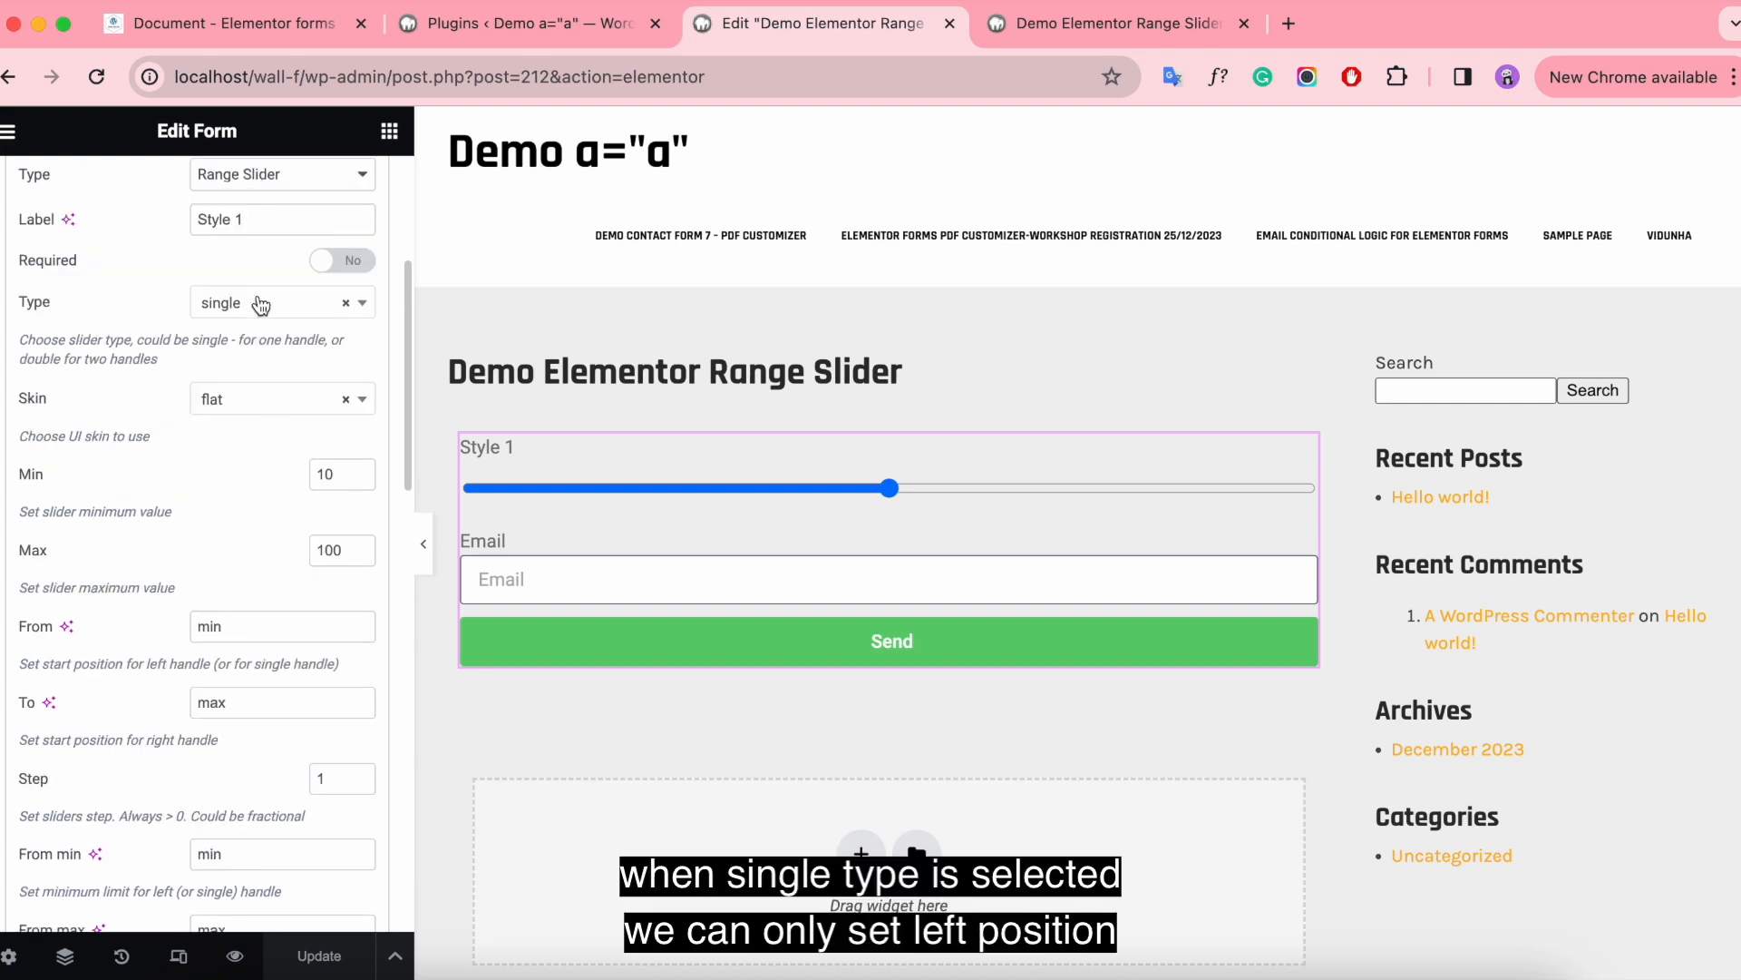
{"action": "left_click", "coordinate": [282, 625]}
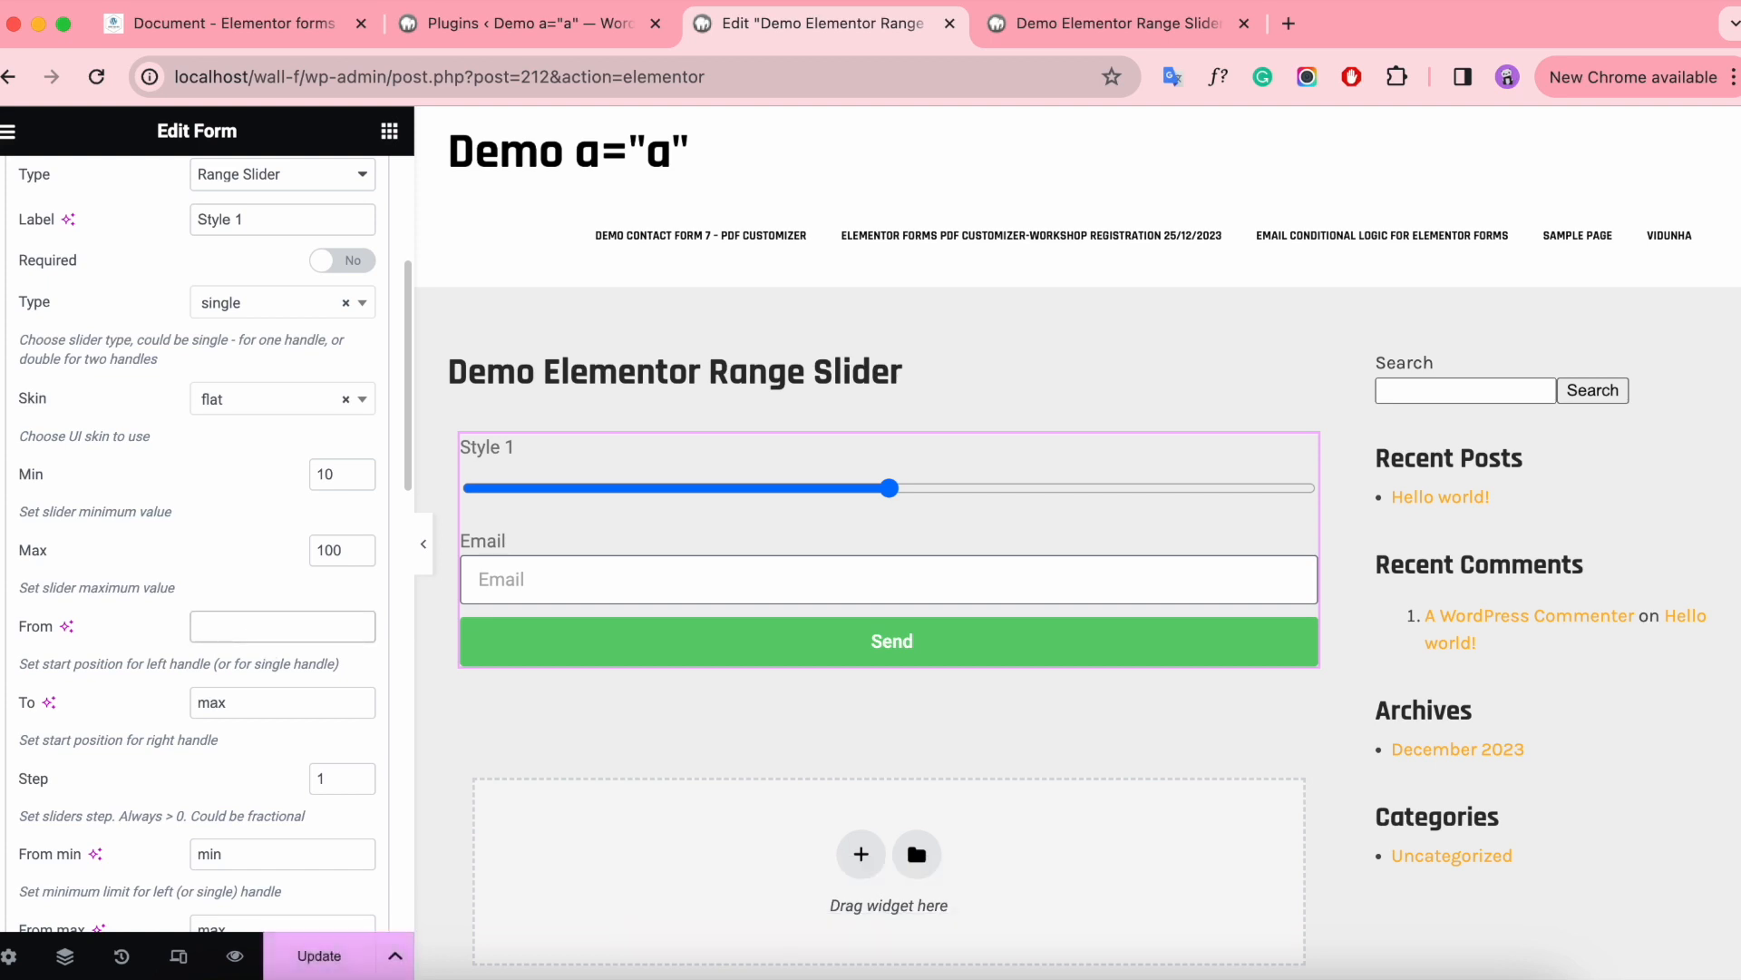
{"action": "type", "text": "30"}
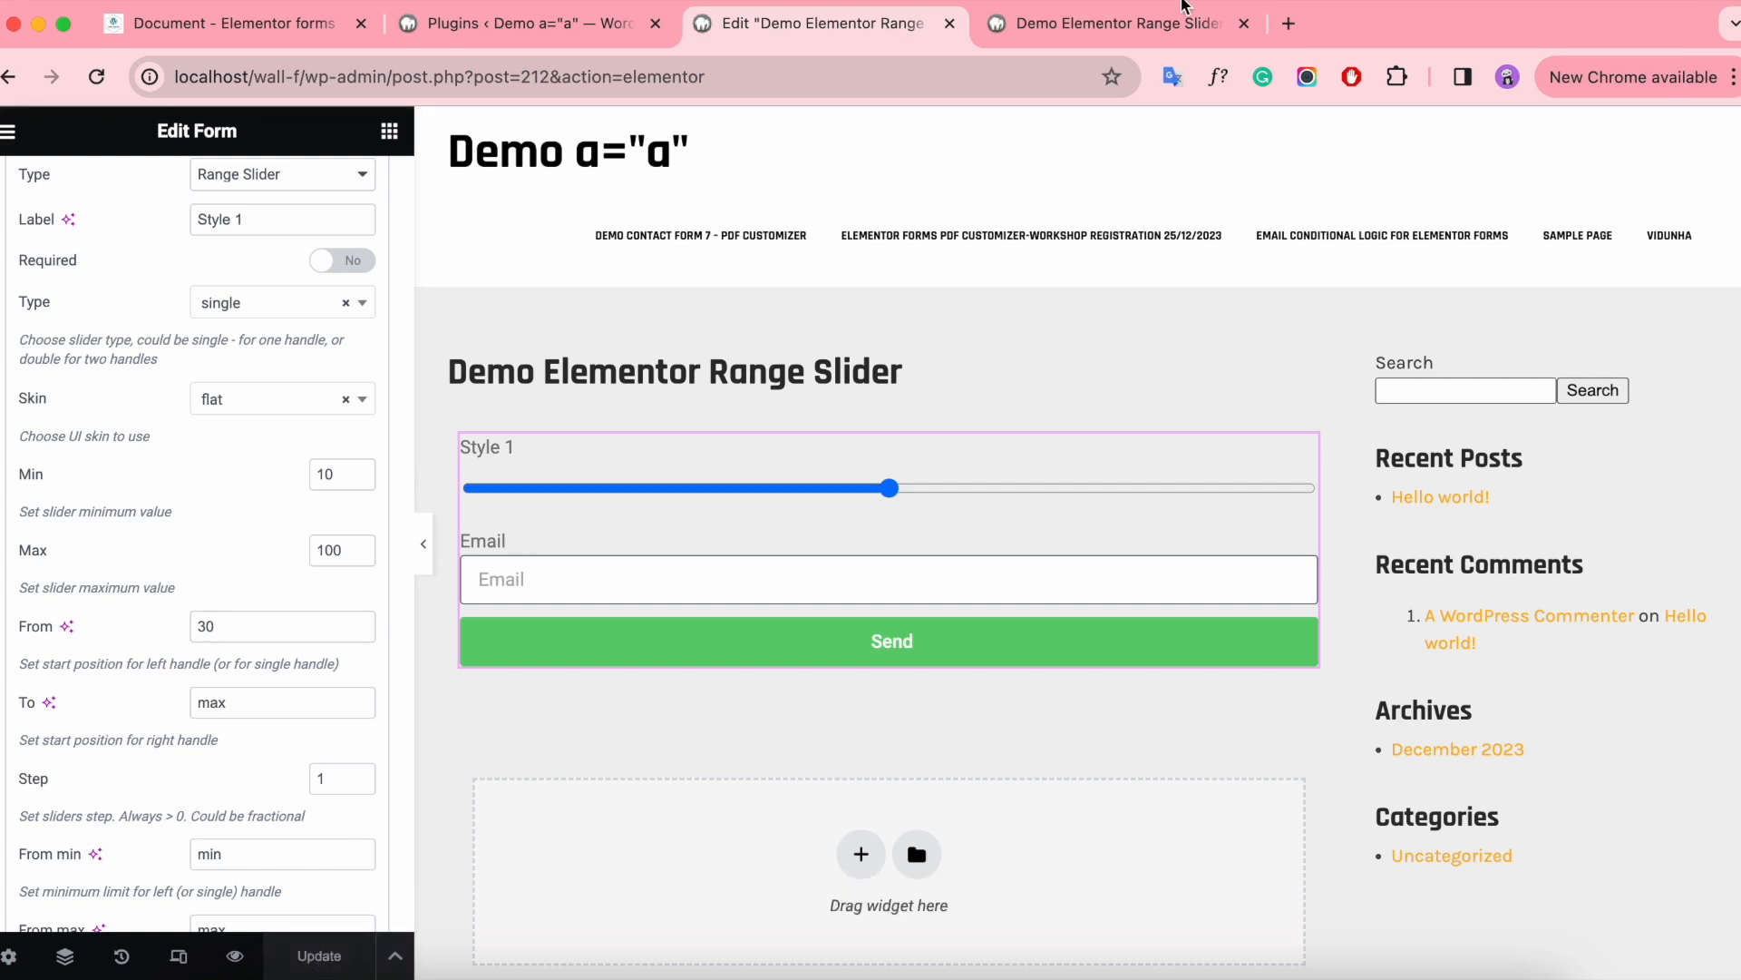
{"action": "left_click", "coordinate": [1111, 22]}
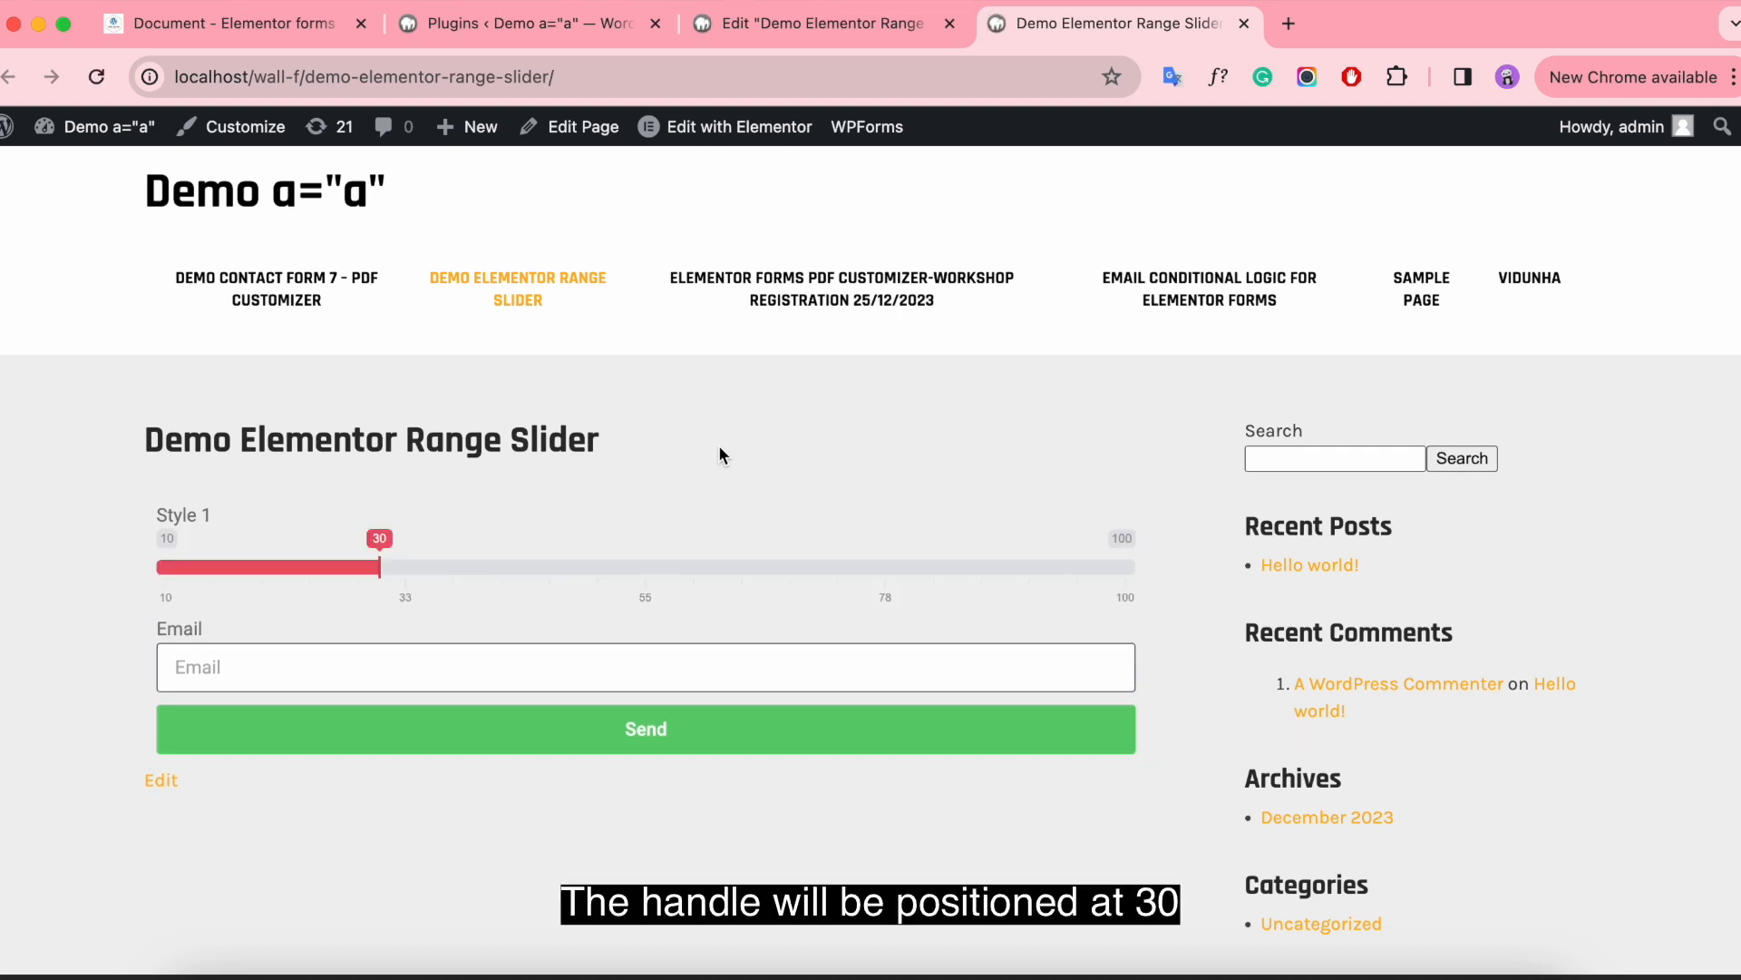
{"action": "mouse_move", "coordinate": [378, 585]}
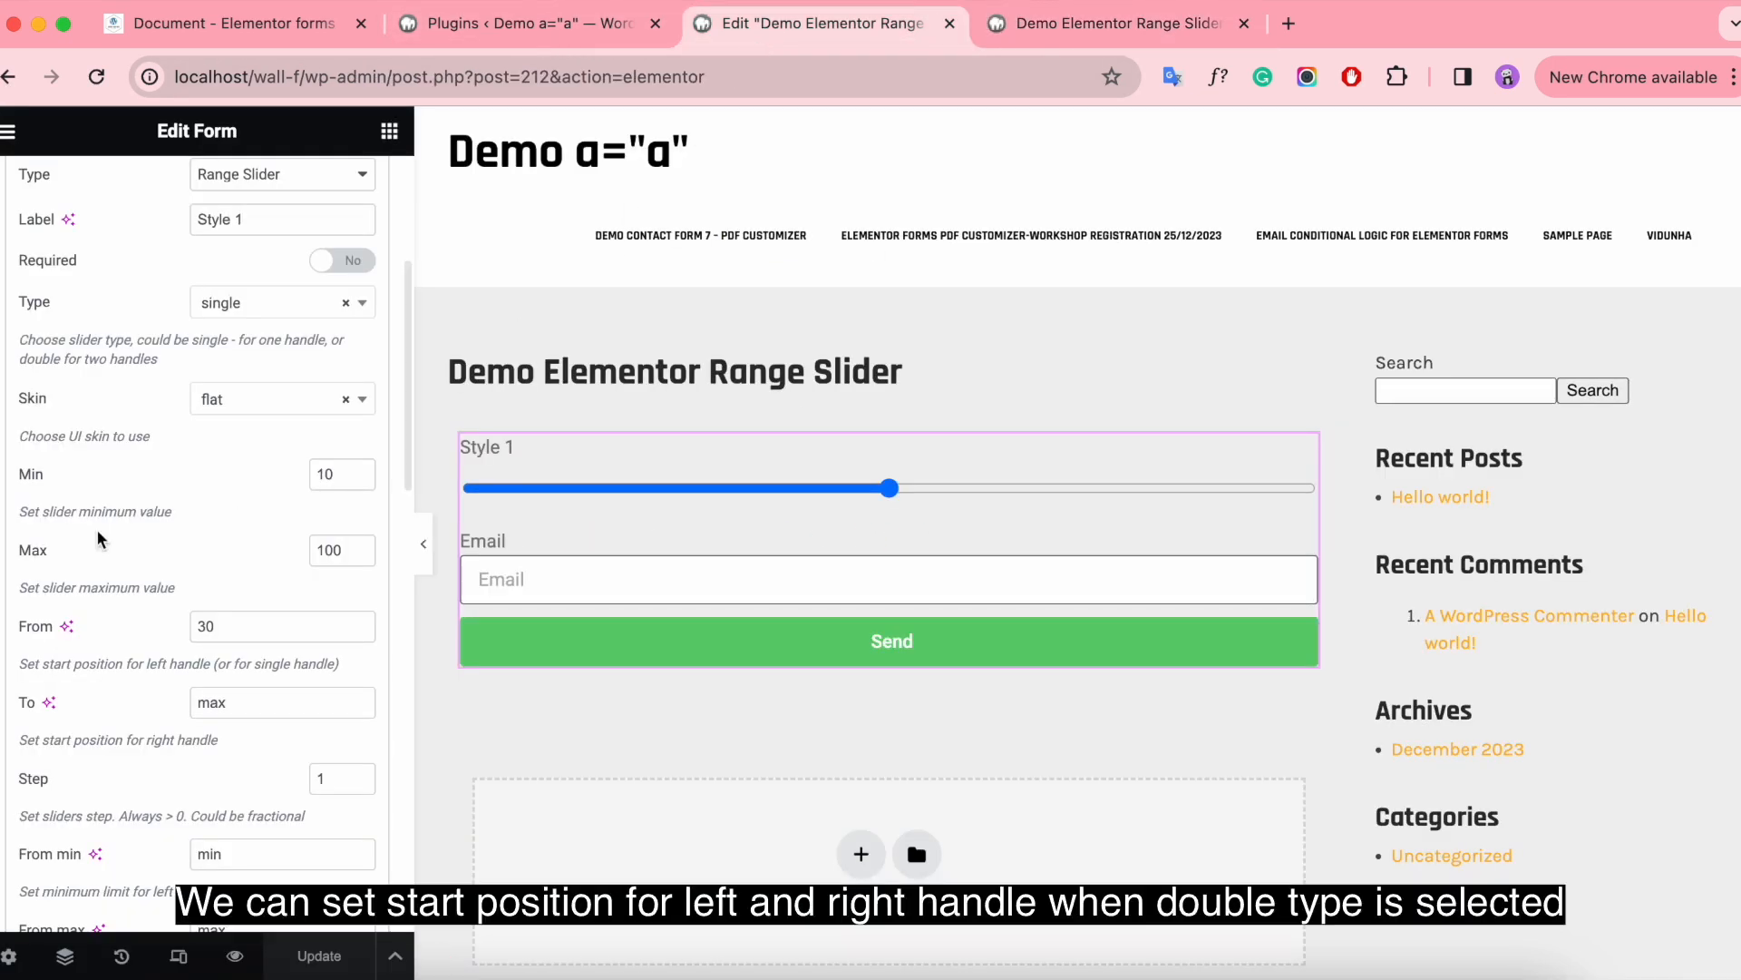
Set To to 70, switch the slider to double type, and try both handles on the live page.
{"action": "left_click", "coordinate": [282, 701]}
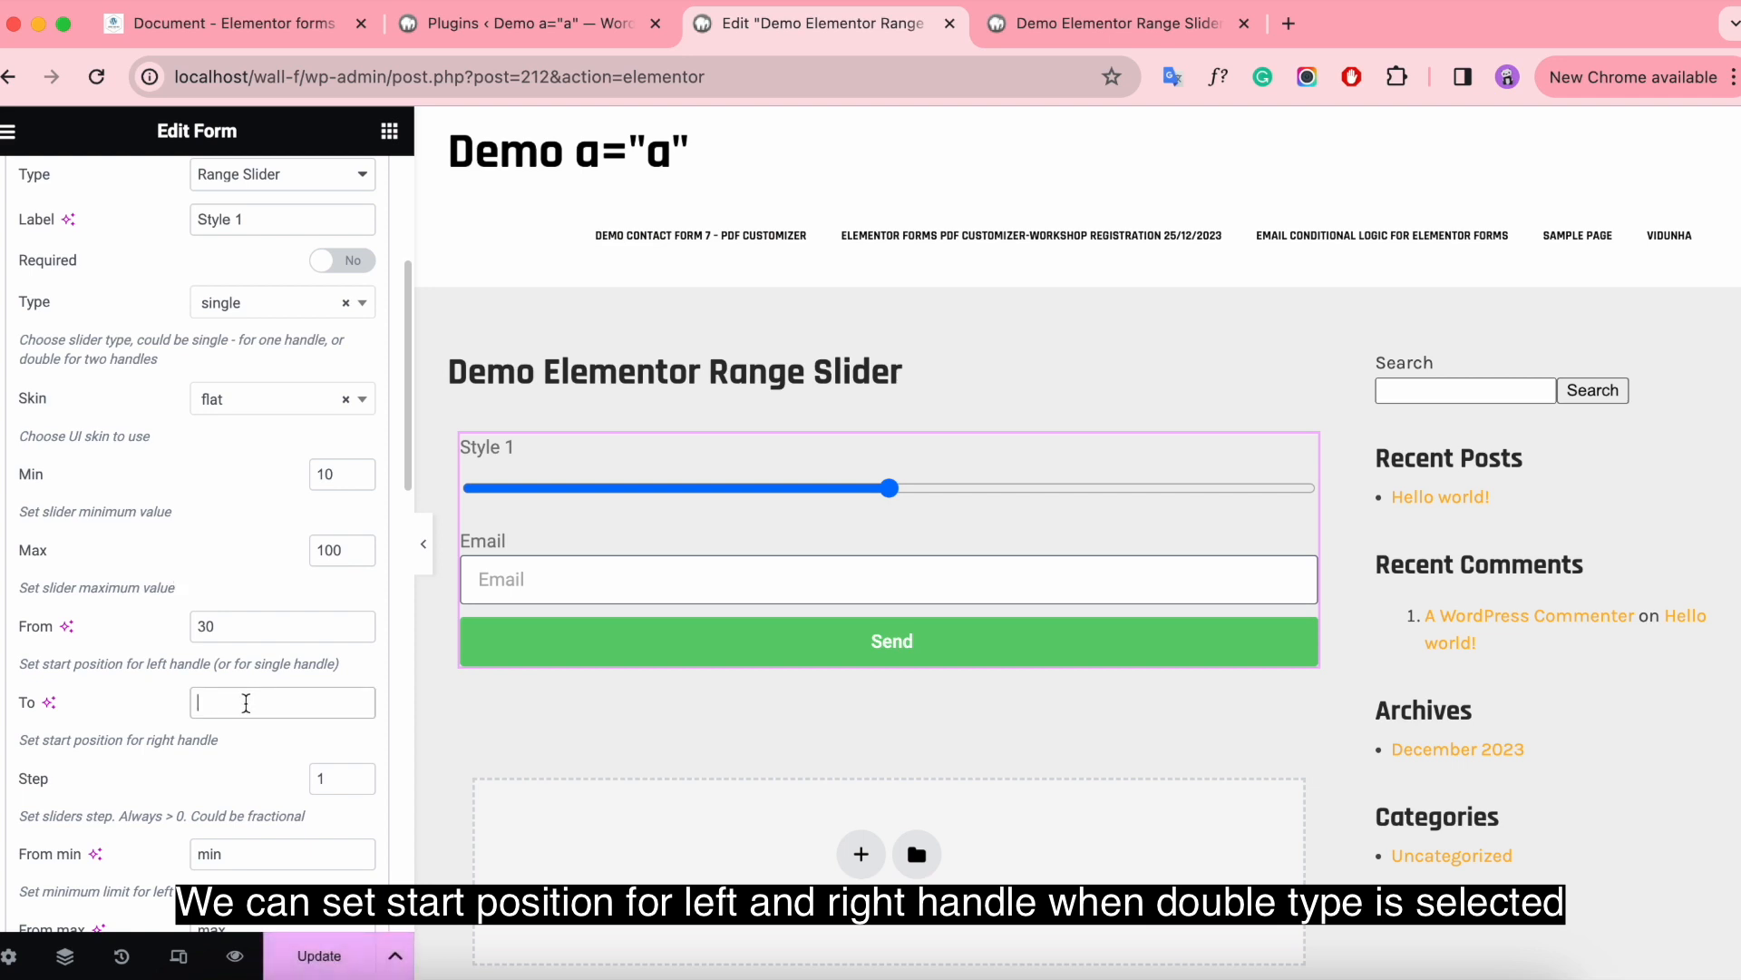
{"action": "type", "text": "70"}
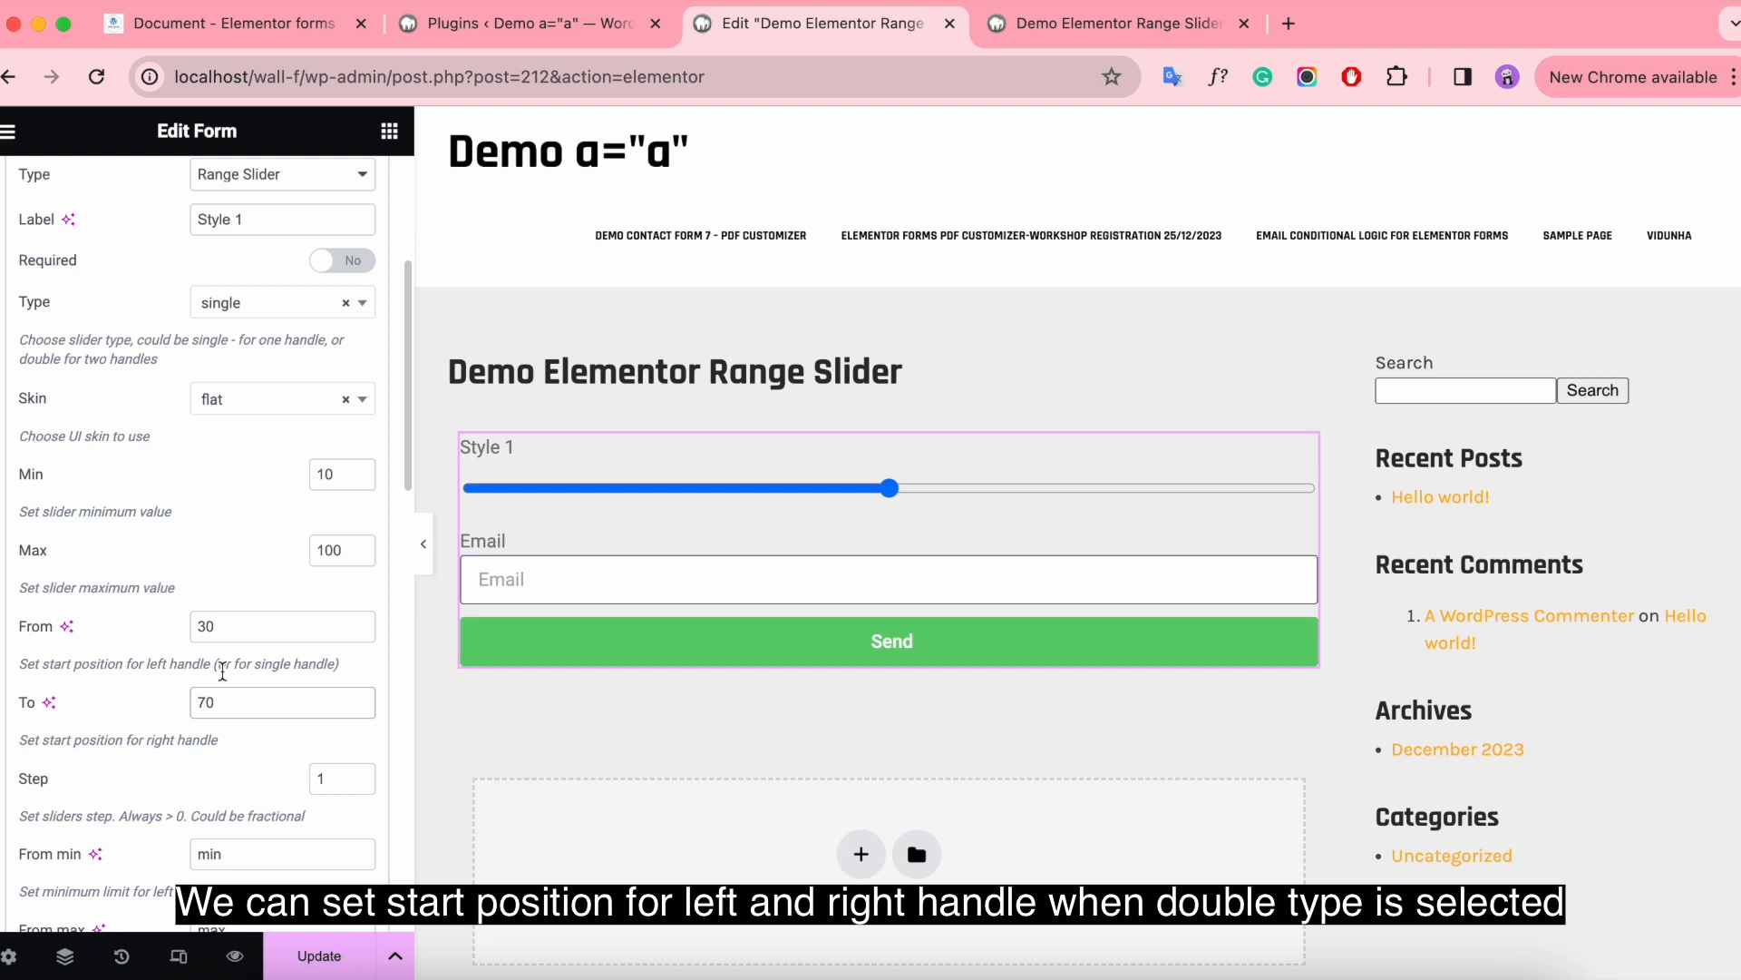
{"action": "left_click", "coordinate": [281, 302]}
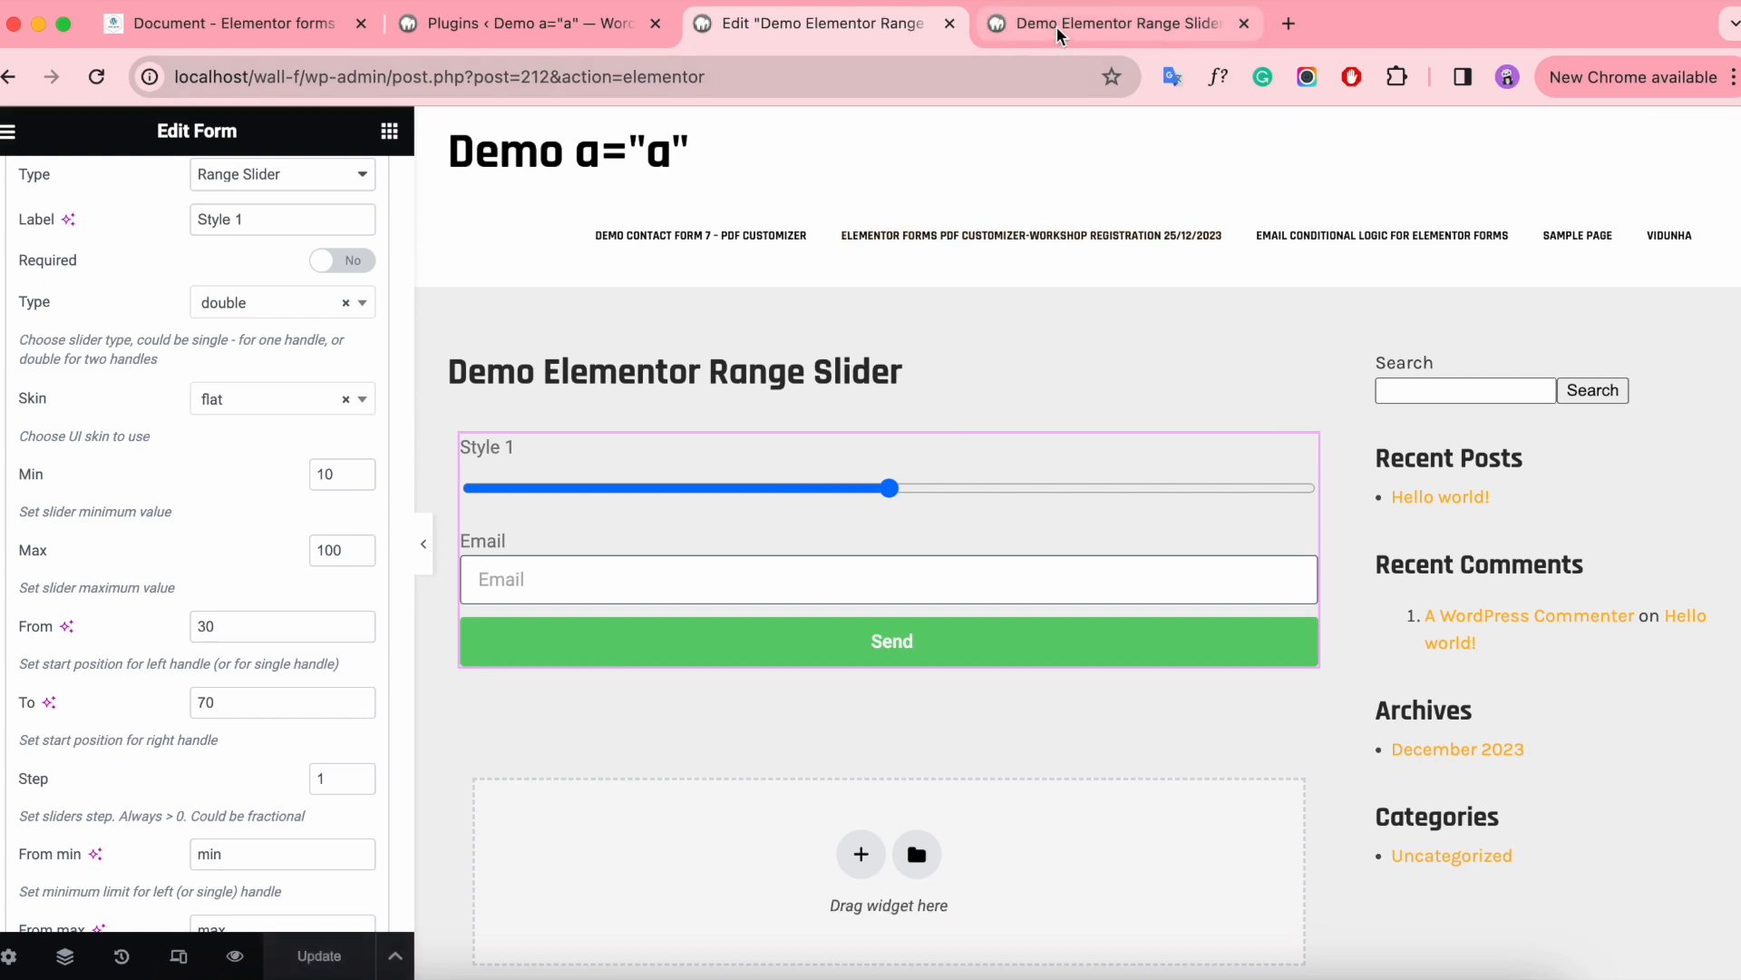
{"action": "left_click", "coordinate": [1110, 24]}
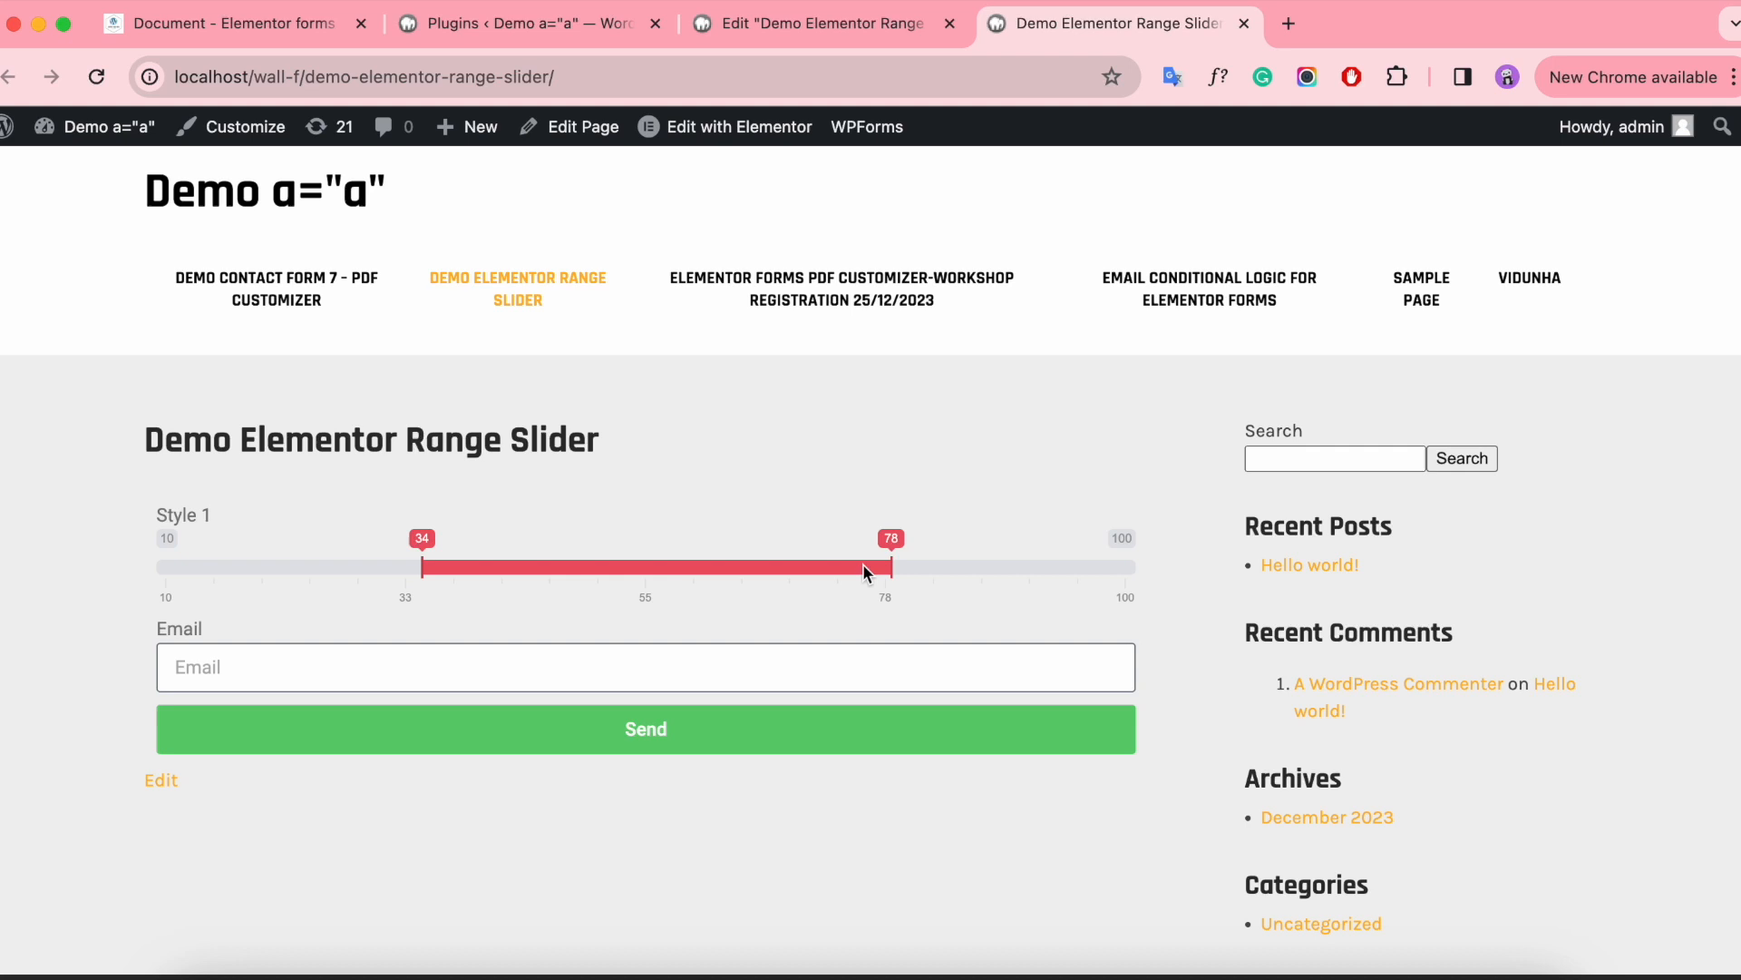
Set the Style 1 slider's Step to 10 and test the 10-increment handles on the live page.
{"action": "left_click", "coordinate": [821, 24]}
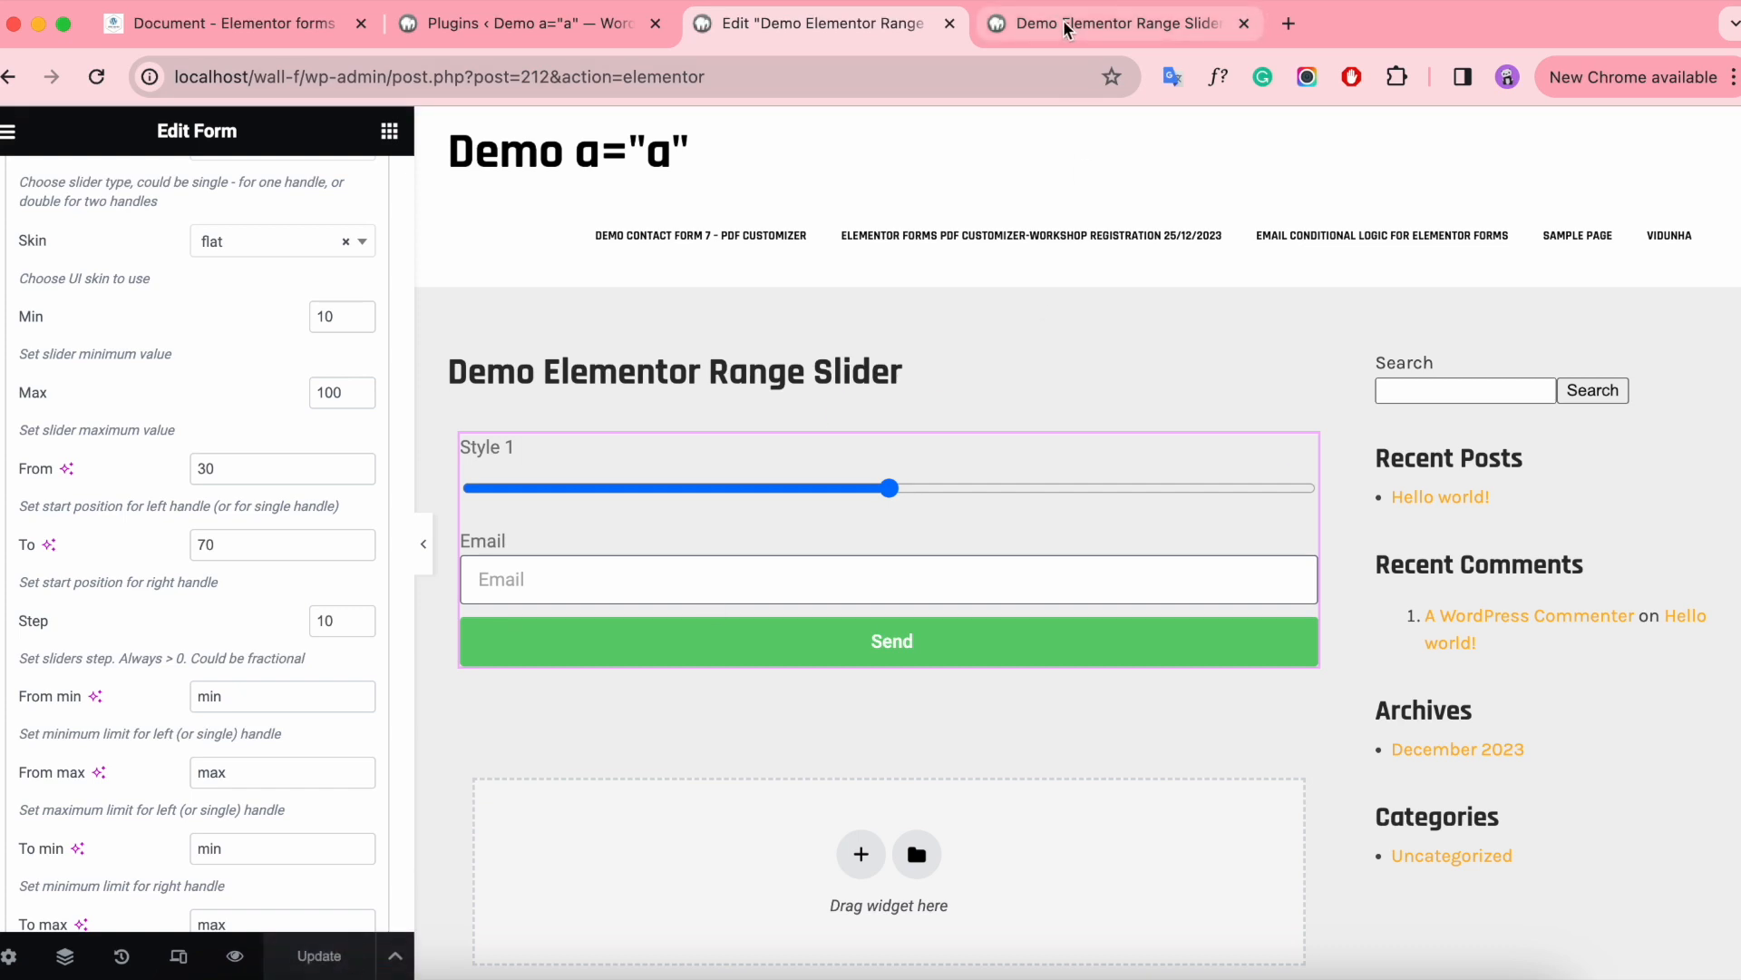
{"action": "left_click", "coordinate": [1110, 24]}
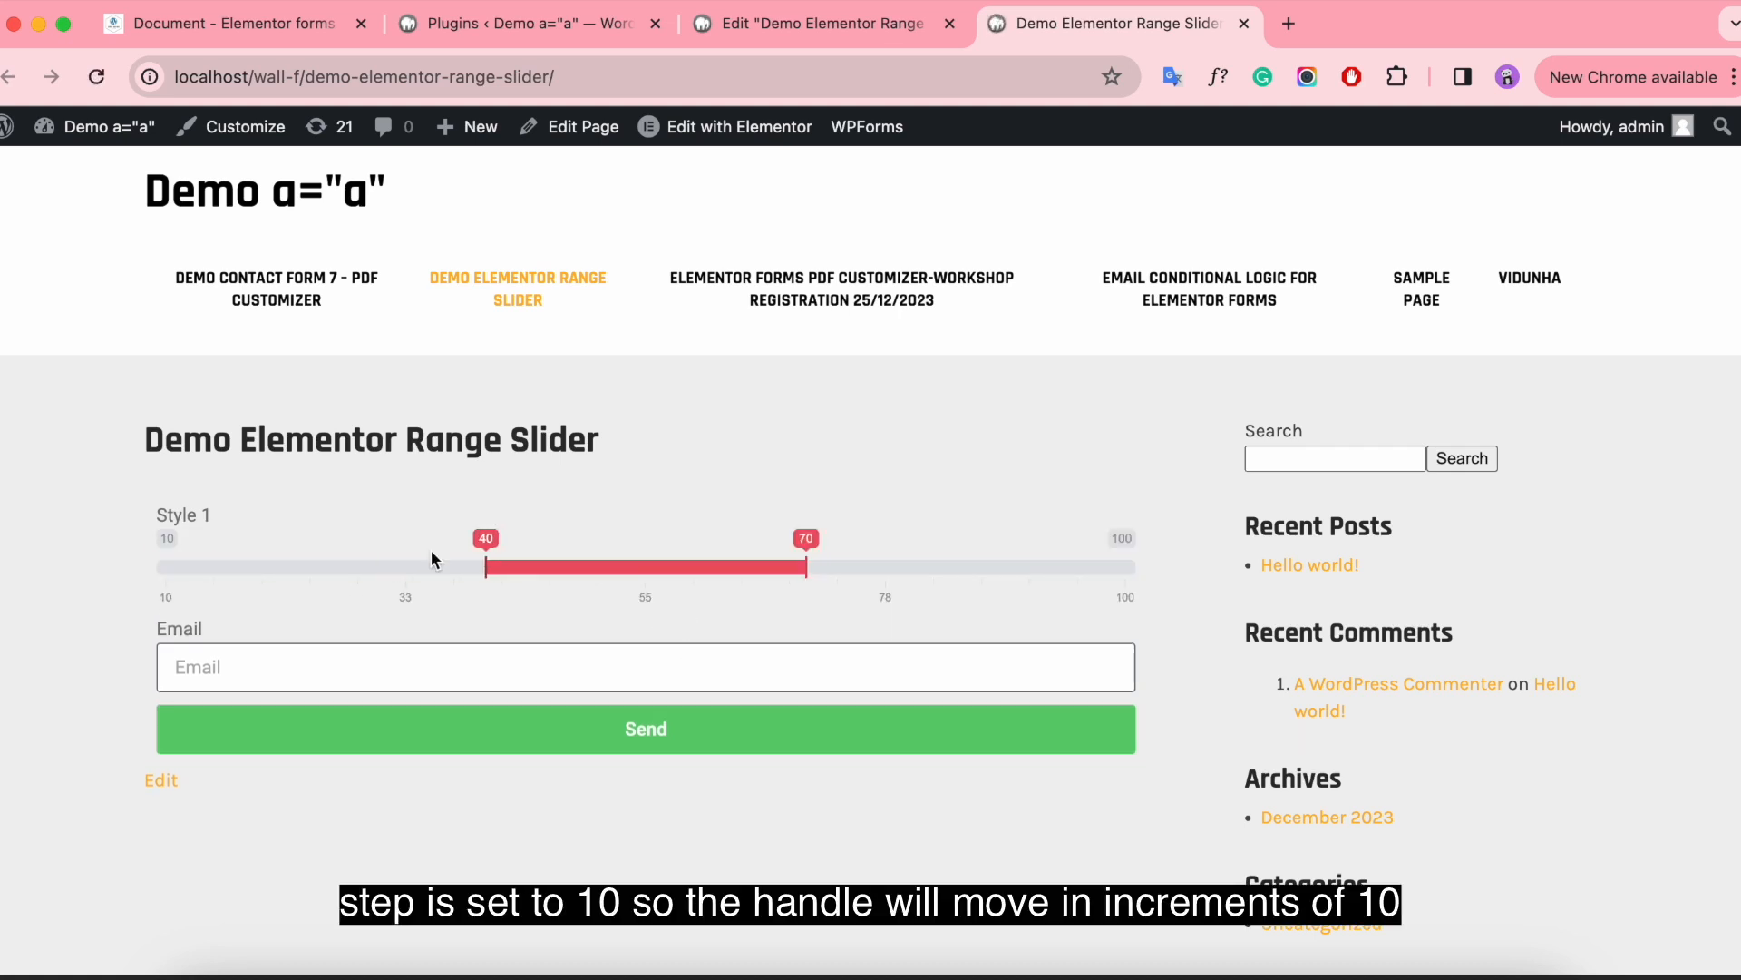
{"action": "mouse_move", "coordinate": [808, 569]}
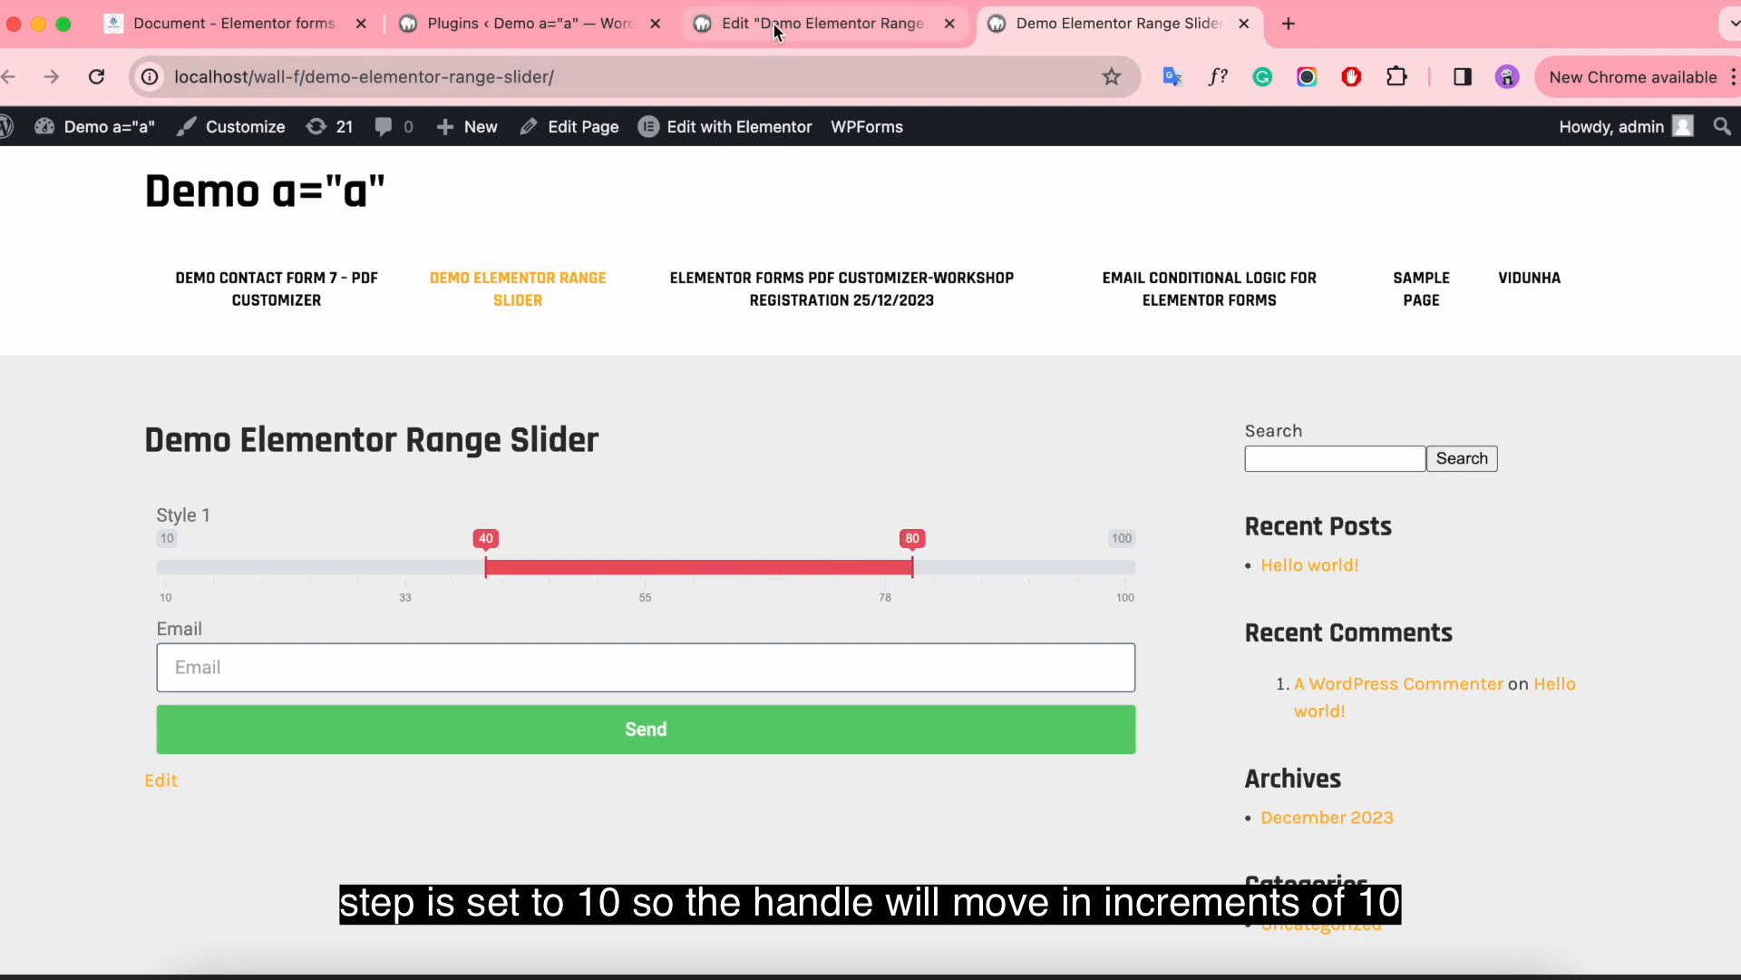
Return to the editor and expand the Email field with its Type dropdown open.
{"action": "left_click", "coordinate": [824, 24]}
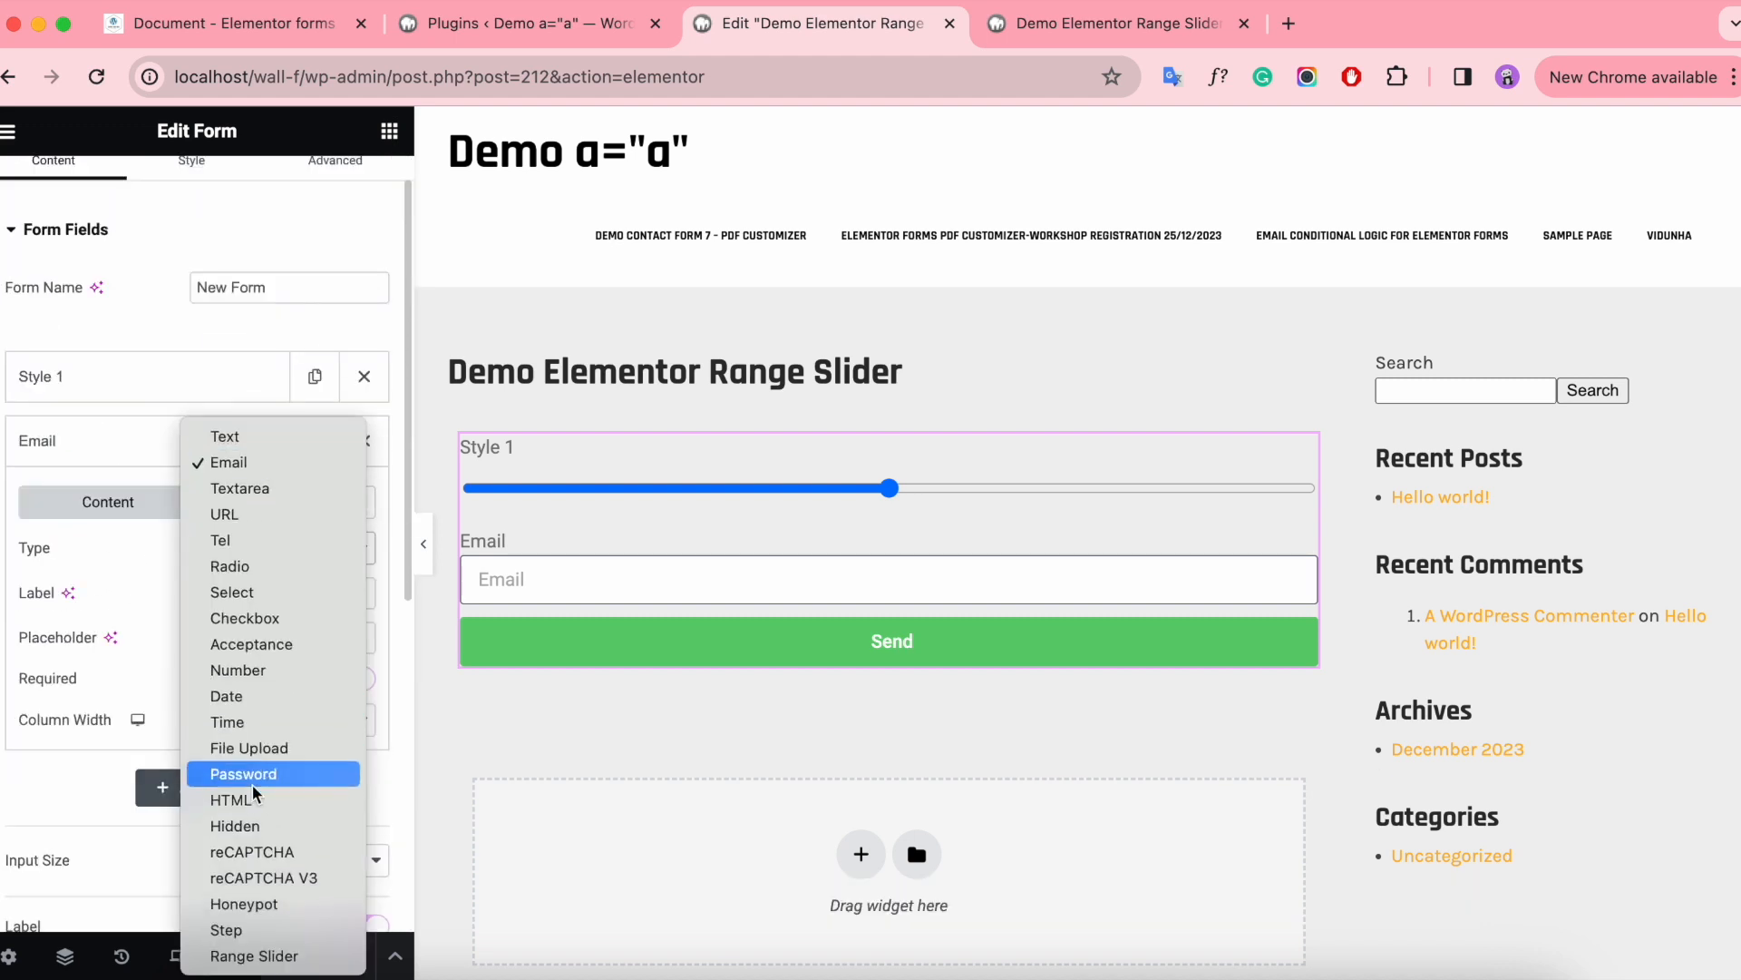
Make the second field a double big-skin Style 2 slider, 10–1000 step 10, From max 300.
{"action": "left_click", "coordinate": [253, 955]}
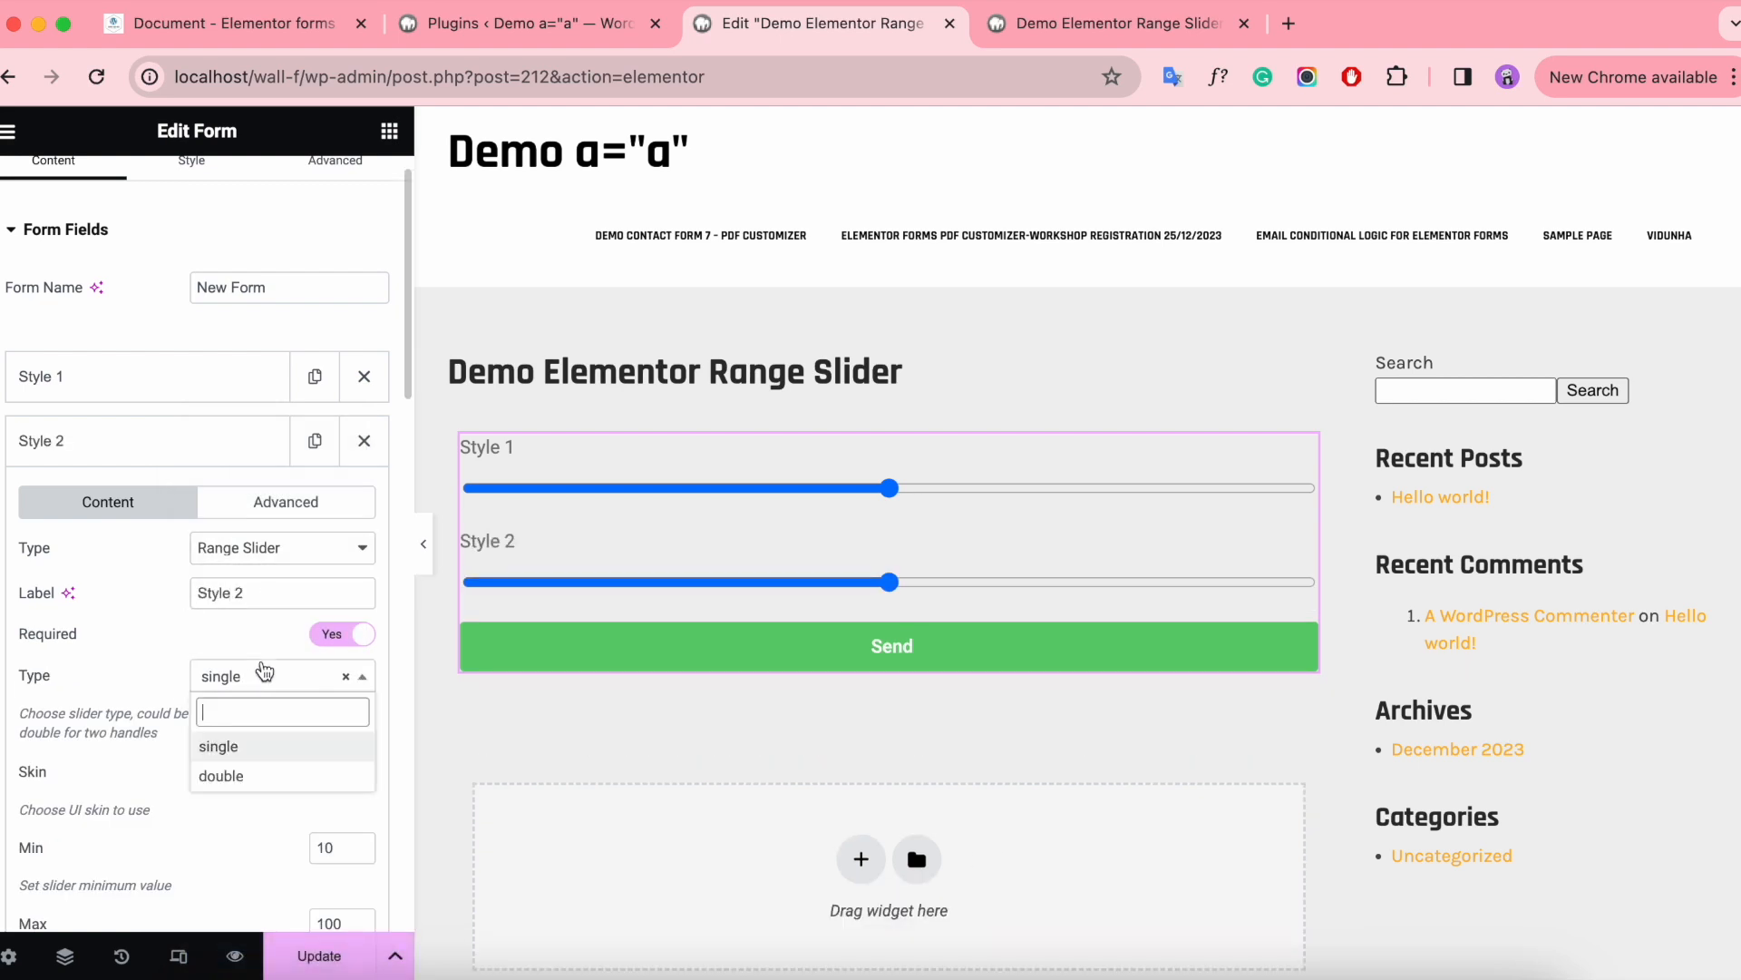
{"action": "left_click", "coordinate": [221, 775]}
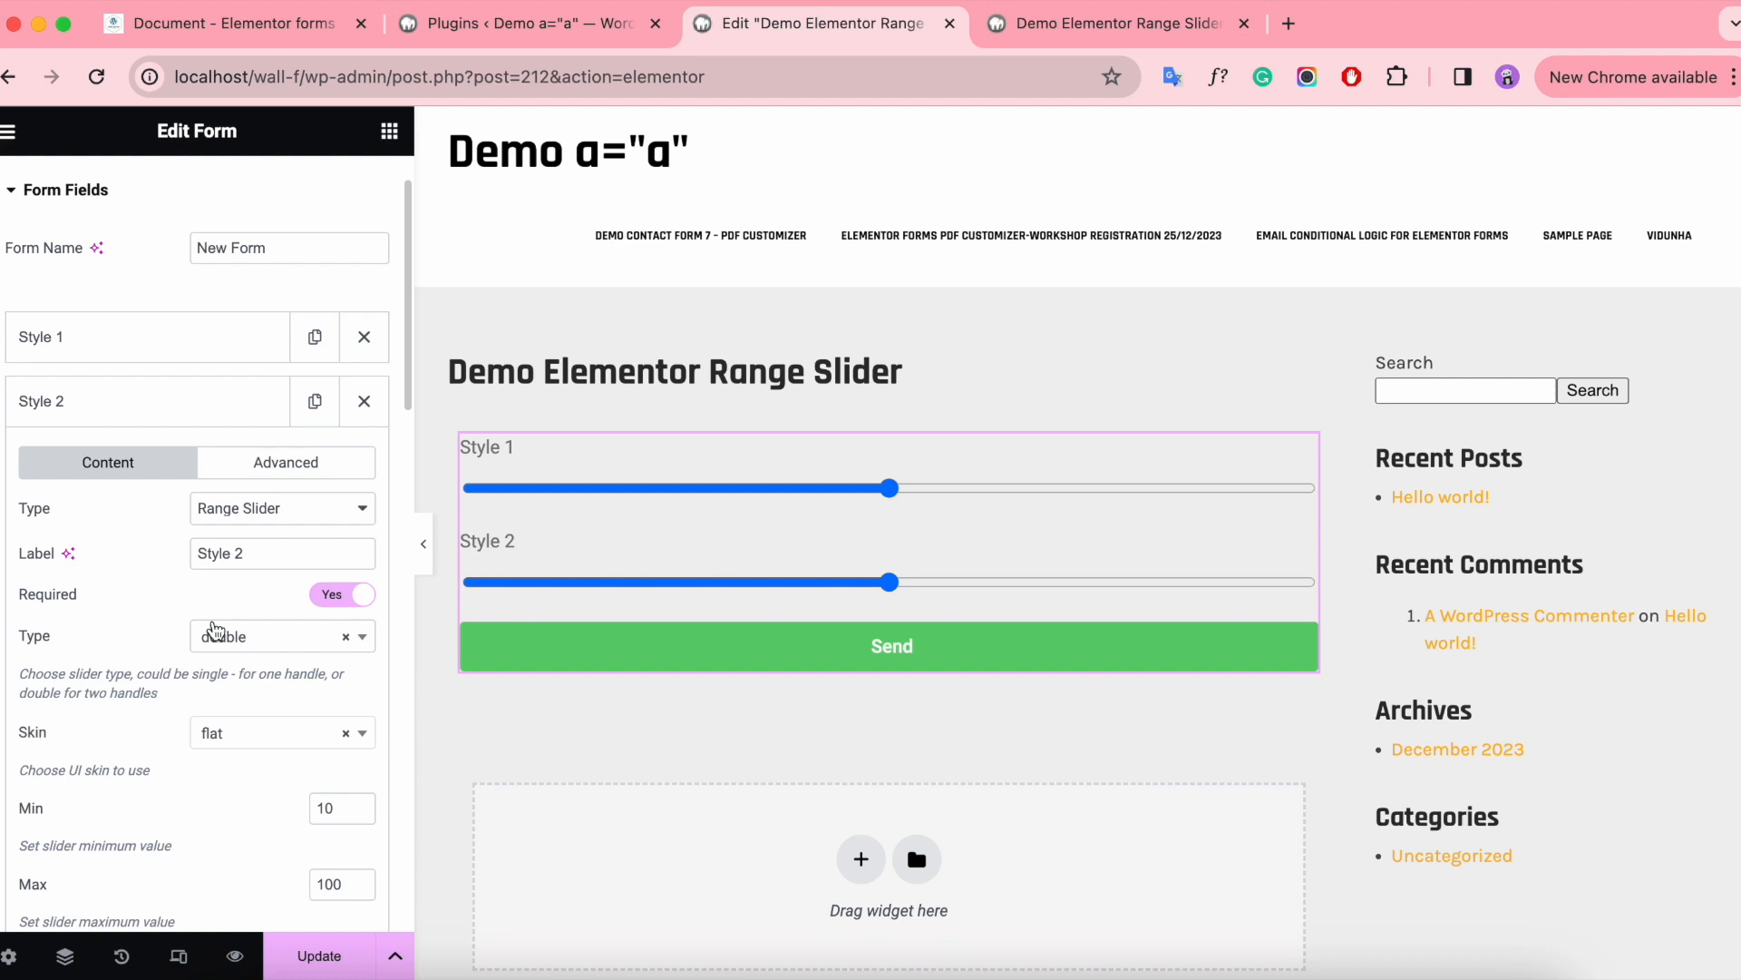
{"action": "scroll", "scroll_direction": "down", "scroll_amount": 3}
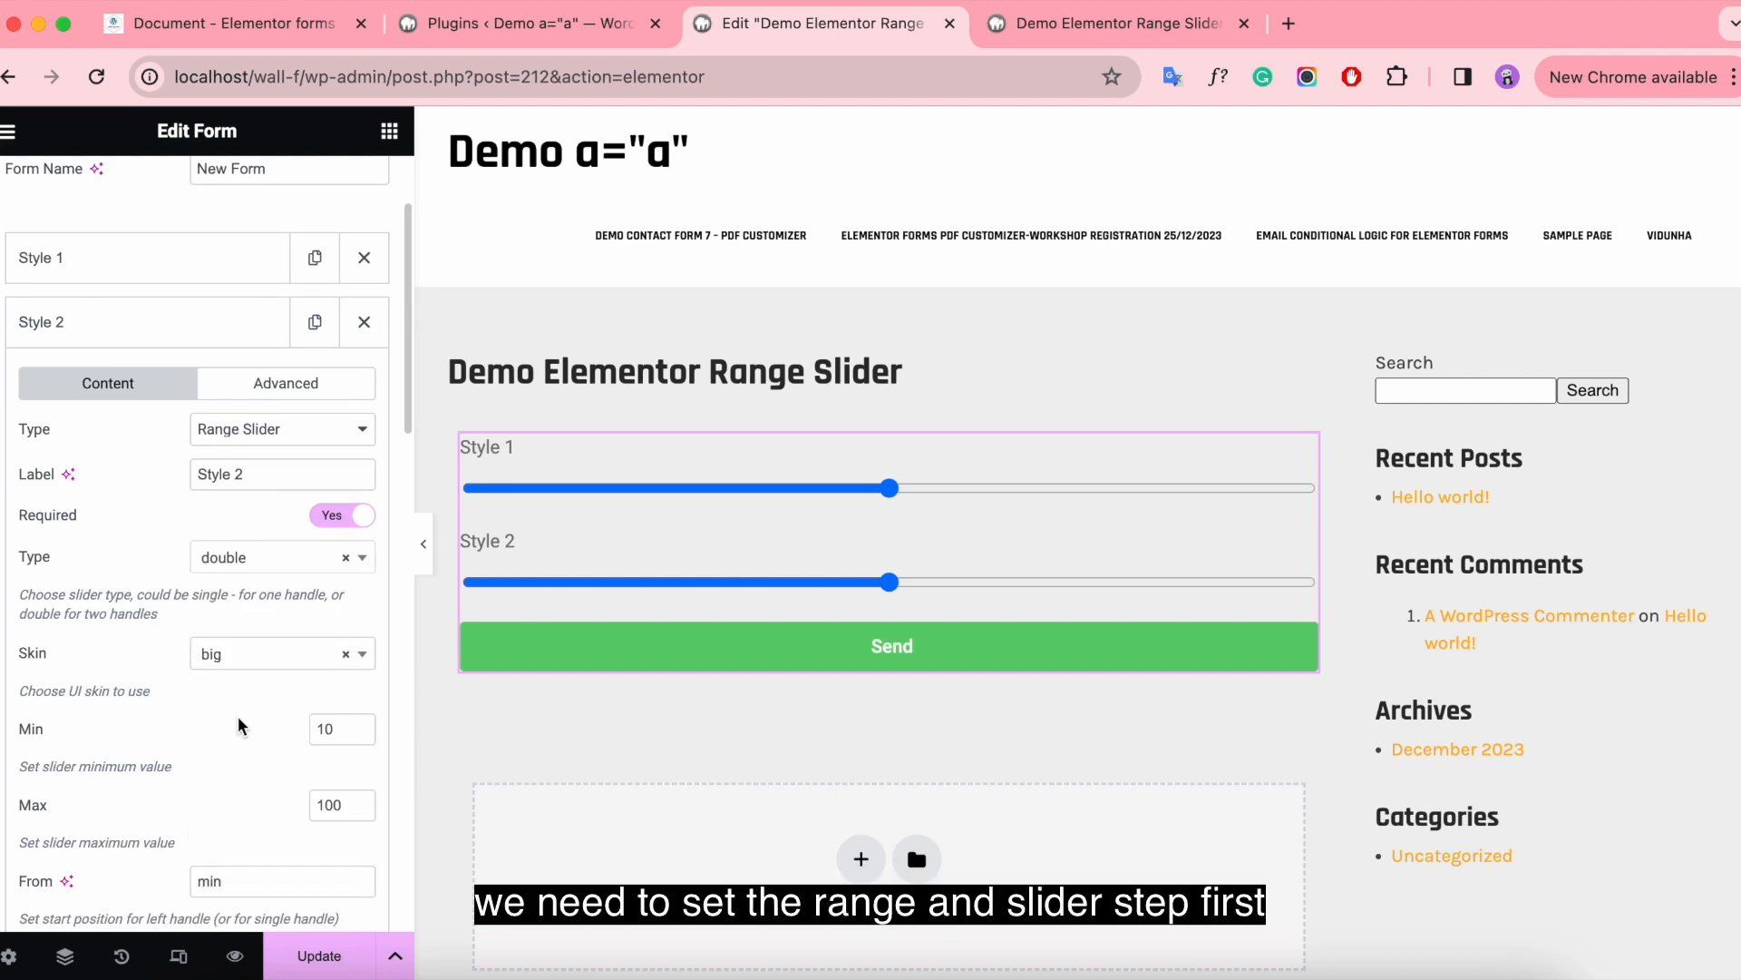
{"action": "scroll", "scroll_direction": "down", "scroll_amount": 3}
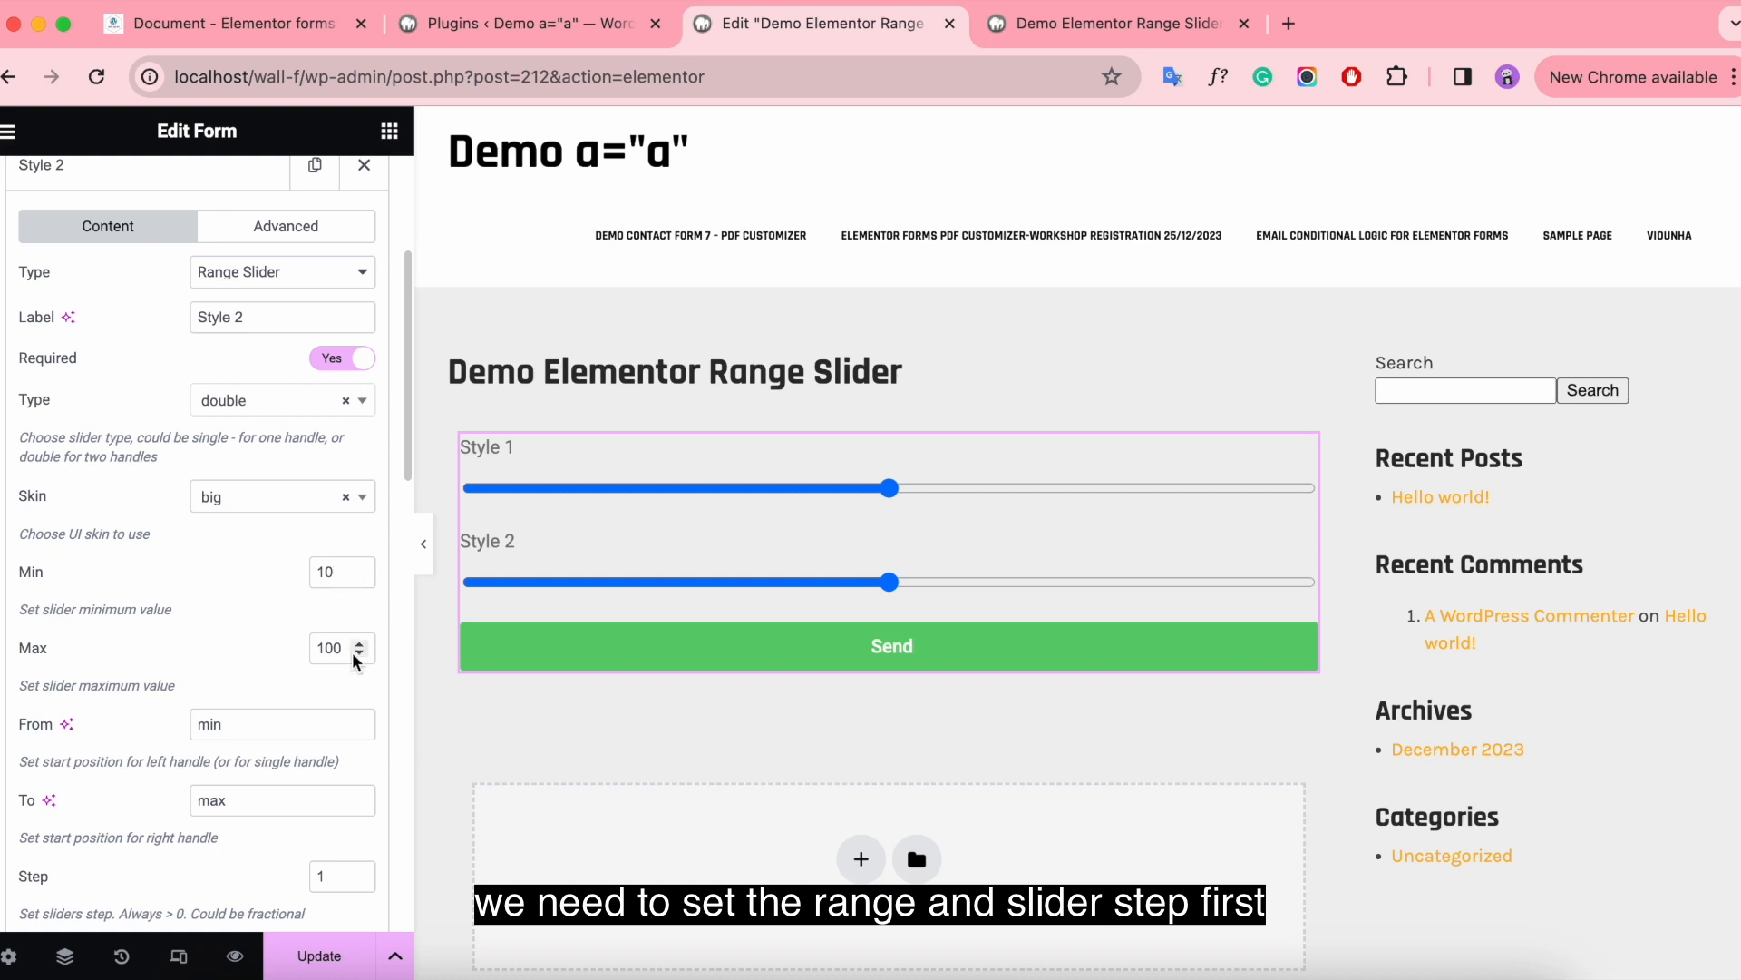
{"action": "mouse_move", "coordinate": [338, 692]}
{"action": "type", "text": "0"}
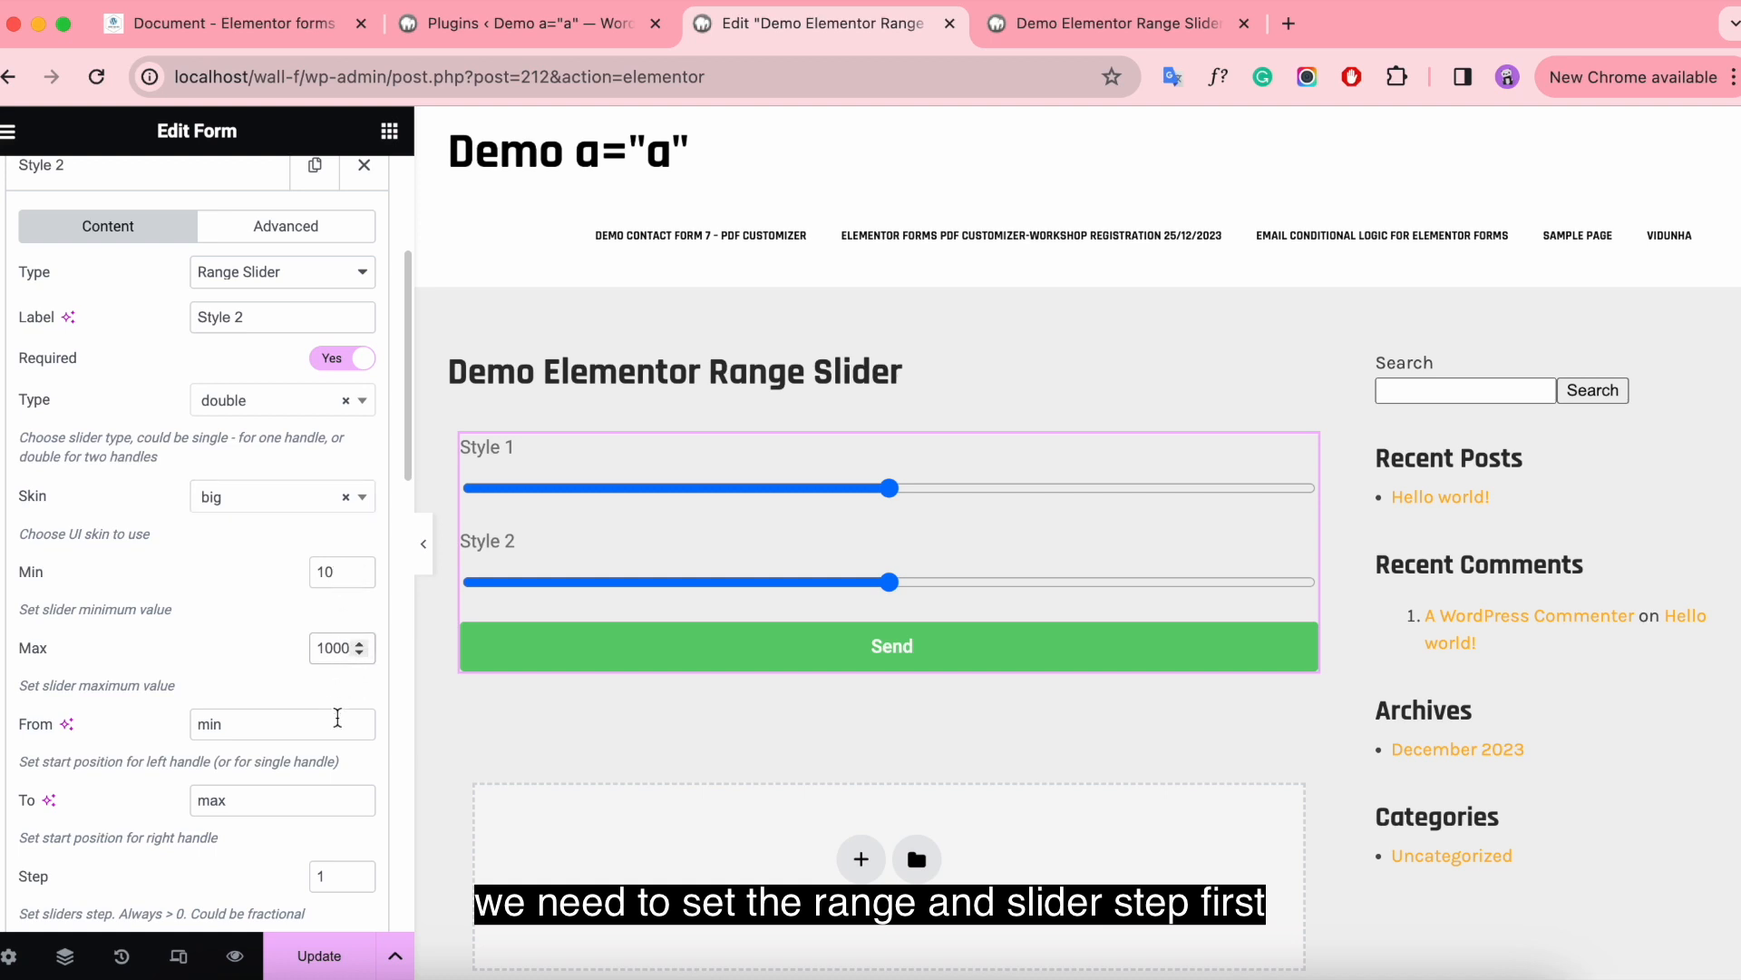
{"action": "scroll", "scroll_direction": "down", "scroll_amount": 3}
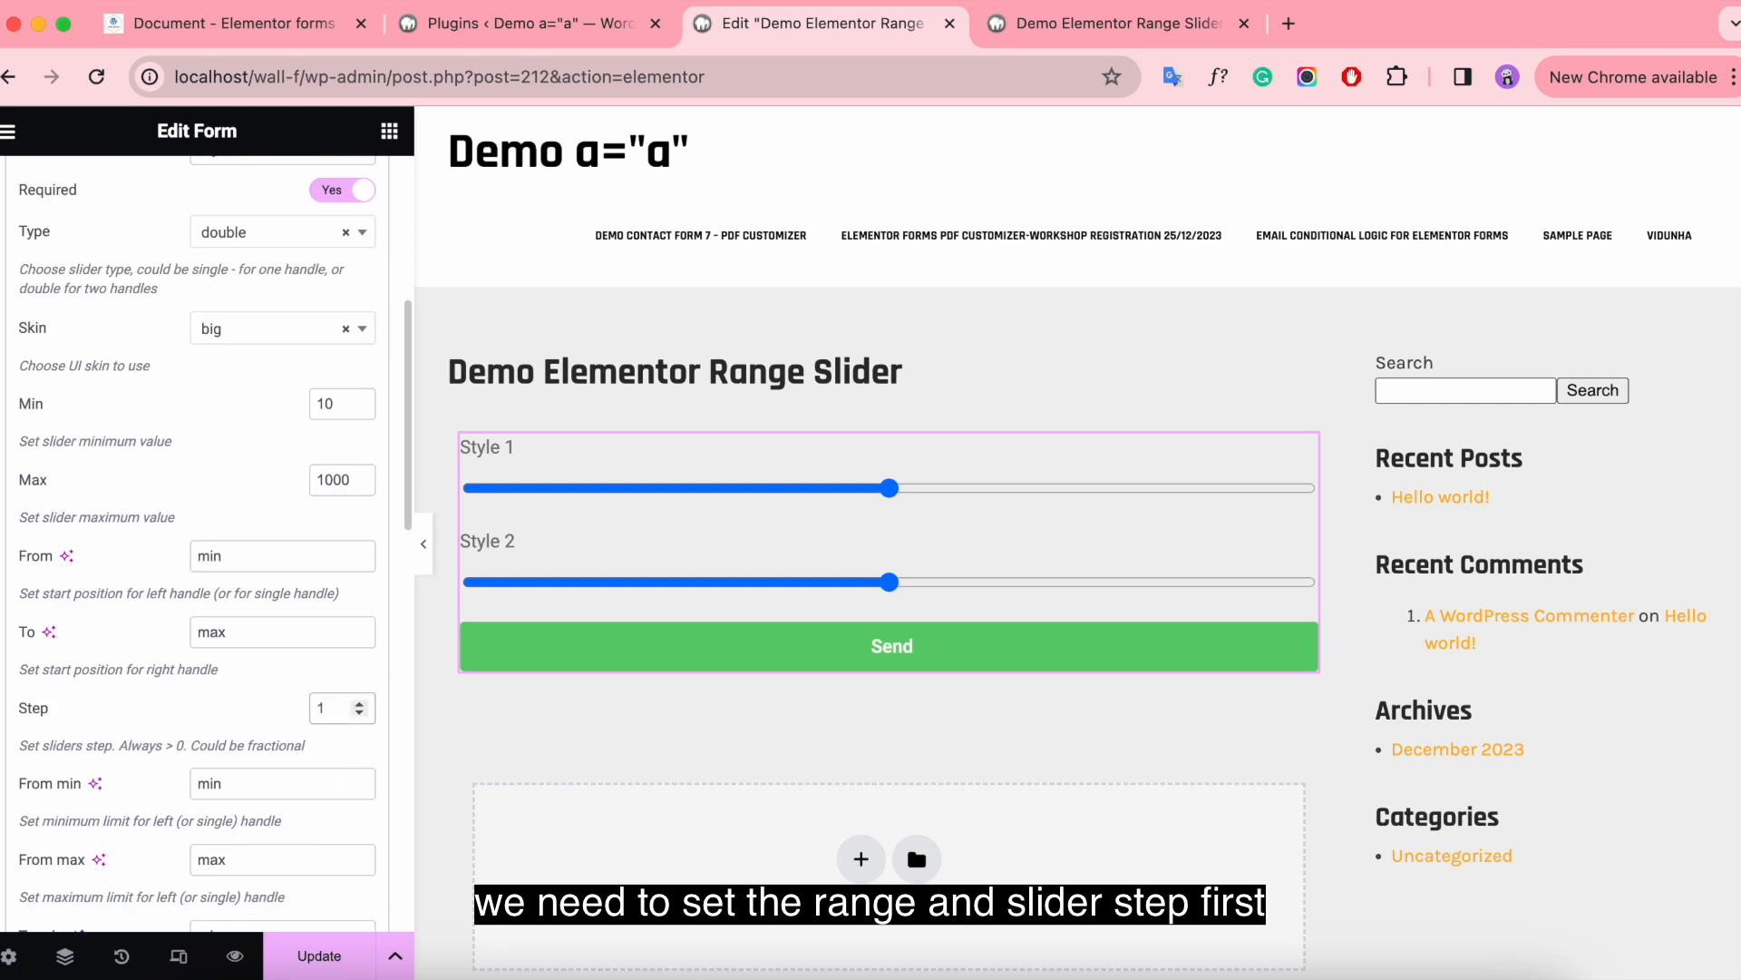
{"action": "scroll", "scroll_direction": "down", "scroll_amount": 3}
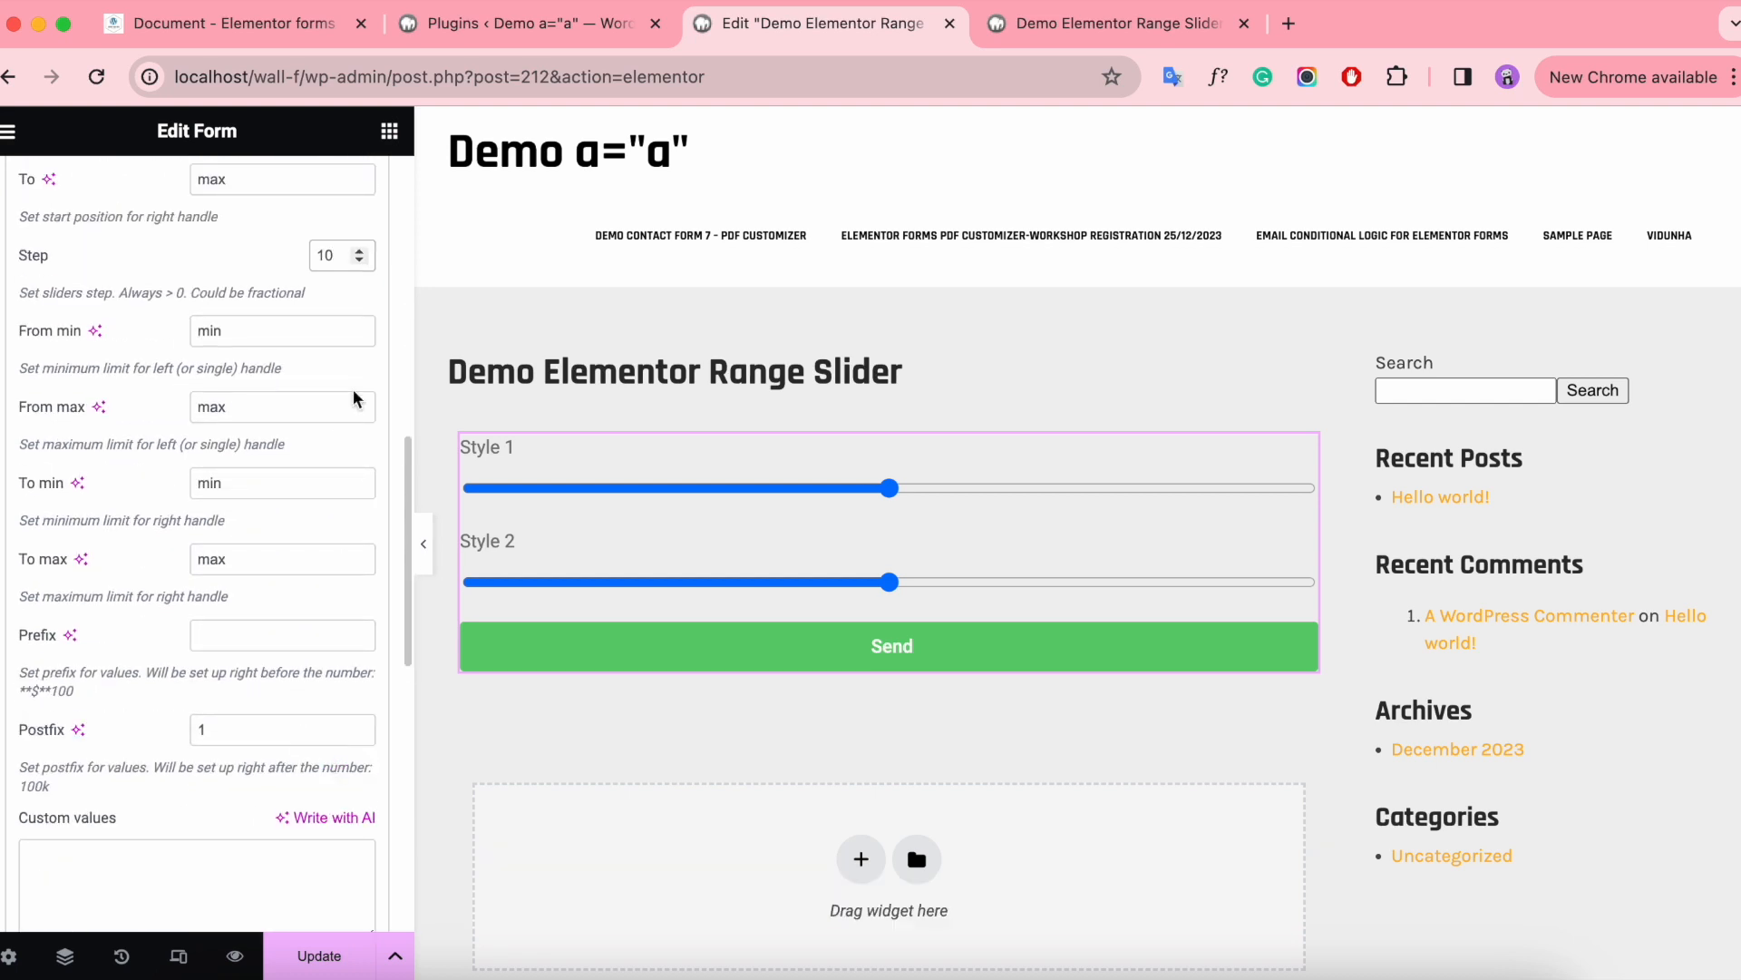
{"action": "mouse_move", "coordinate": [18, 366]}
{"action": "type", "text": "50"}
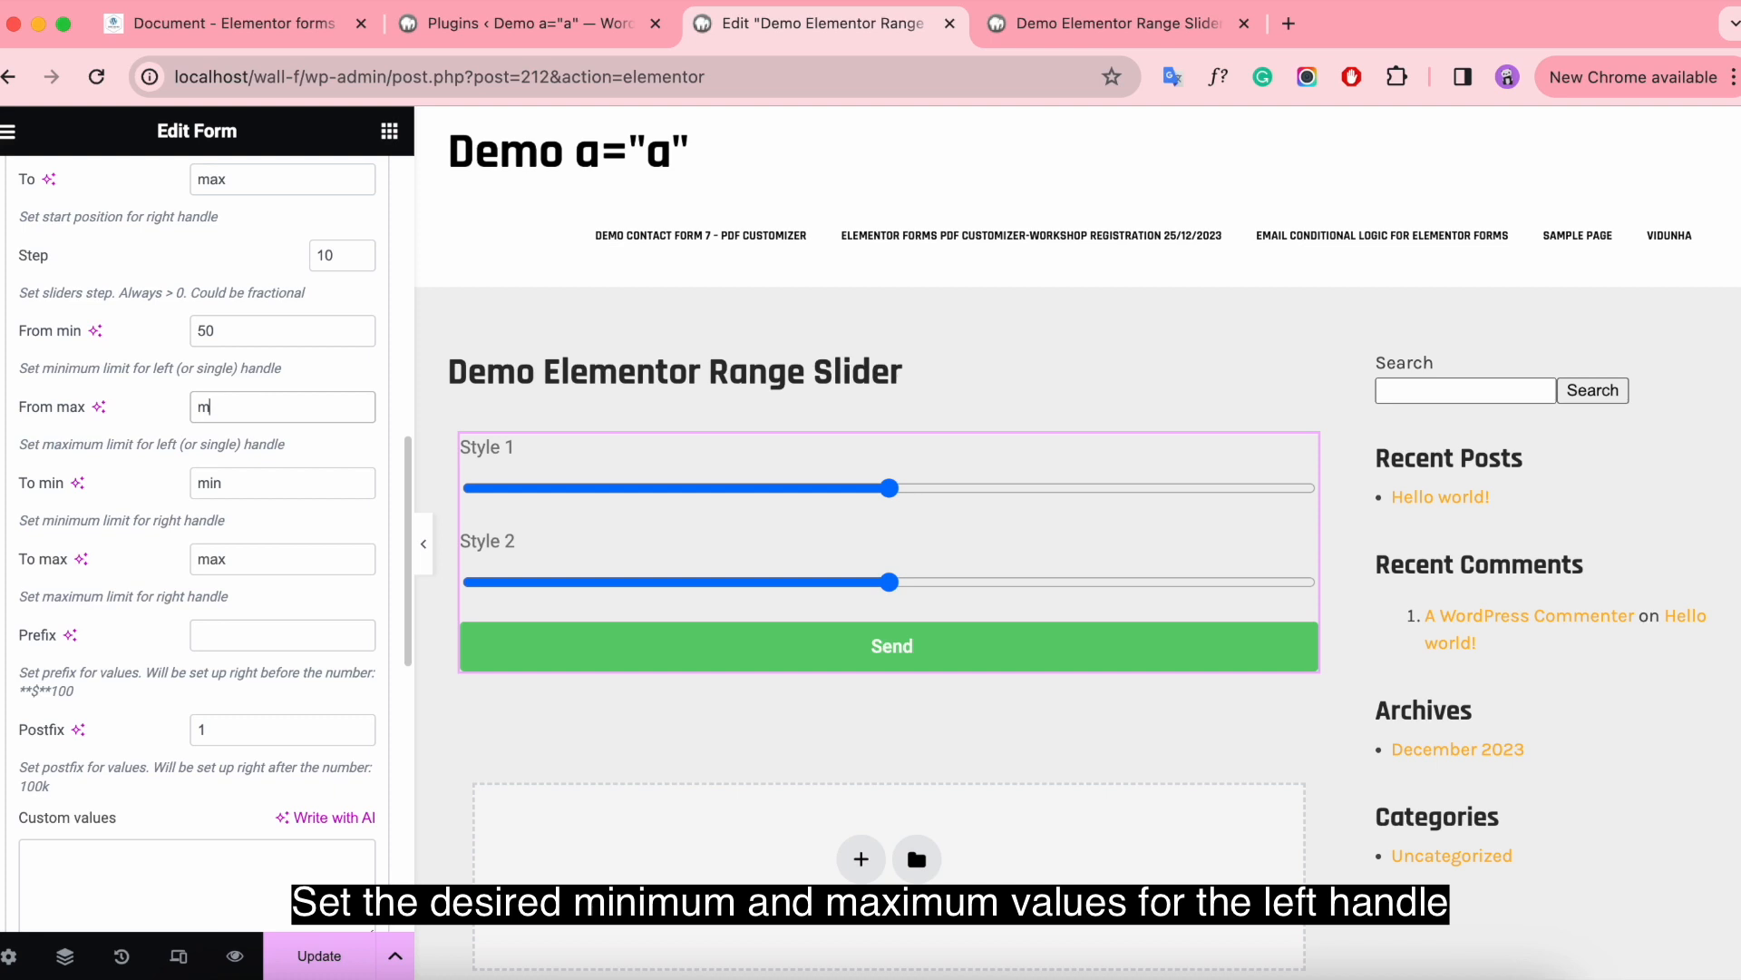
{"action": "type", "text": "300"}
{"action": "left_click", "coordinate": [282, 482]}
{"action": "type", "text": "700"}
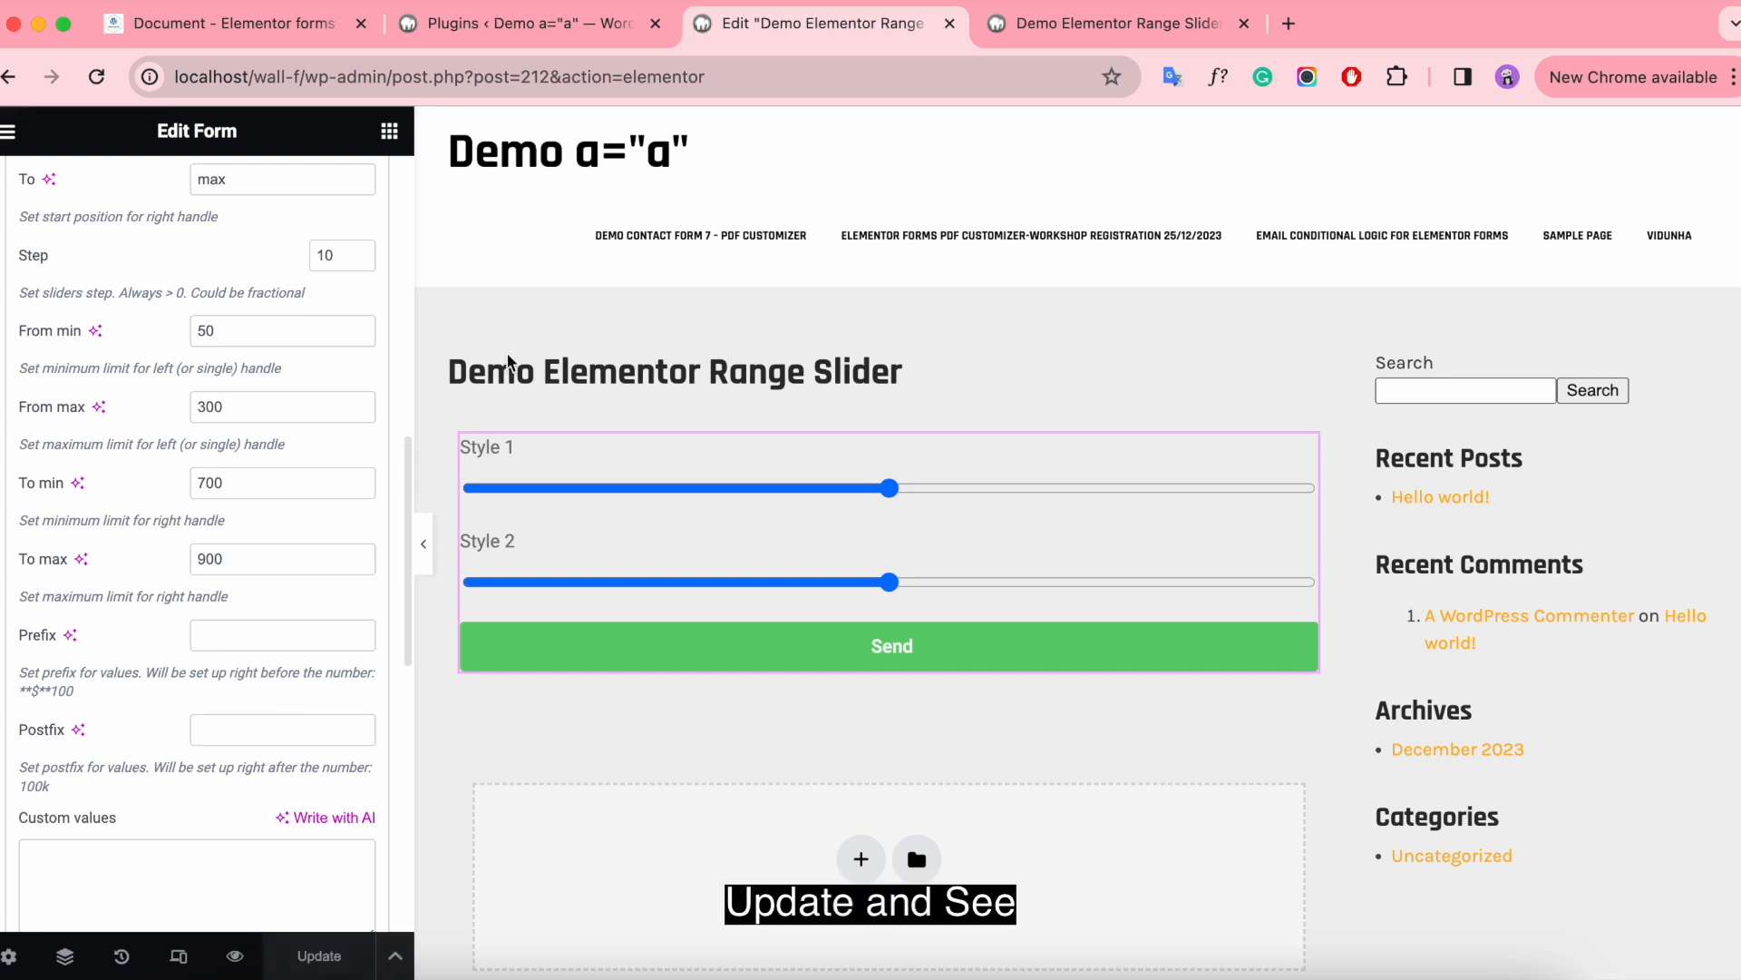
{"action": "left_click", "coordinate": [1110, 23]}
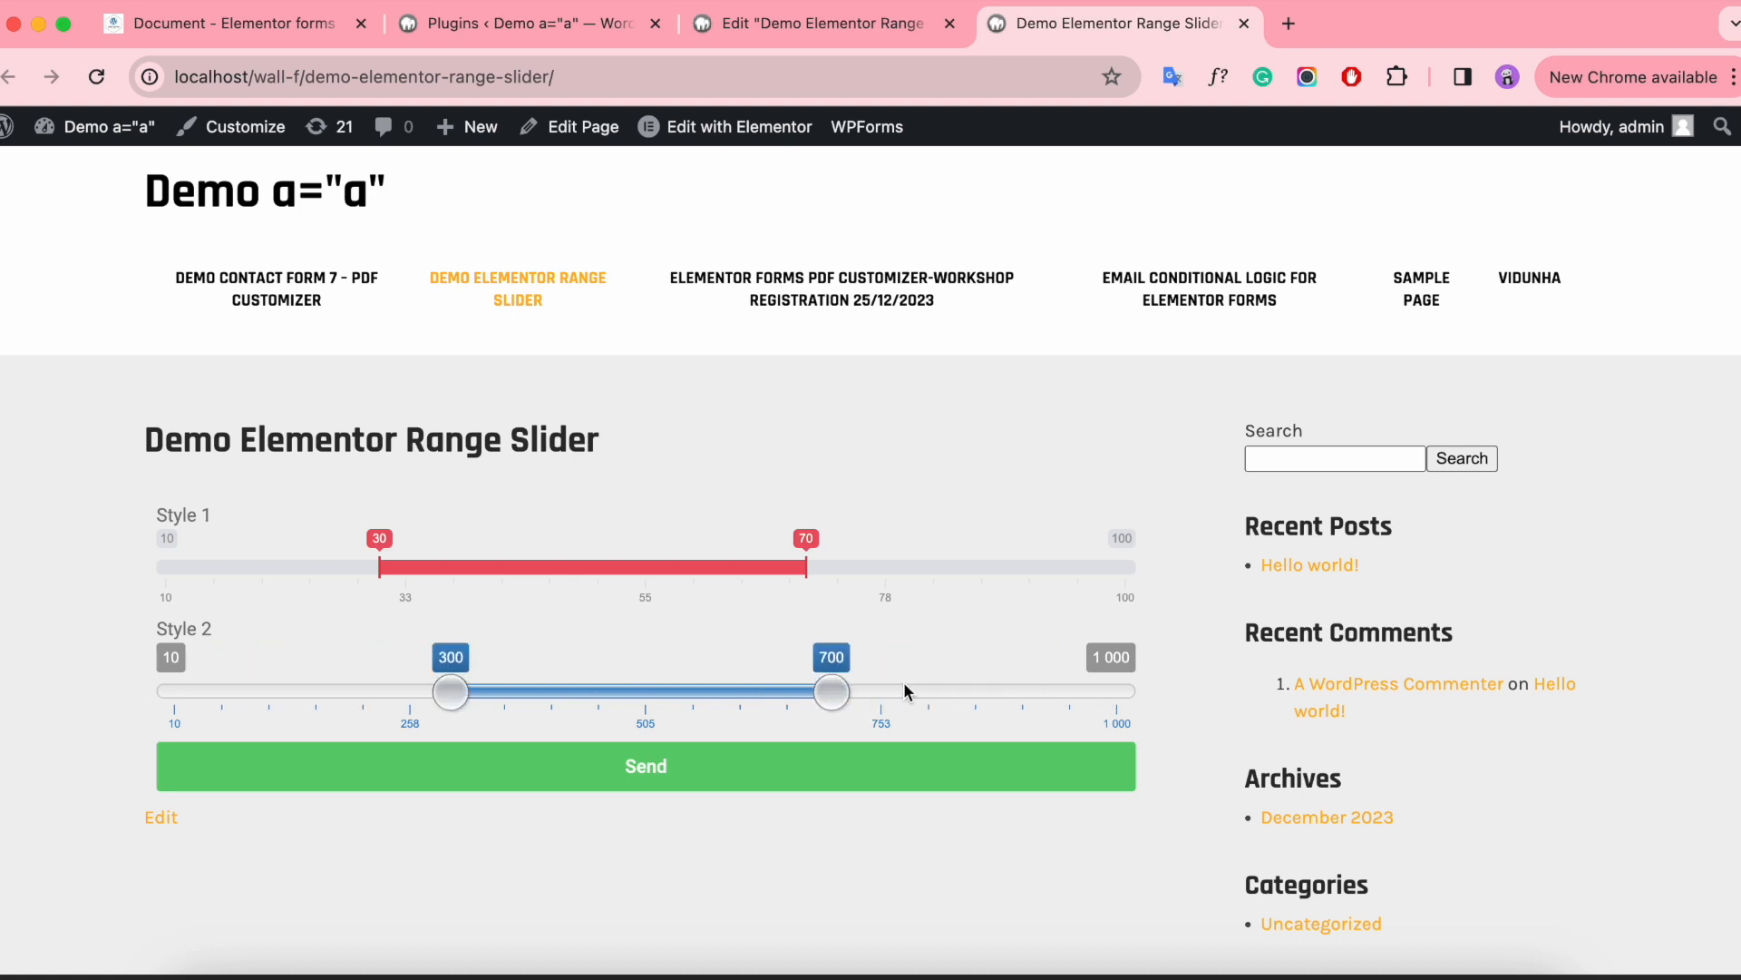
{"action": "mouse_move", "coordinate": [826, 729]}
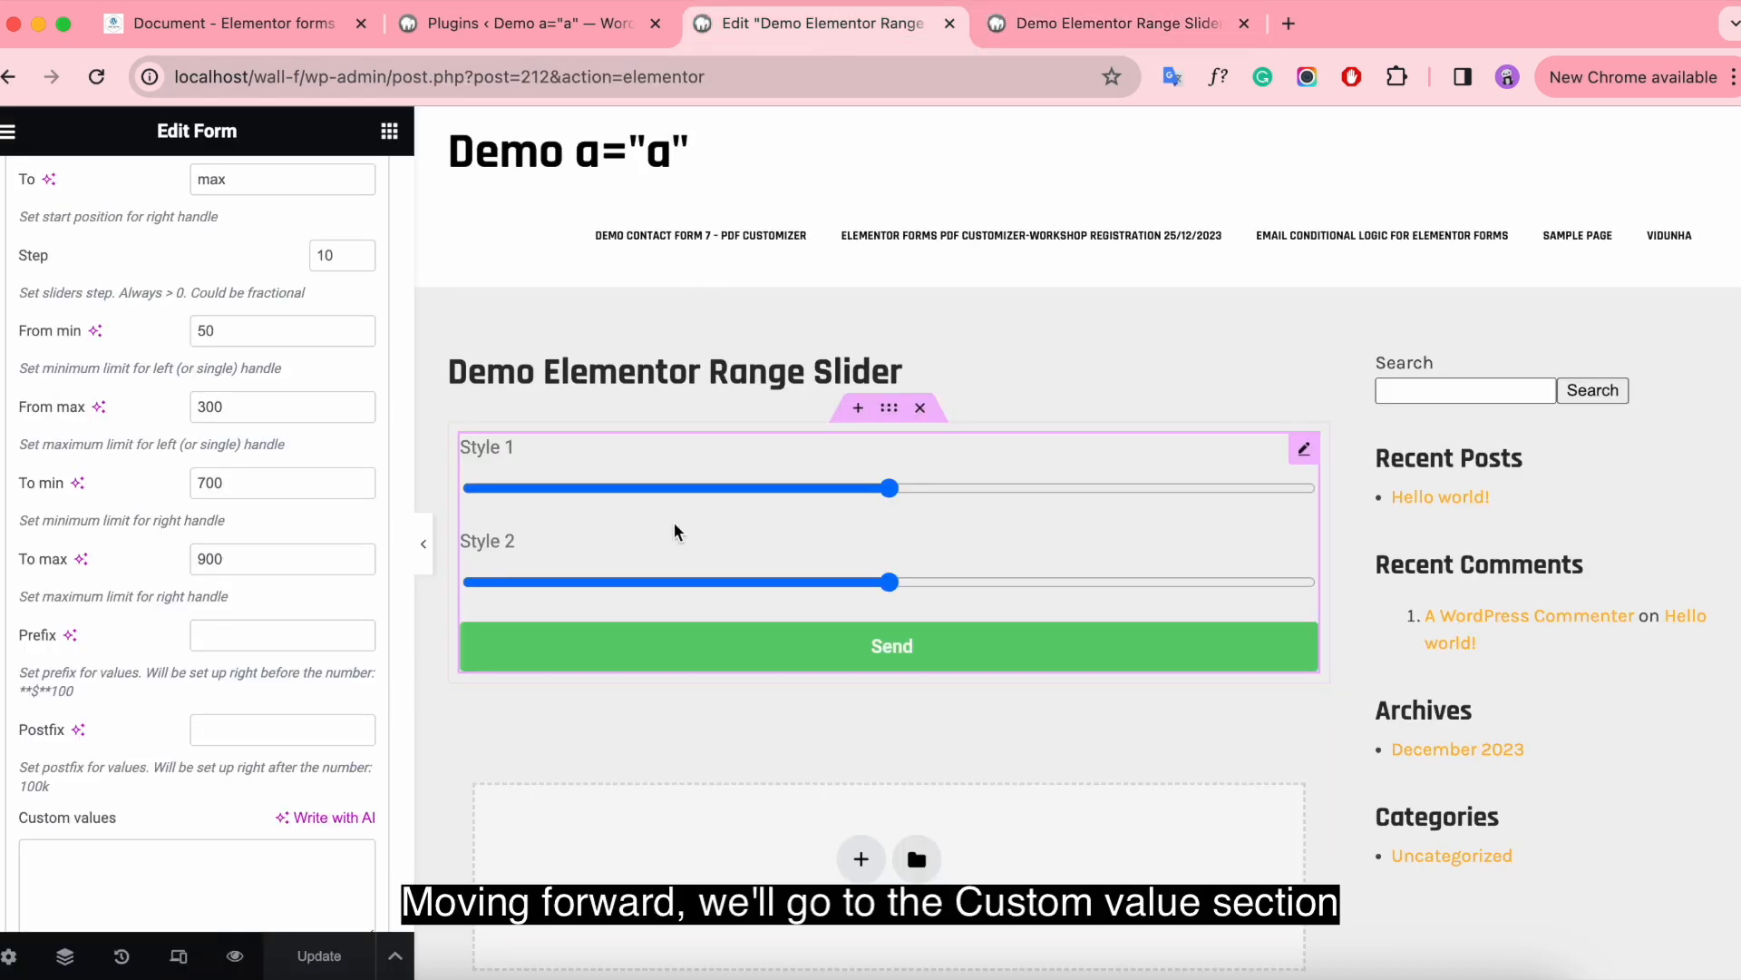
Add a third form field as a single modern-skin Range Slider labelled Custom Value.
{"action": "scroll", "scroll_direction": "down", "scroll_amount": 3}
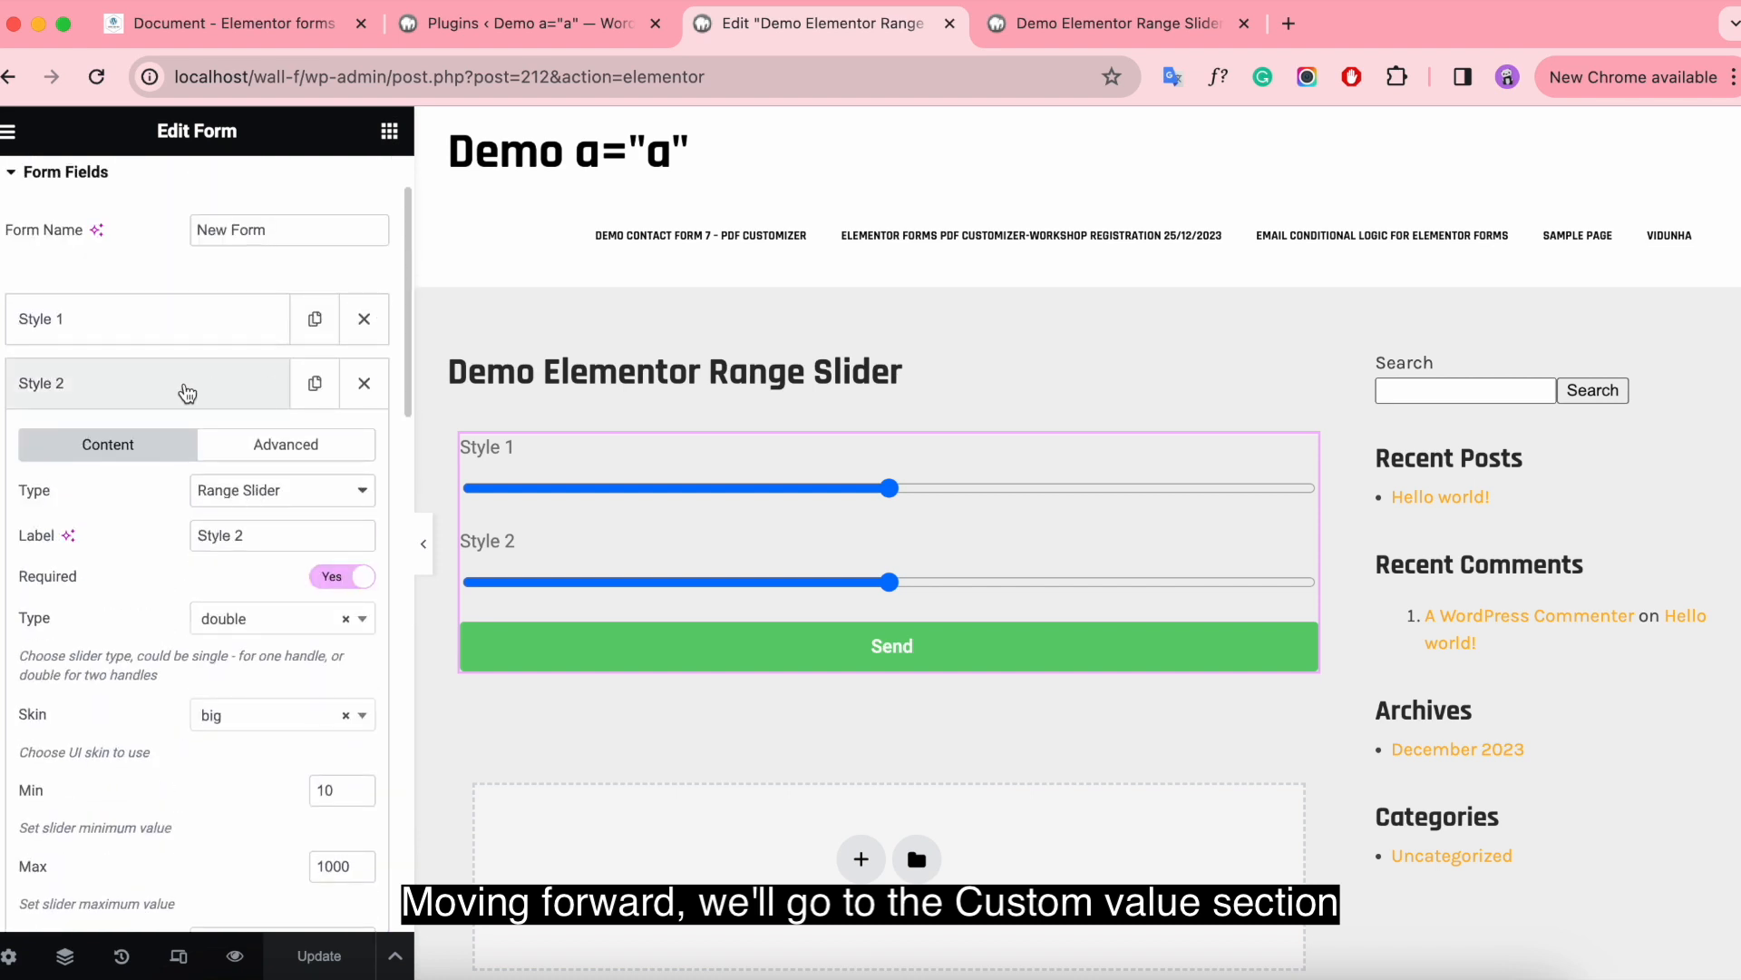
{"action": "left_click", "coordinate": [282, 489]}
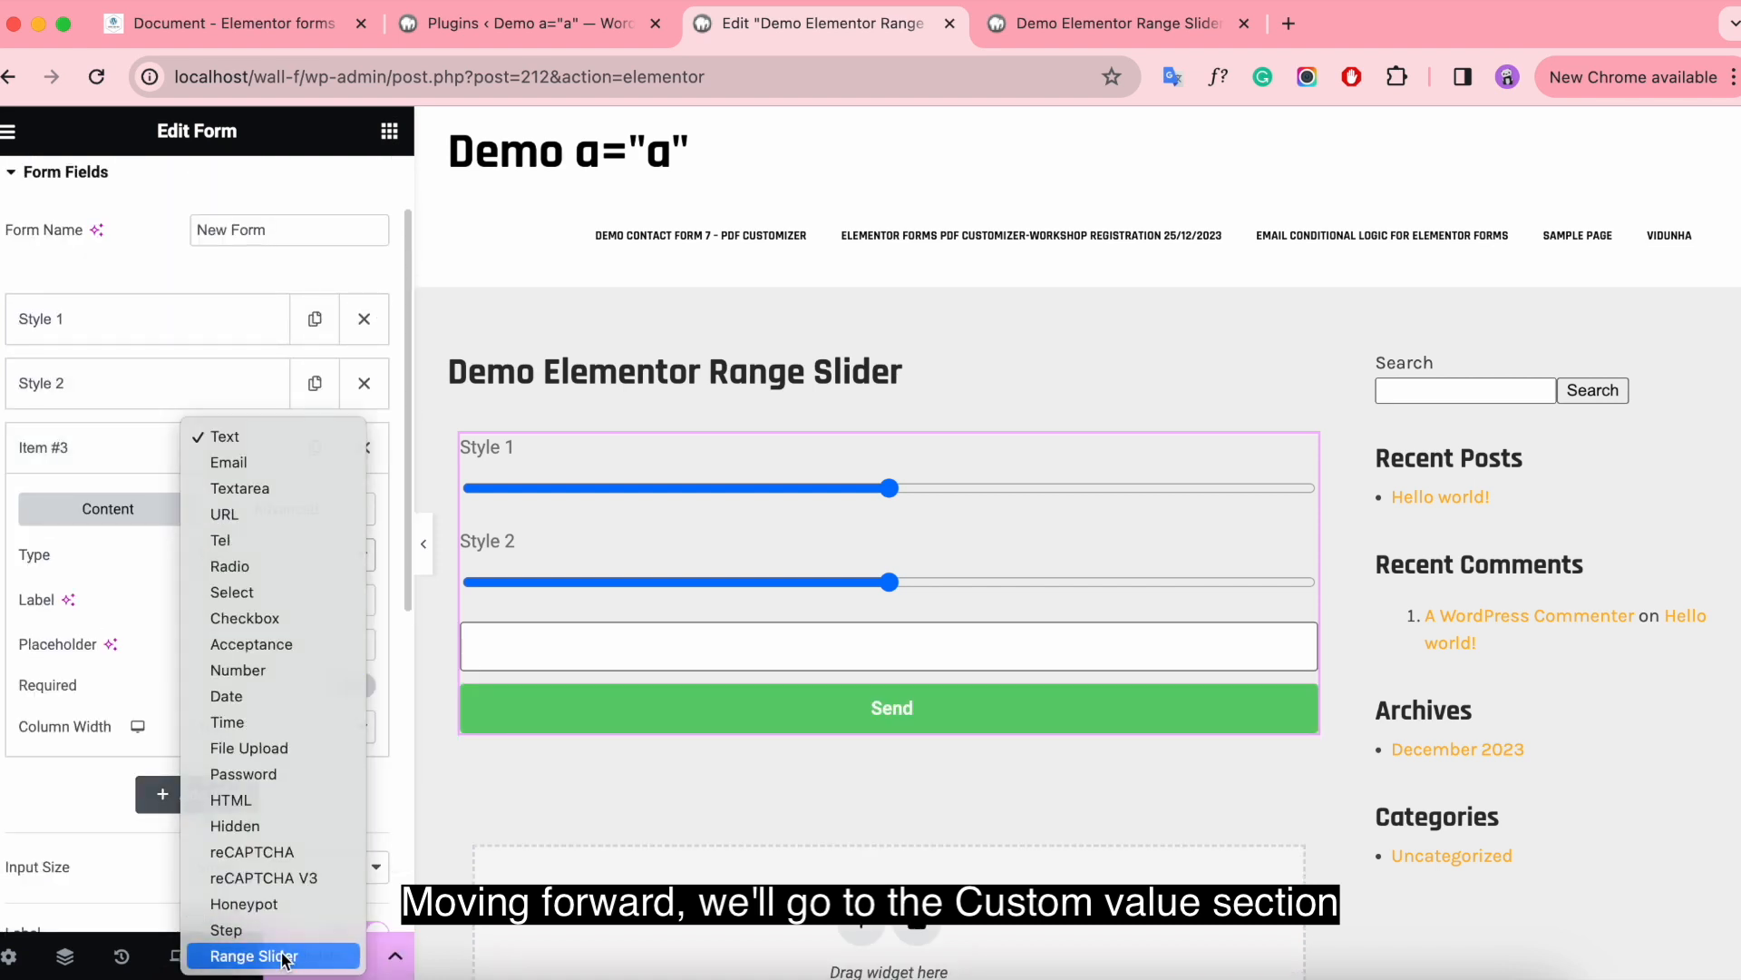
{"action": "left_click", "coordinate": [253, 955]}
{"action": "type", "text": "Custom Value"}
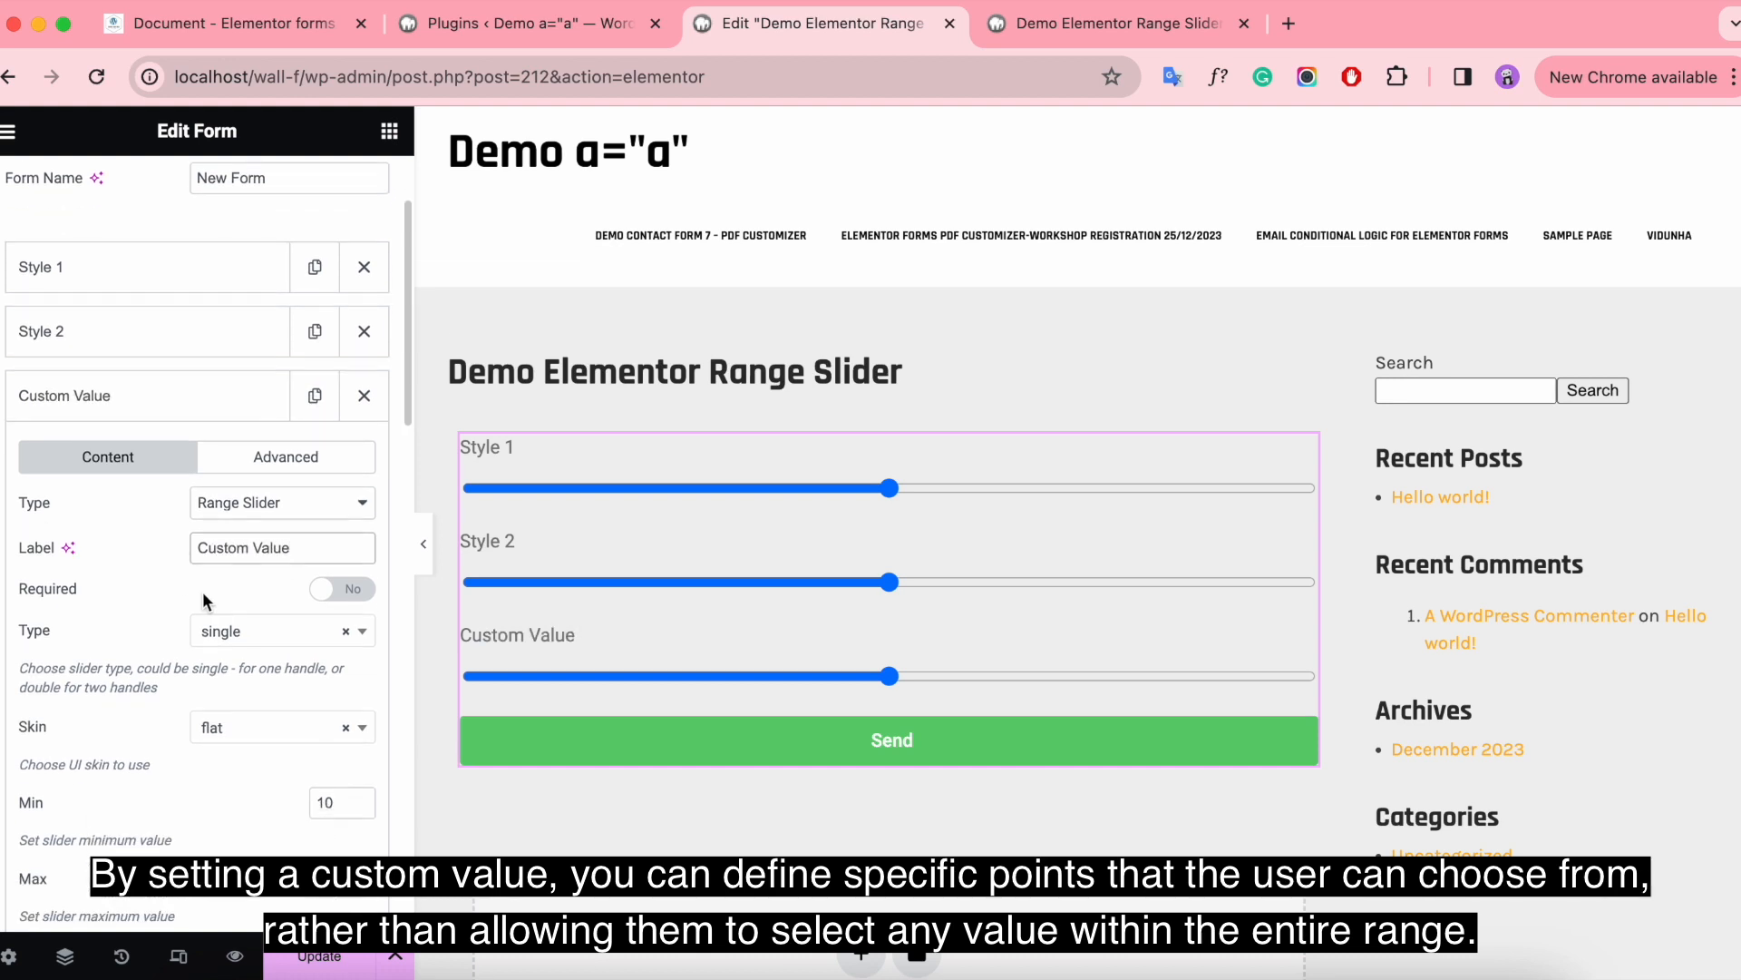
{"action": "scroll", "scroll_direction": "down", "scroll_amount": 3}
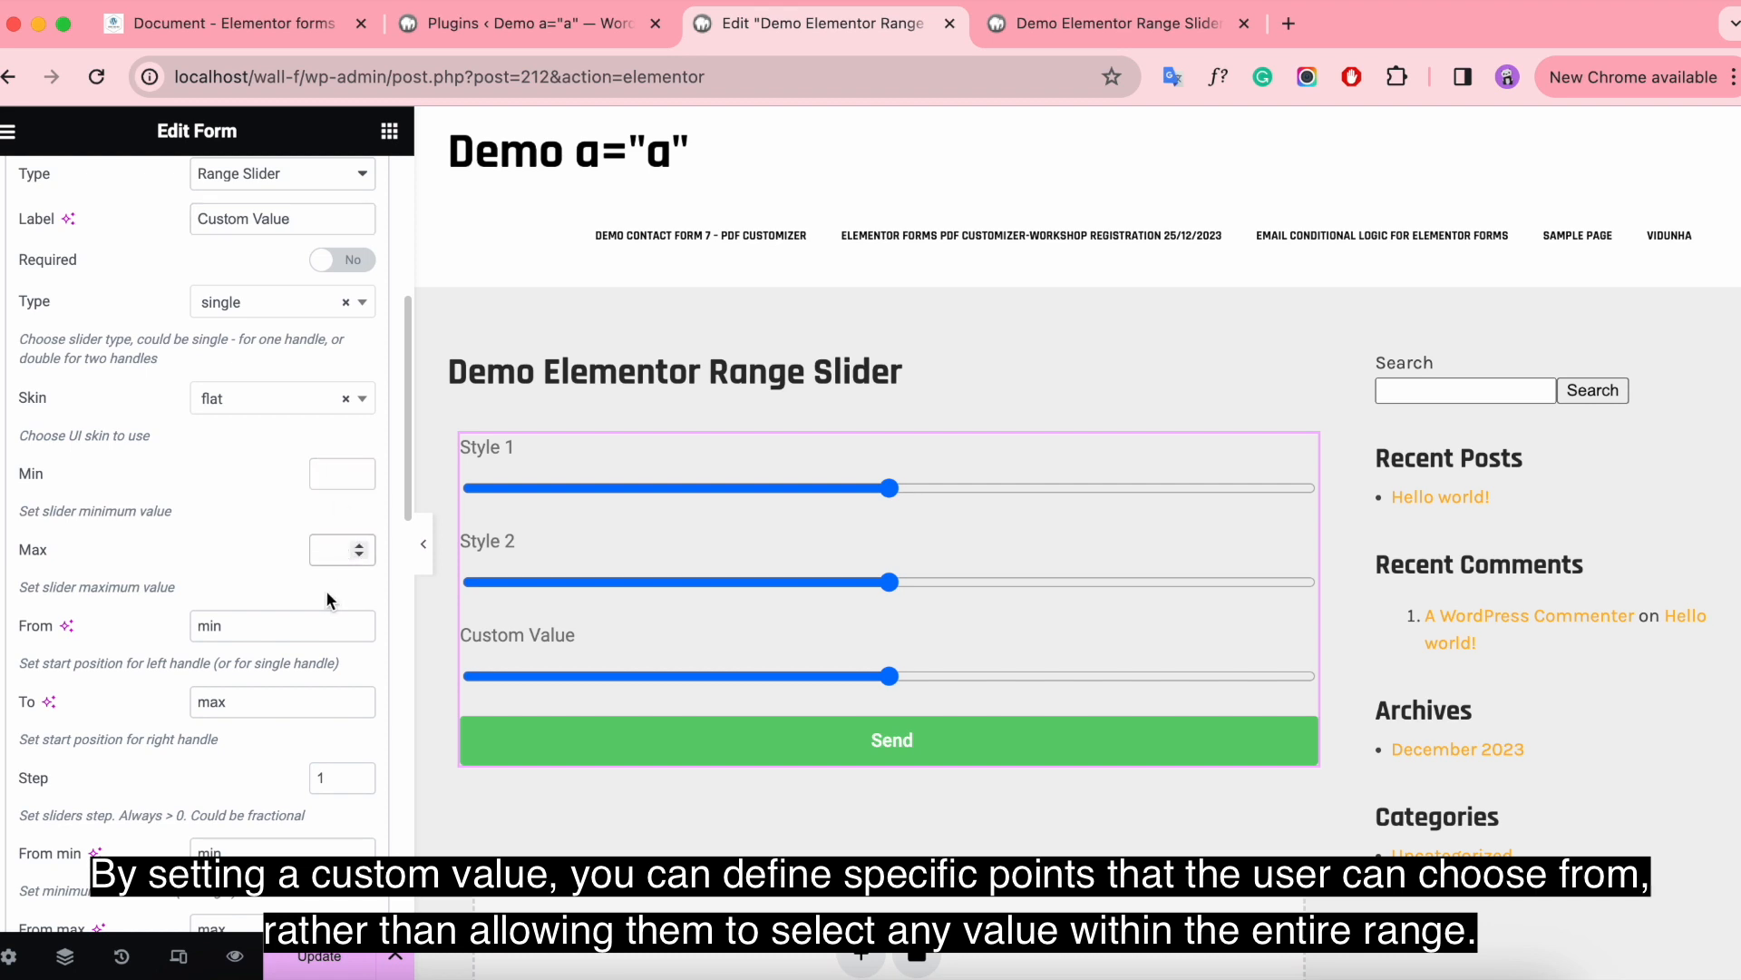
{"action": "scroll", "scroll_direction": "down", "scroll_amount": 3}
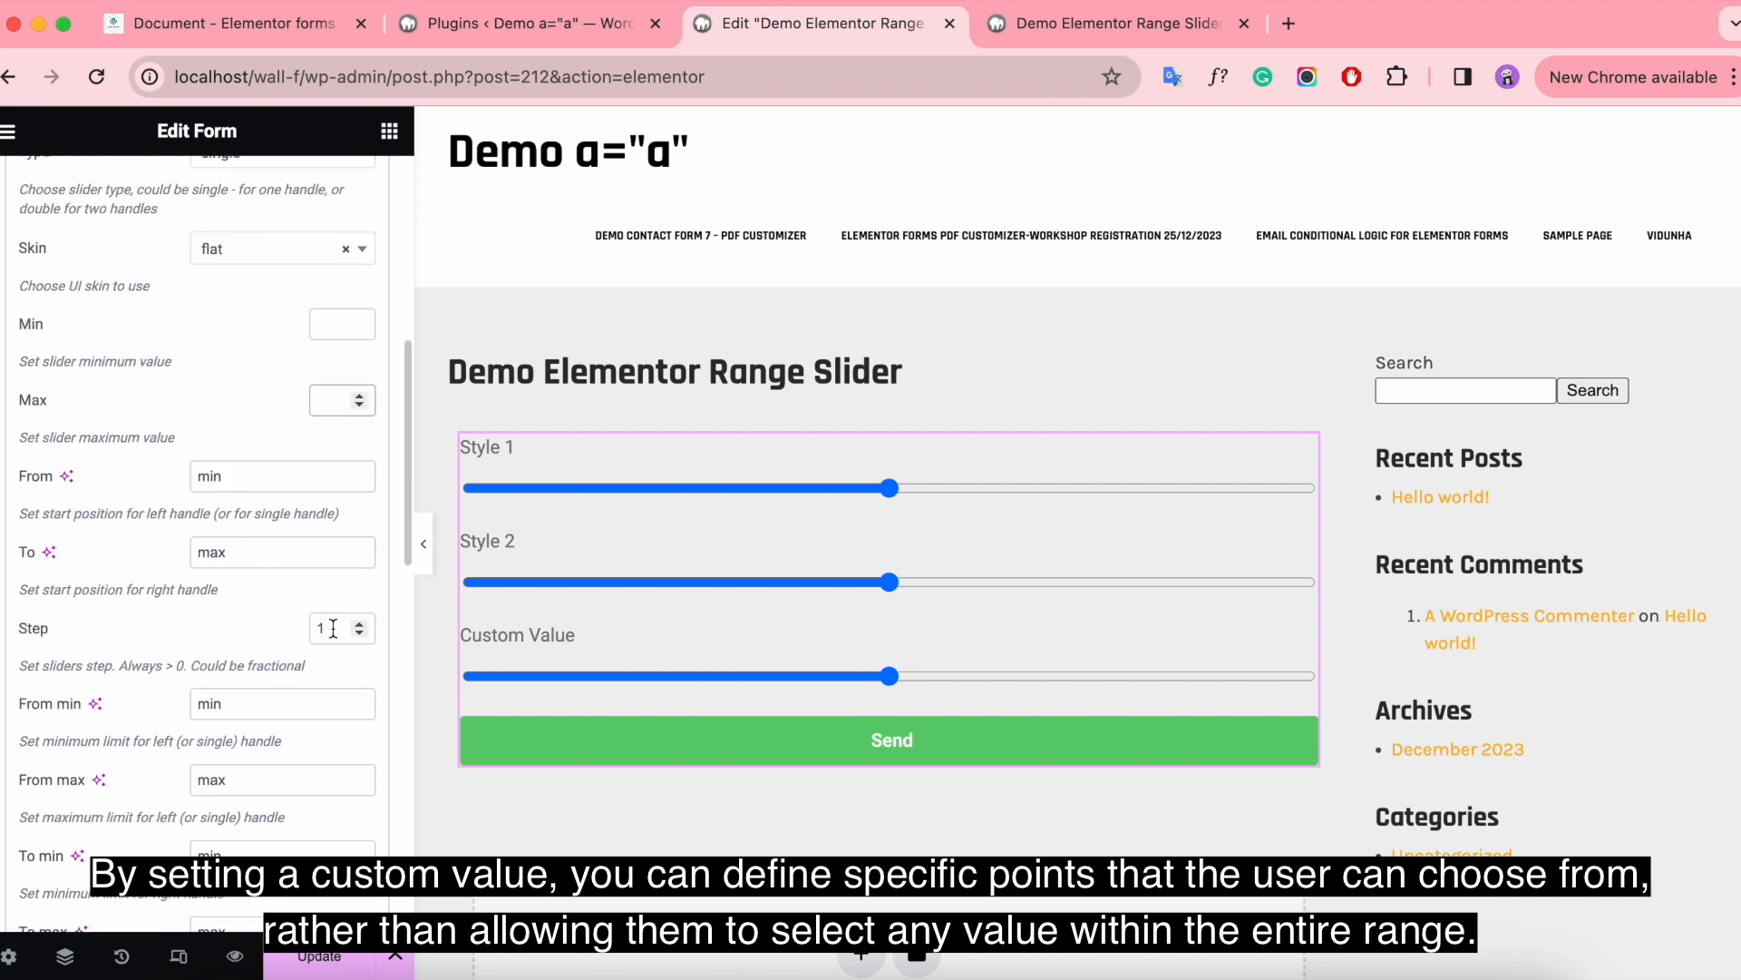
{"action": "scroll", "scroll_direction": "down", "scroll_amount": 3}
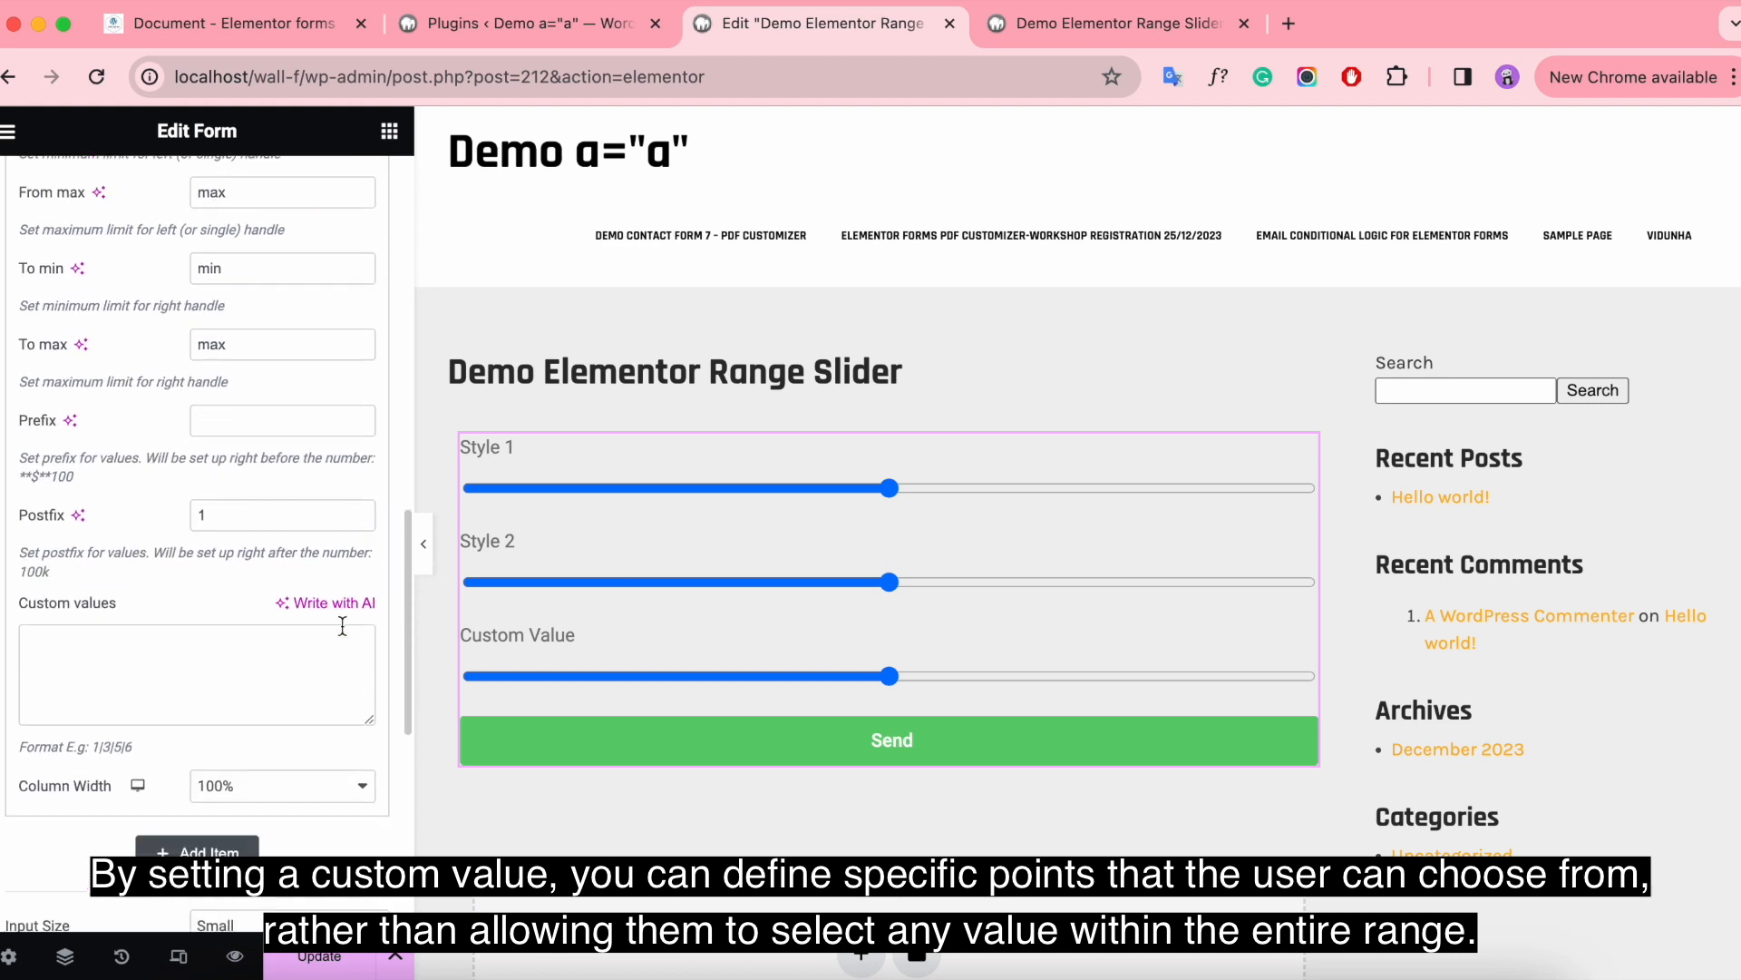
Give the Custom Value slider the custom values 9|99|999|9999.
{"action": "type", "text": "9"}
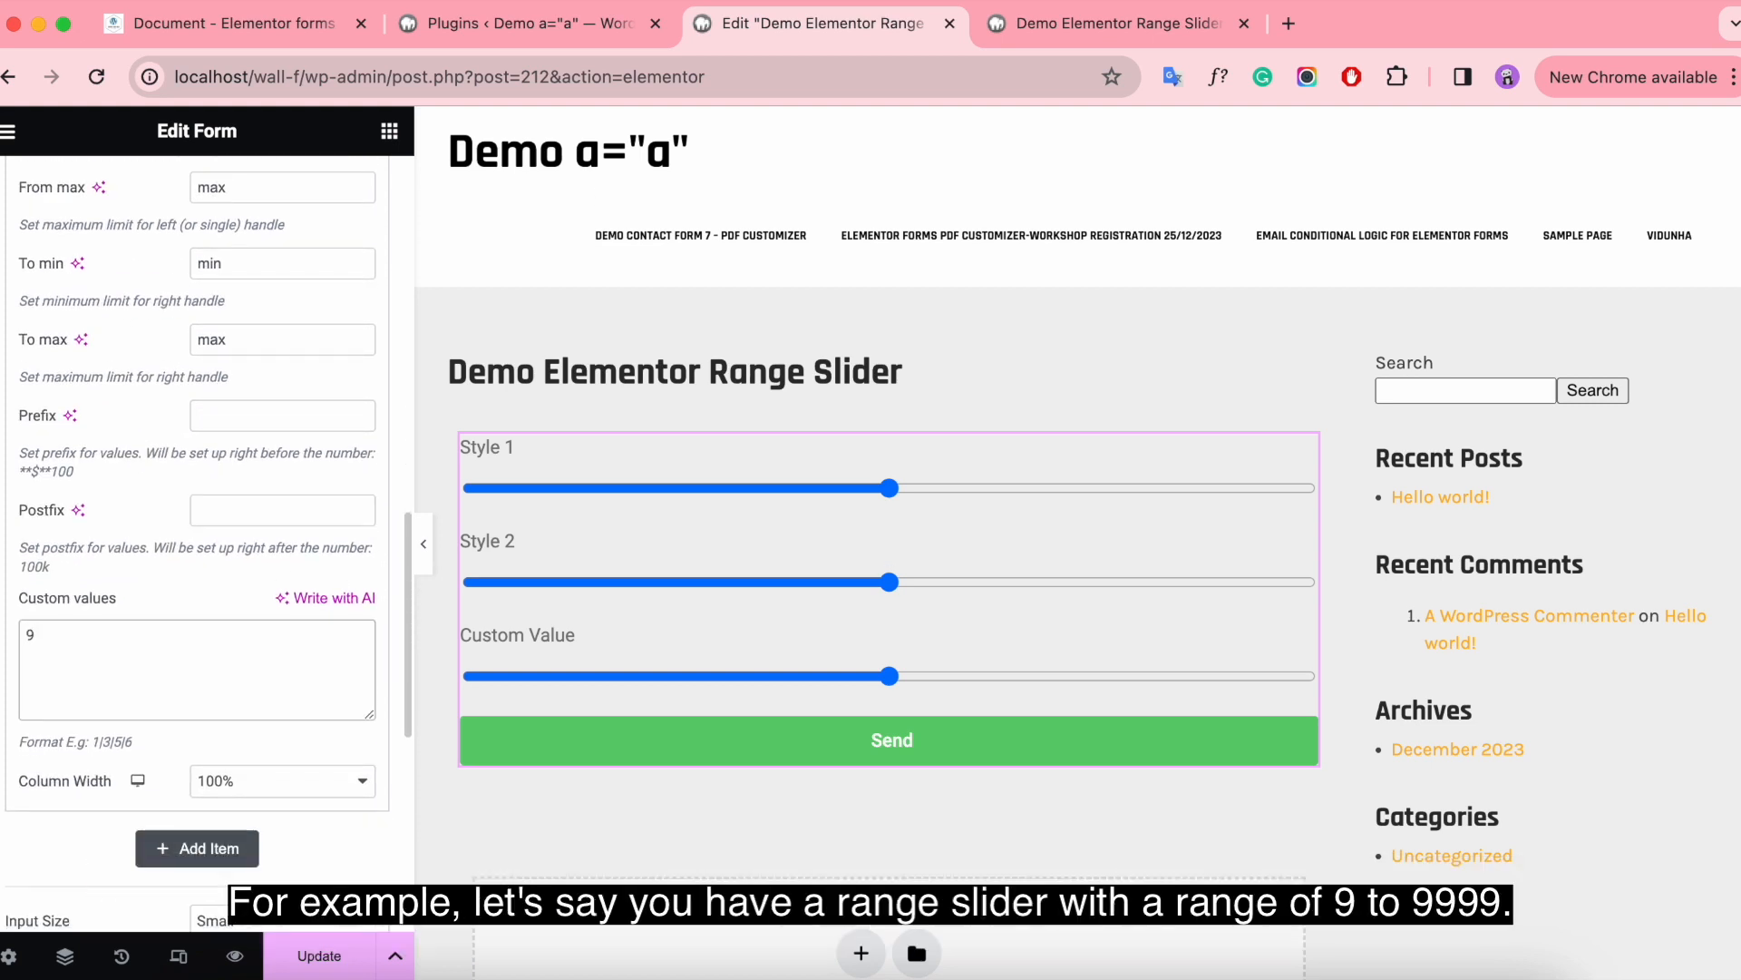
{"action": "type", "text": "|99"}
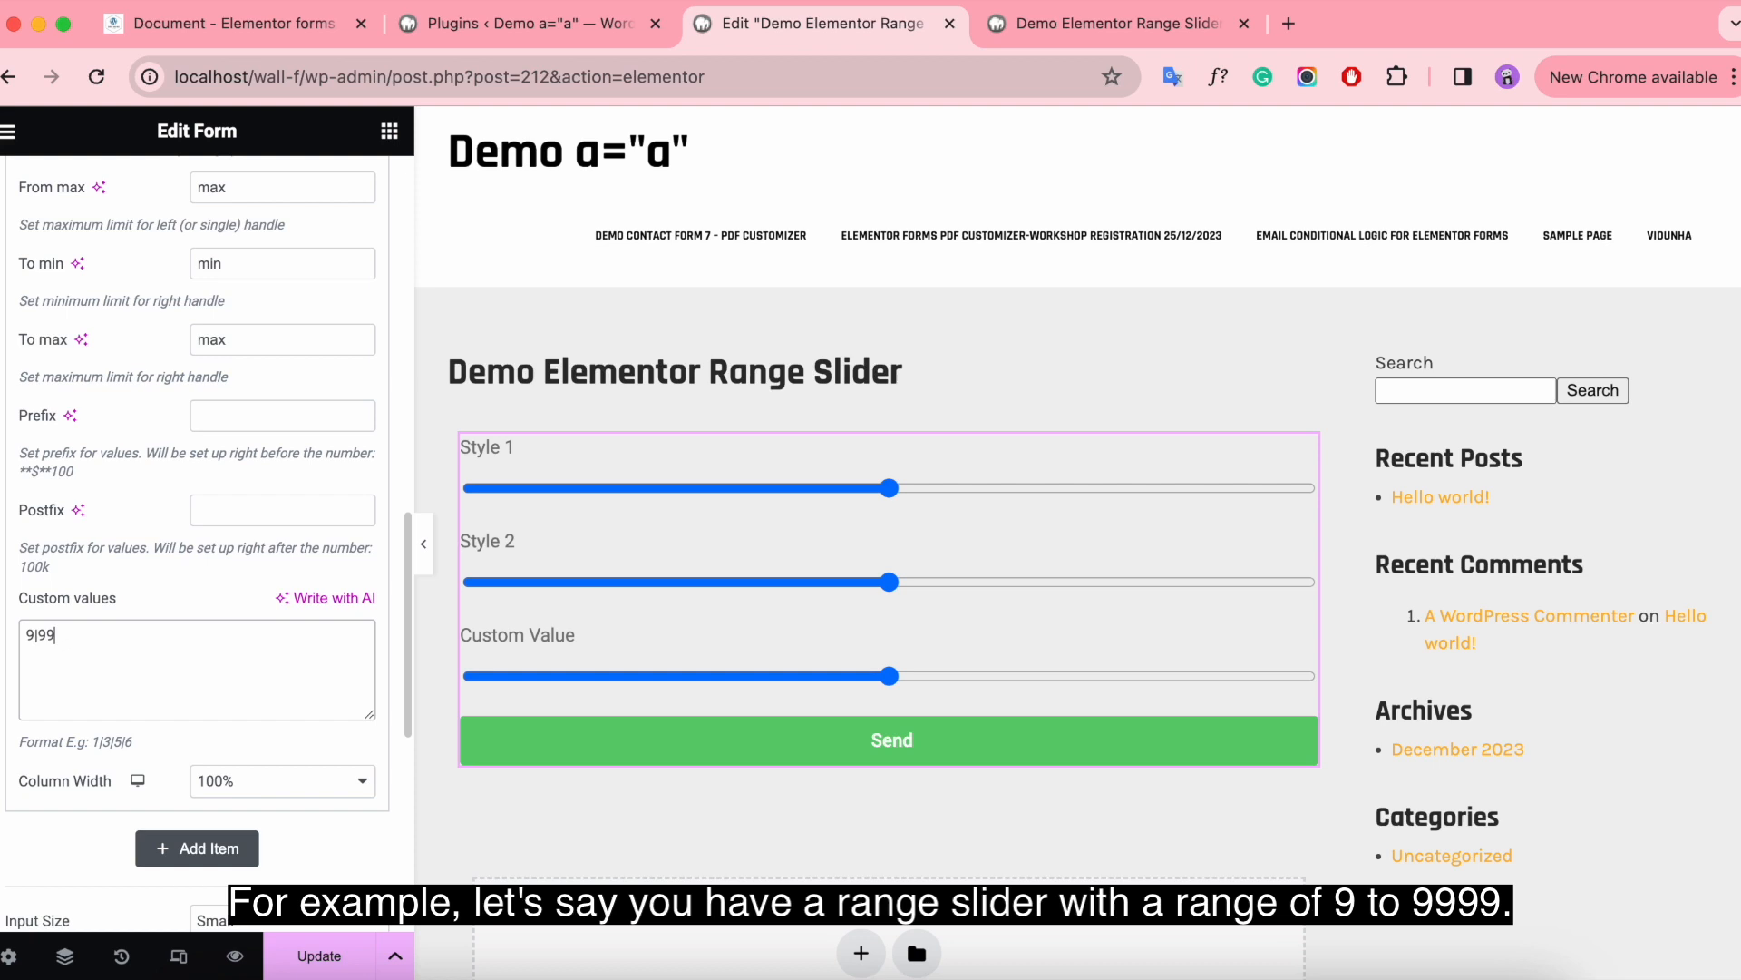
{"action": "type", "text": "999"}
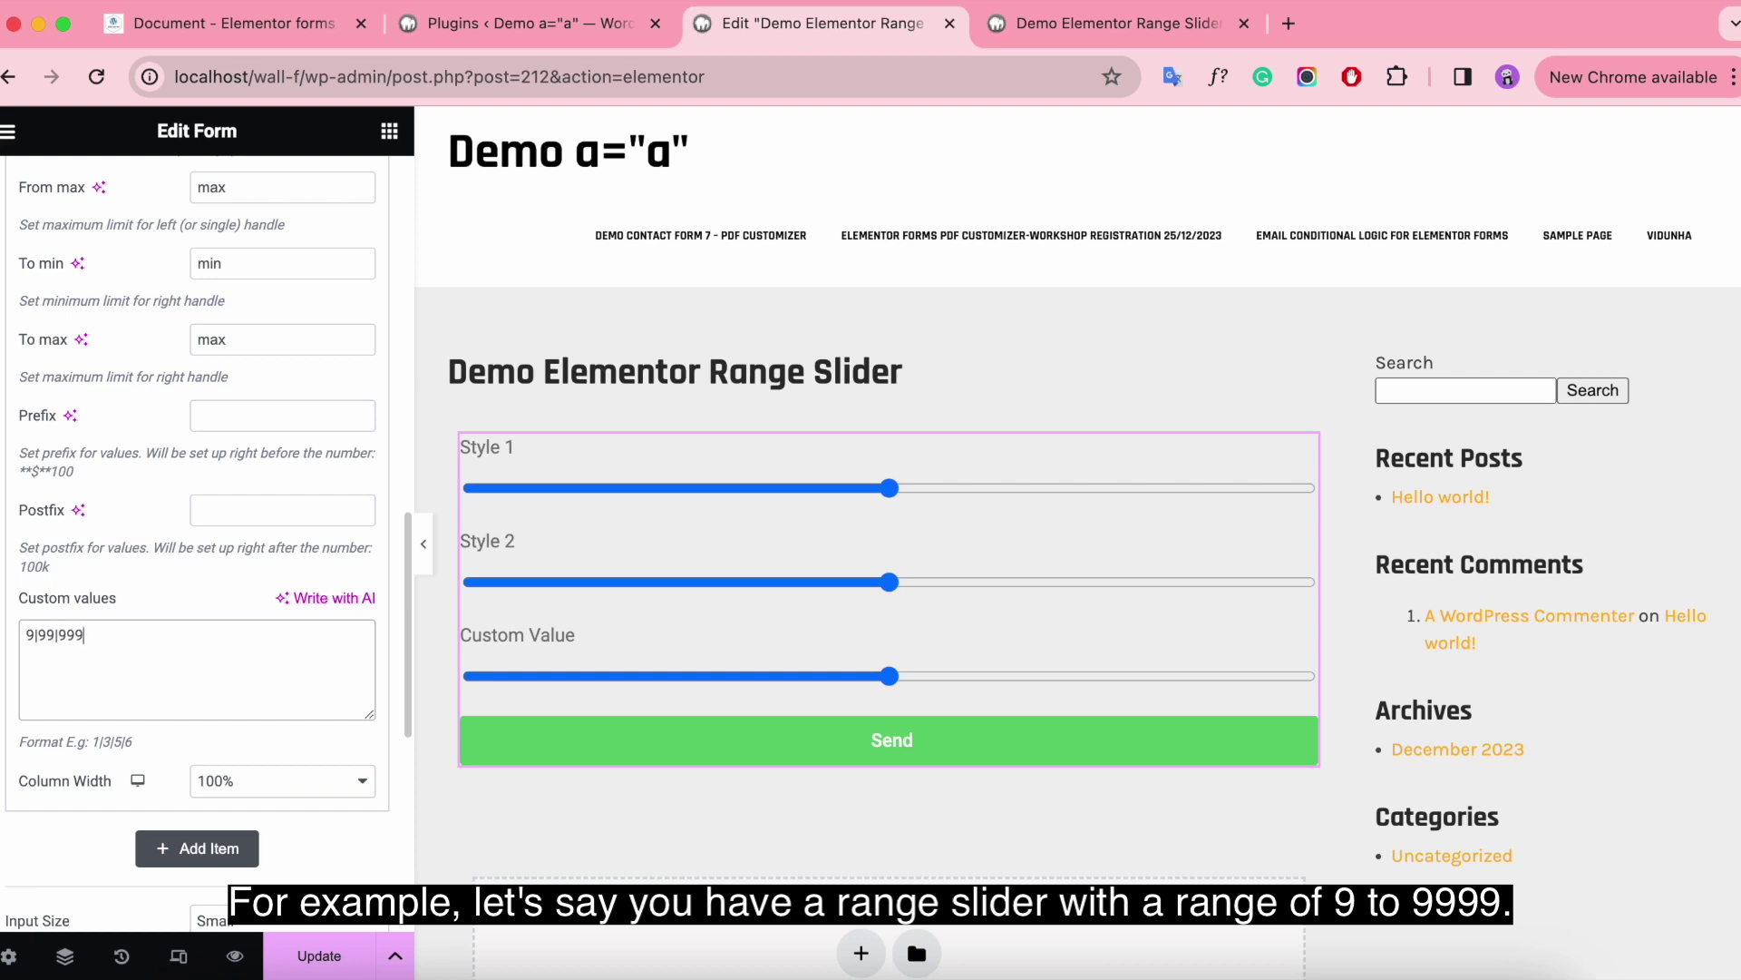
{"action": "type", "text": "9999"}
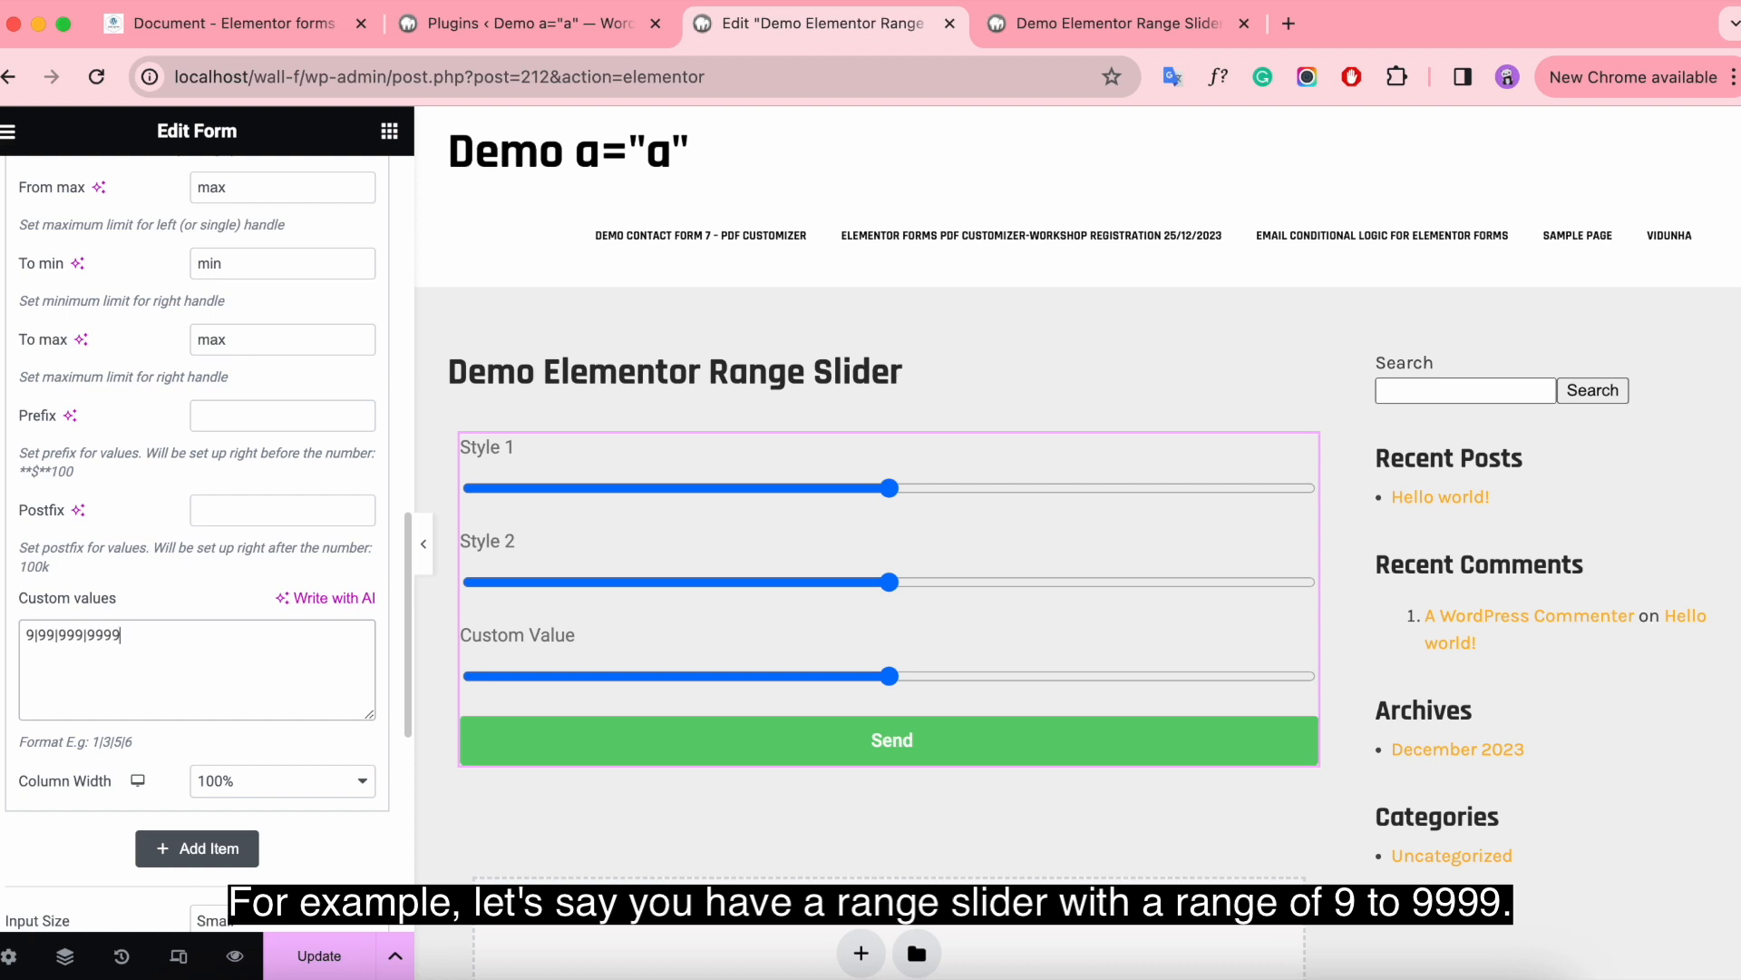
{"action": "scroll", "scroll_direction": "up", "scroll_amount": 3}
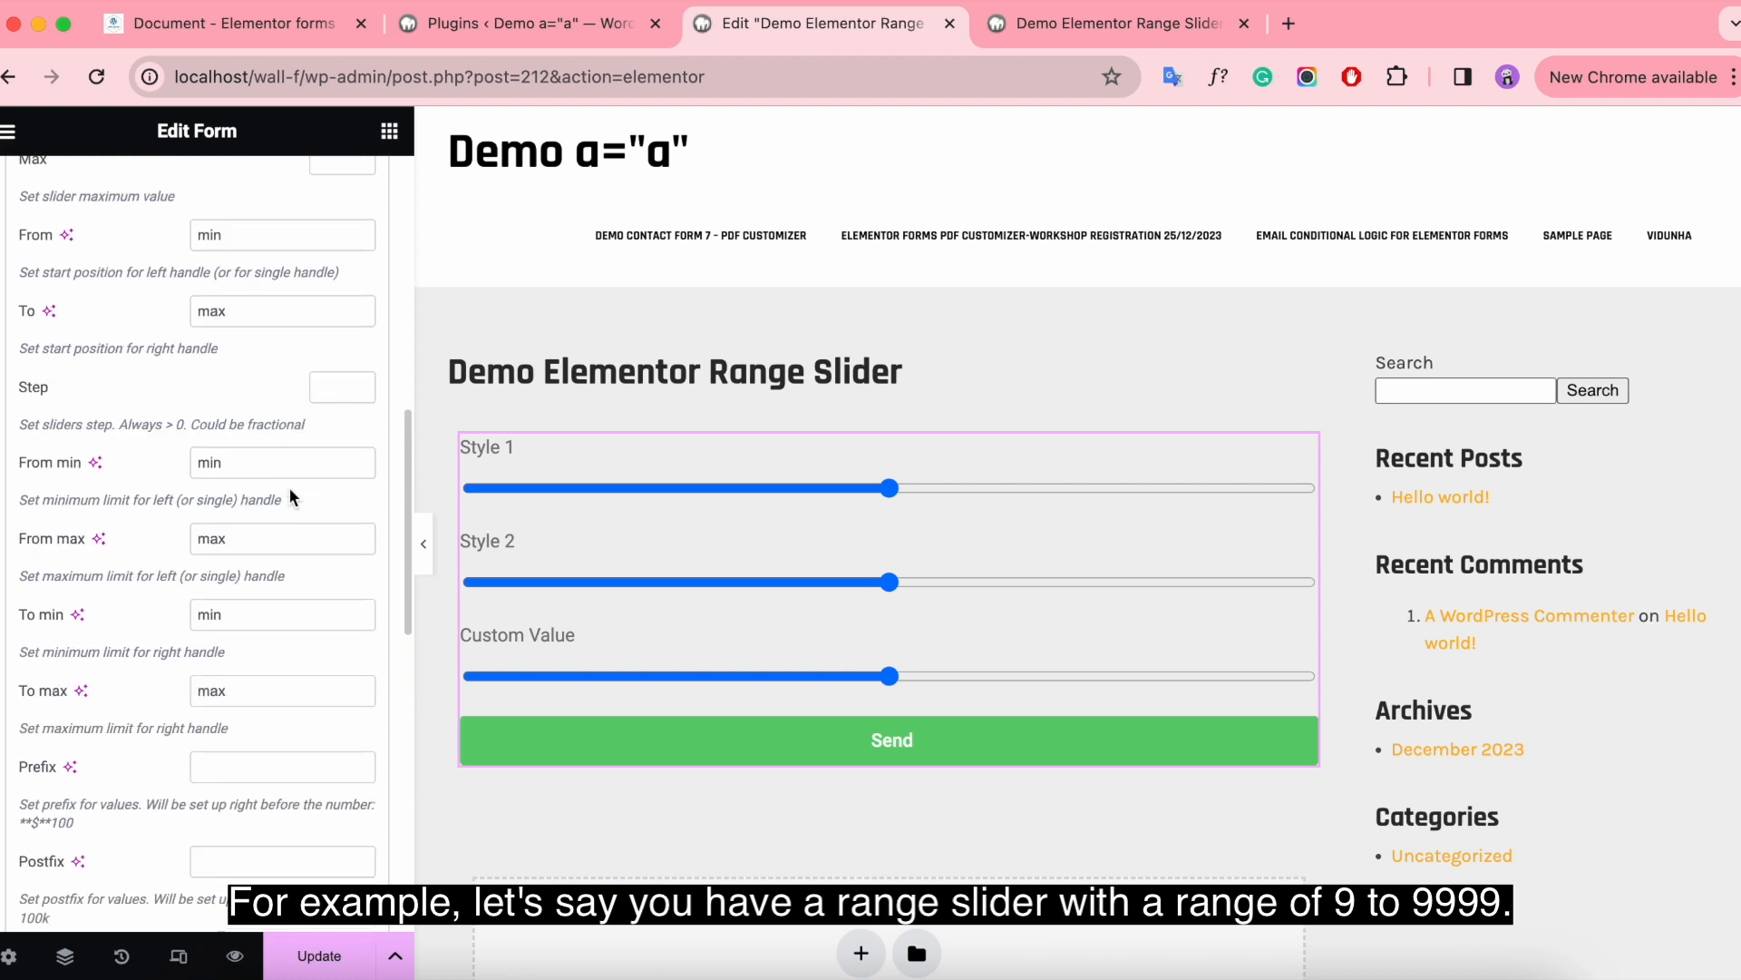
{"action": "scroll", "scroll_direction": "up", "scroll_amount": 3}
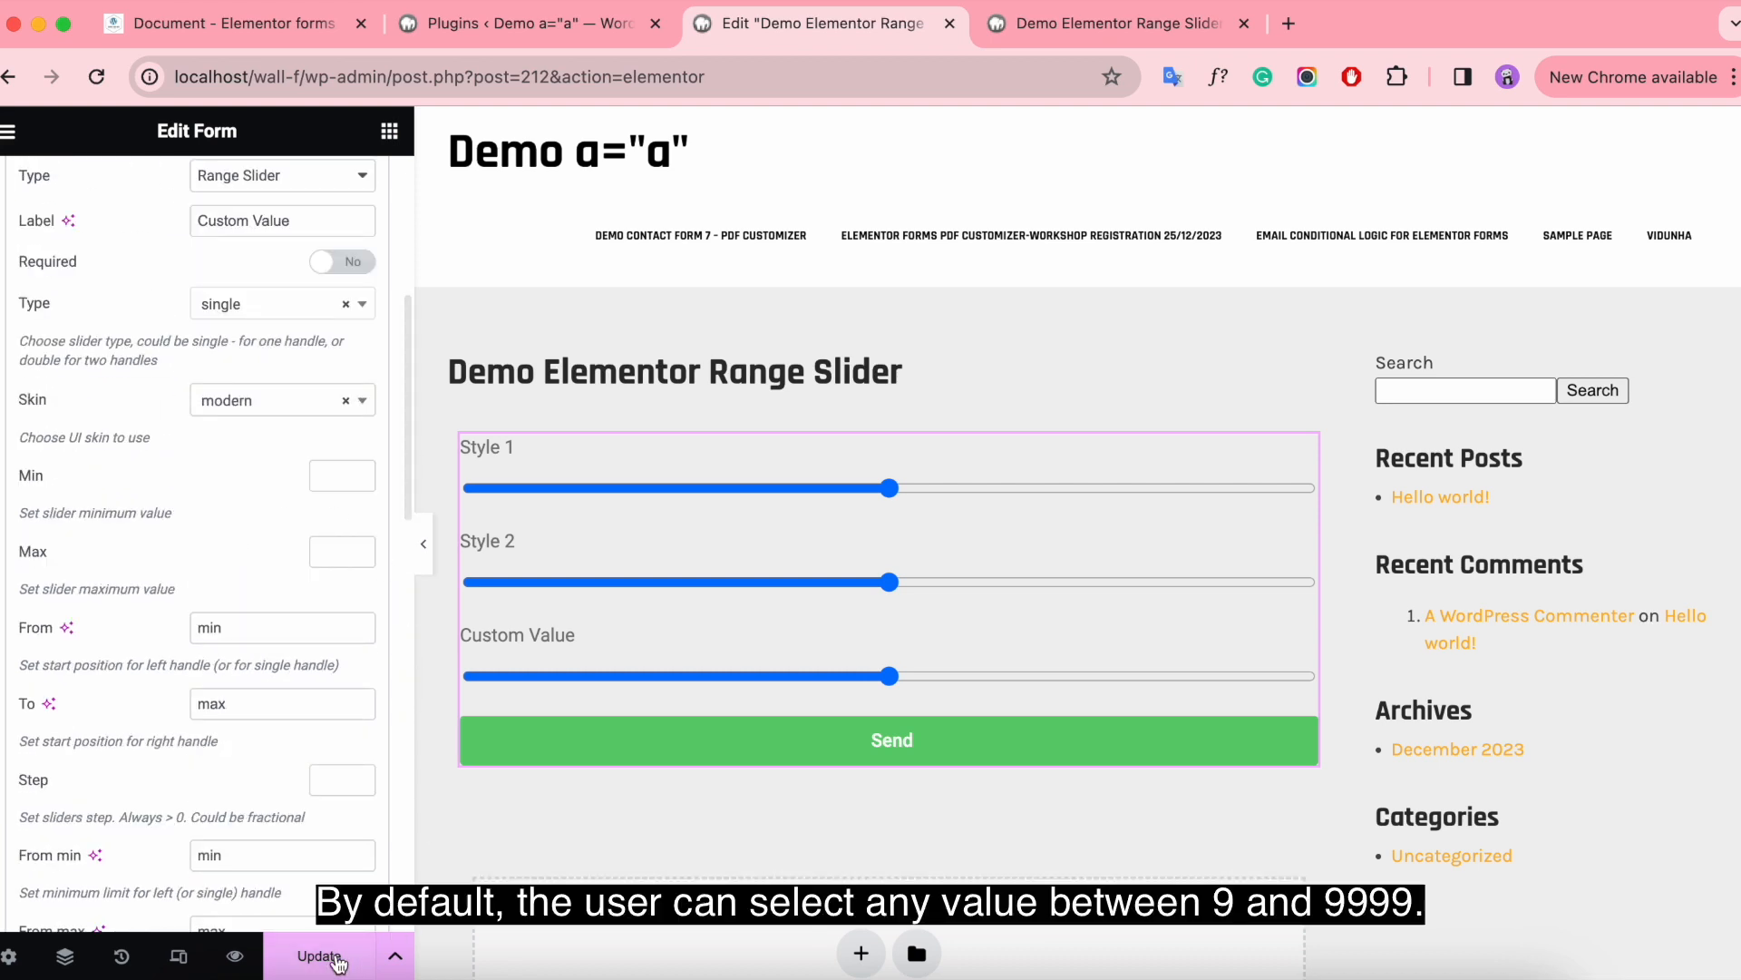
Update the page and review the Custom Value slider's settings.
{"action": "left_click", "coordinate": [321, 956]}
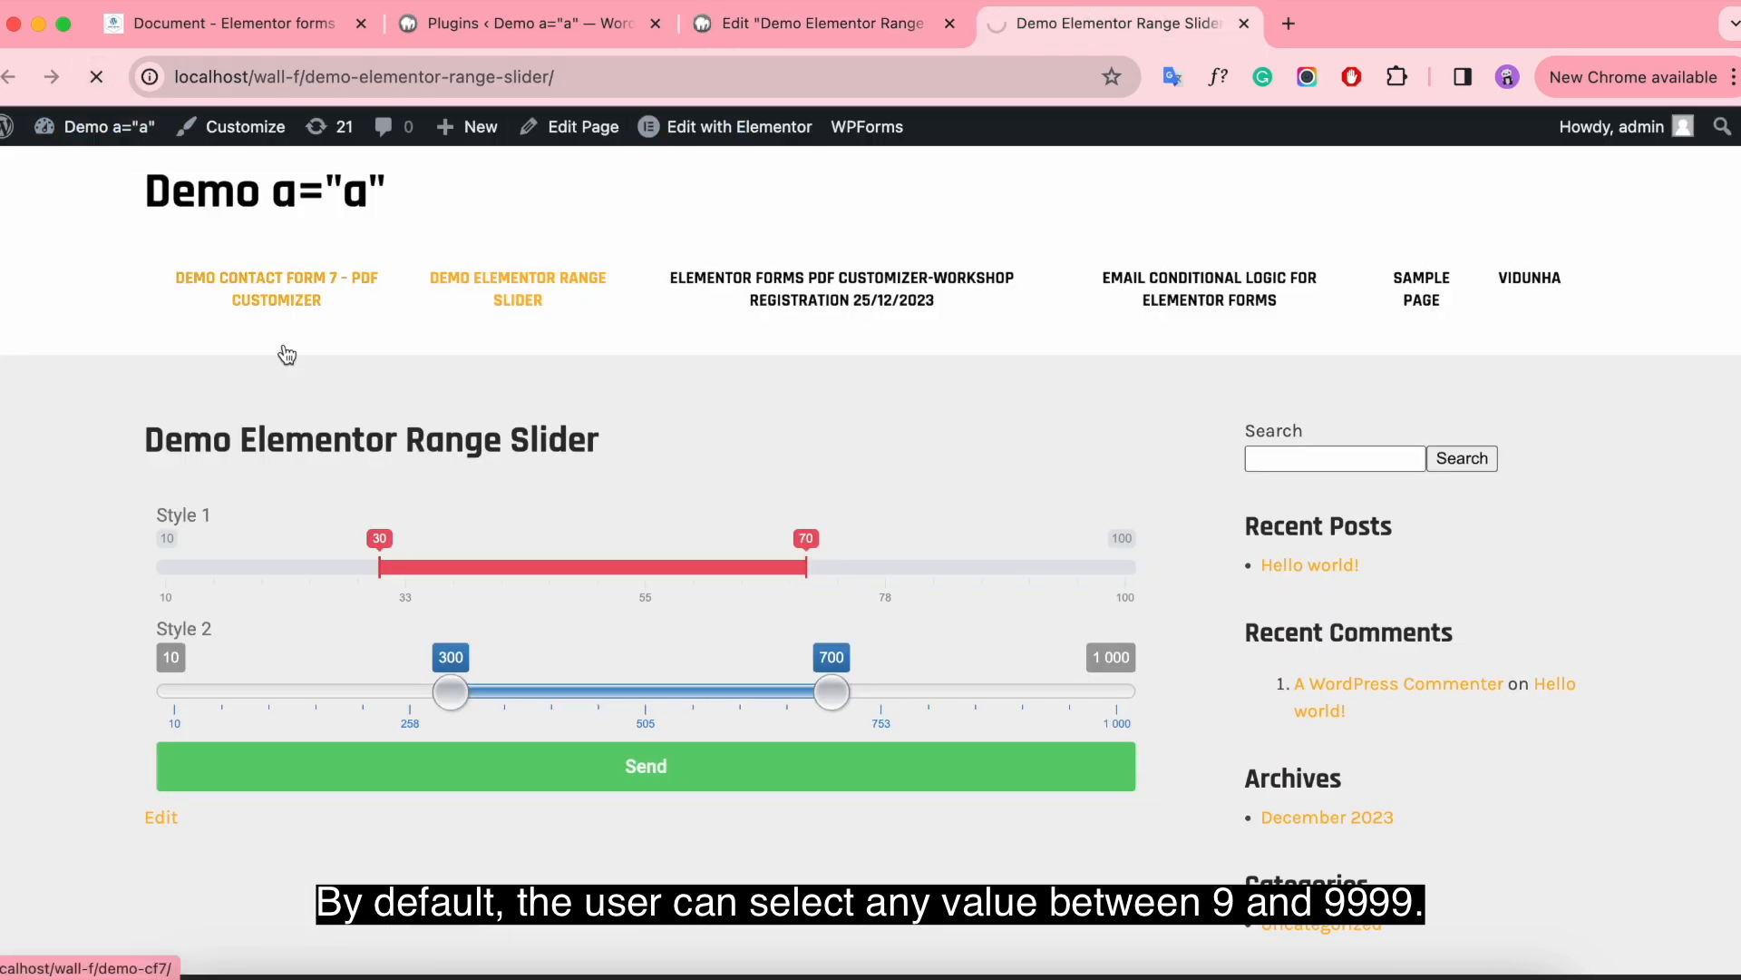
{"action": "scroll", "scroll_direction": "down", "scroll_amount": 3}
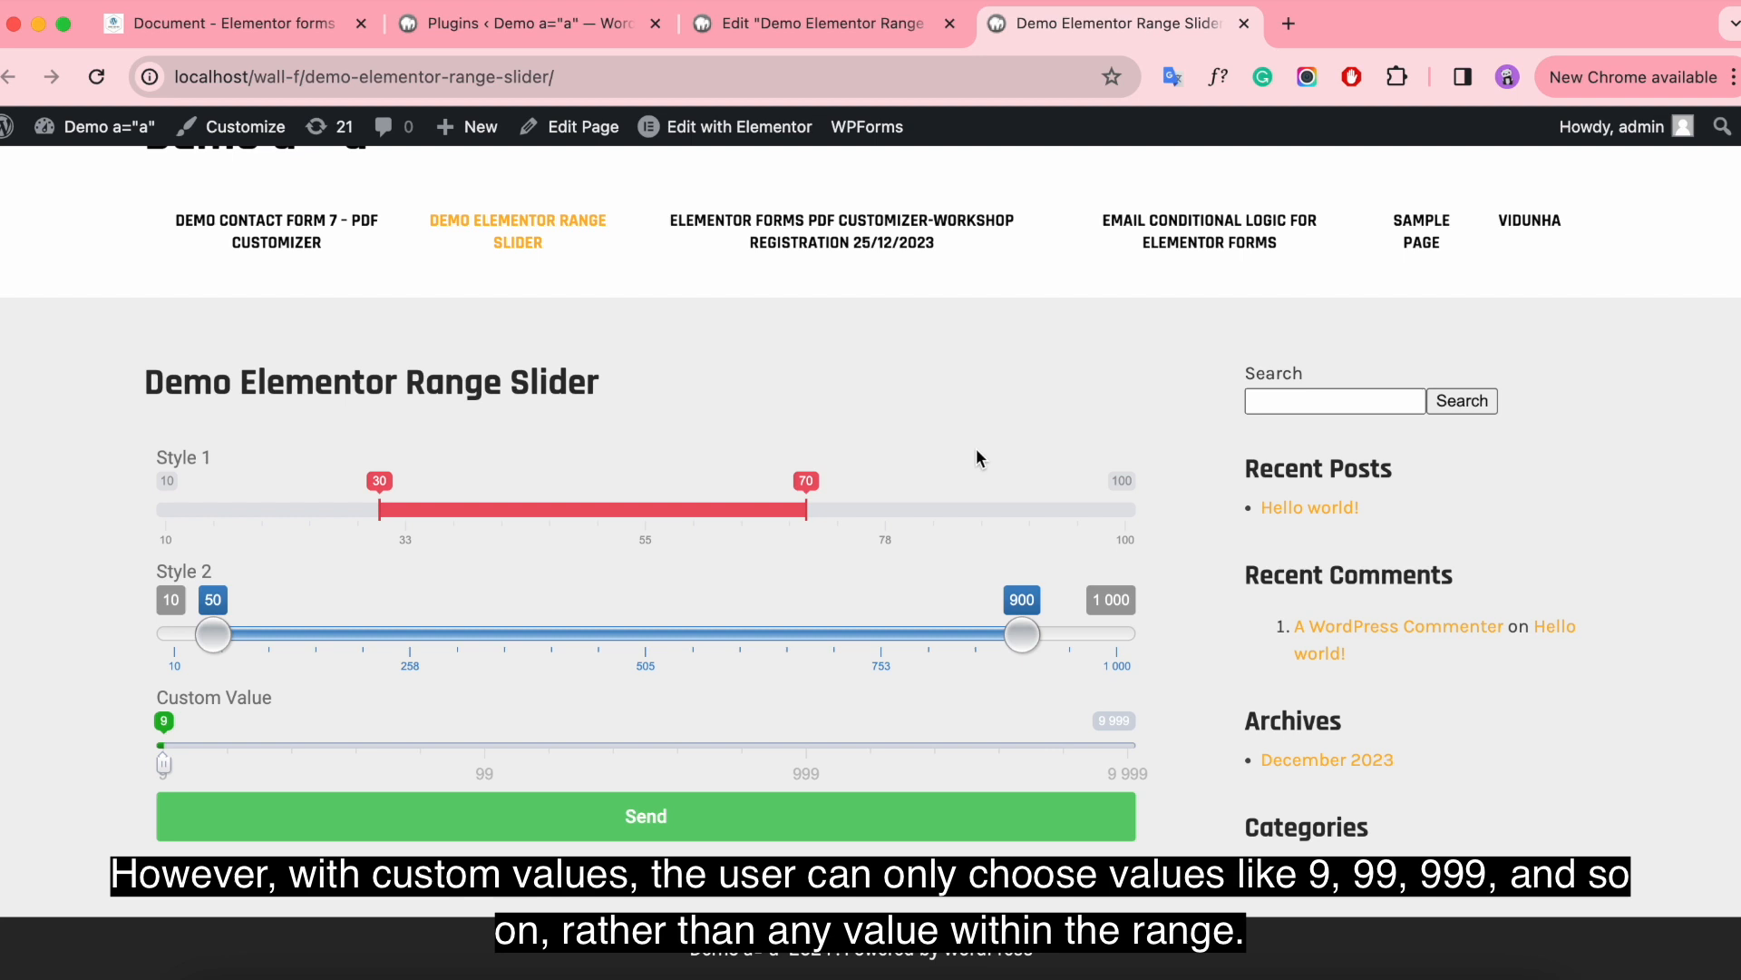
{"action": "mouse_move", "coordinate": [174, 775]}
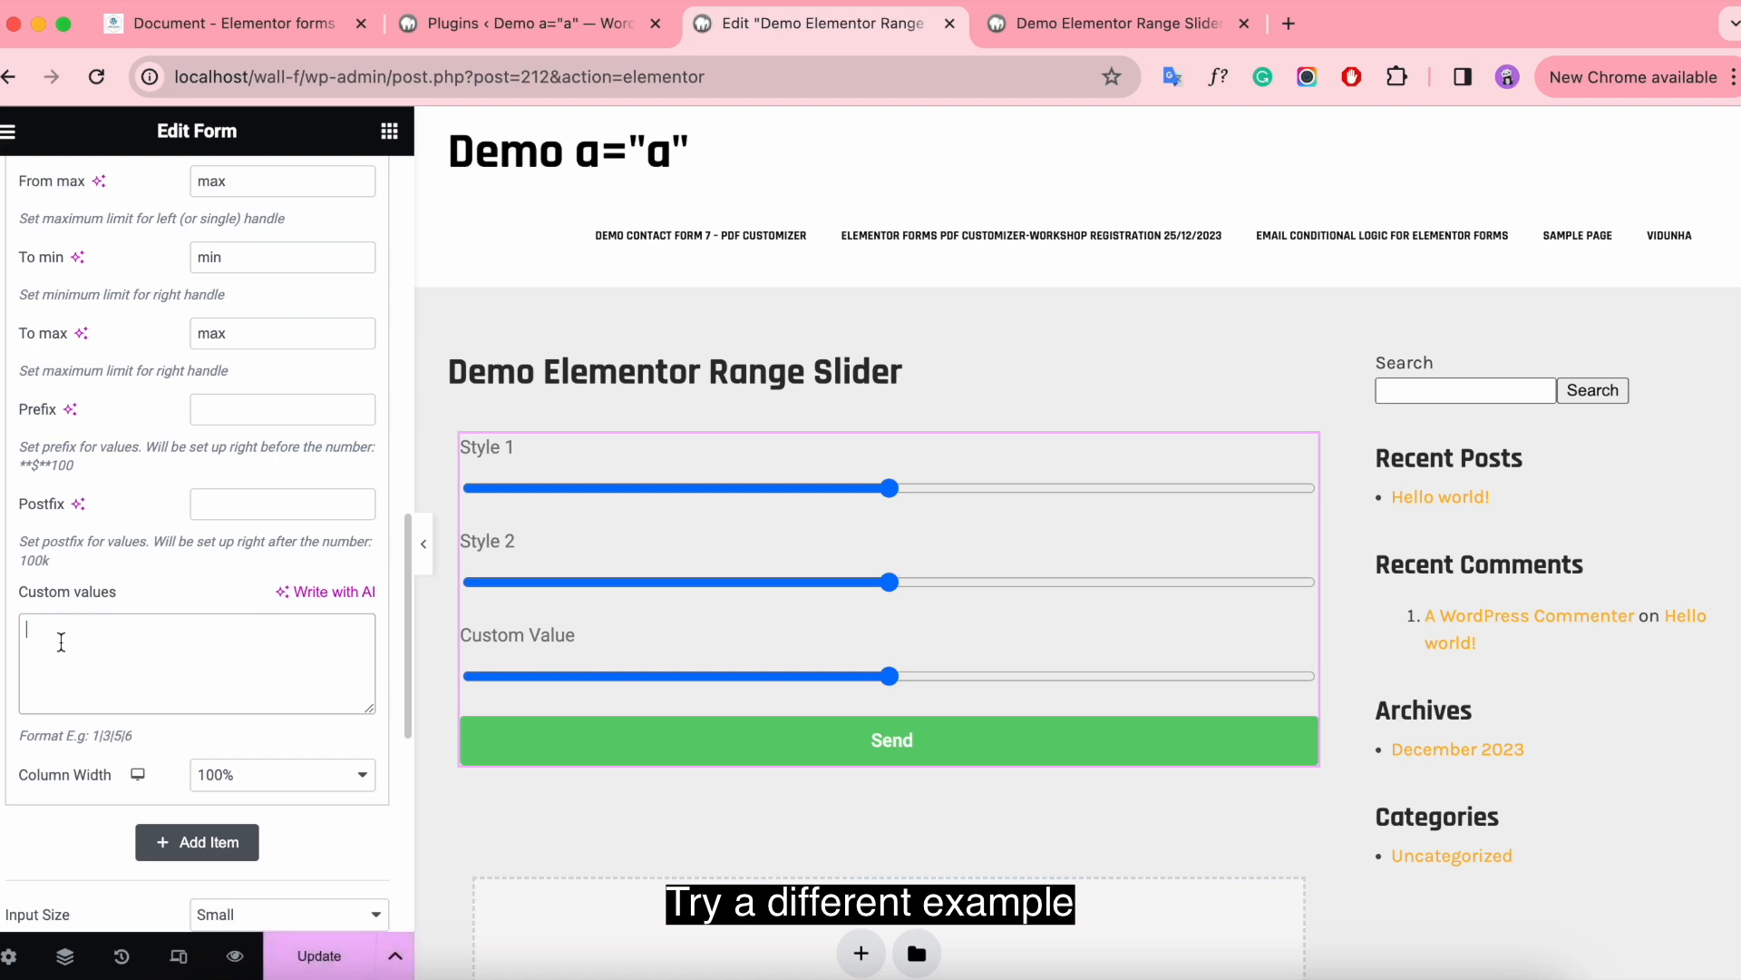
Set the Custom Value slider's choices to One|Two|Three|Four|Five|Six and update the page.
{"action": "type", "text": "One|Two"}
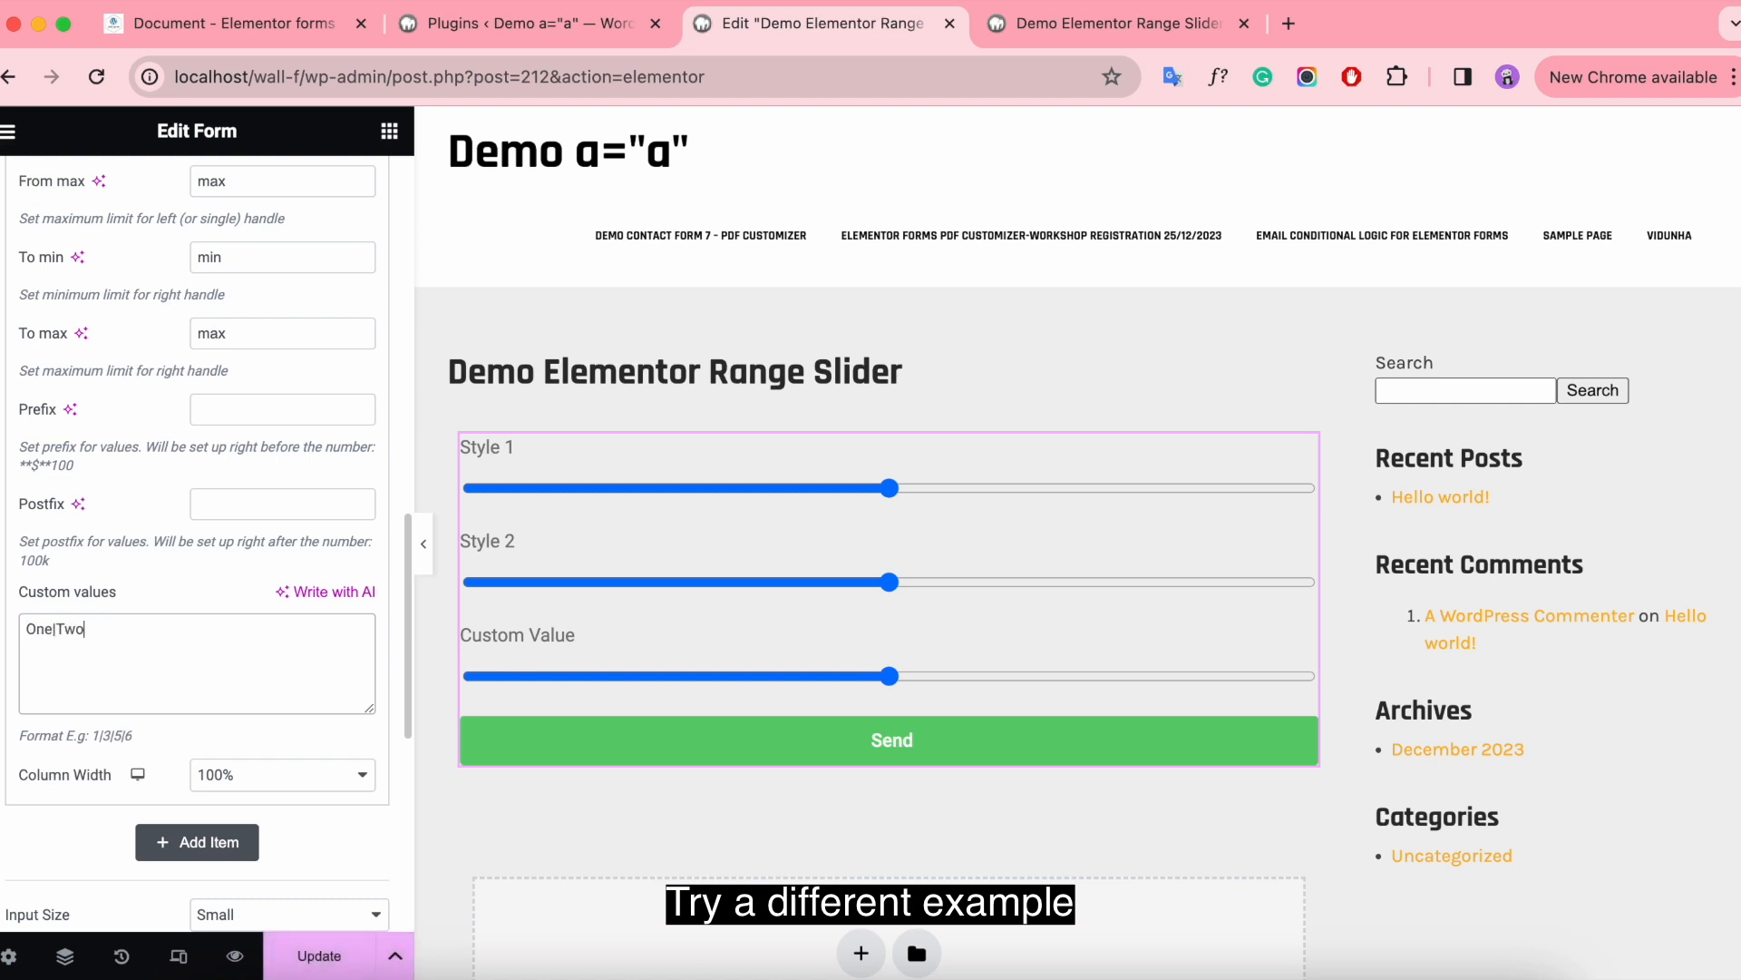
{"action": "type", "text": "|Three|Four"}
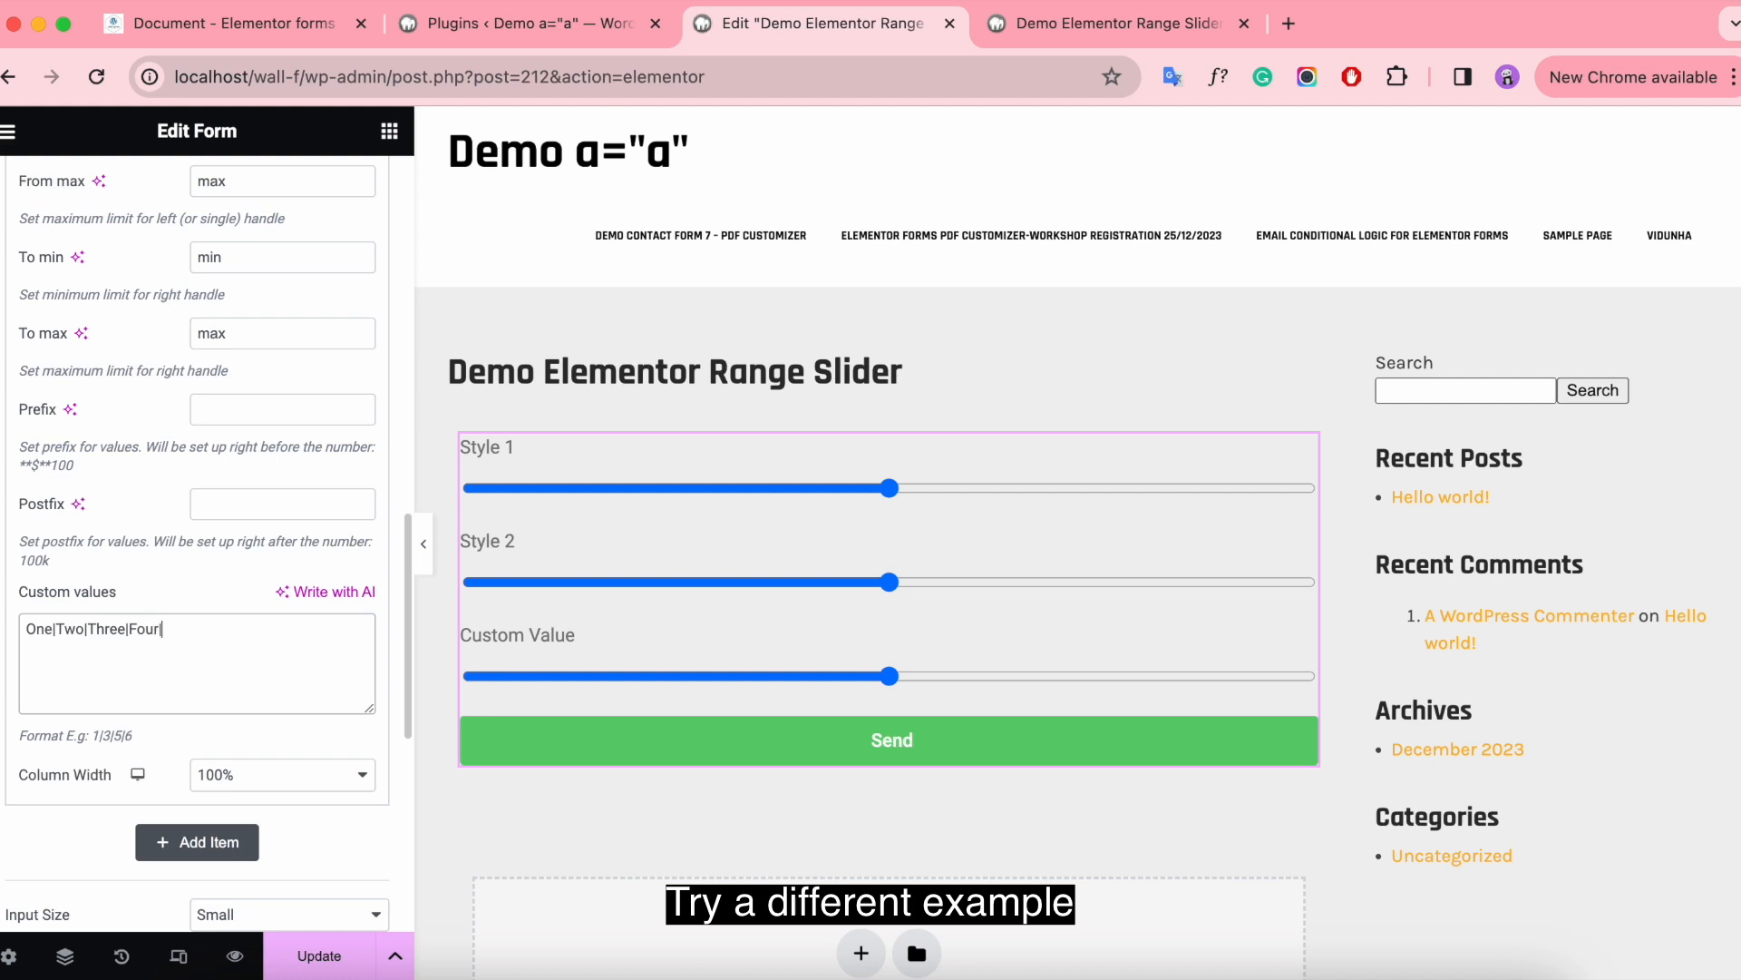
{"action": "type", "text": "|Five|Six"}
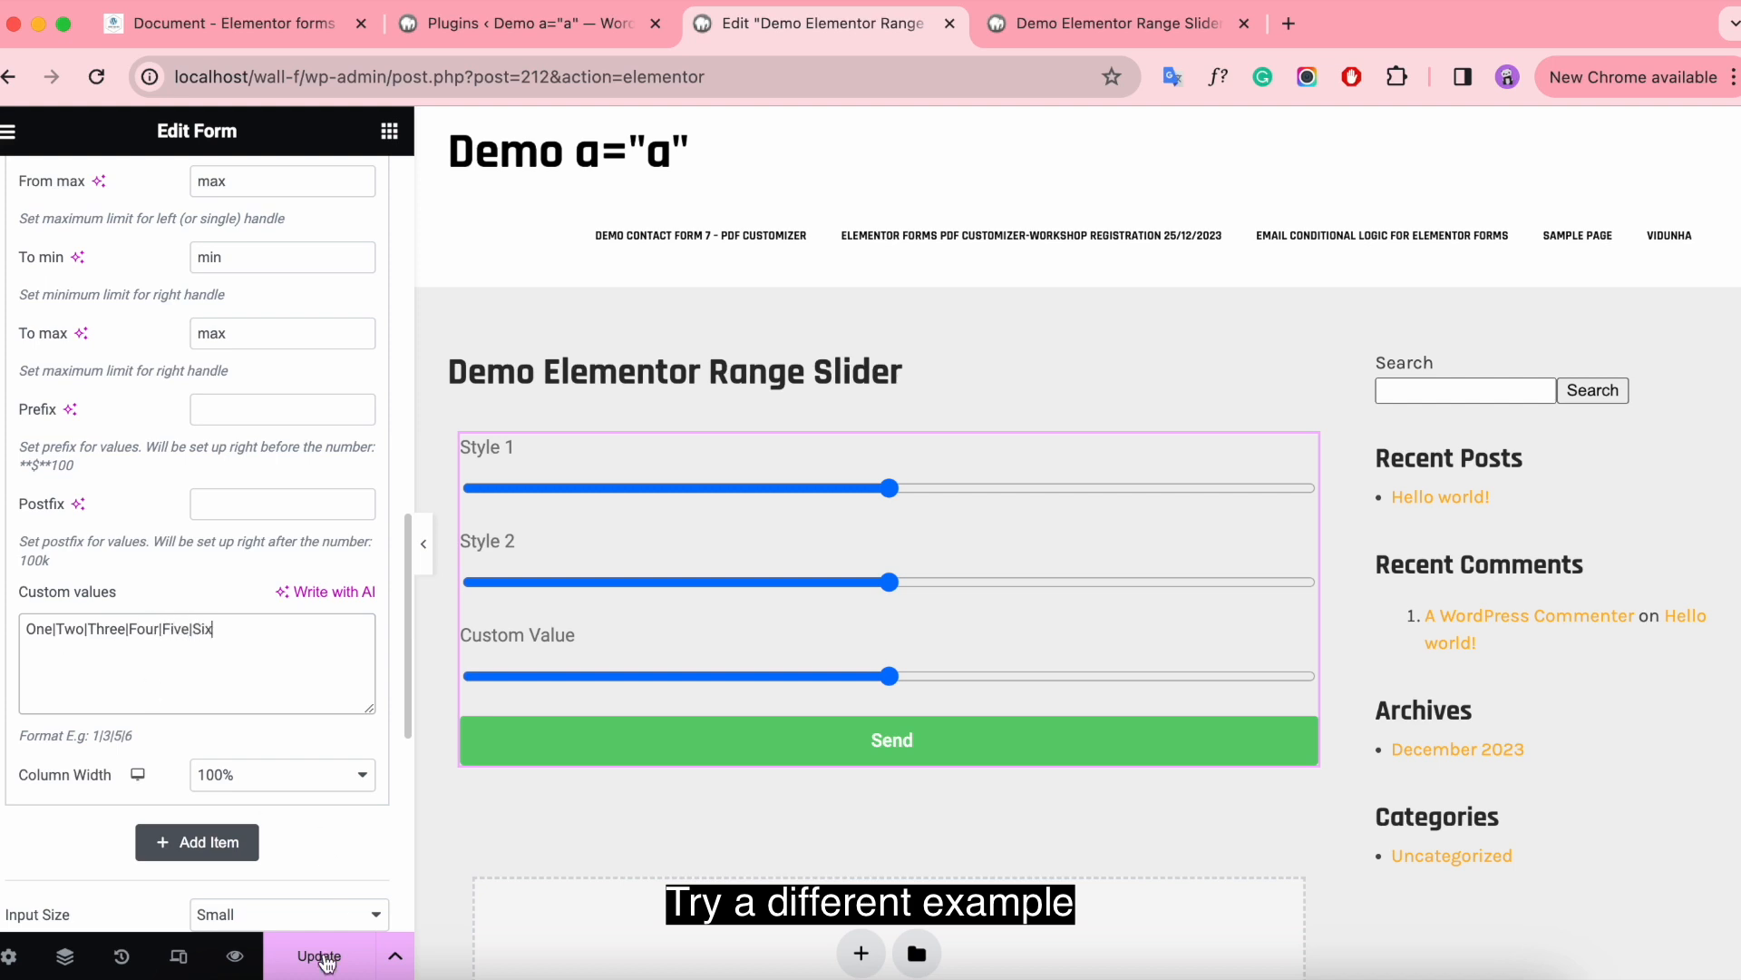
{"action": "left_click", "coordinate": [319, 956]}
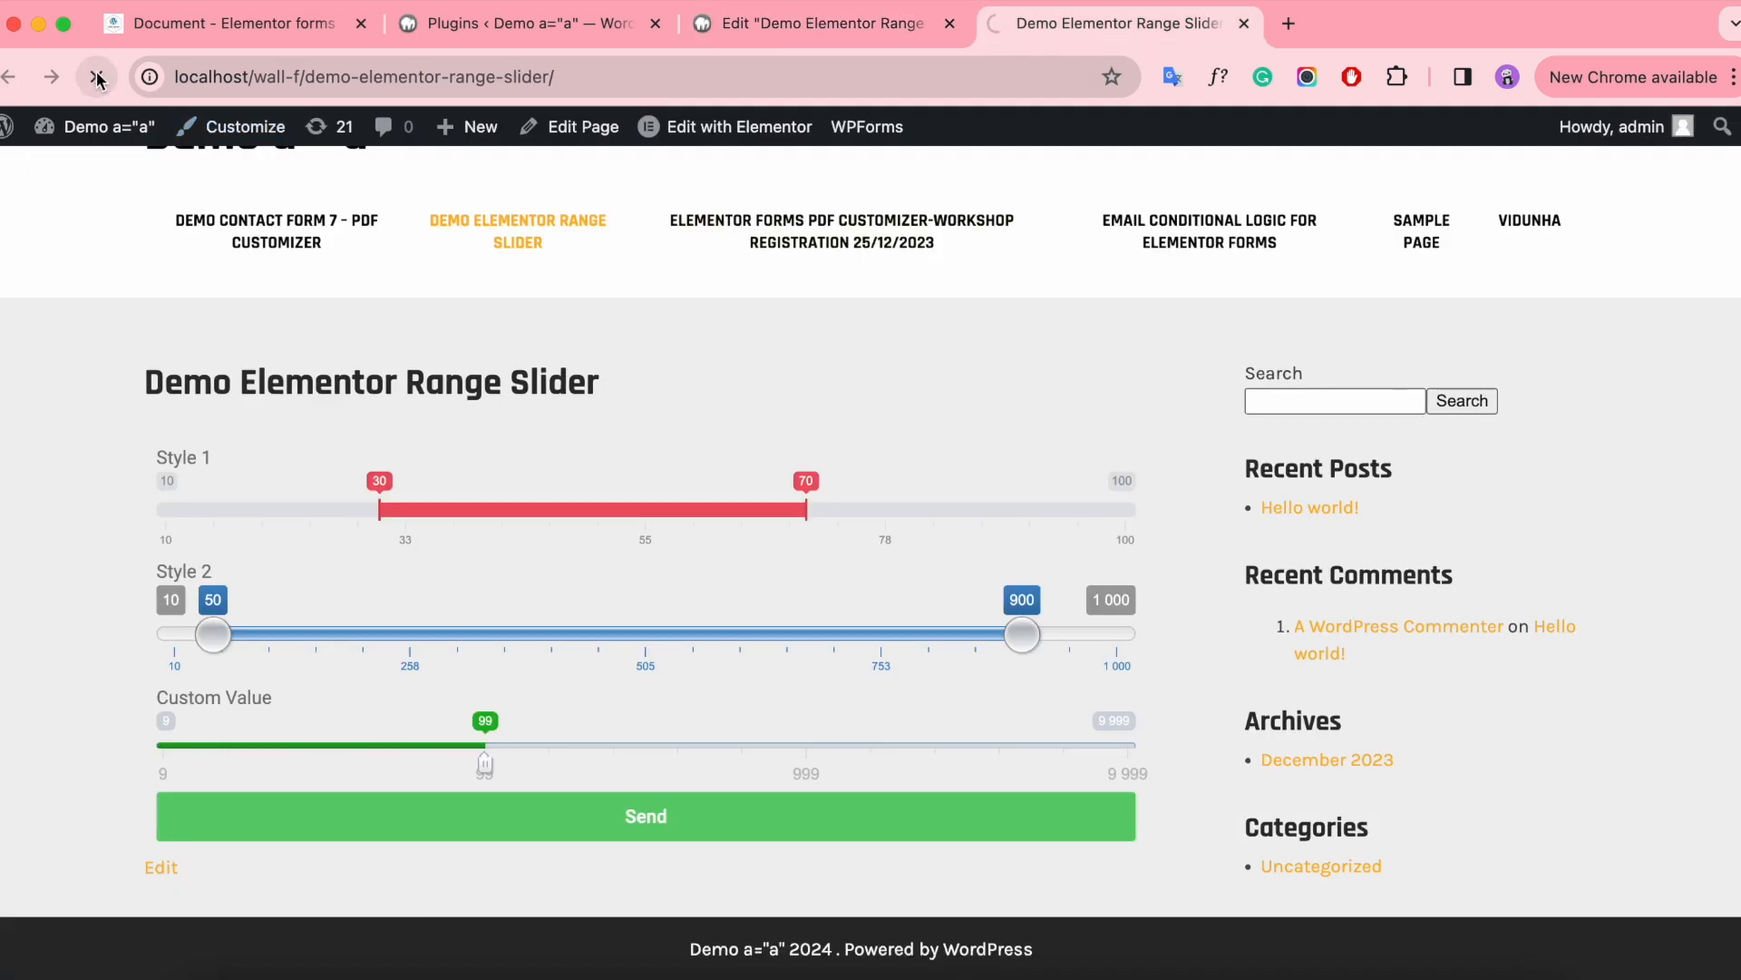
Reload the live page to check the Custom Value slider steps One to Six.
{"action": "left_click", "coordinate": [97, 76]}
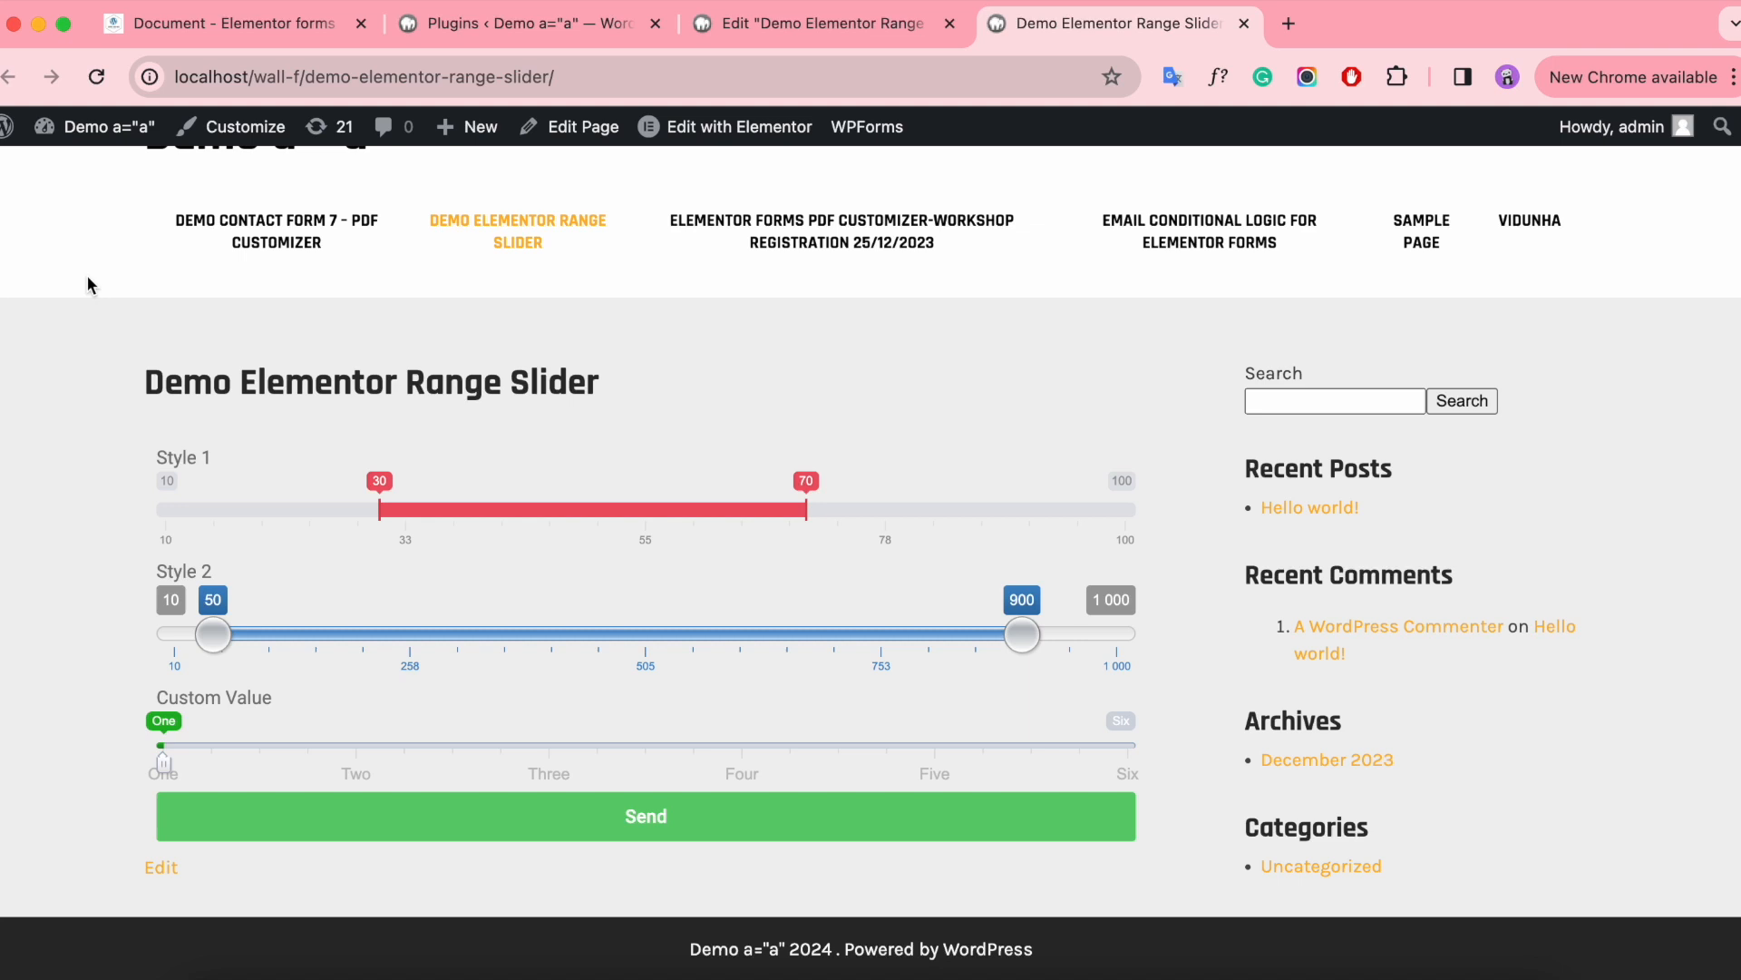
{"action": "mouse_move", "coordinate": [366, 634]}
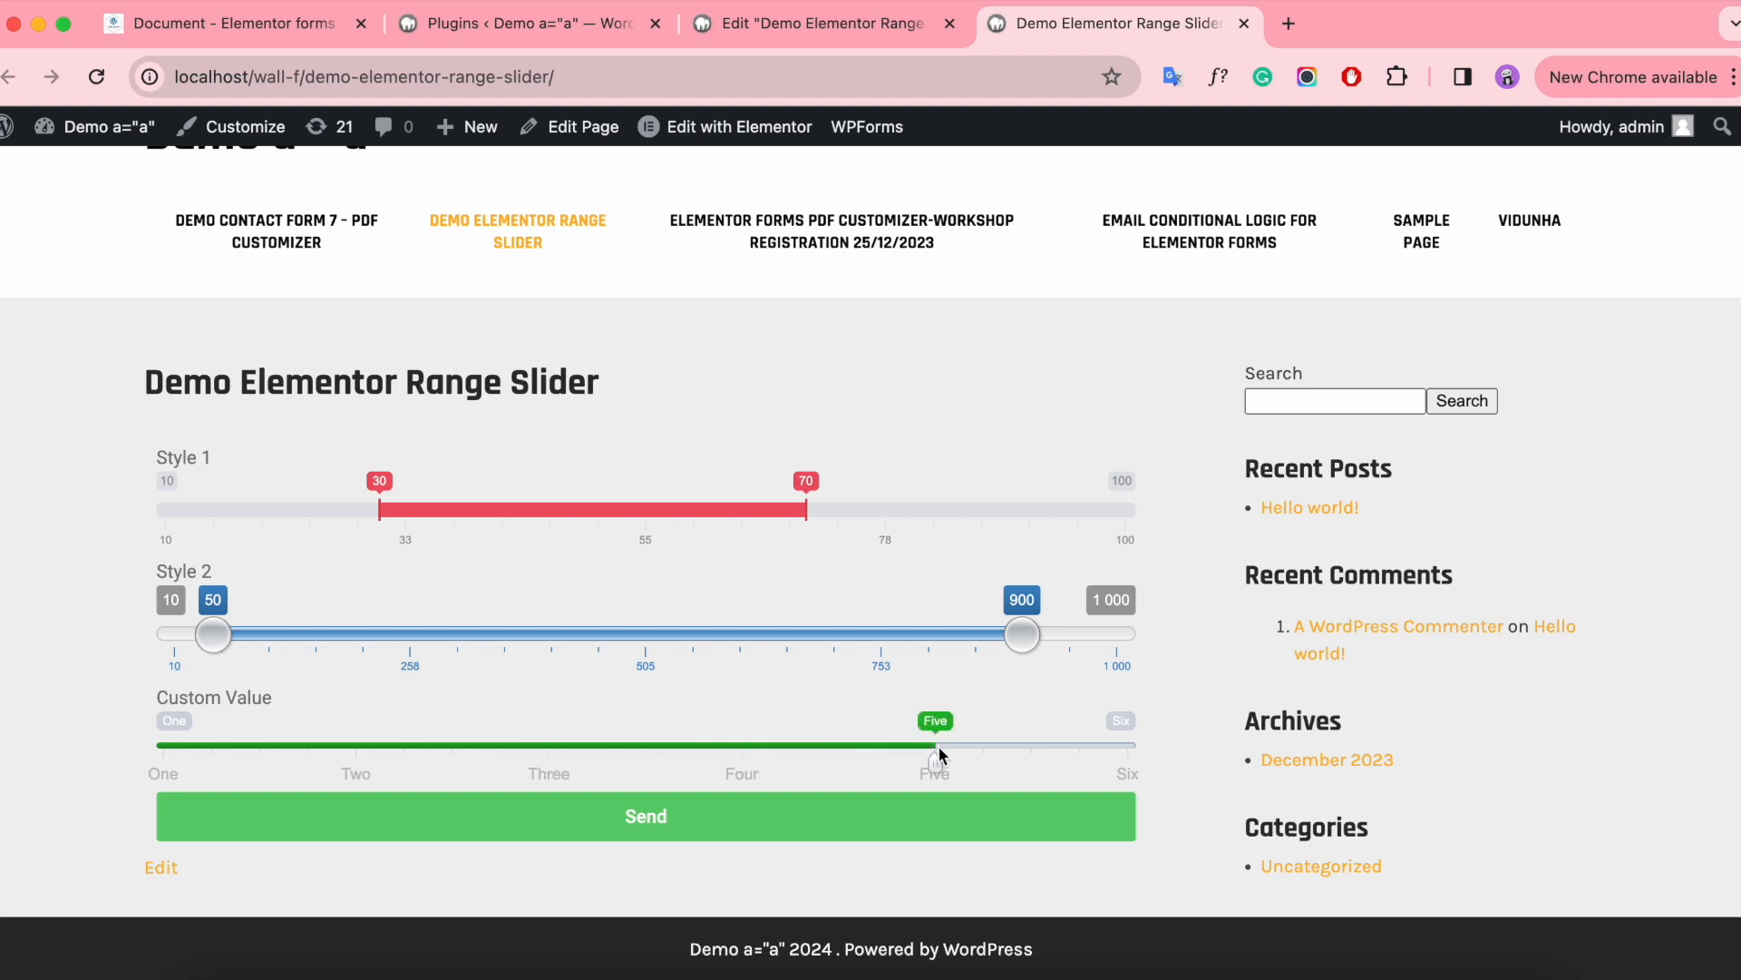
{"action": "mouse_move", "coordinate": [1039, 753]}
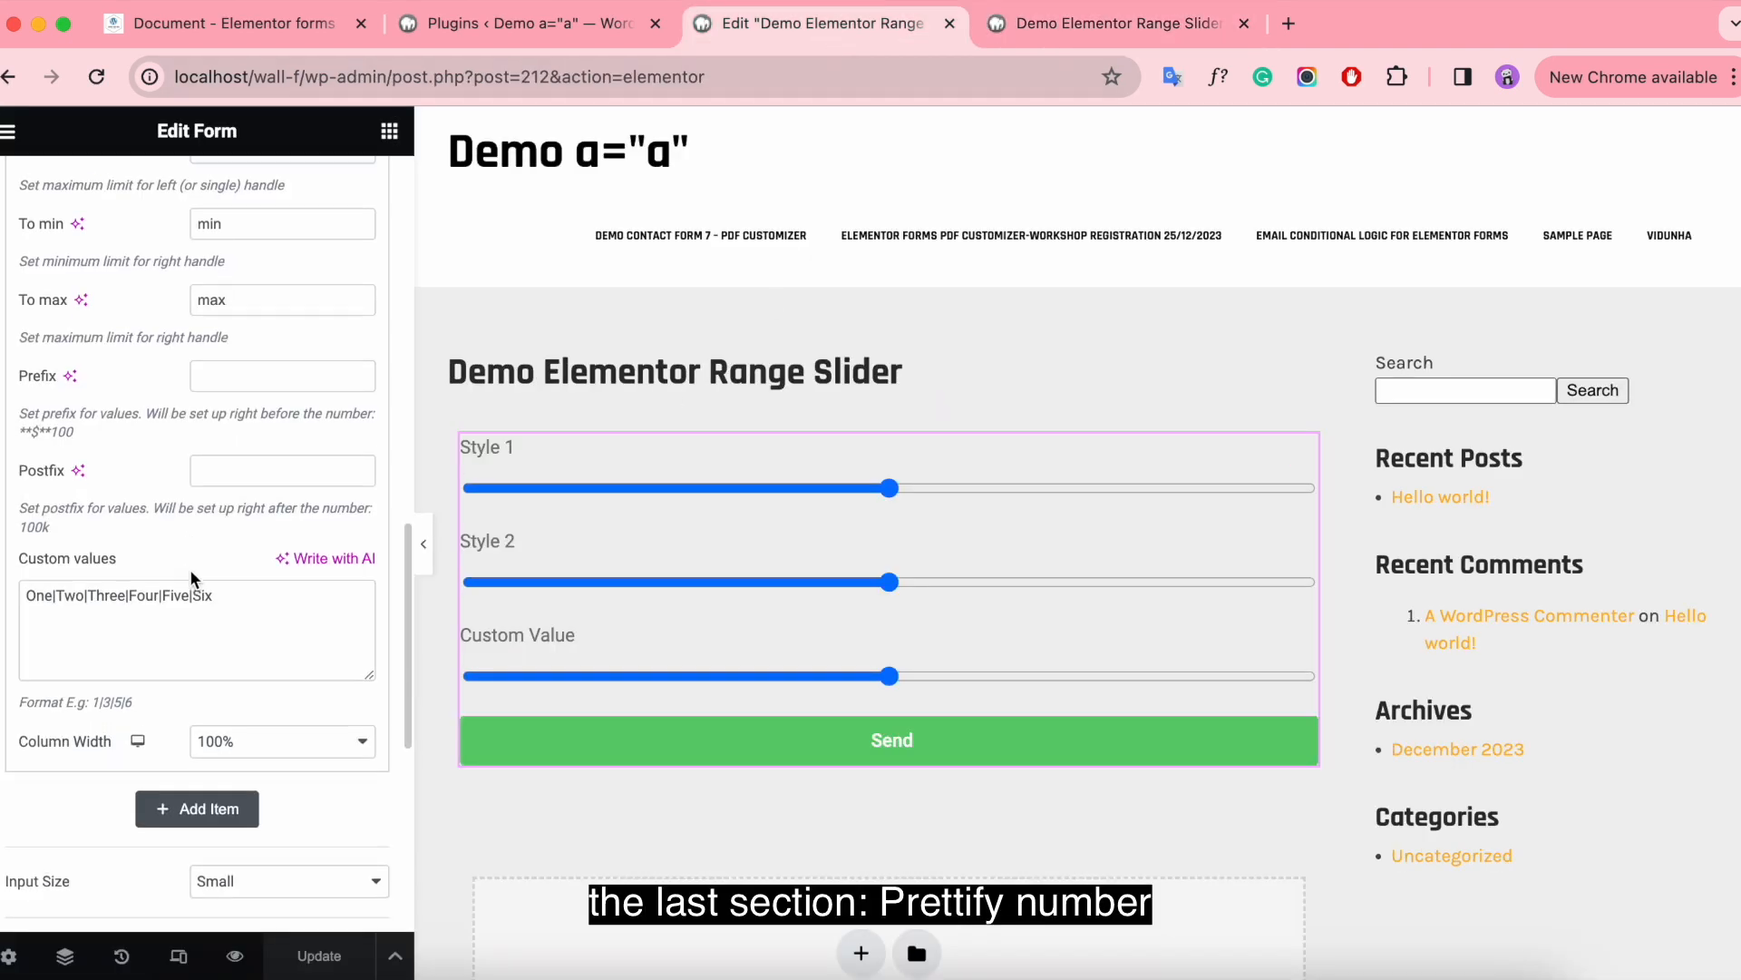
Give the Style 1 slider a $ prefix.
{"action": "scroll", "scroll_direction": "up", "scroll_amount": 3}
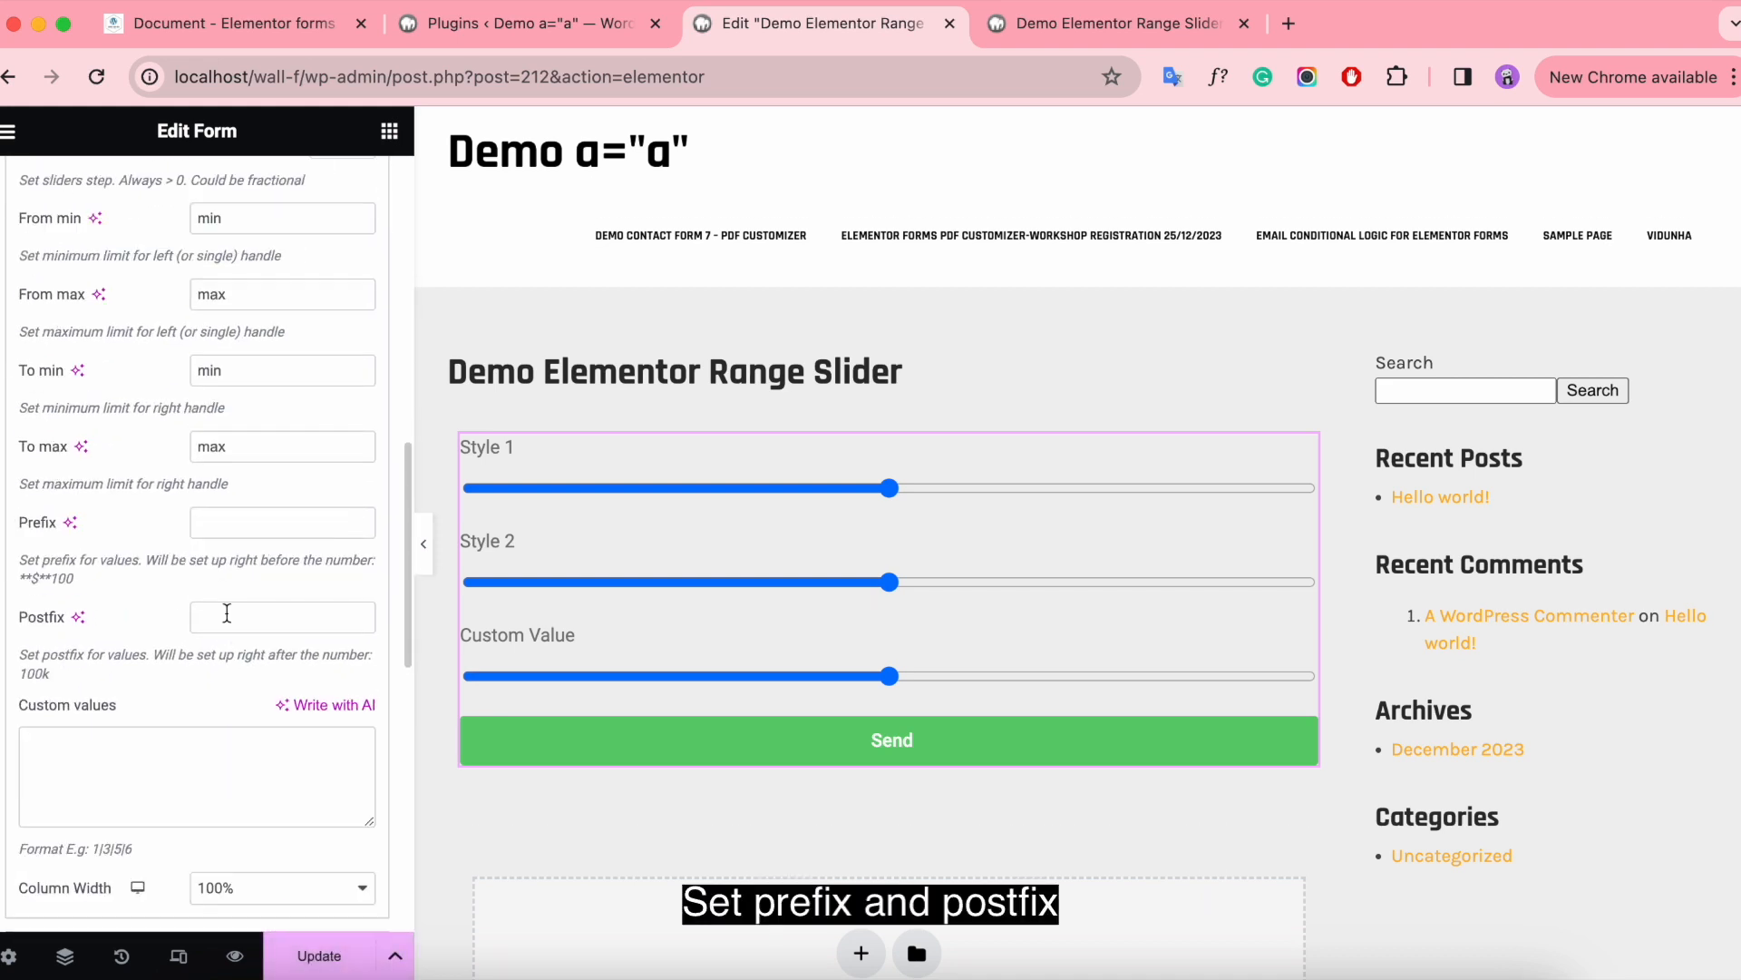
{"action": "scroll", "scroll_direction": "down", "scroll_amount": 3}
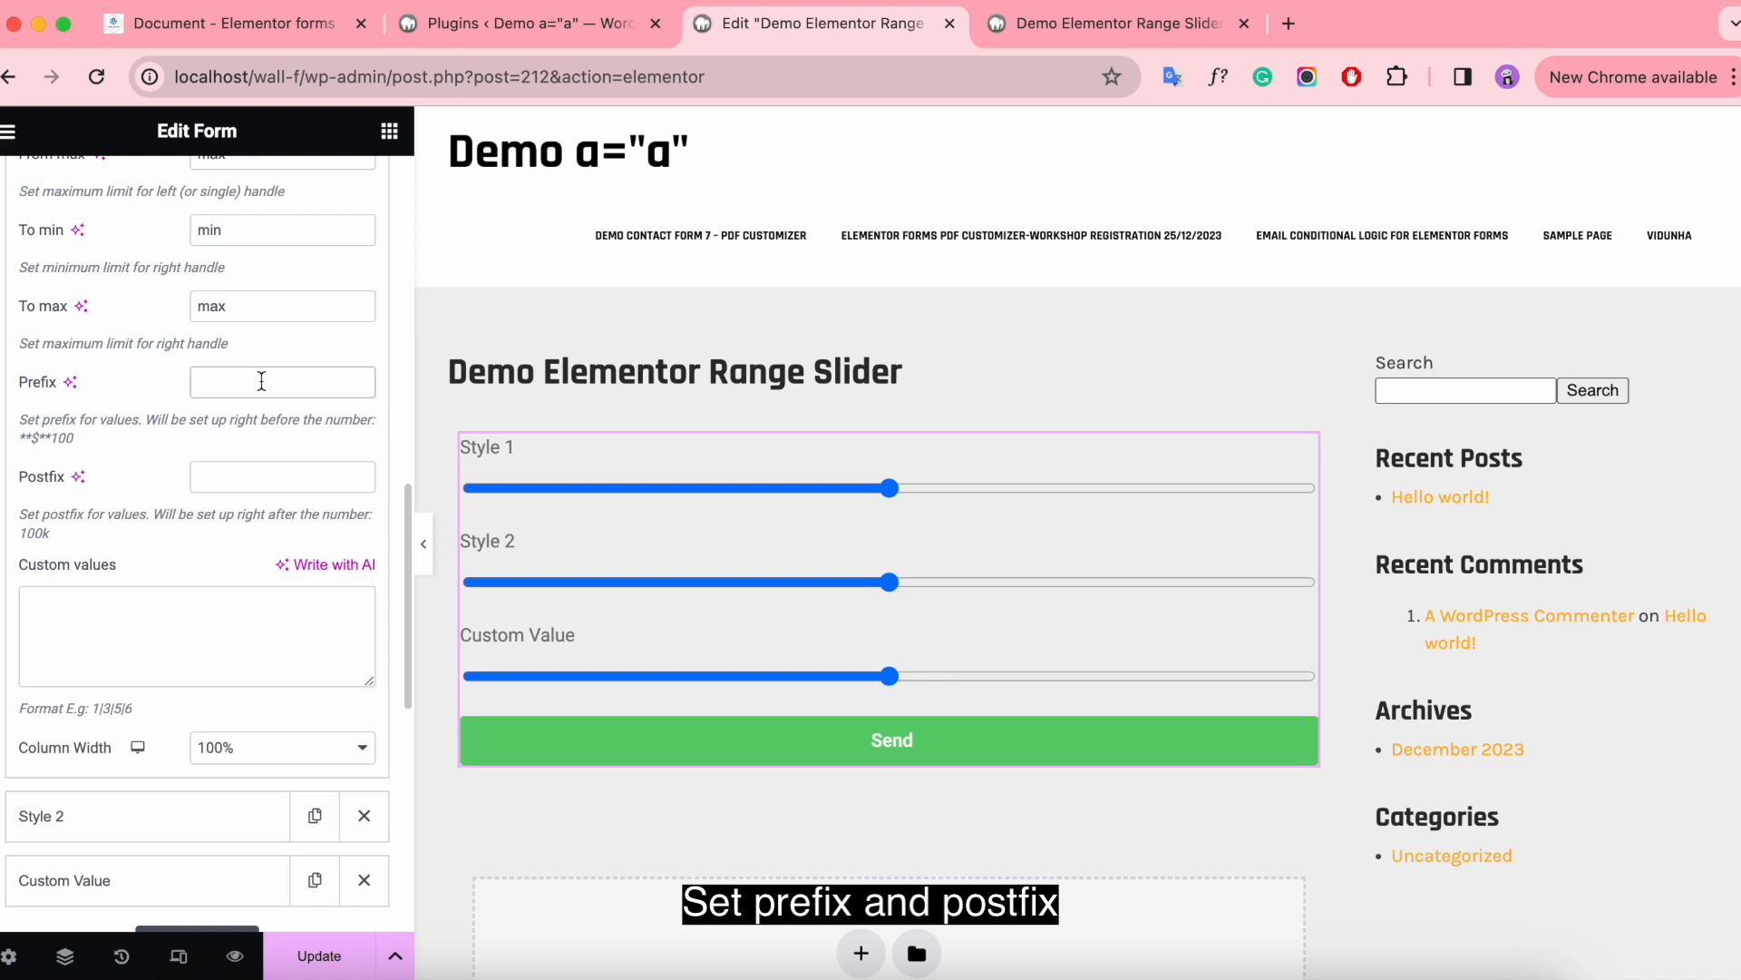
{"action": "type", "text": "$"}
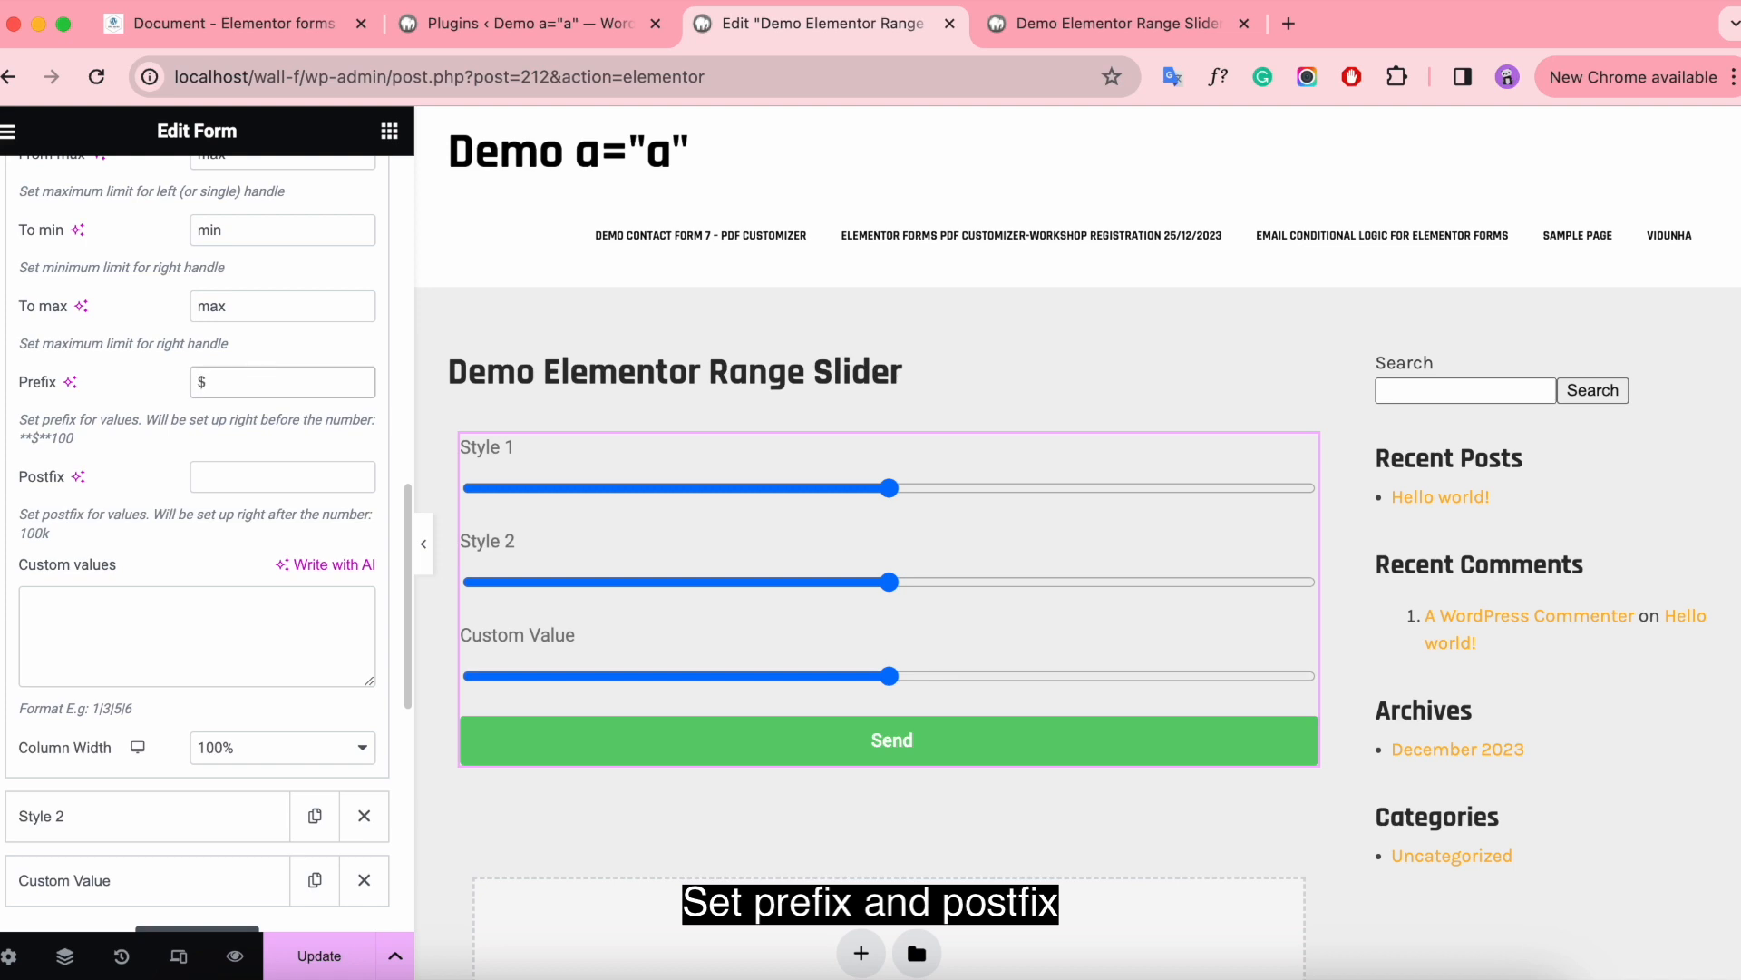
Give the Style 2 slider a Kg postfix and bring up the live page.
{"action": "scroll", "scroll_direction": "down", "scroll_amount": 3}
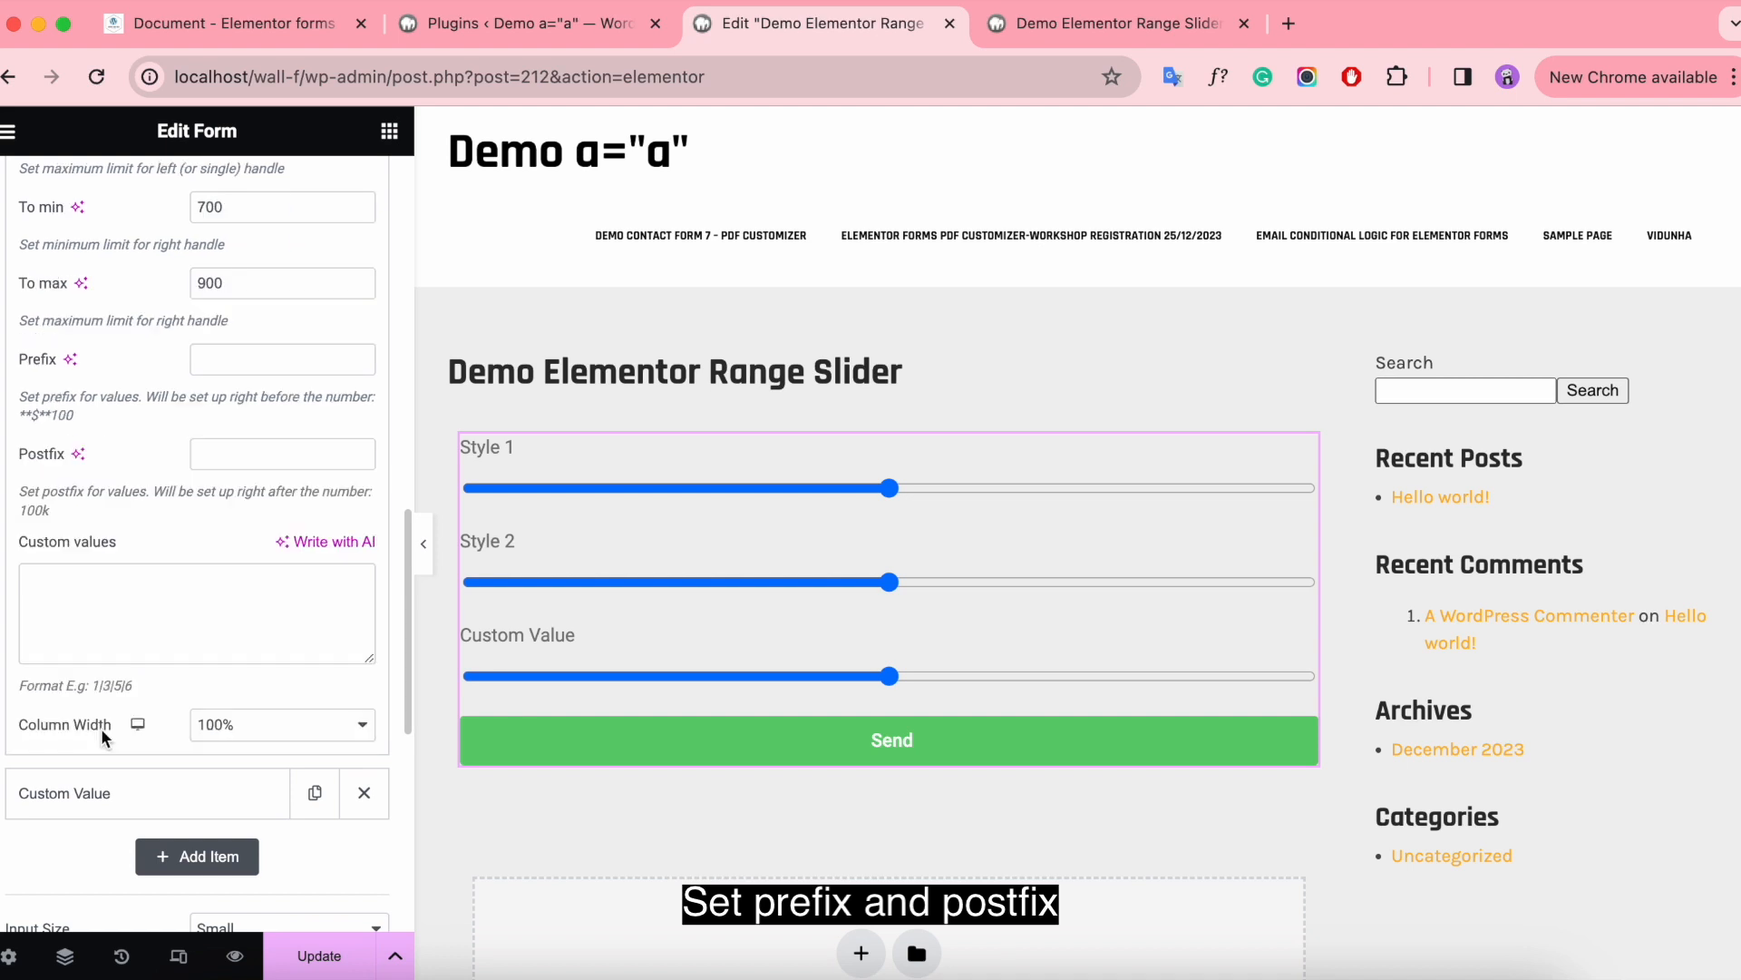
{"action": "scroll", "scroll_direction": "up", "scroll_amount": 3}
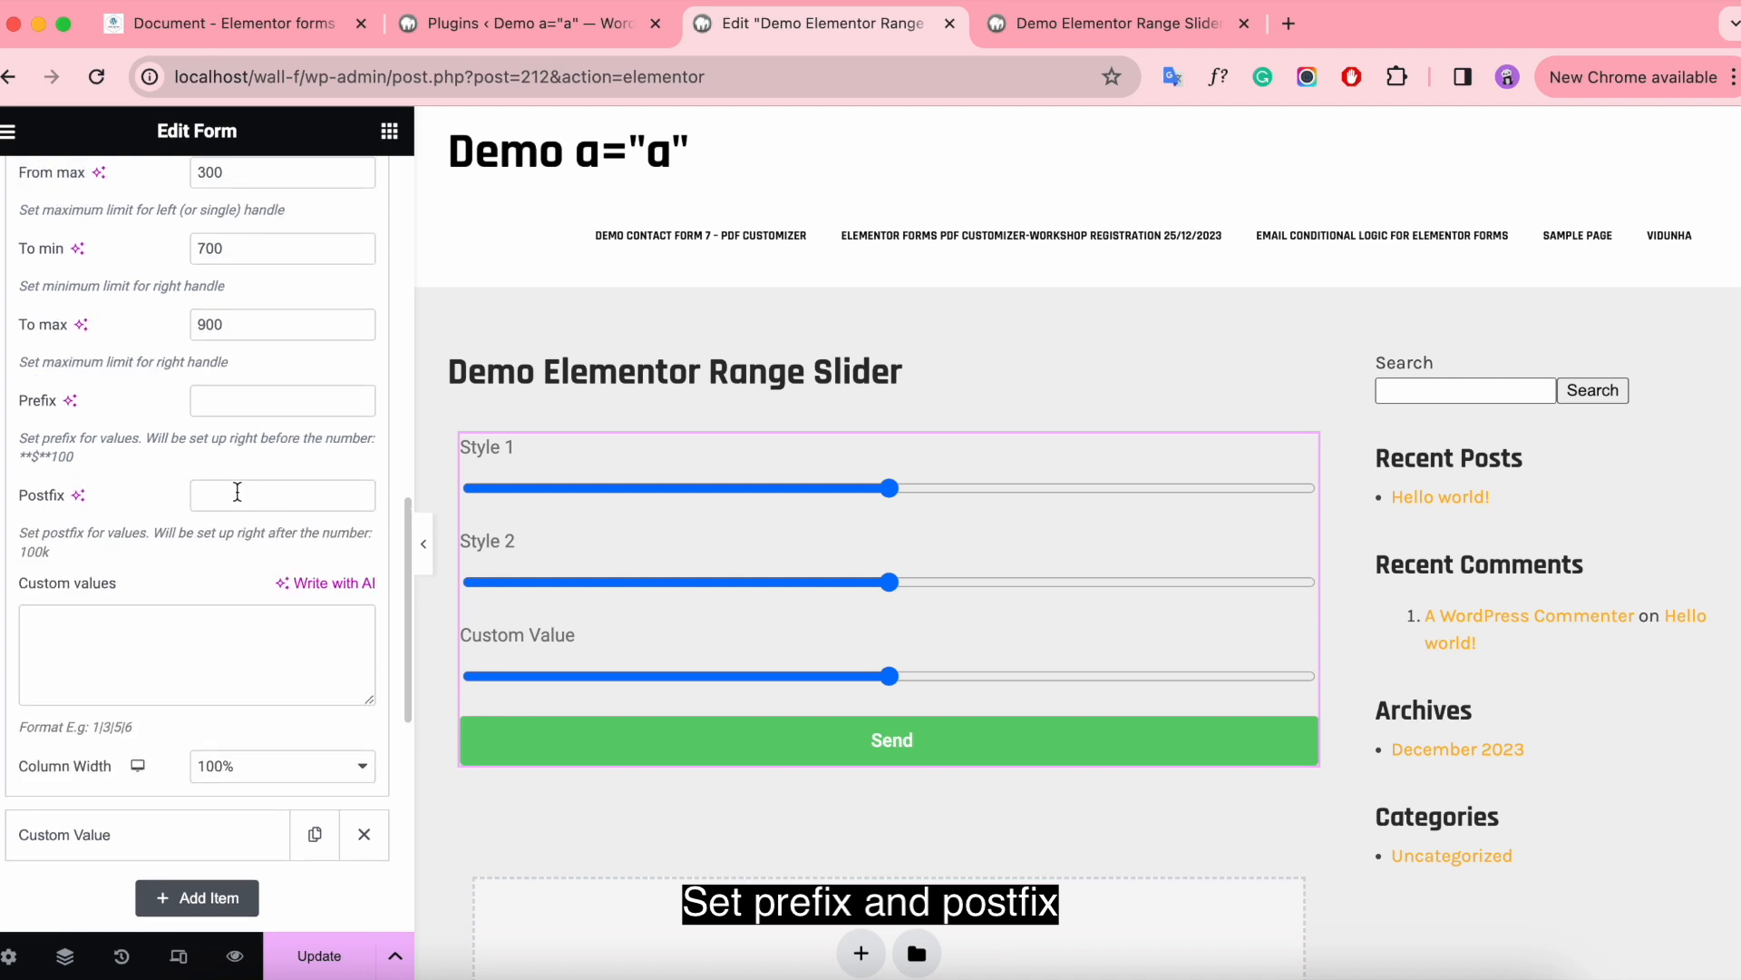
{"action": "scroll", "scroll_direction": "up", "scroll_amount": 3}
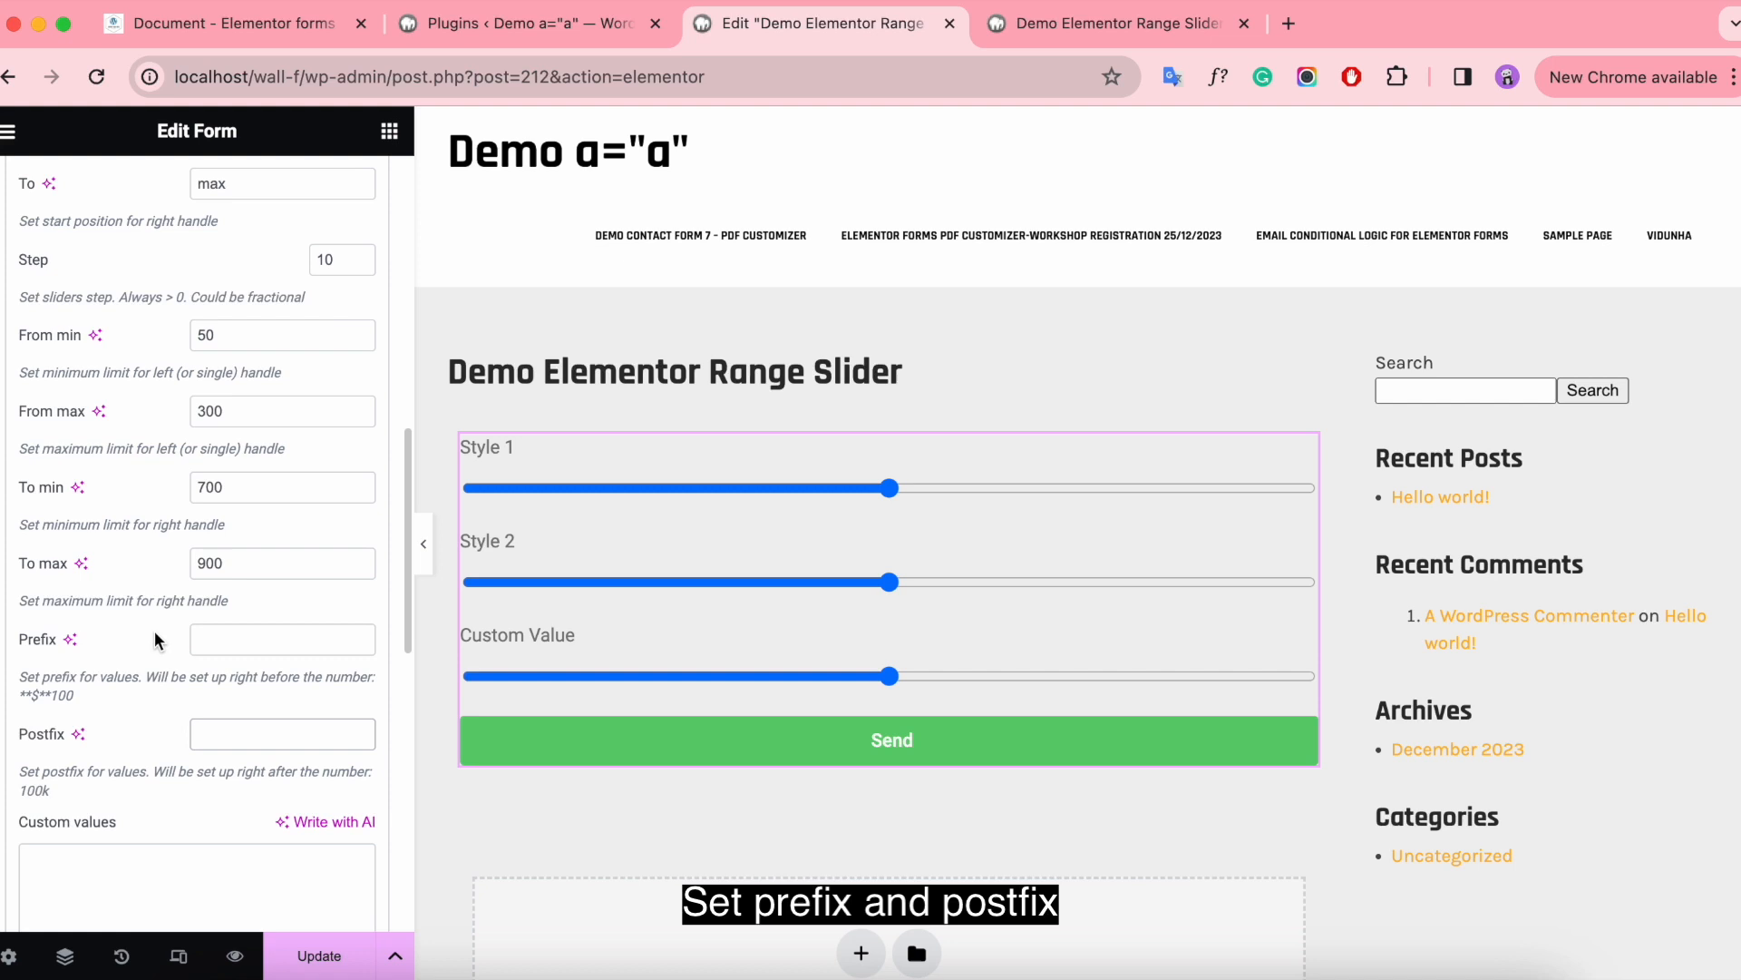
{"action": "type", "text": "Kg"}
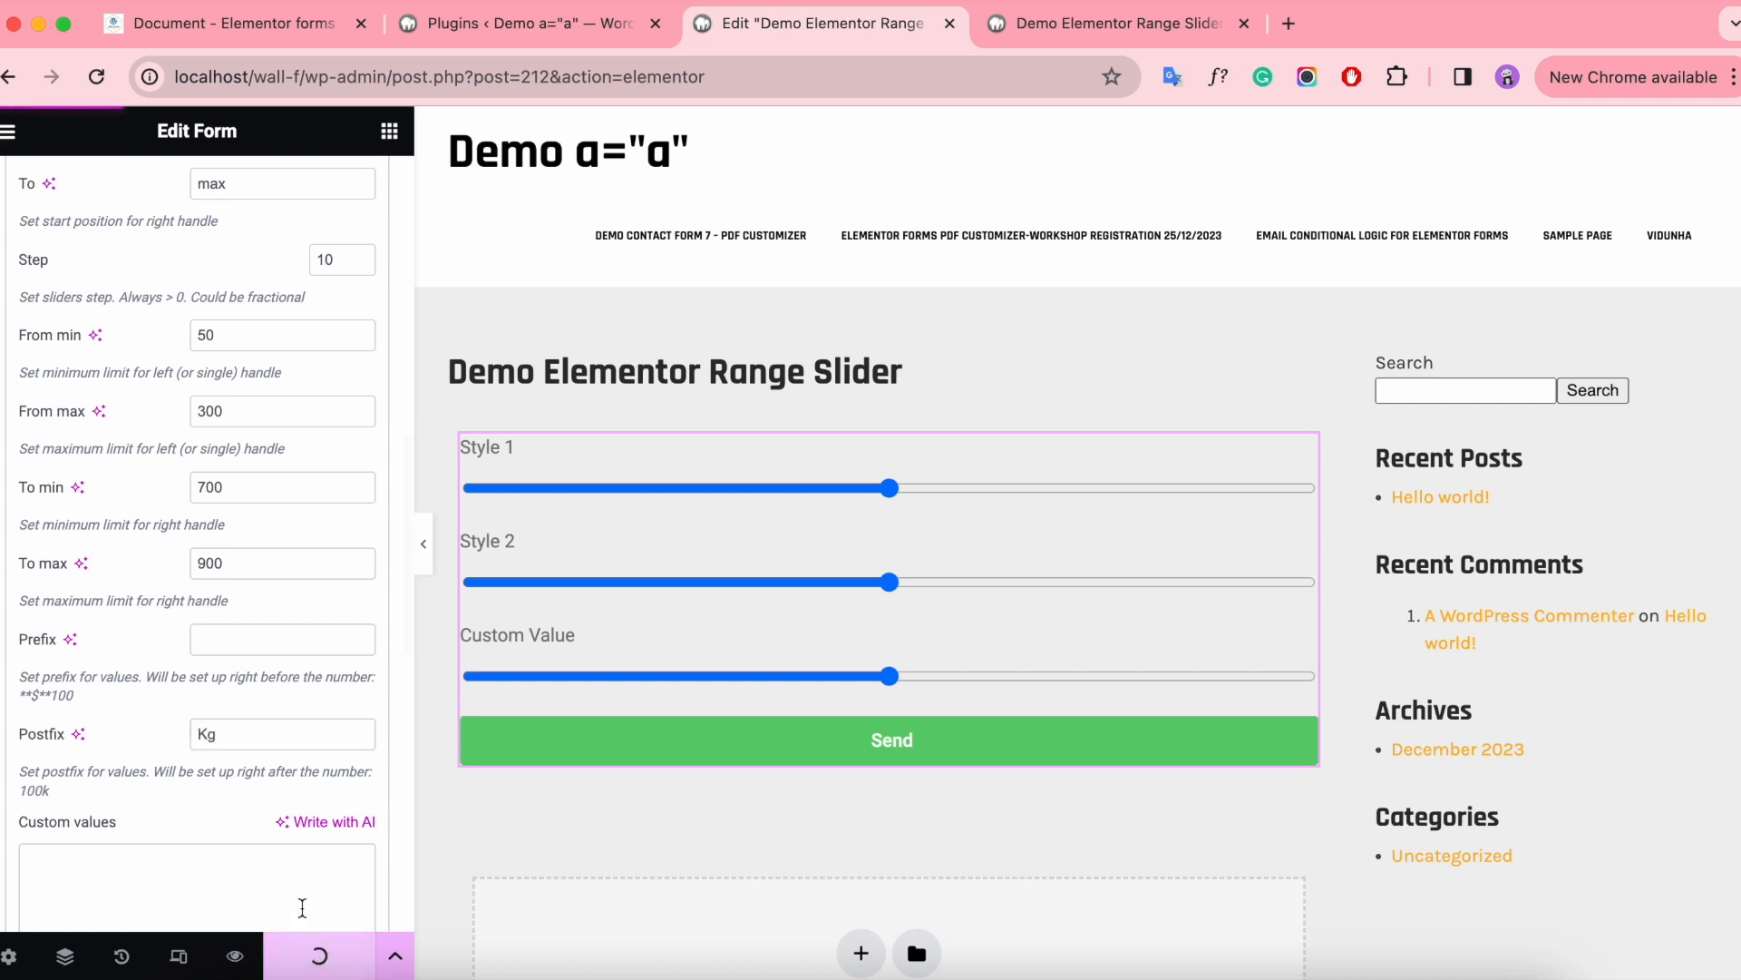
{"action": "mouse_move", "coordinate": [1138, 58]}
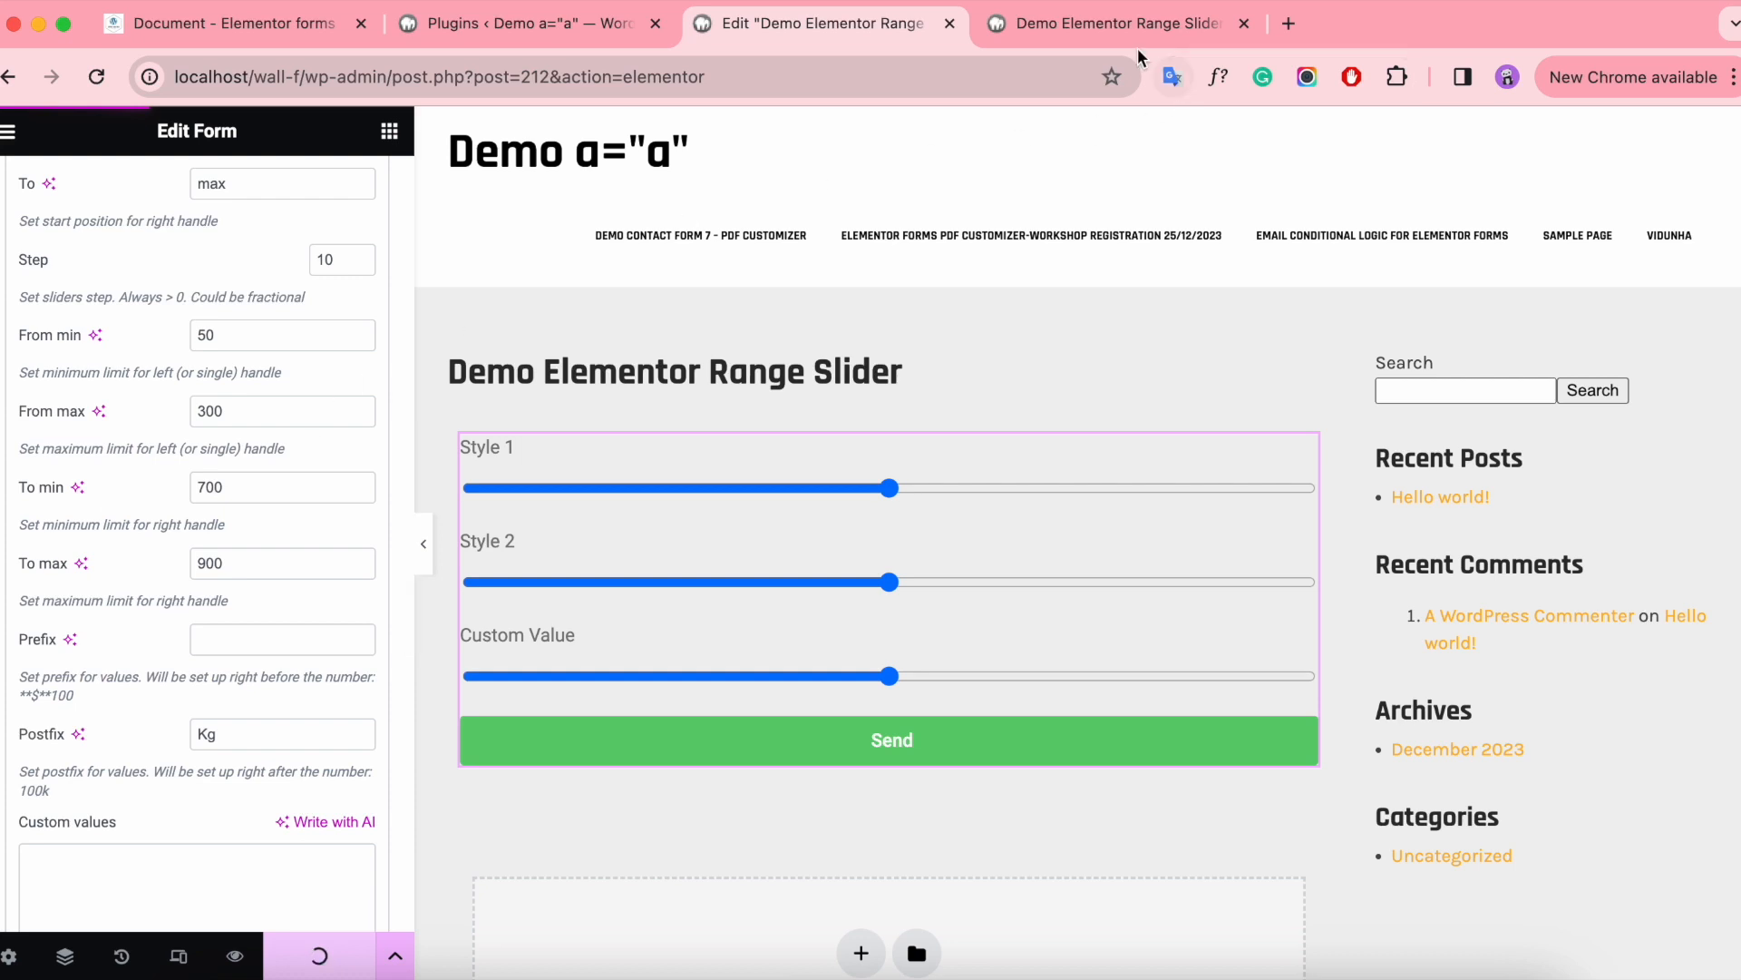
{"action": "left_click", "coordinate": [1110, 23]}
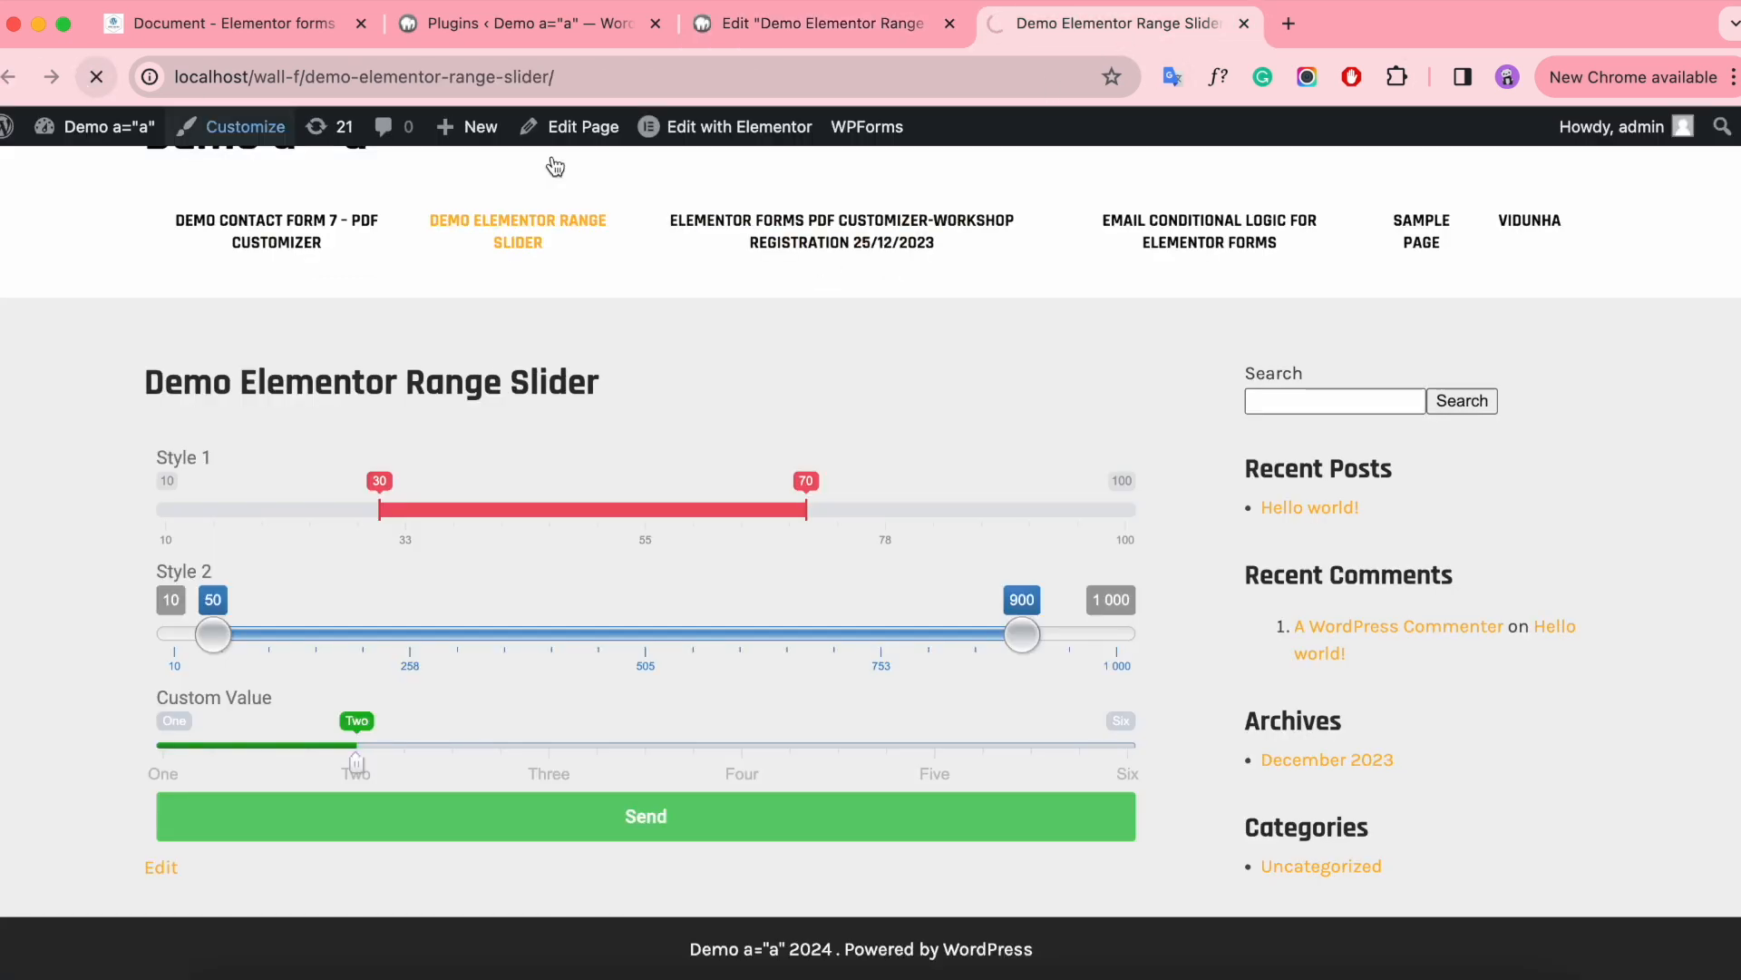